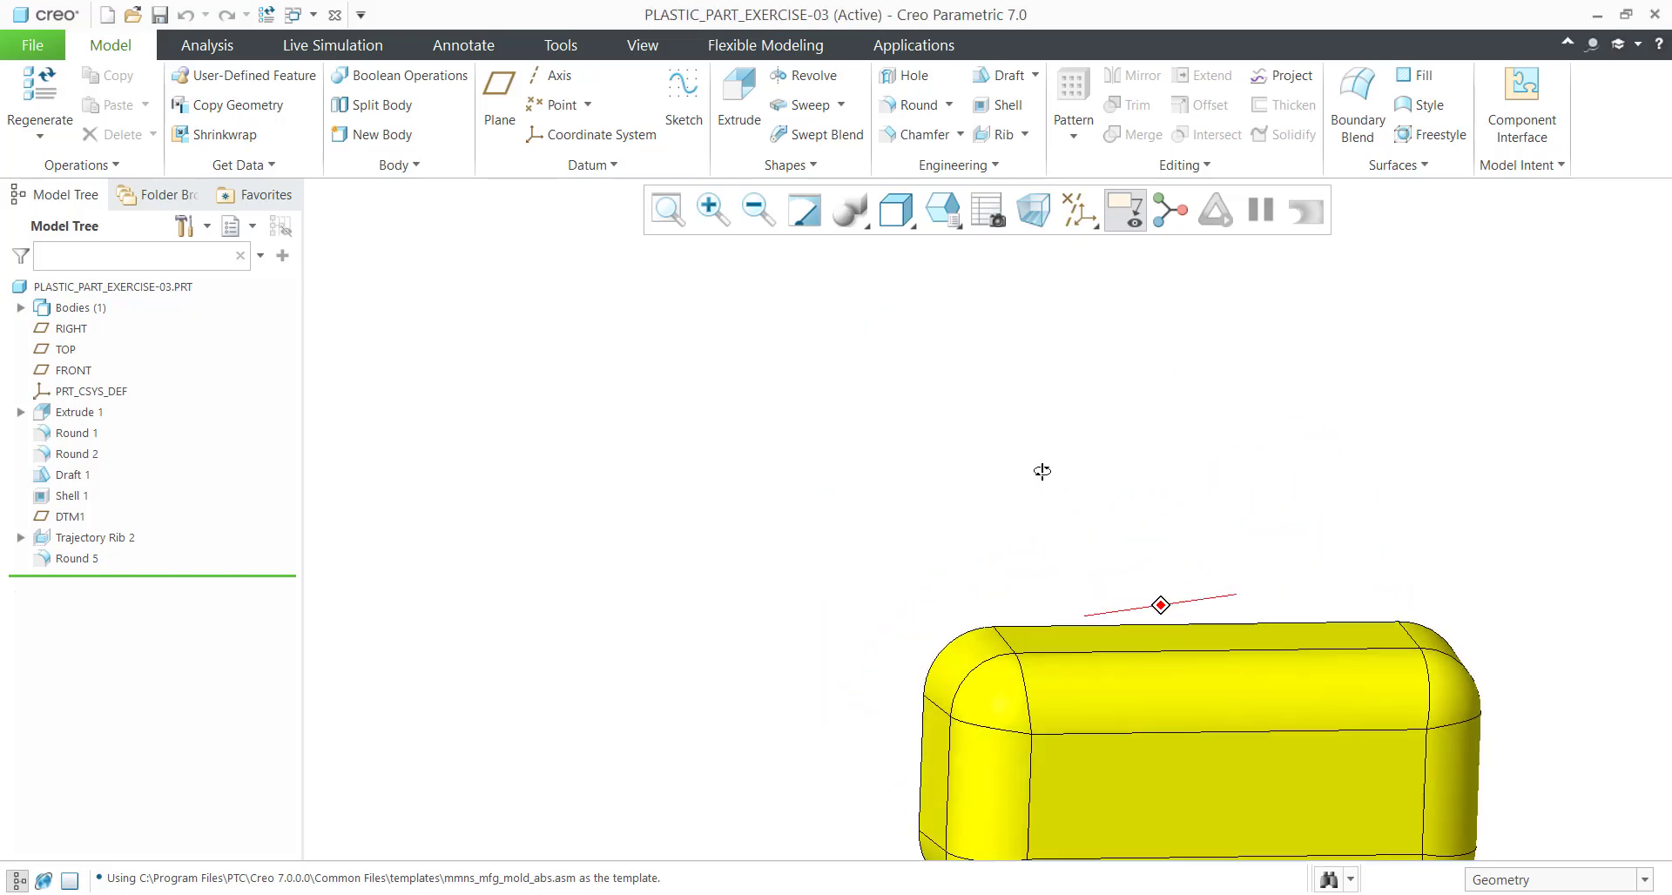
Orbit the plastic part to view its hollow interior, then start a new file.
{"action": "left_click_drag", "start_coordinate": [1160, 604], "coordinate": [970, 479]}
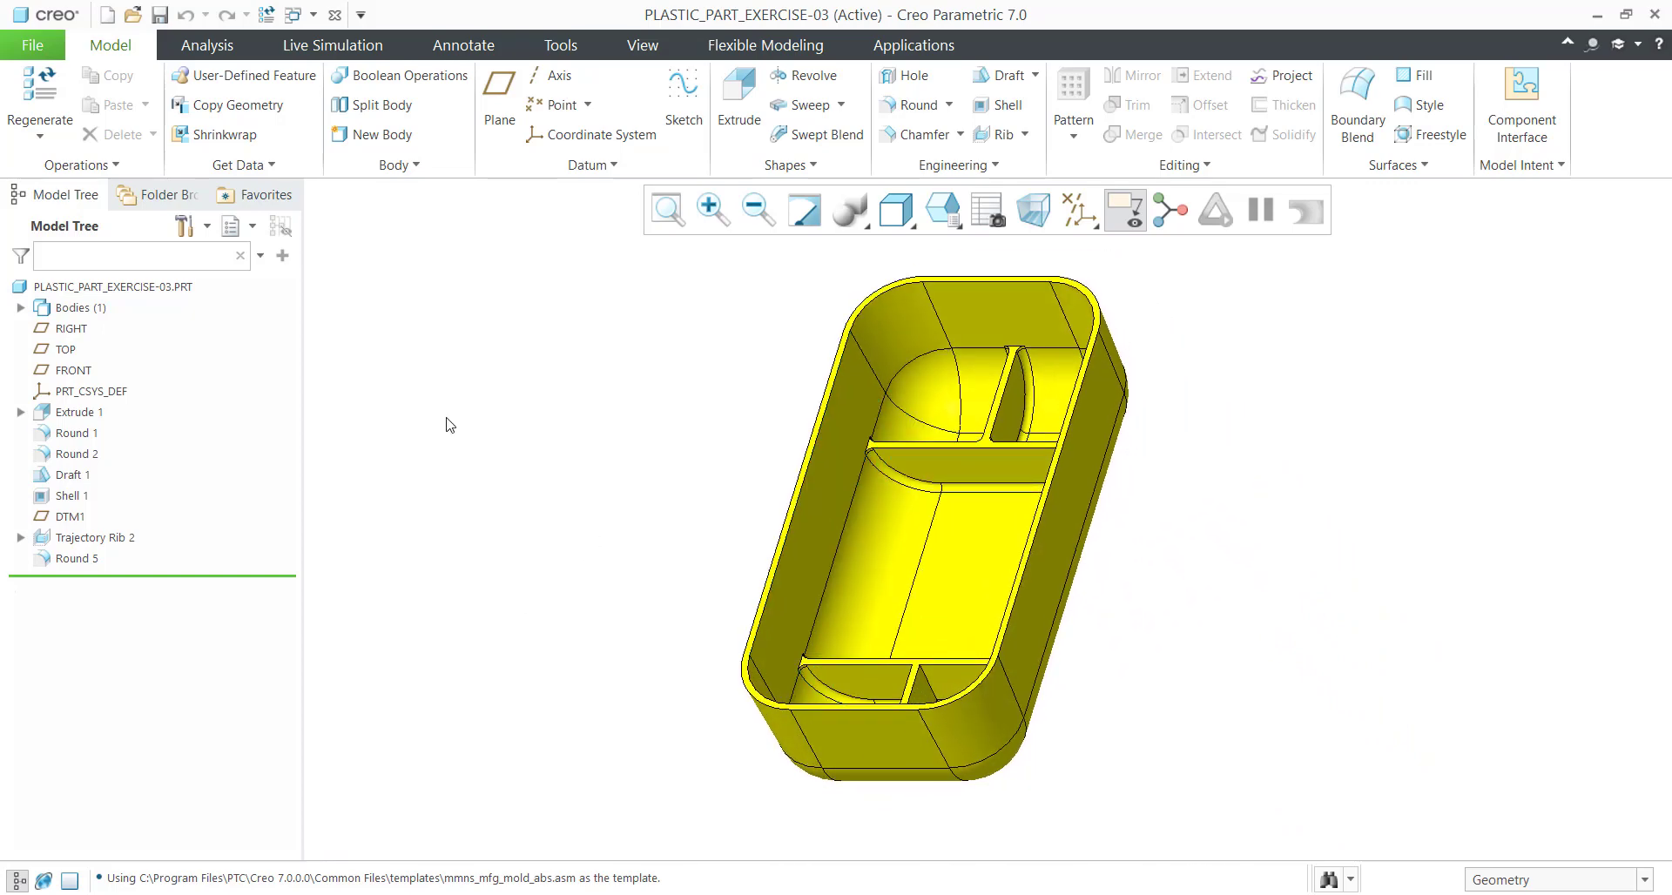
{"action": "left_click", "coordinate": [108, 14]}
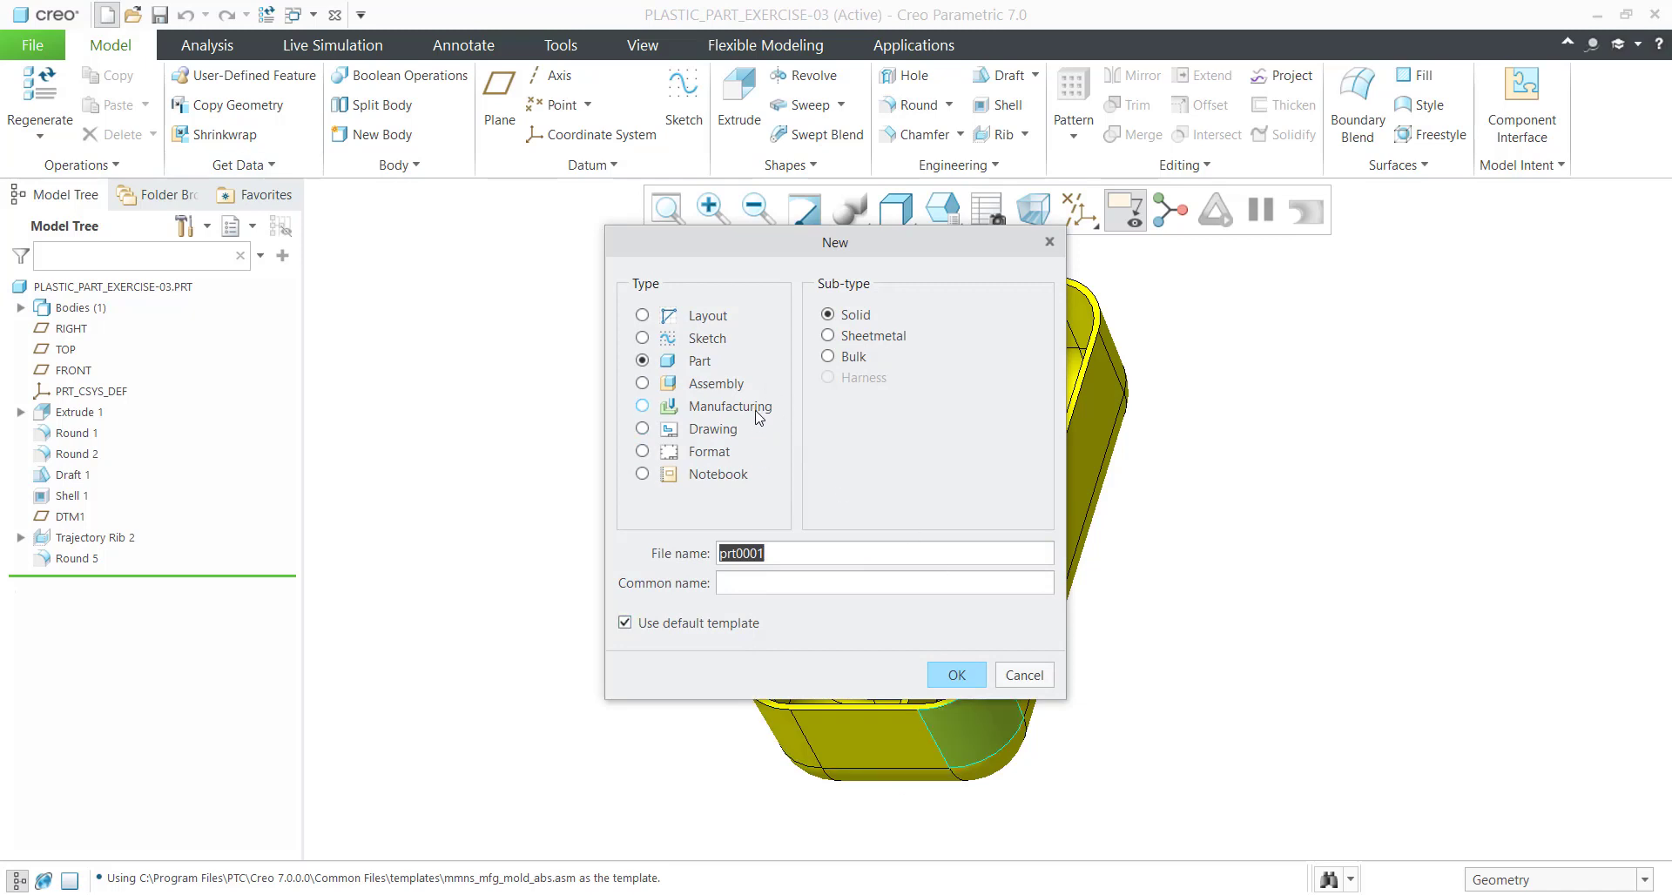
Create mold cavity manufacturing file MFG0002 from the mmns_mfg_mold_abs template.
{"action": "left_click", "coordinate": [645, 405]}
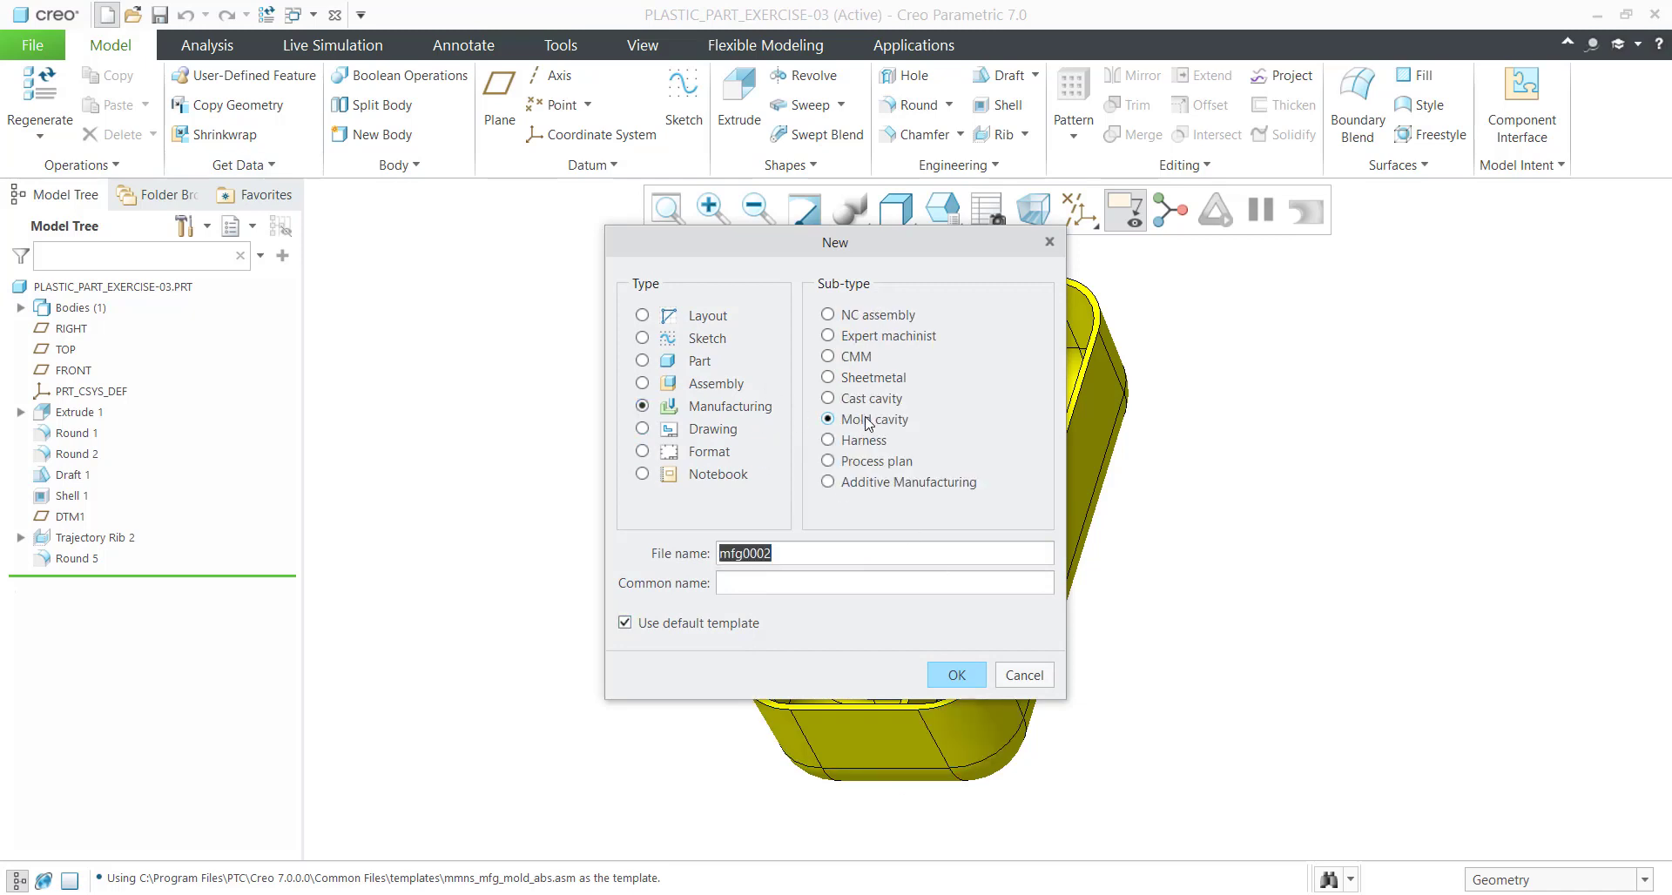
{"action": "left_click", "coordinate": [625, 624]}
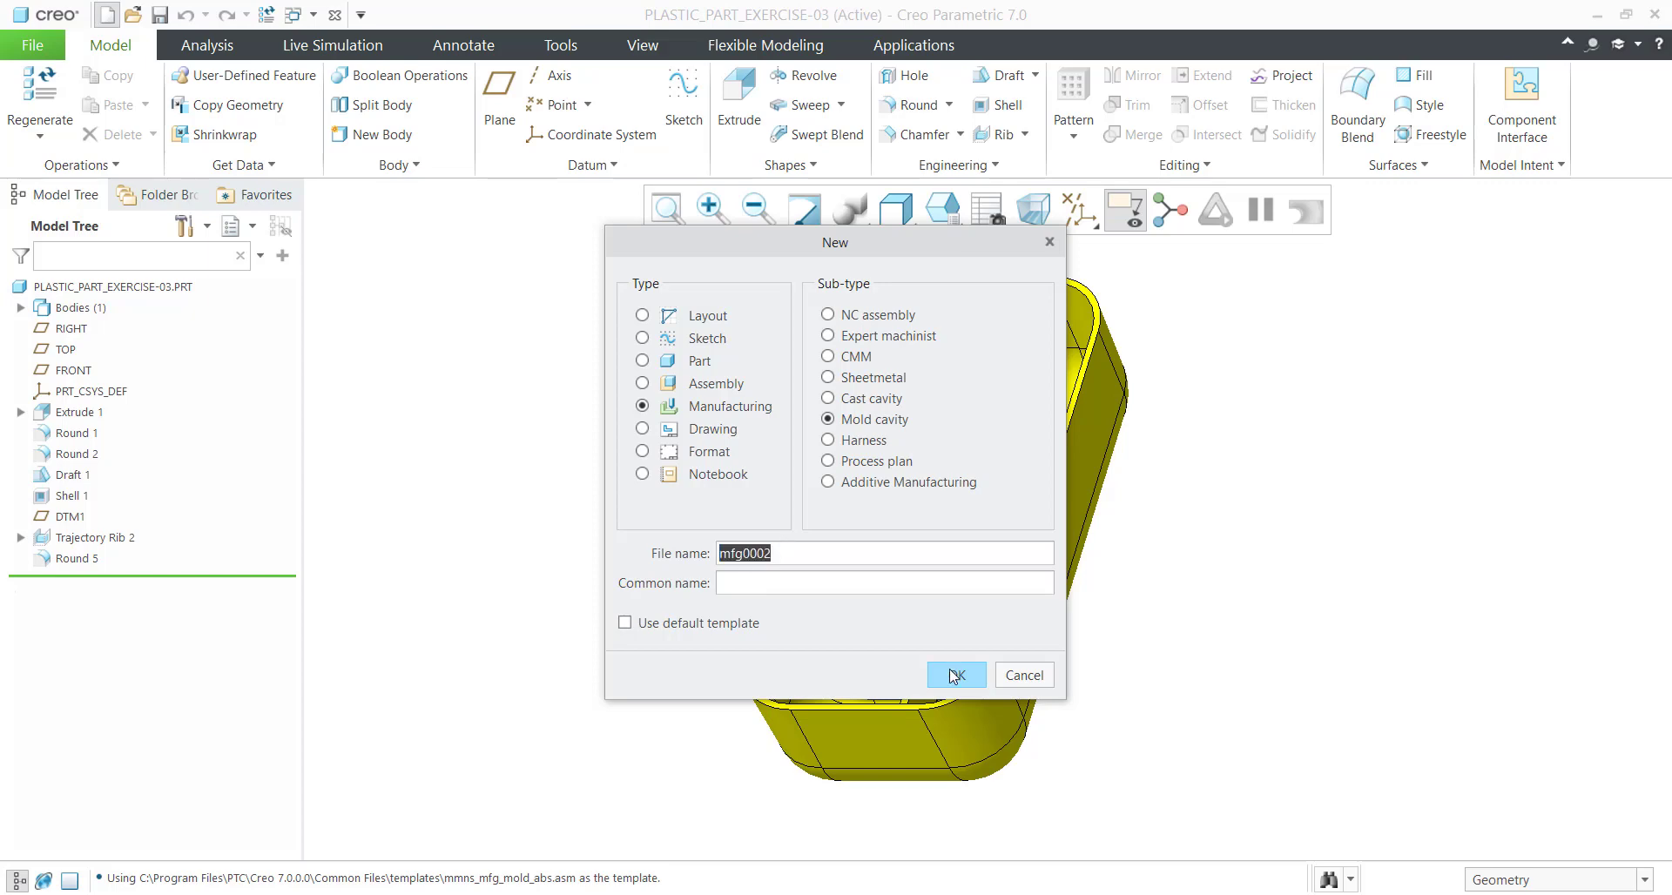
{"action": "left_click", "coordinate": [954, 673]}
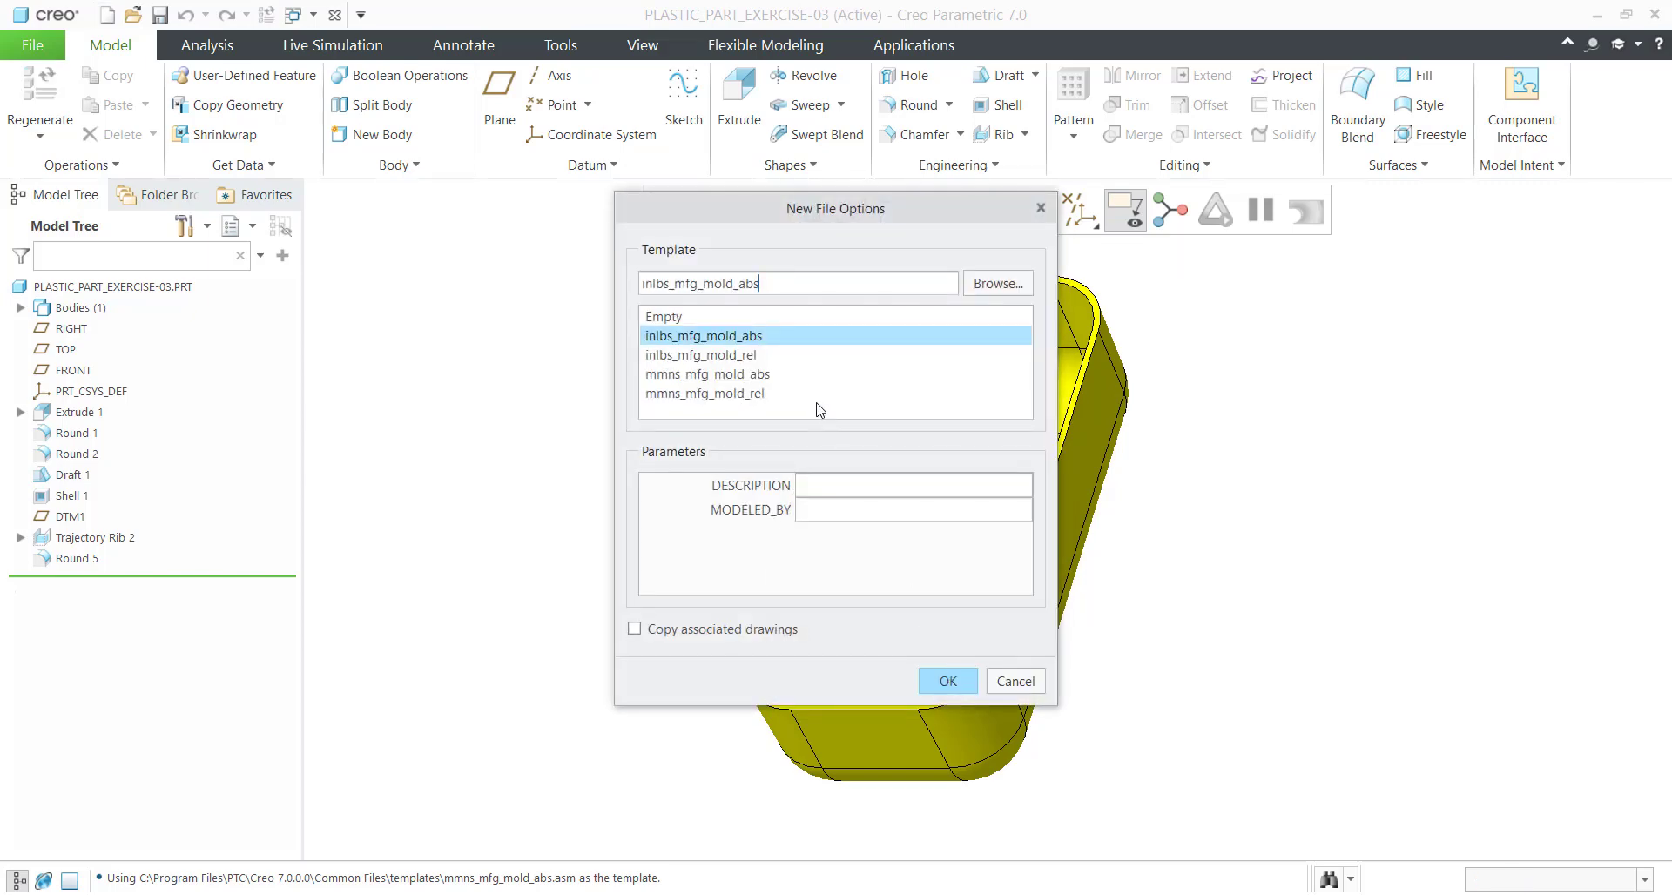
{"action": "mouse_move", "coordinate": [739, 391]}
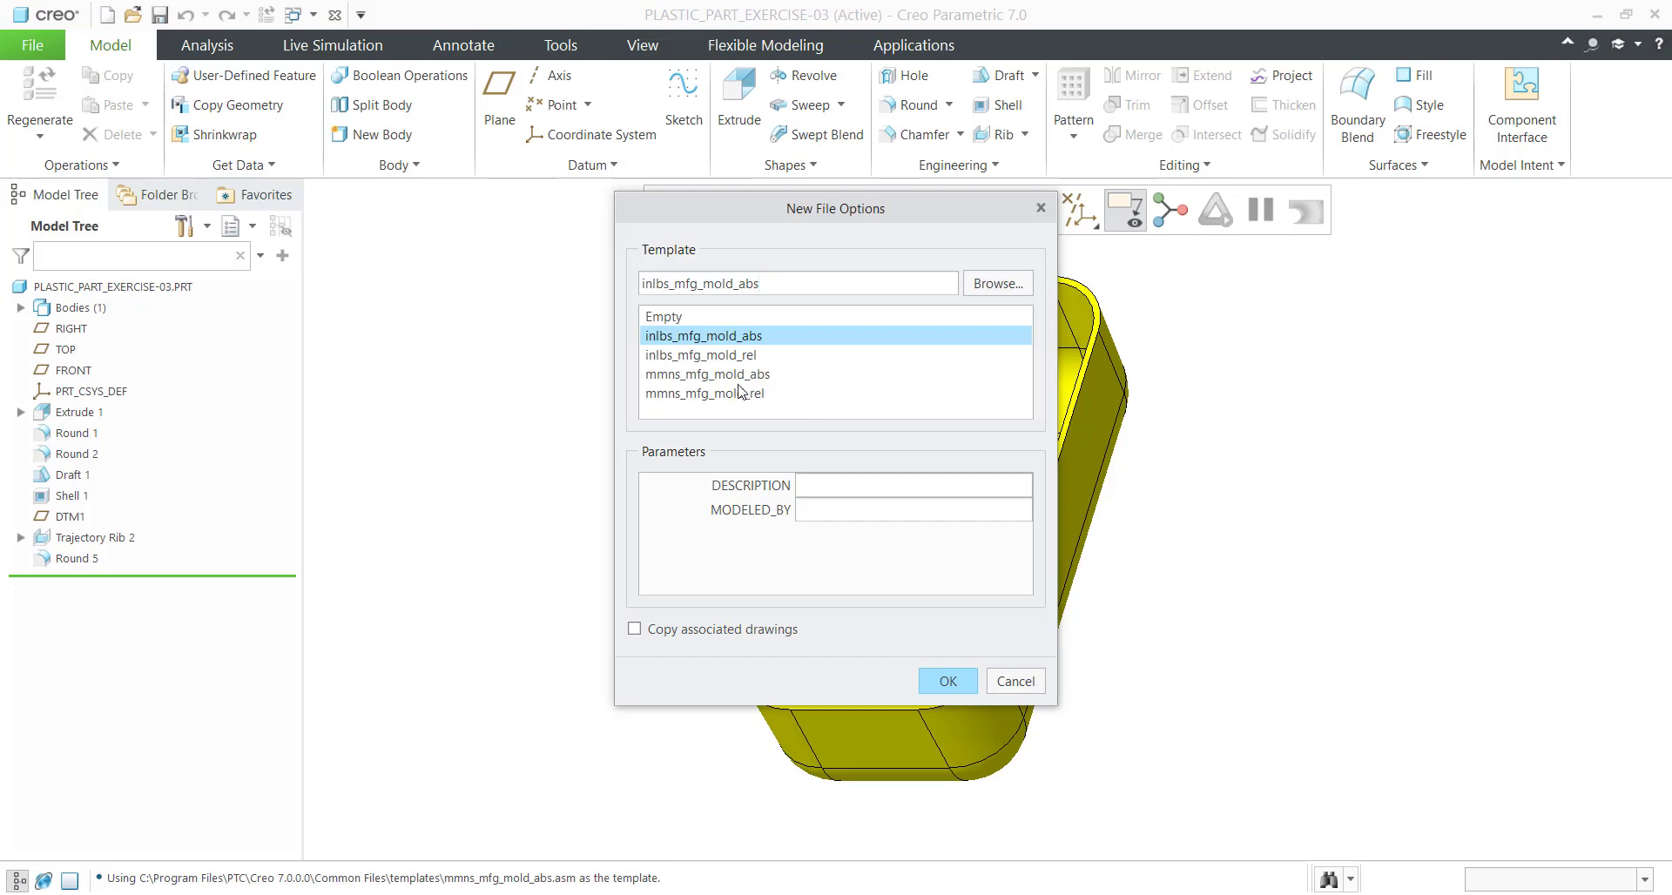
{"action": "mouse_move", "coordinate": [735, 379]}
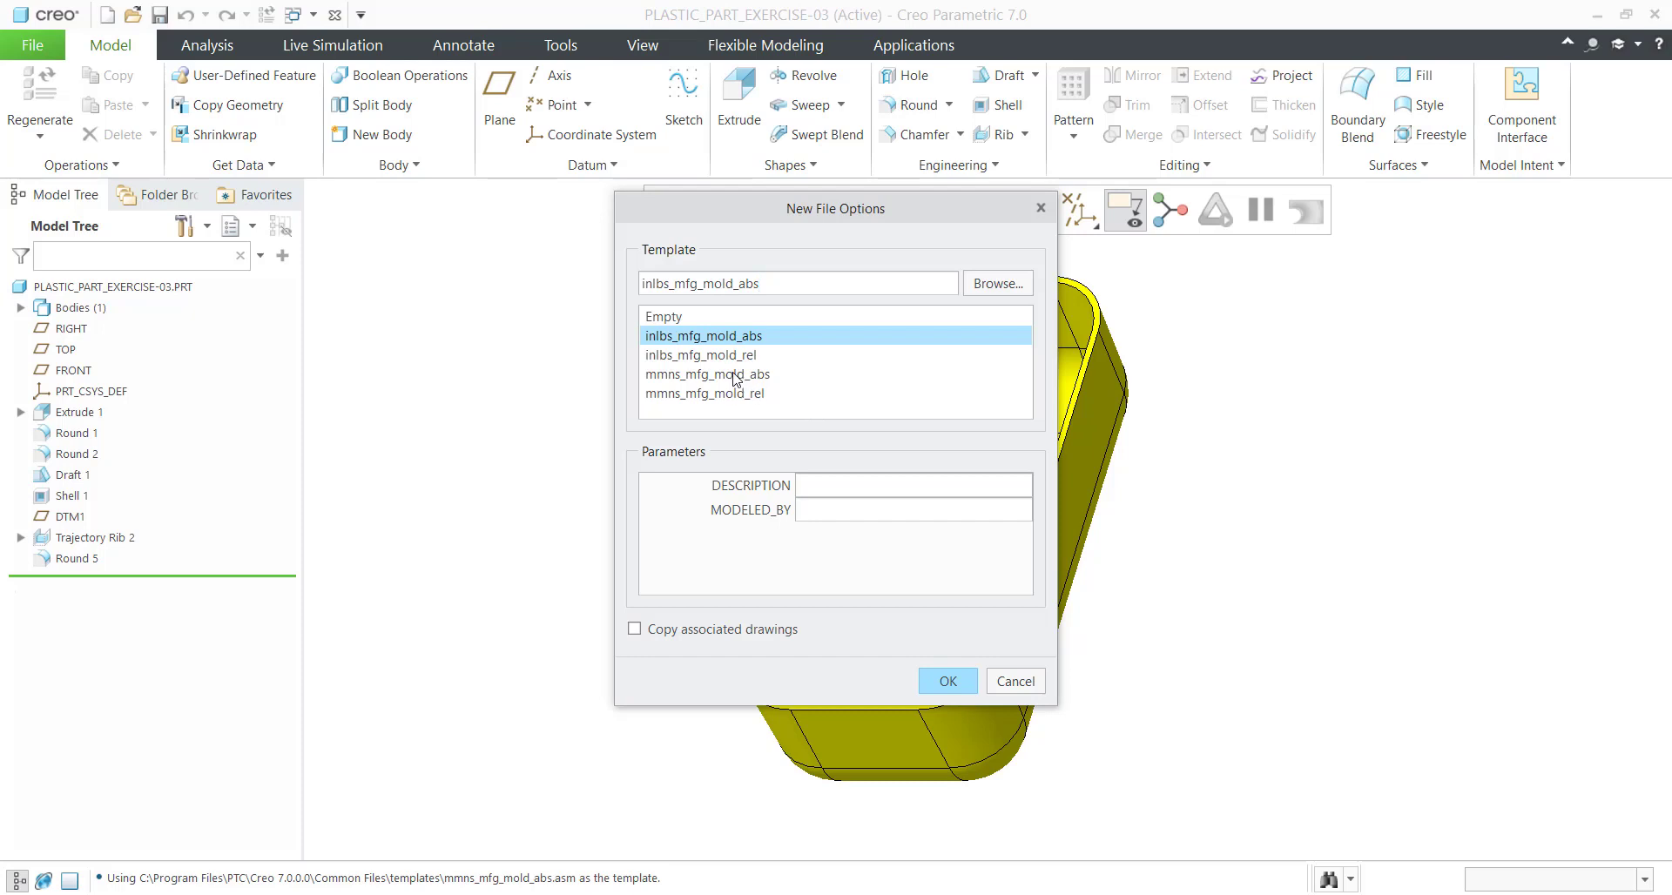
{"action": "left_click", "coordinate": [707, 374]}
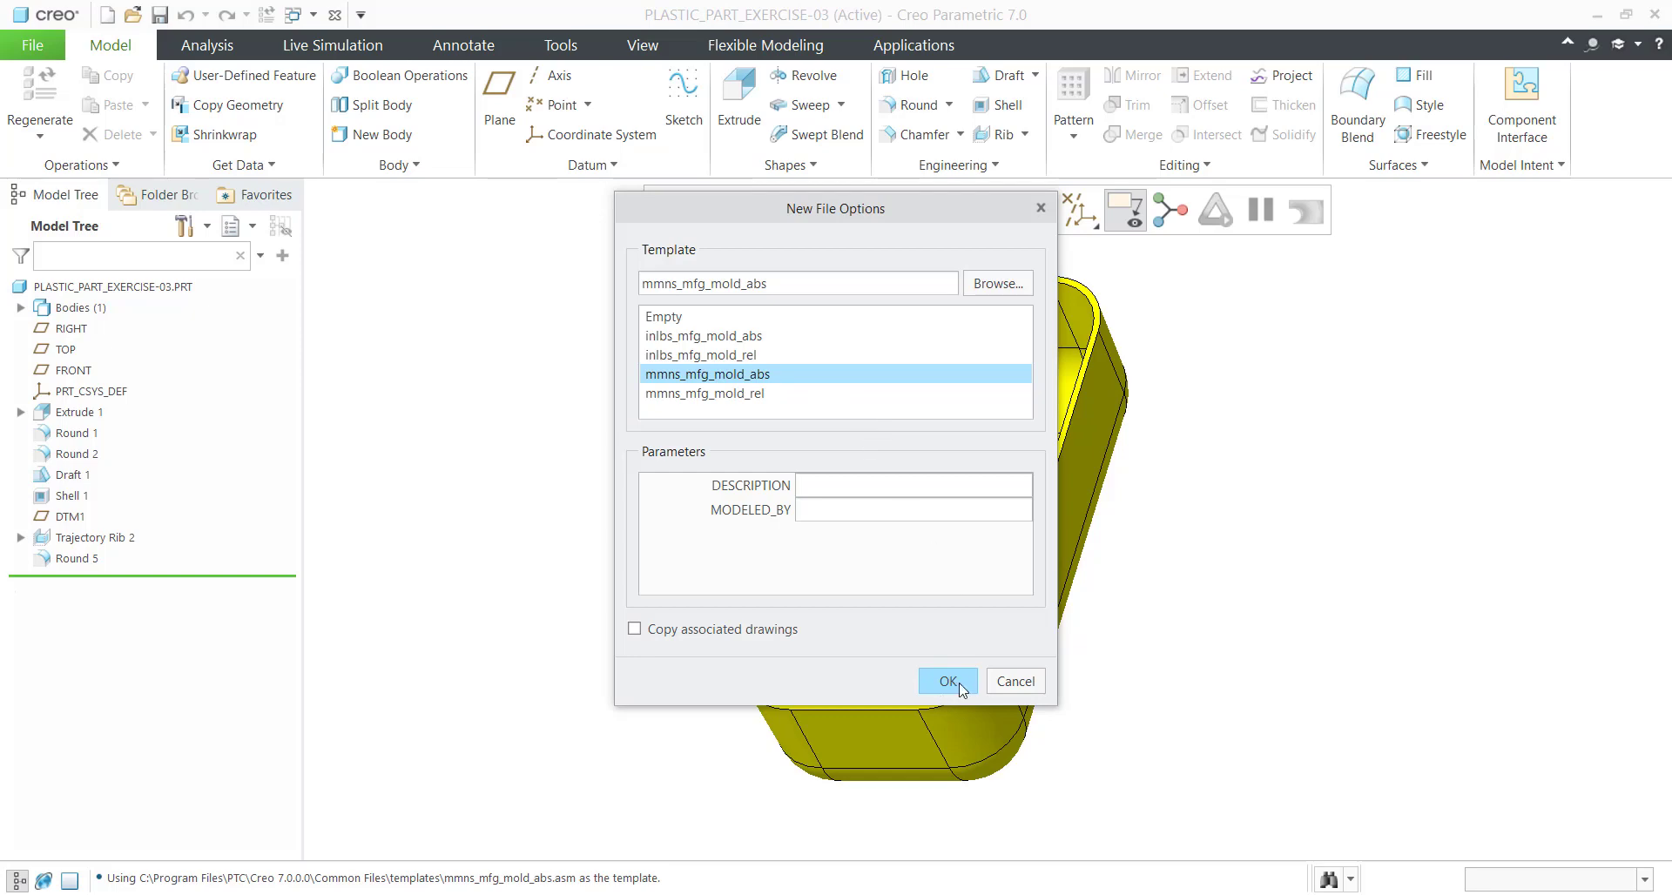
{"action": "left_click", "coordinate": [947, 680]}
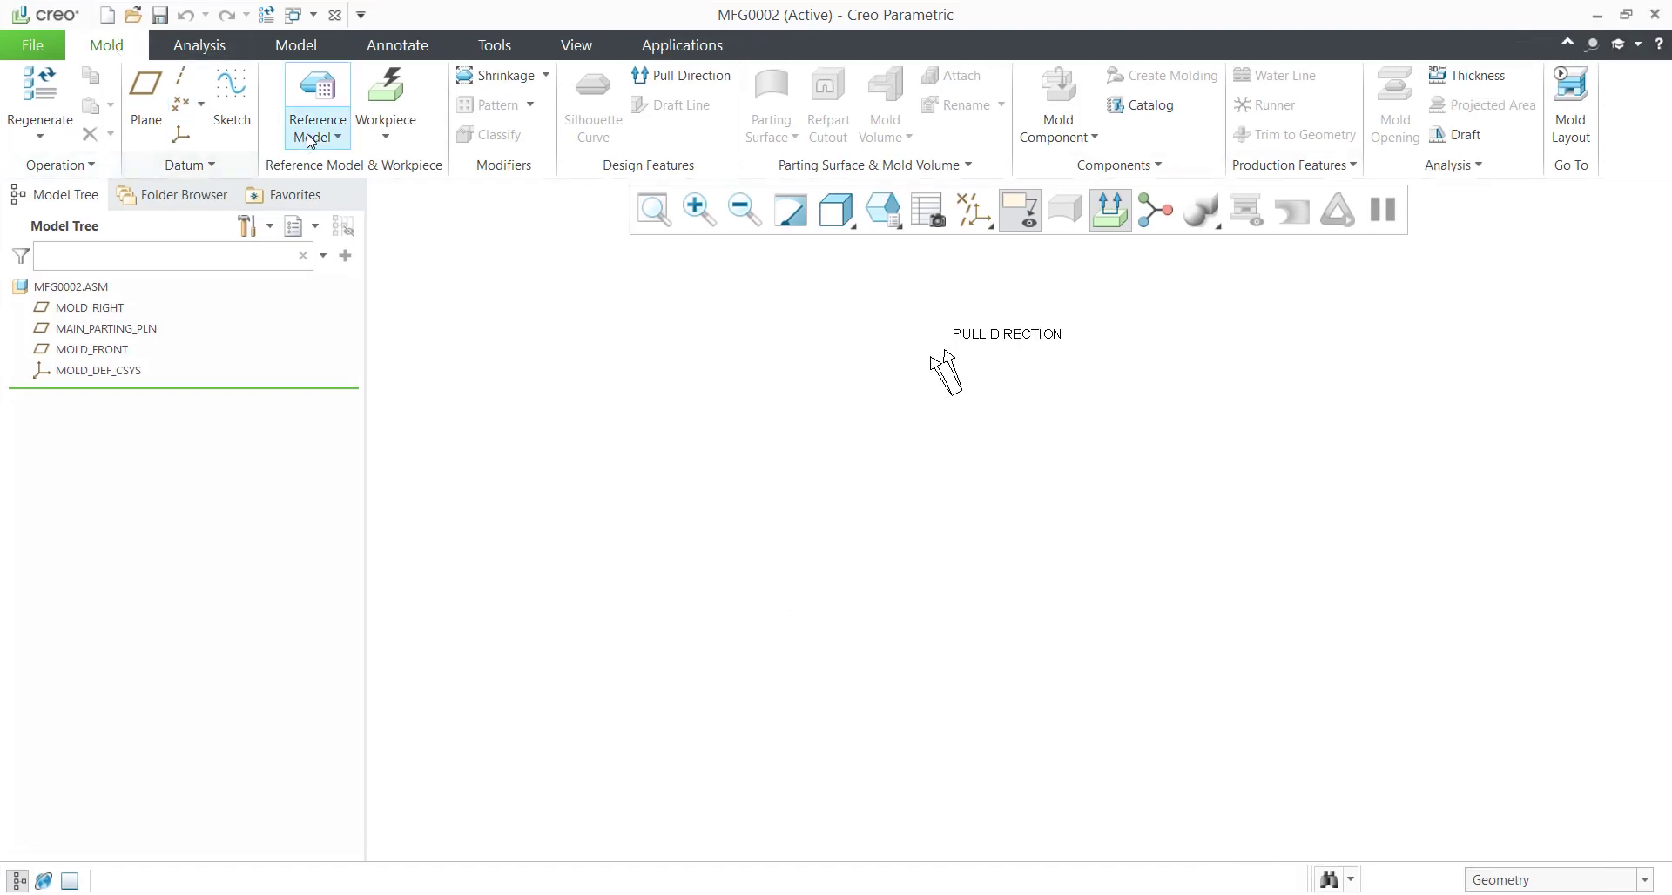
Locate plastic_part_exercise-03.prt as the reference model using Same model and preview its placement.
{"action": "left_click", "coordinate": [317, 120]}
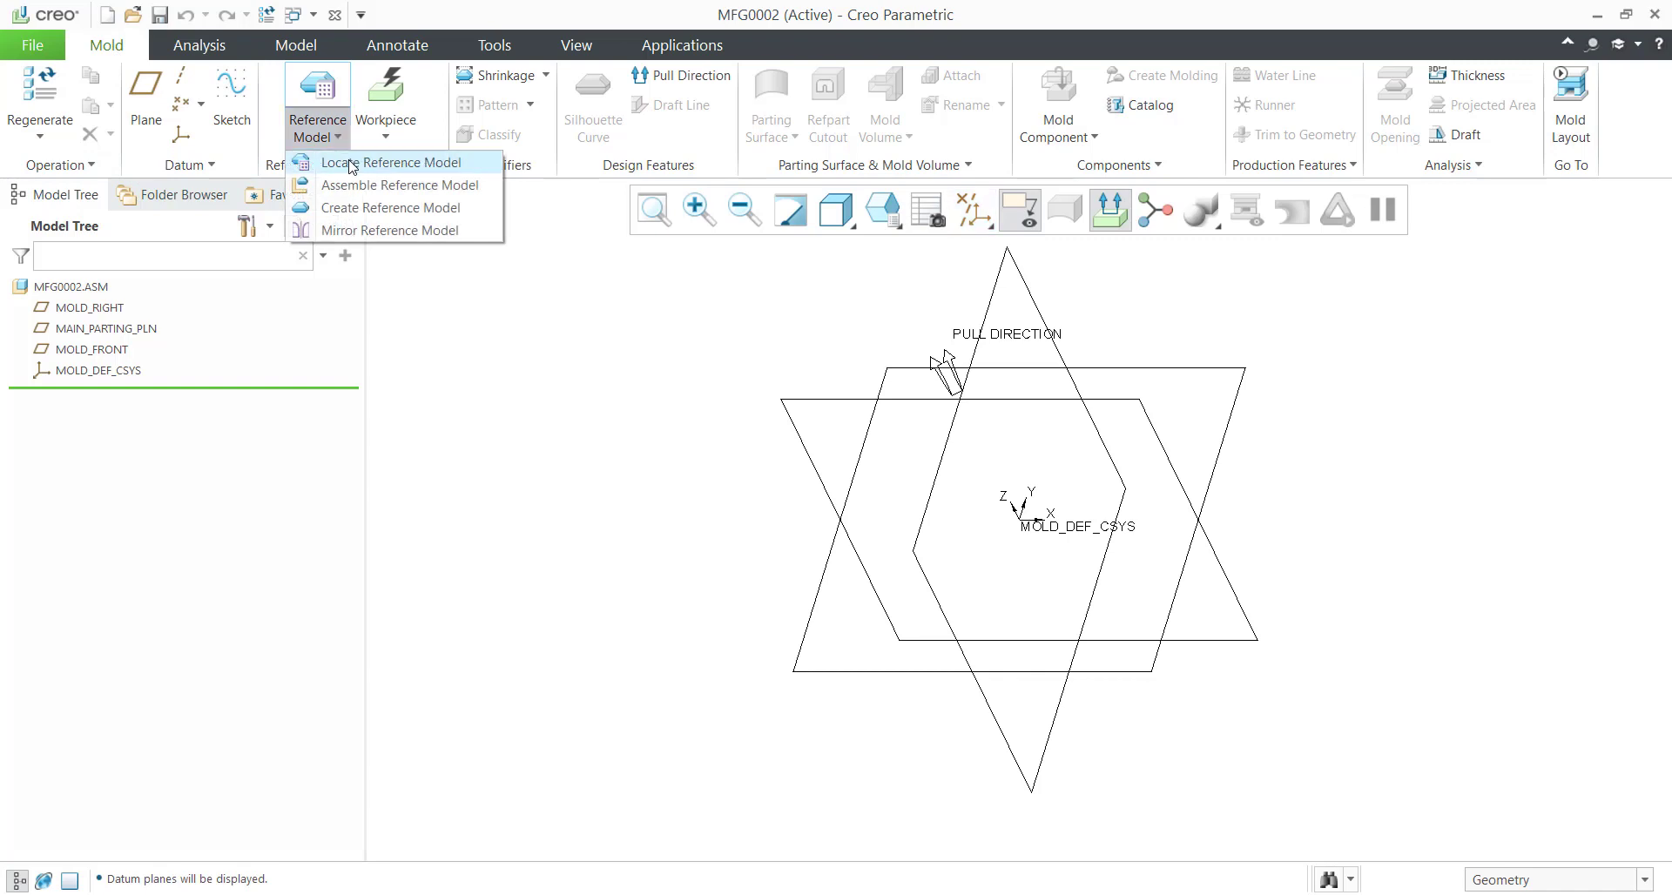
{"action": "left_click", "coordinate": [392, 162]}
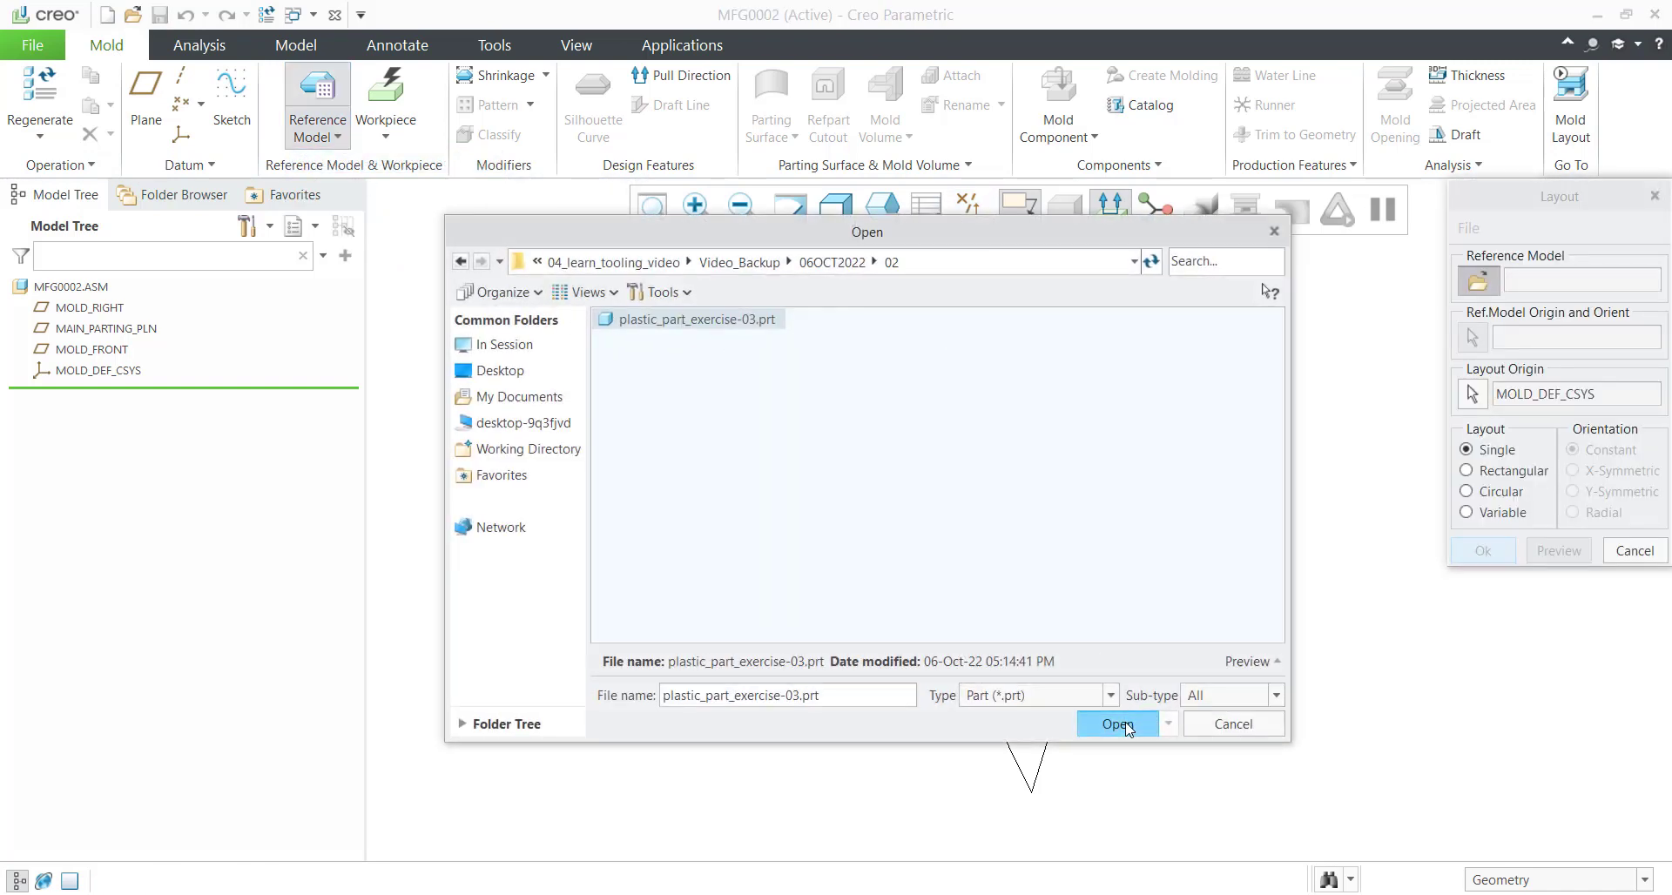
{"action": "left_click", "coordinate": [1116, 722]}
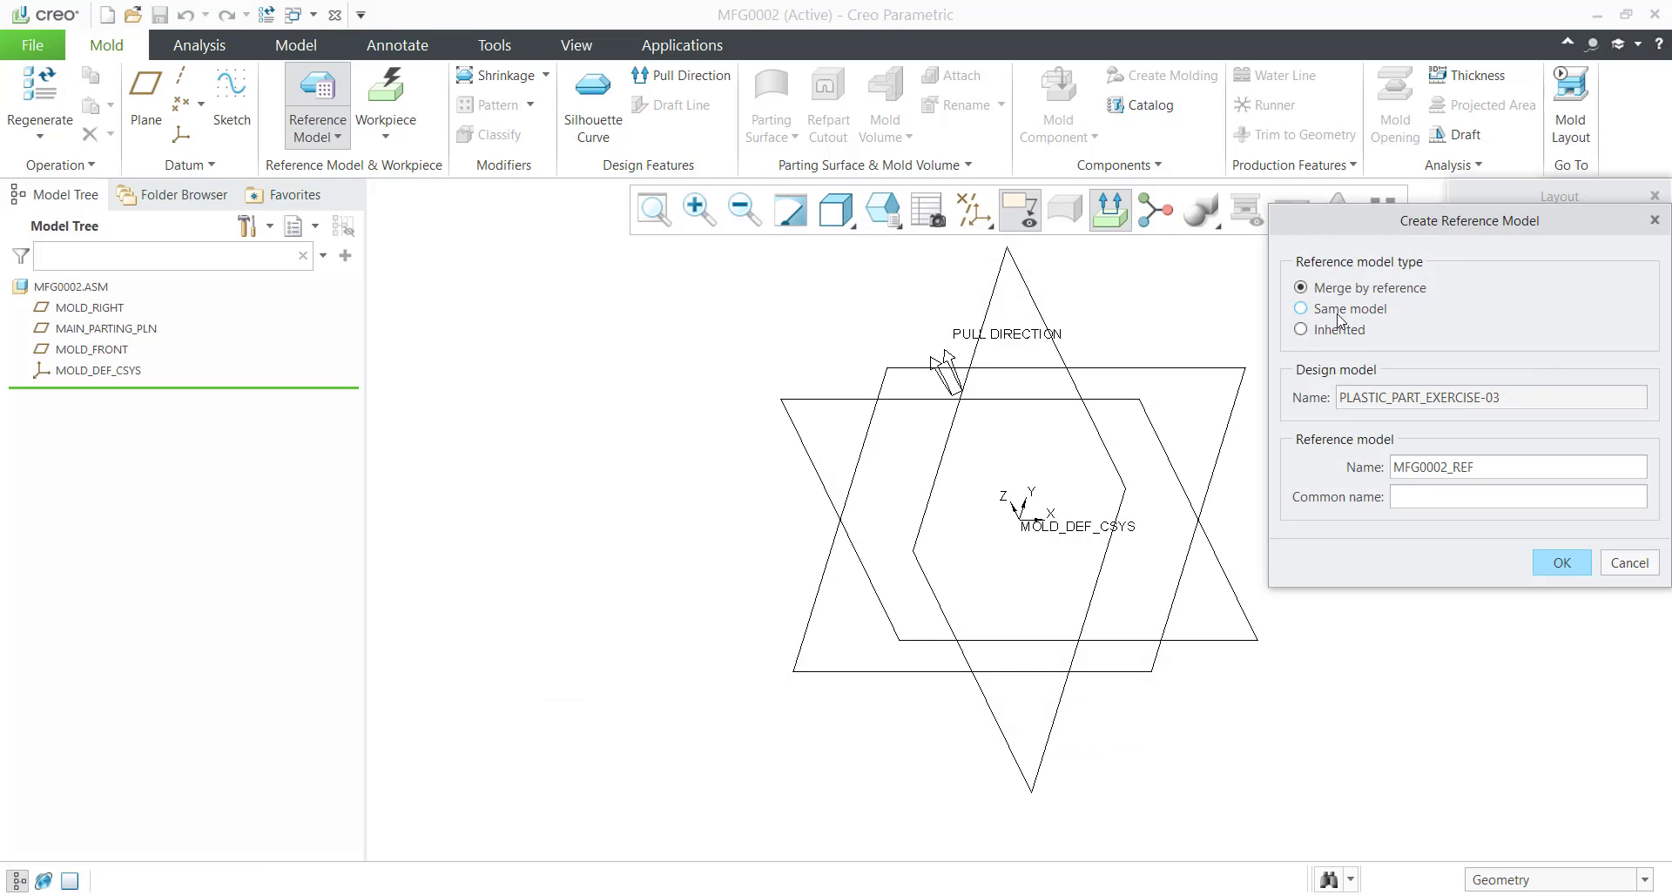
{"action": "left_click", "coordinate": [1301, 308]}
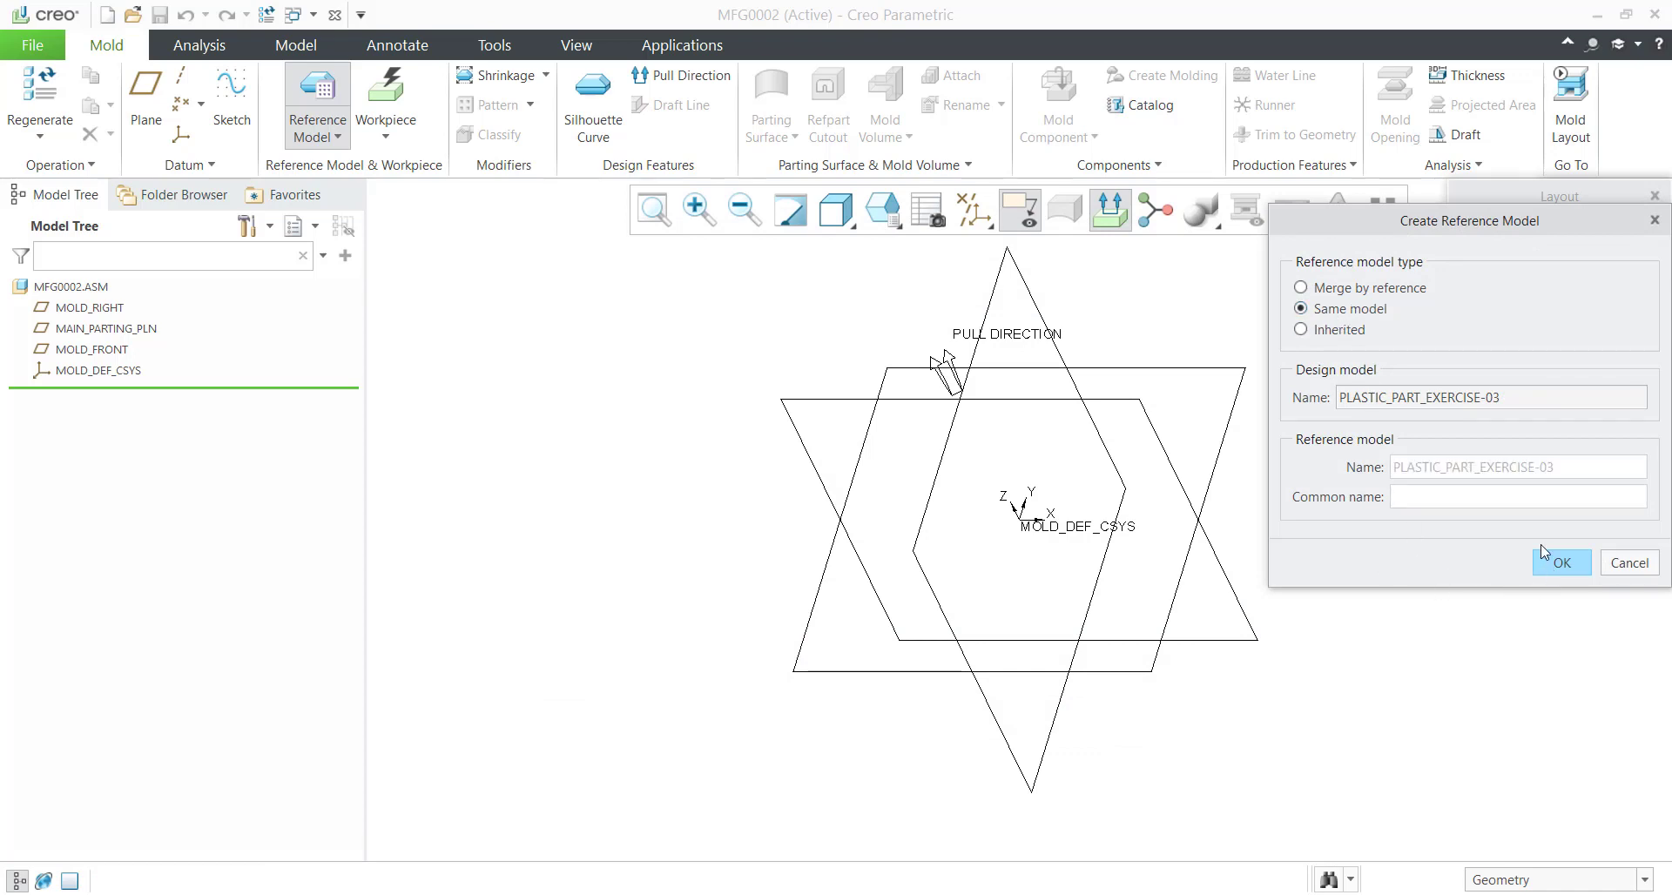
{"action": "left_click", "coordinate": [1560, 562]}
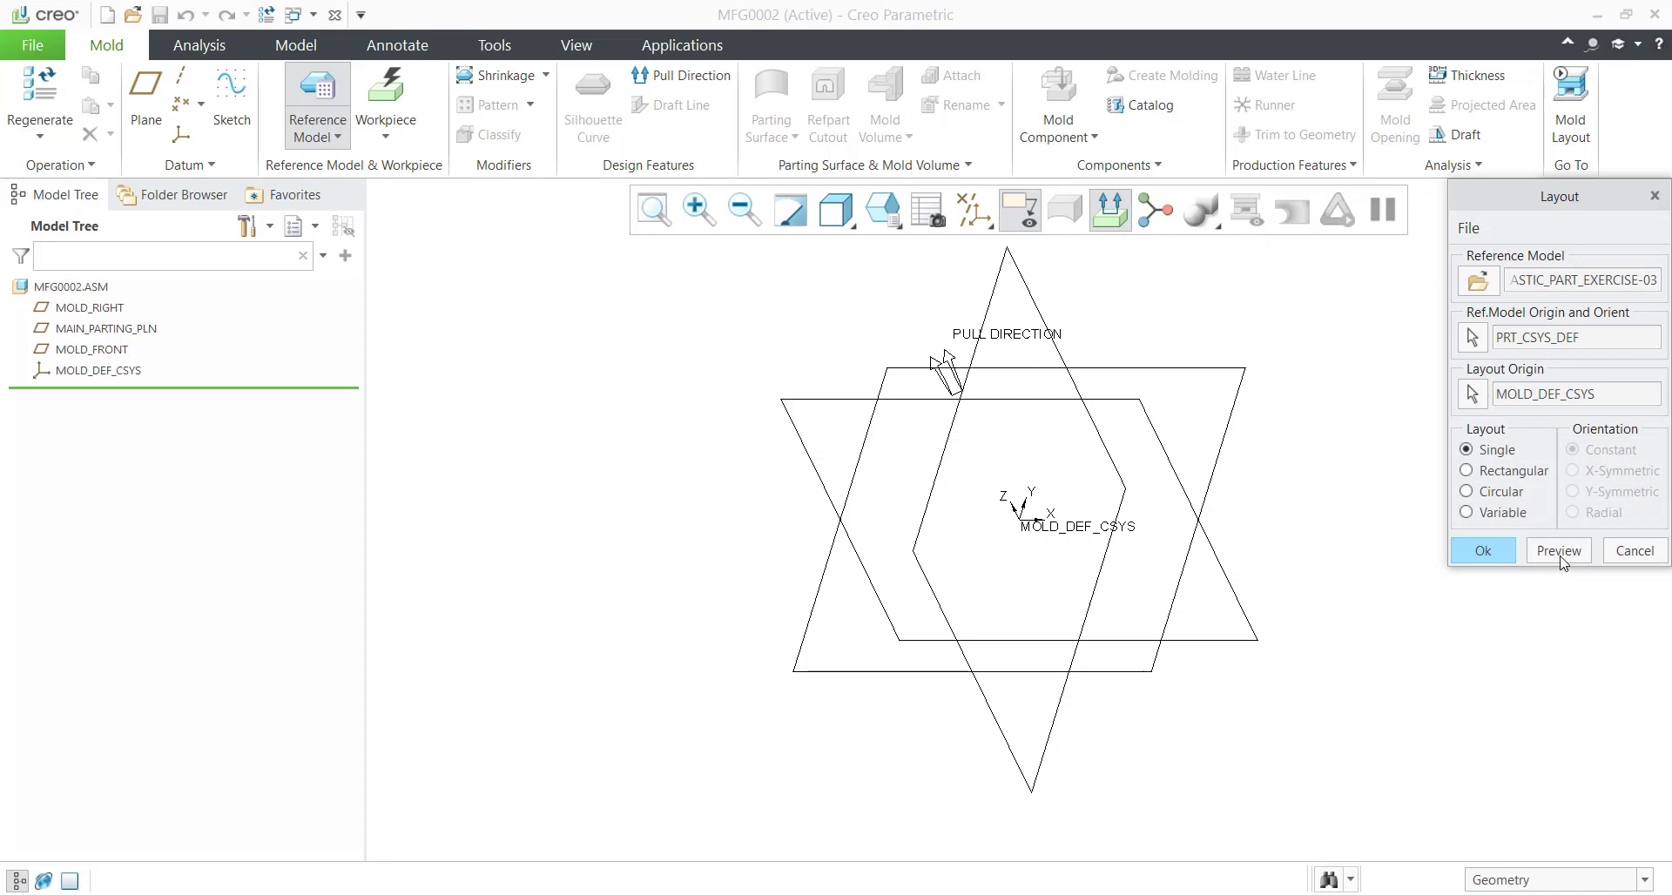
{"action": "mouse_move", "coordinate": [1561, 559]}
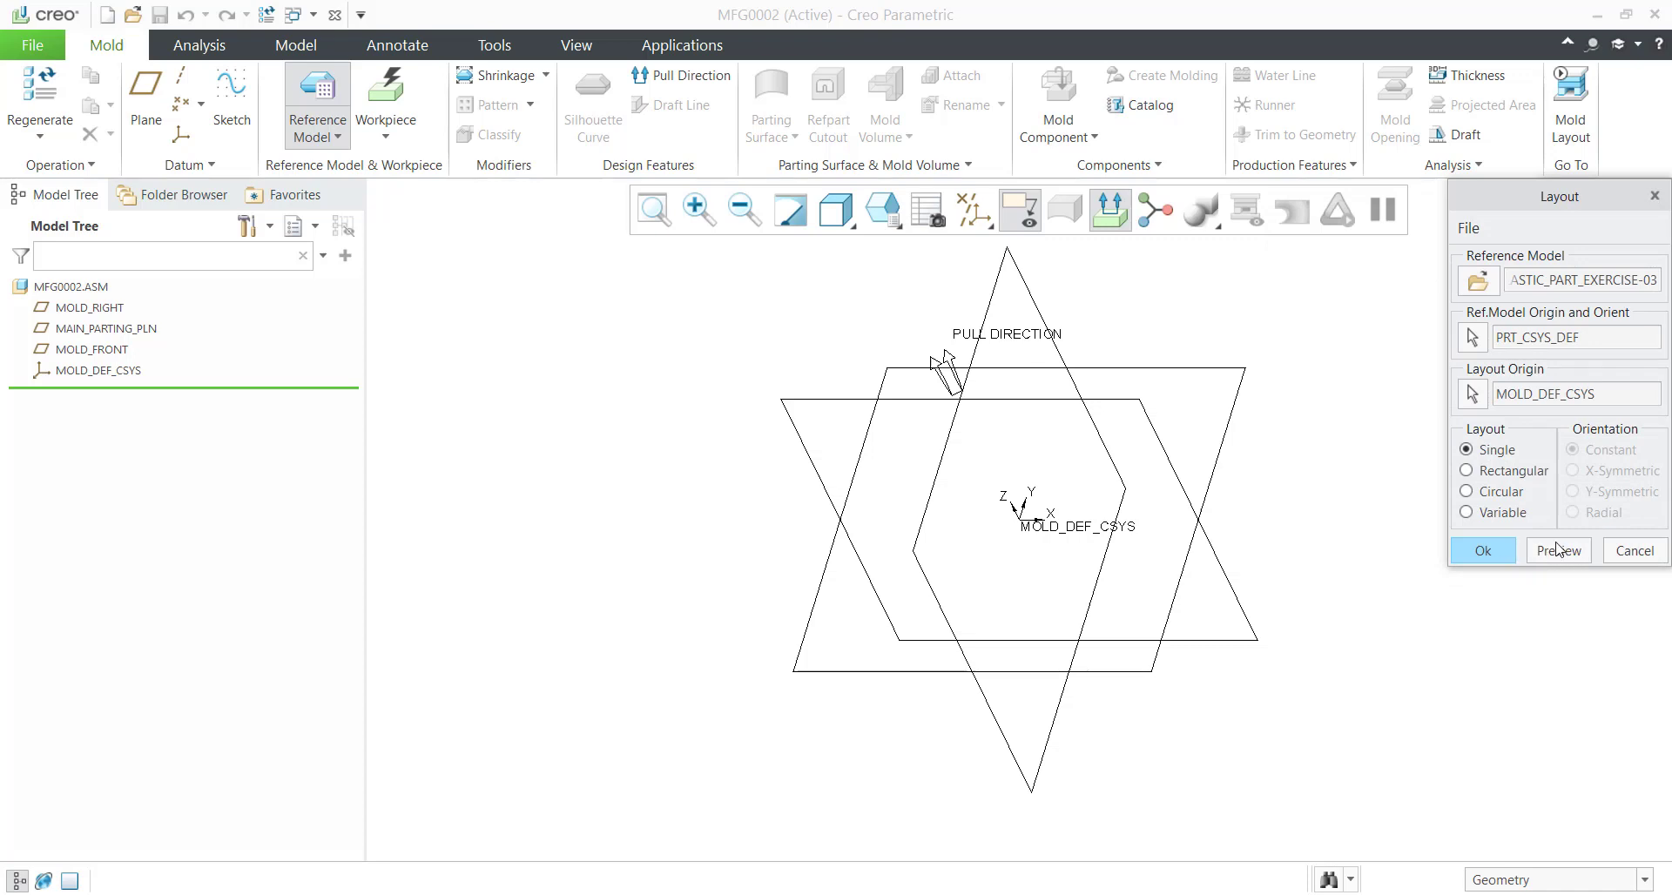
{"action": "left_click", "coordinate": [1555, 551]}
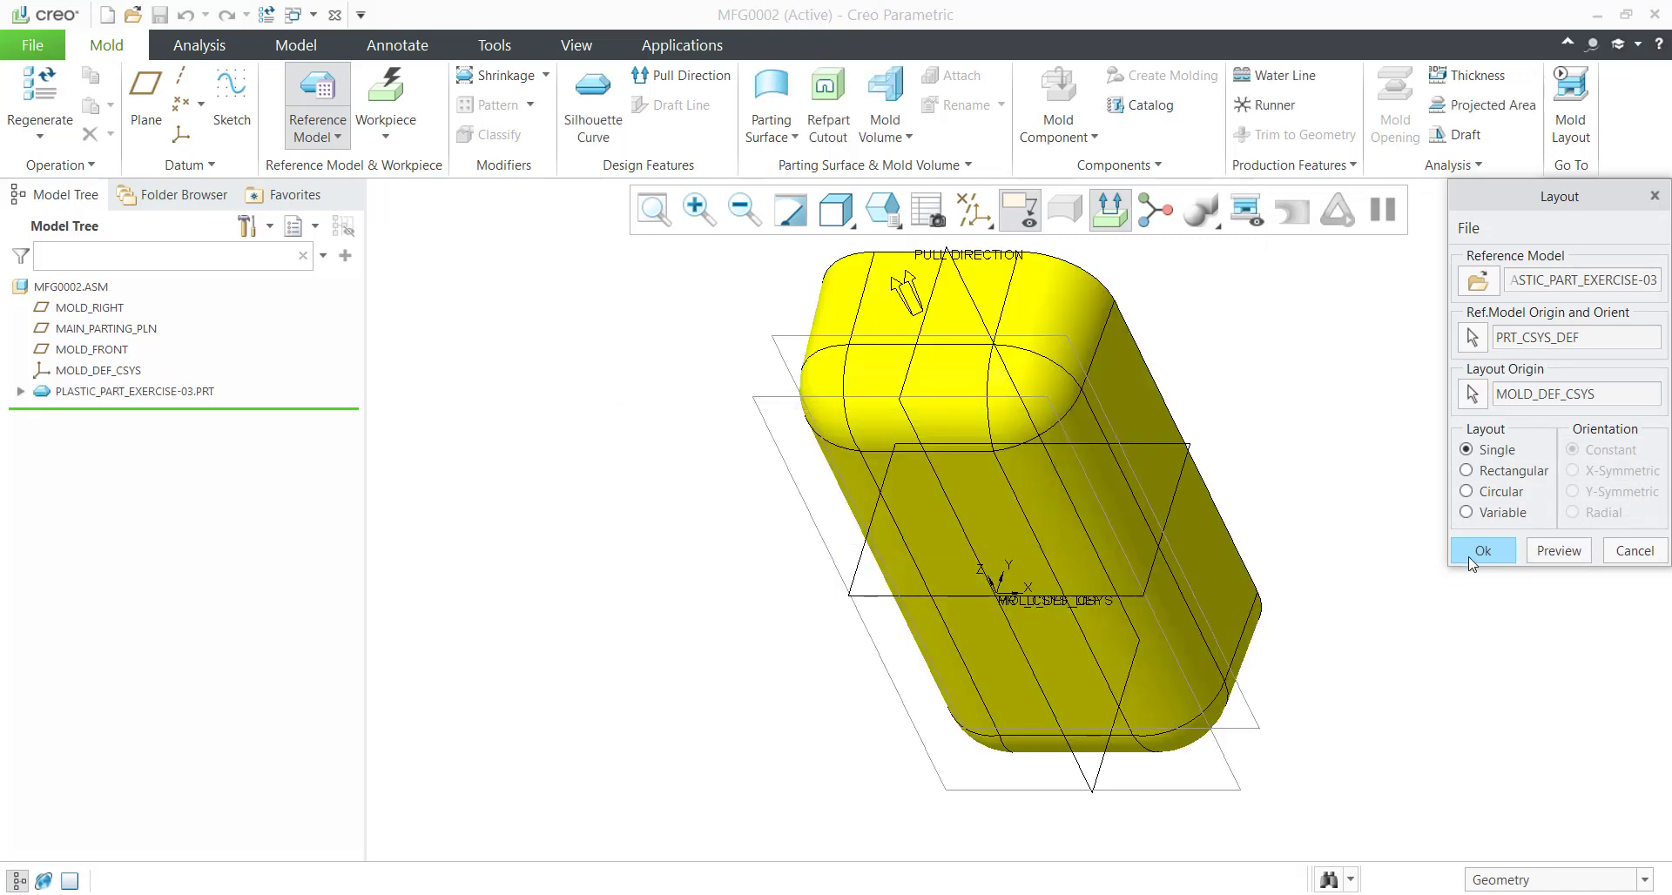
{"action": "mouse_move", "coordinate": [1343, 529]}
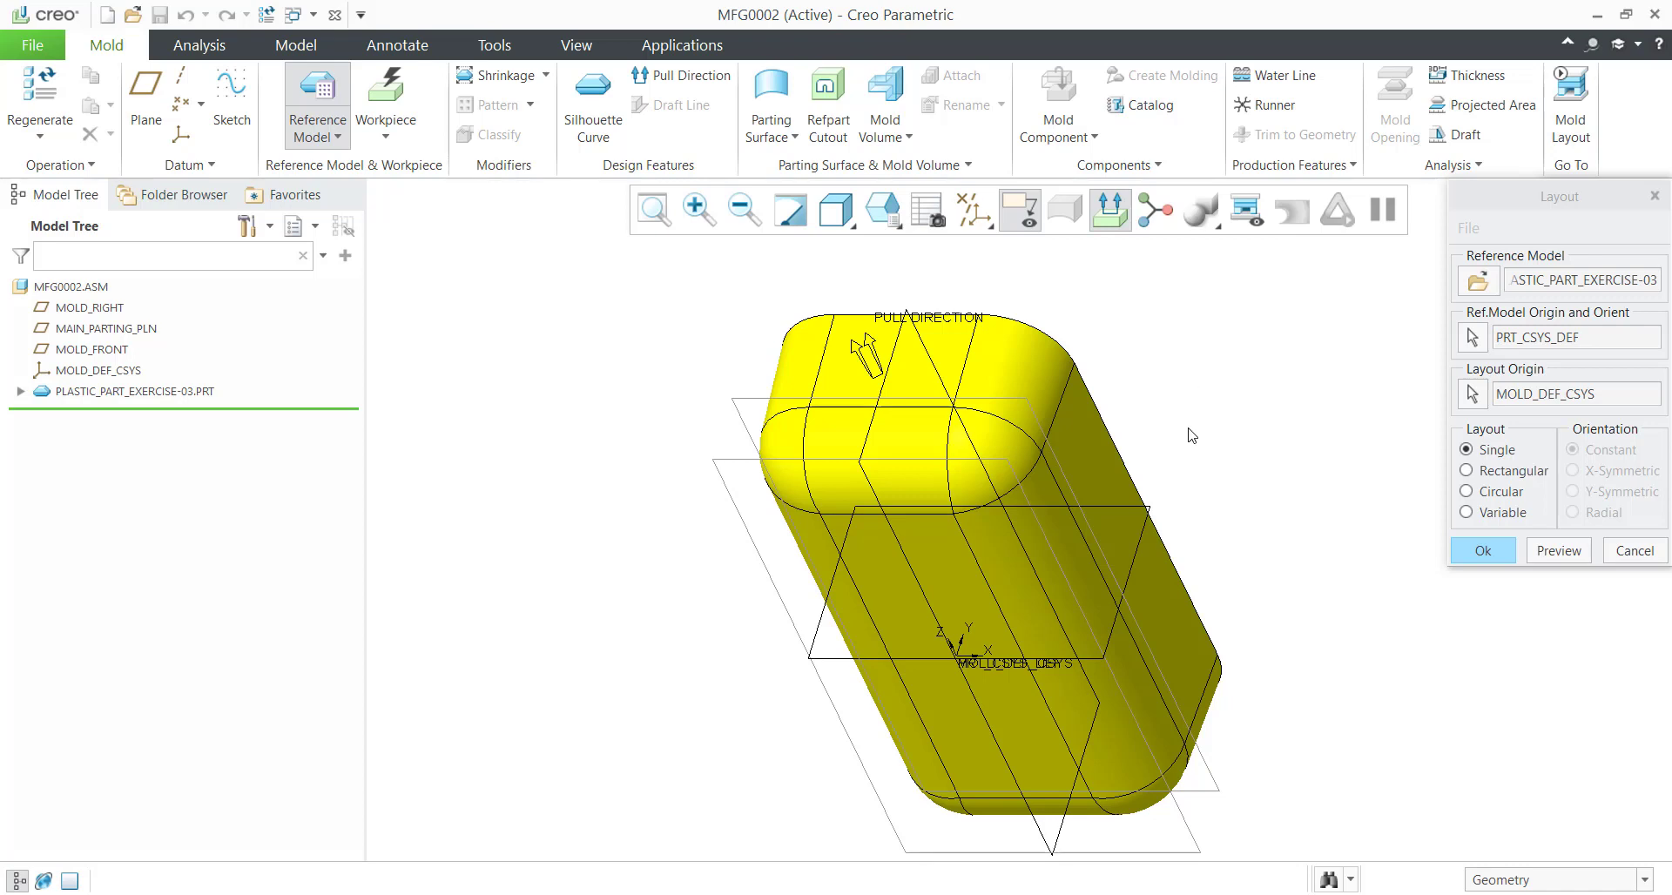
{"action": "mouse_move", "coordinate": [1426, 466]}
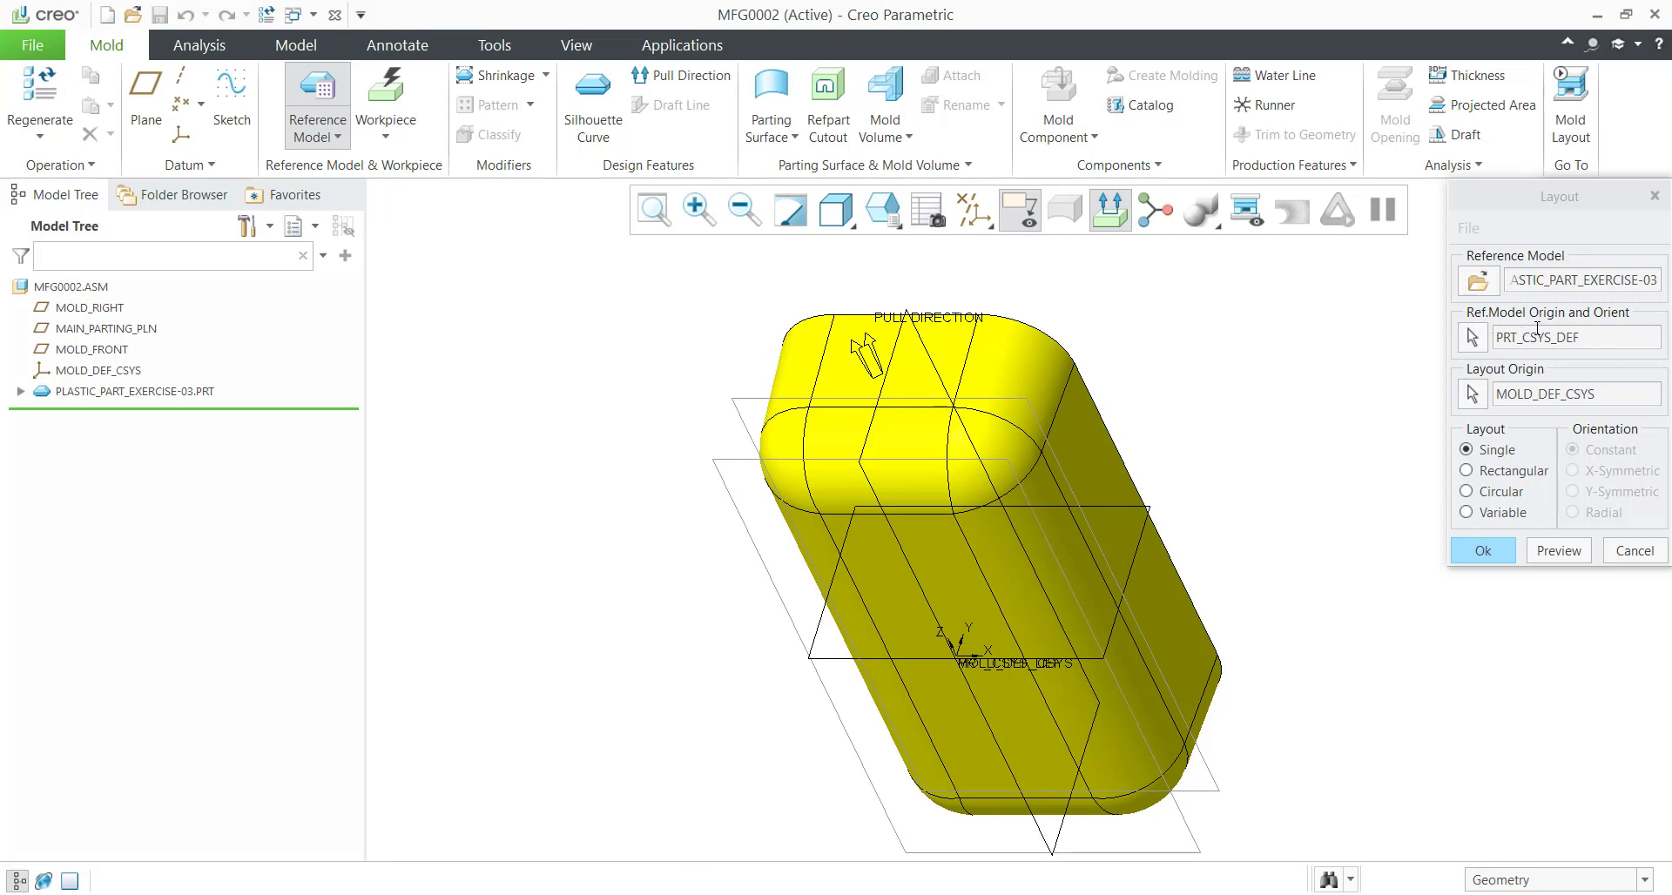
{"action": "mouse_move", "coordinate": [1635, 322]}
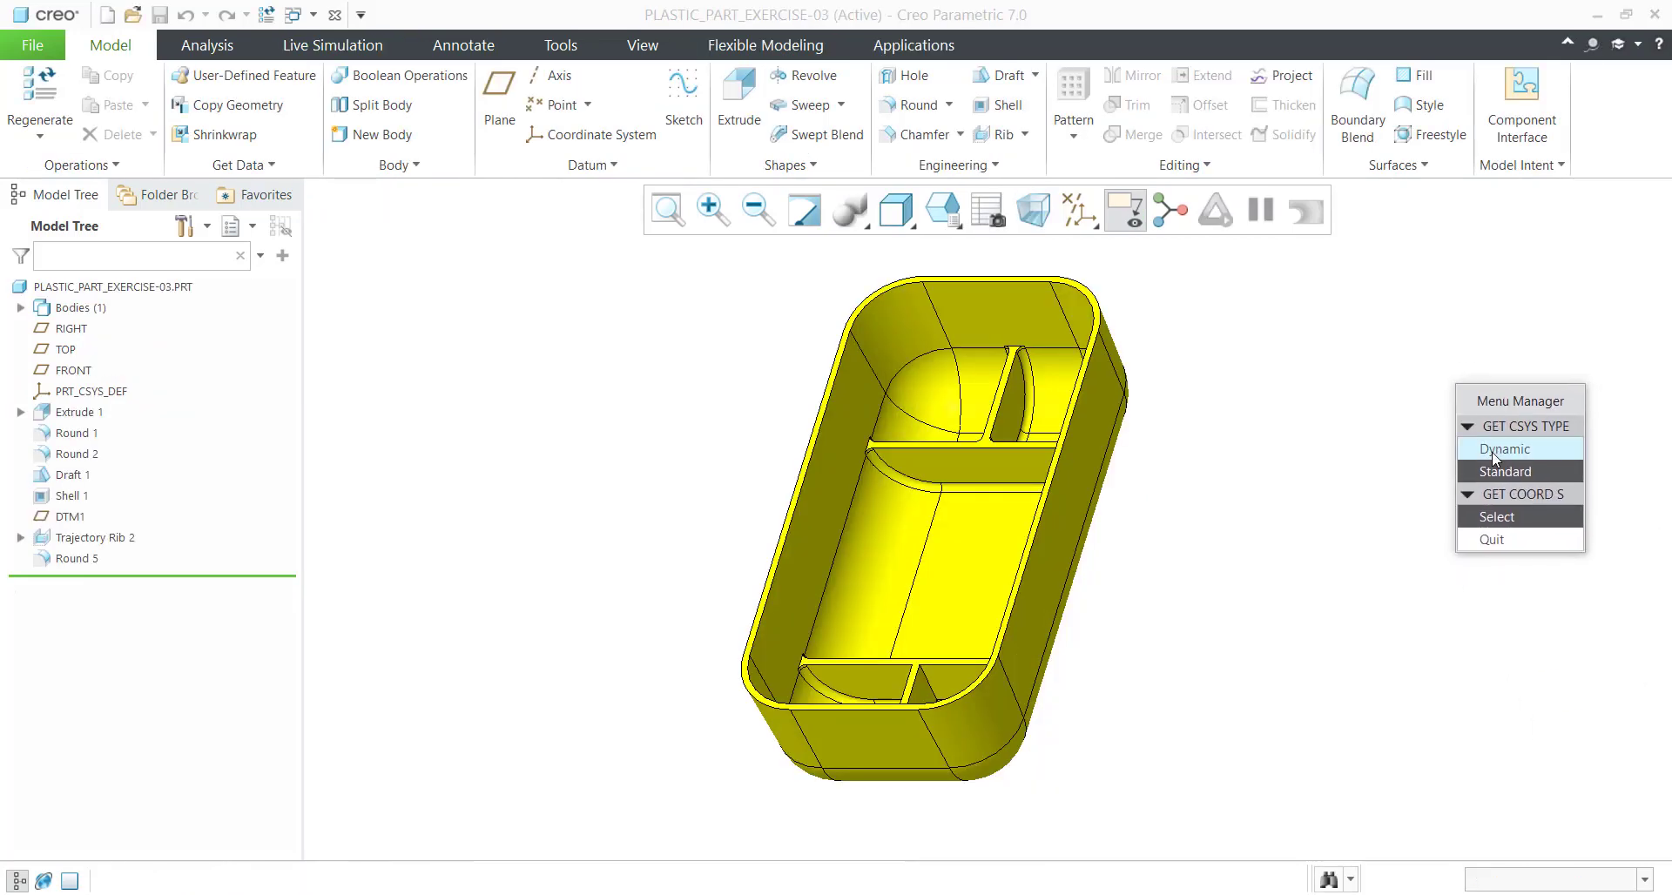
Rotate the reference part 90 degrees about X with a Dynamic origin and preview it.
{"action": "left_click", "coordinate": [1505, 450]}
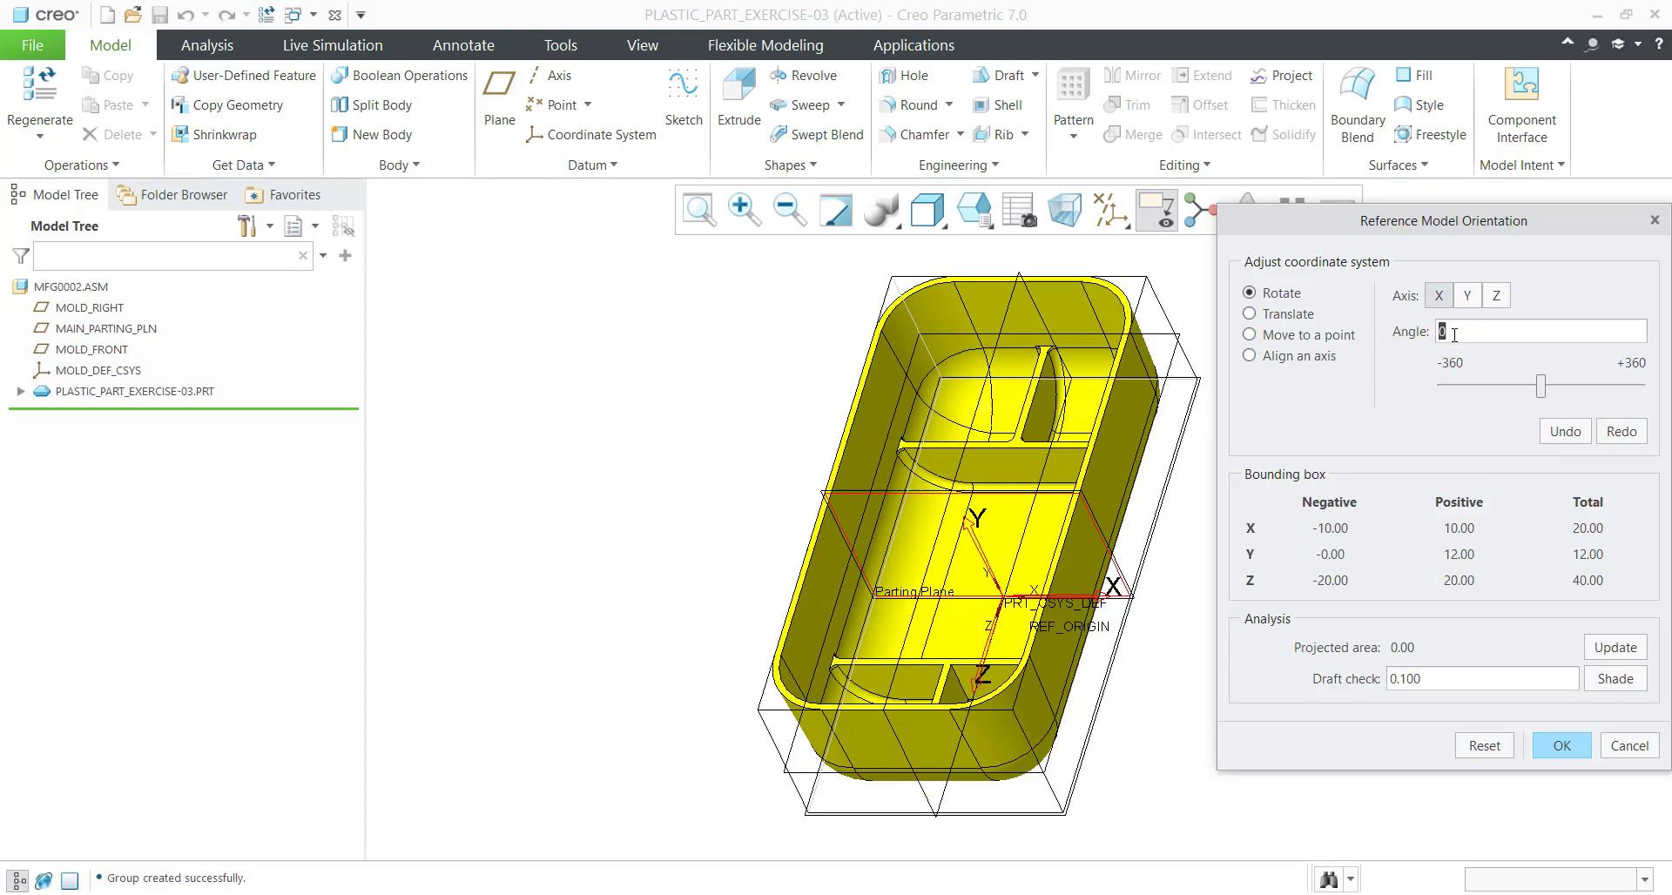
{"action": "type", "text": "900"}
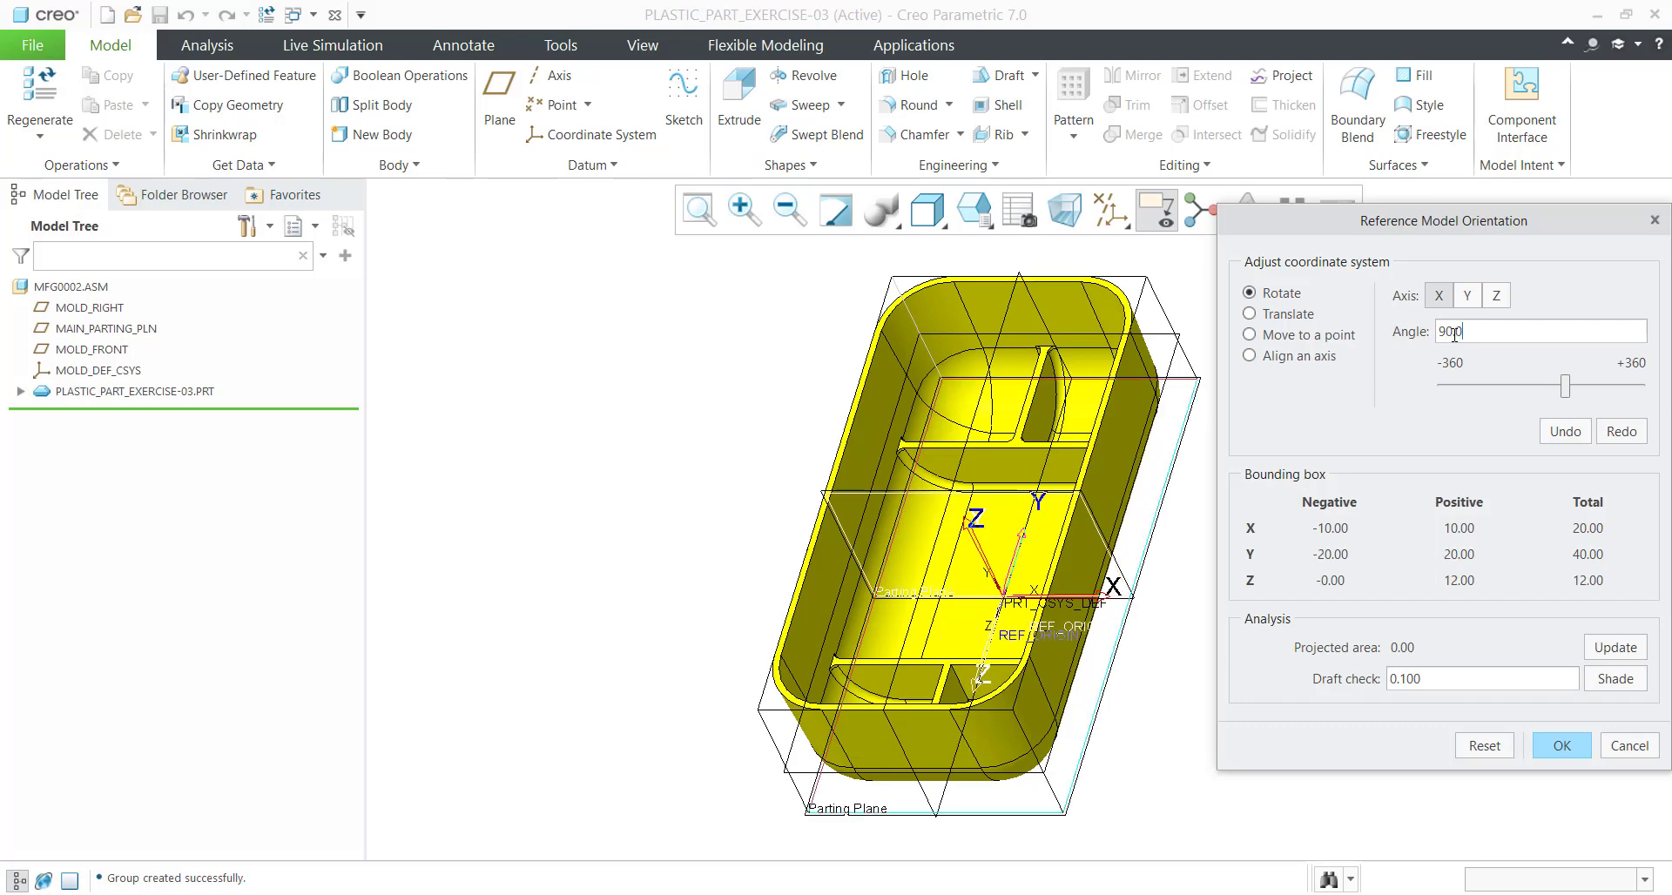
{"action": "left_click", "coordinate": [1560, 742]}
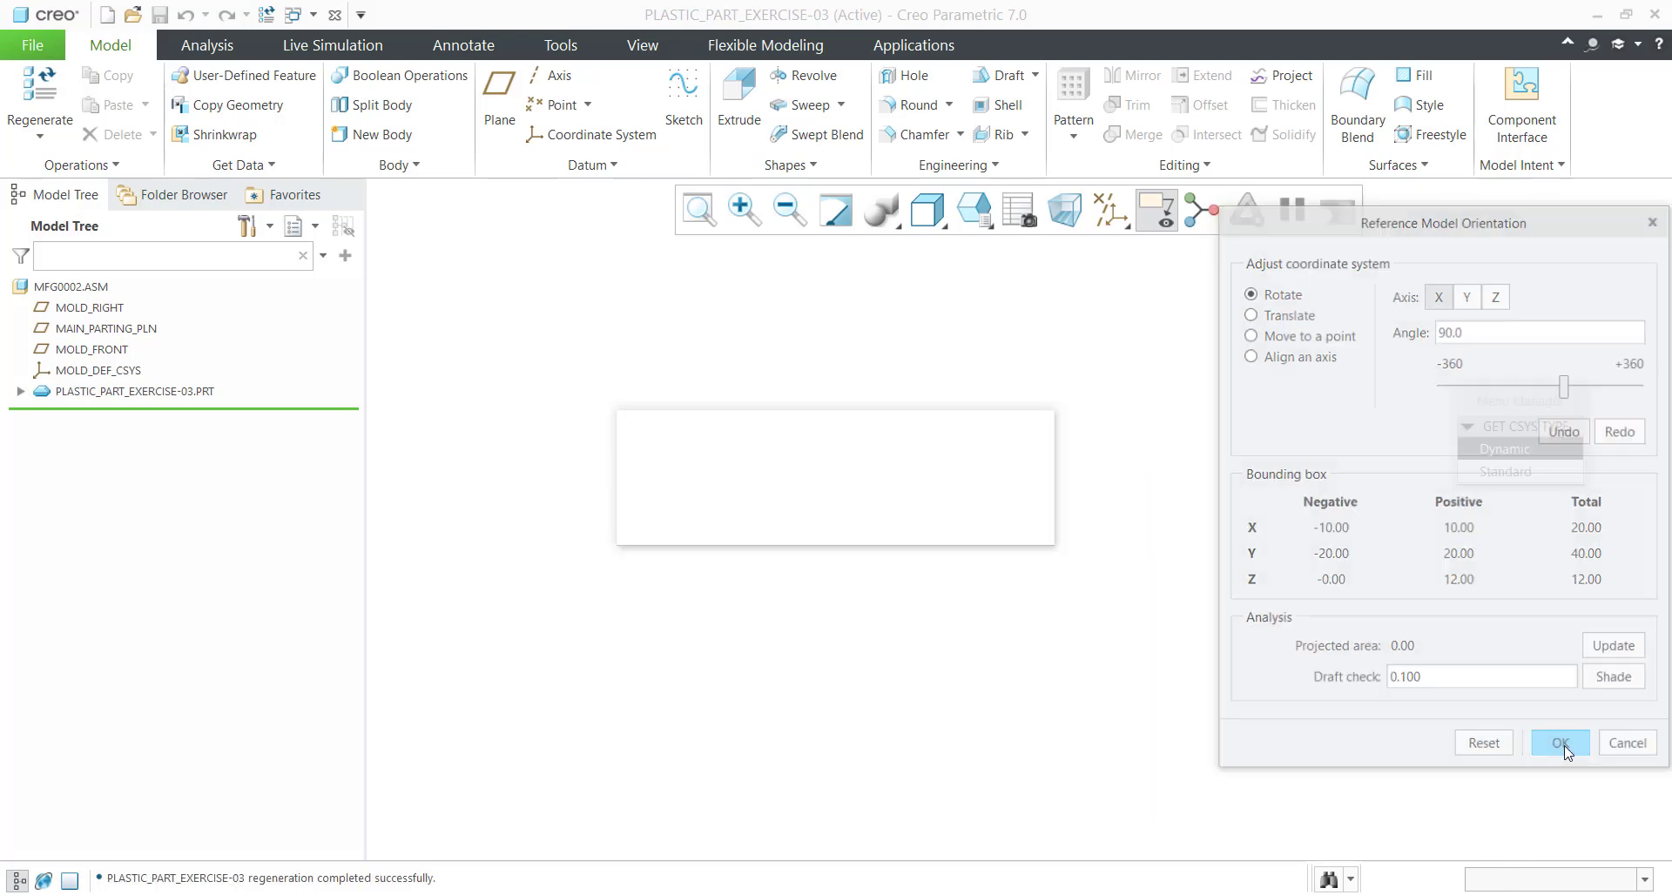
{"action": "left_click", "coordinate": [1559, 742]}
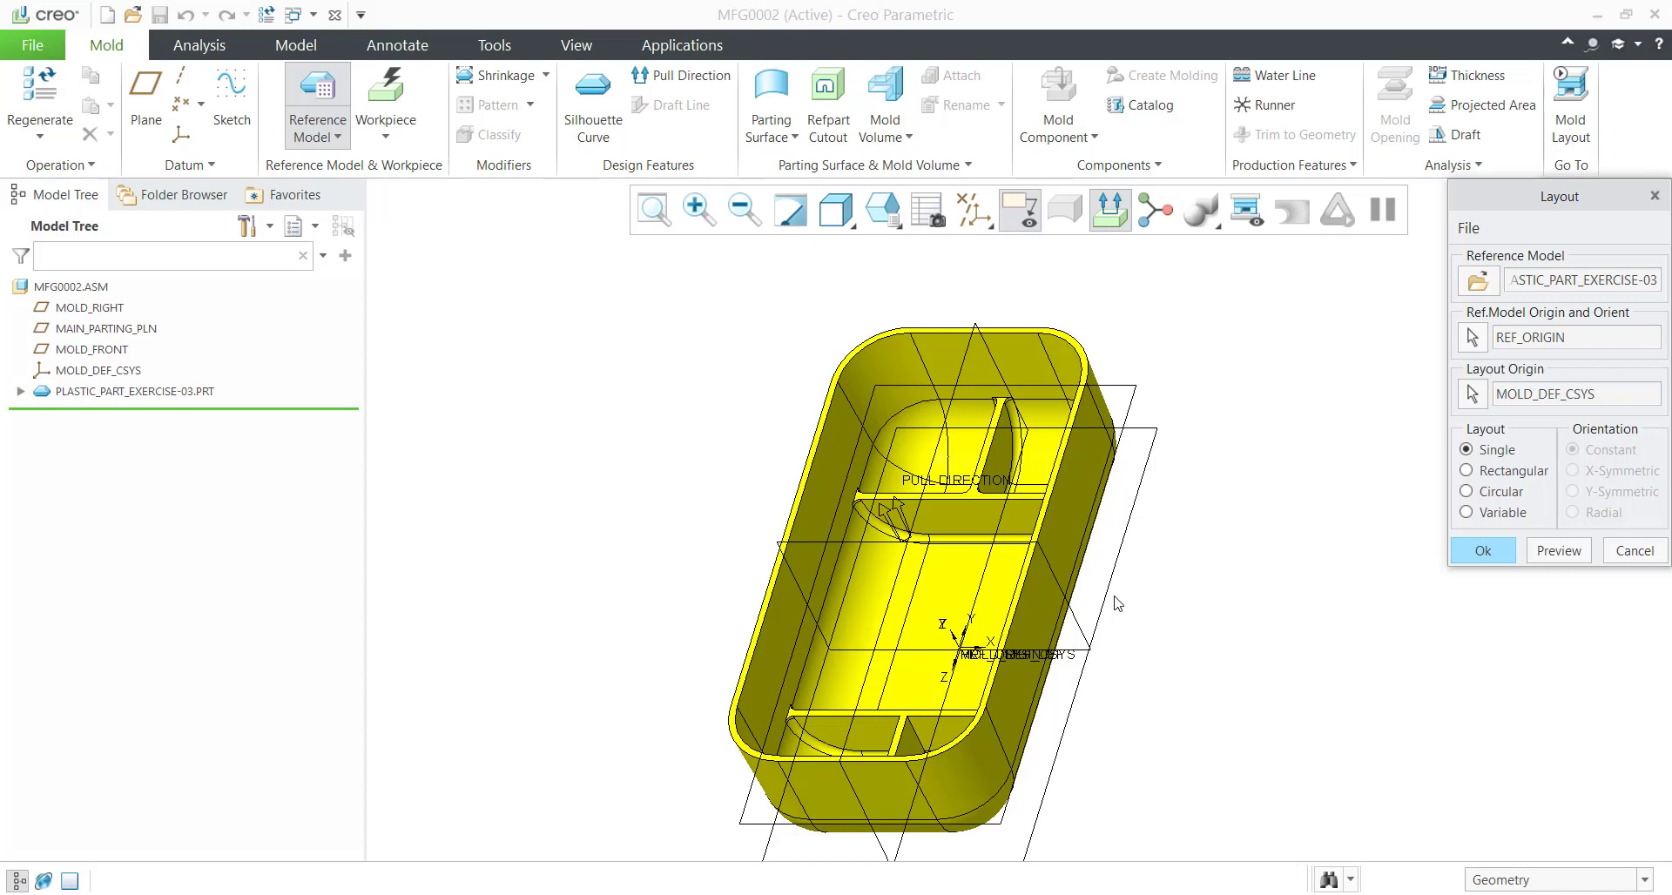
{"action": "mouse_move", "coordinate": [1472, 339]}
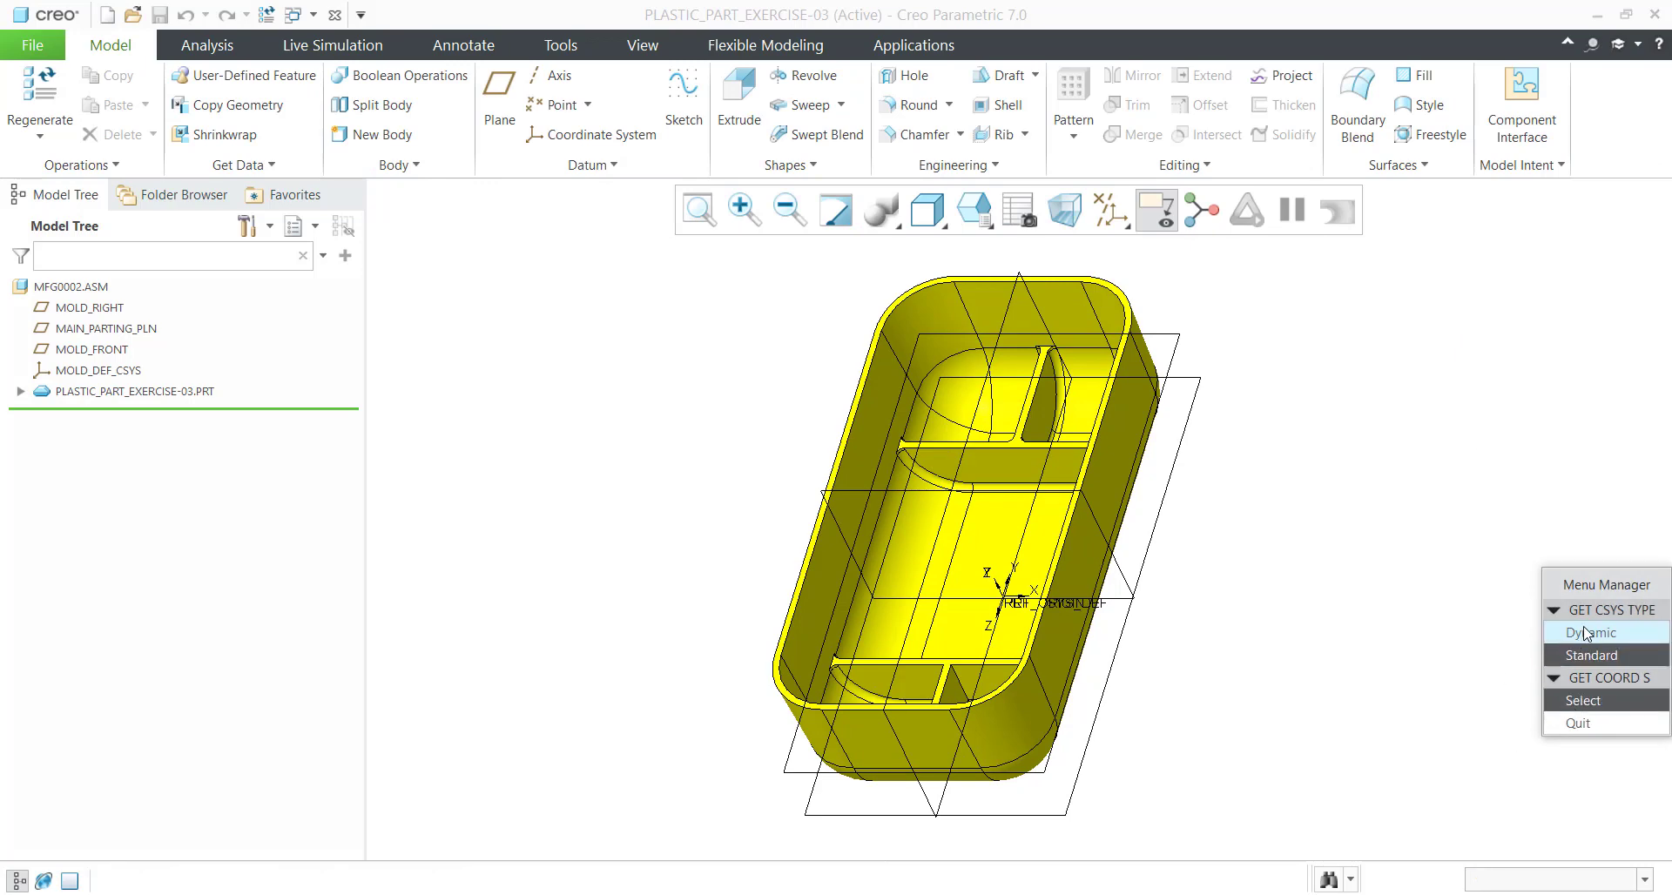
Rotate the reference part a further 180 degrees about X and confirm the layout.
{"action": "left_click", "coordinate": [1588, 632]}
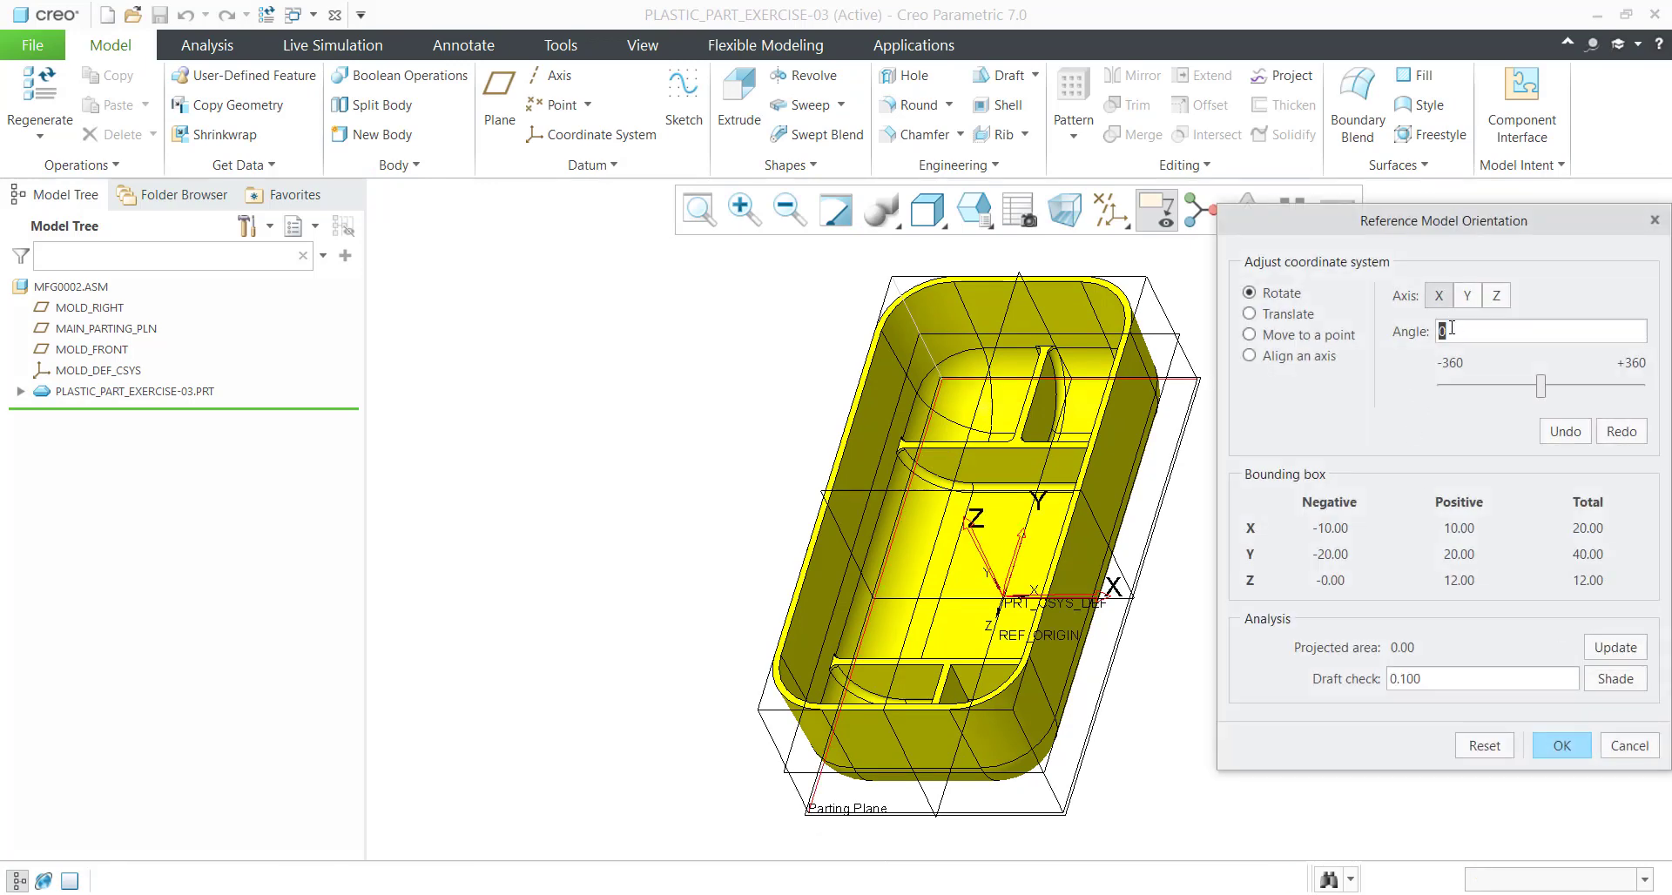
{"action": "type", "text": "180.0"}
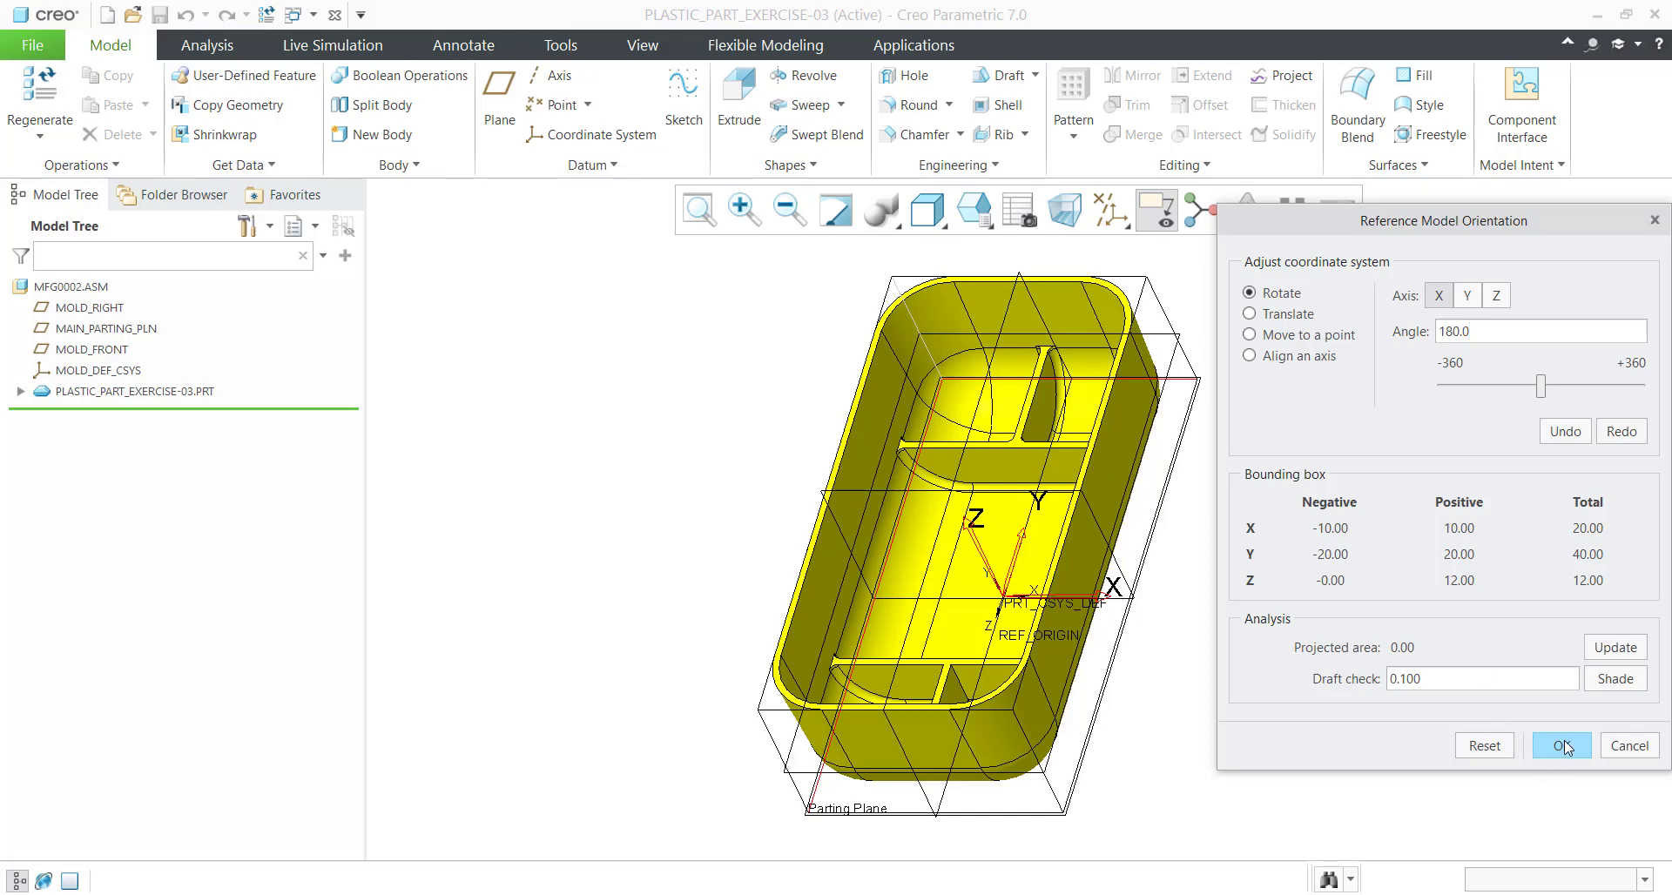
{"action": "left_click", "coordinate": [1560, 745]}
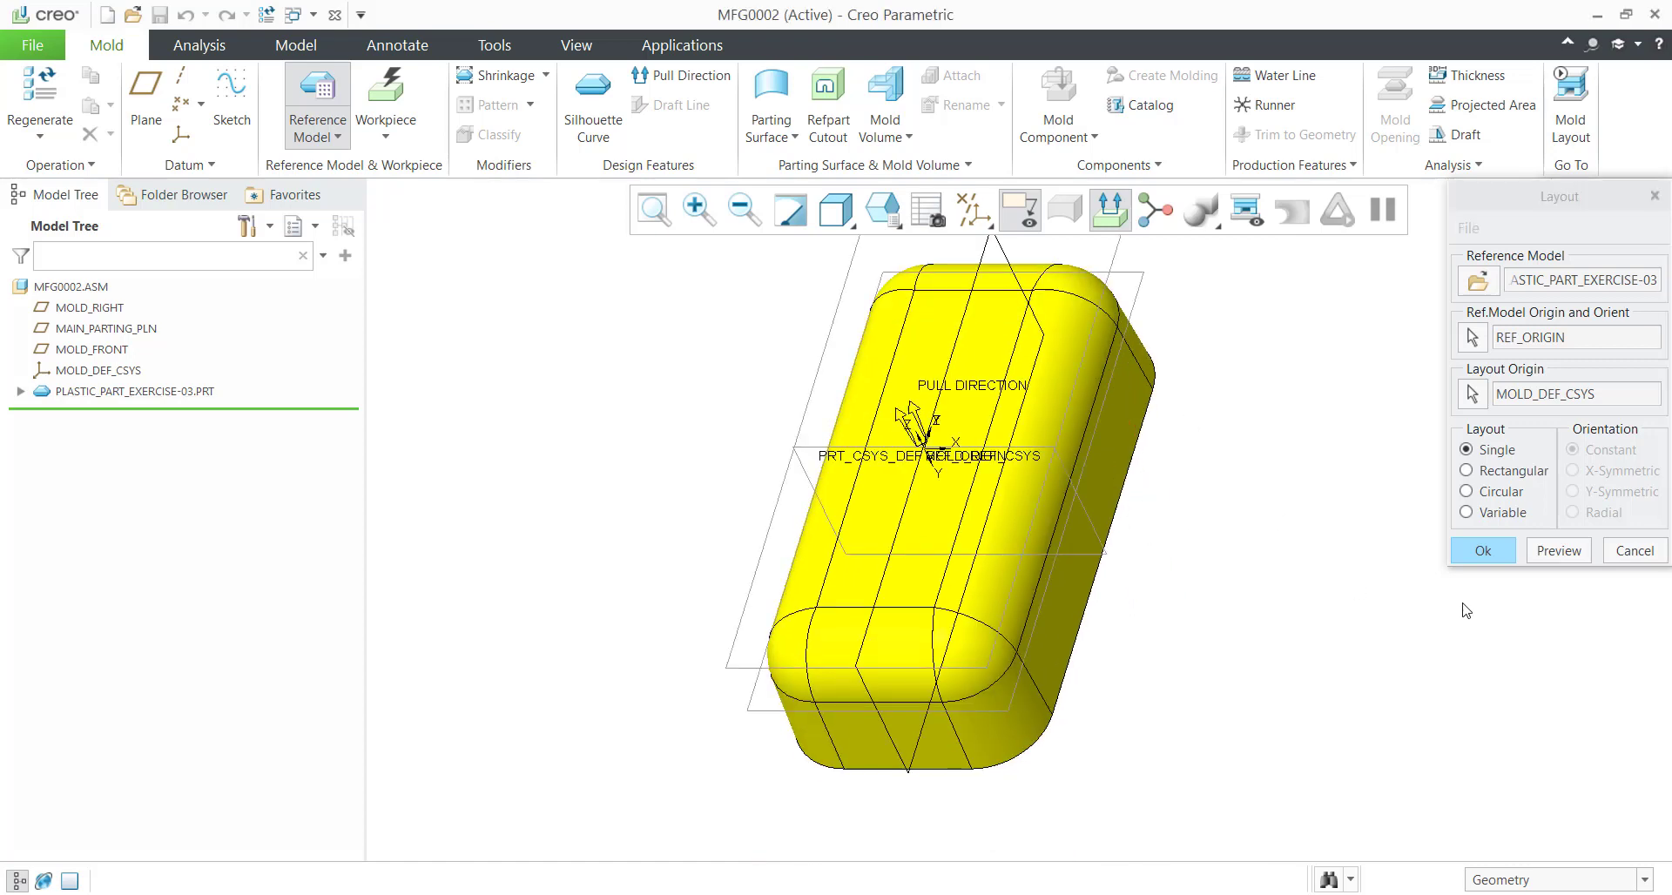
{"action": "left_click", "coordinate": [1480, 551]}
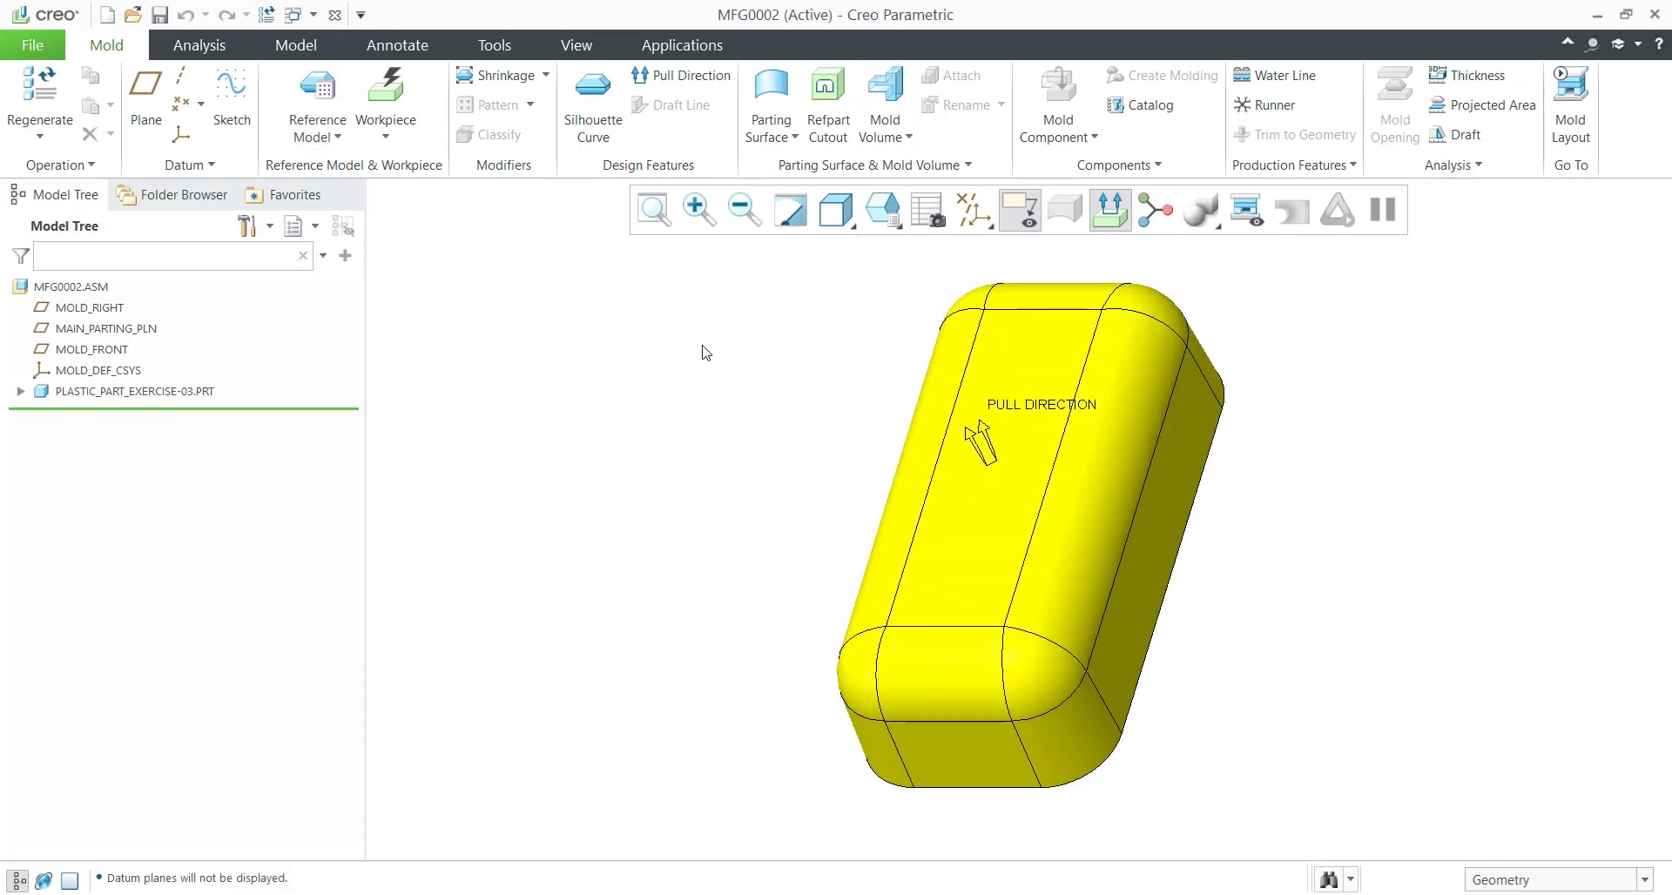
Create an automatic 30 × 50 × 25 mm workpiece with MOLD_DEF_CSYS as mold origin.
{"action": "left_click", "coordinate": [385, 136]}
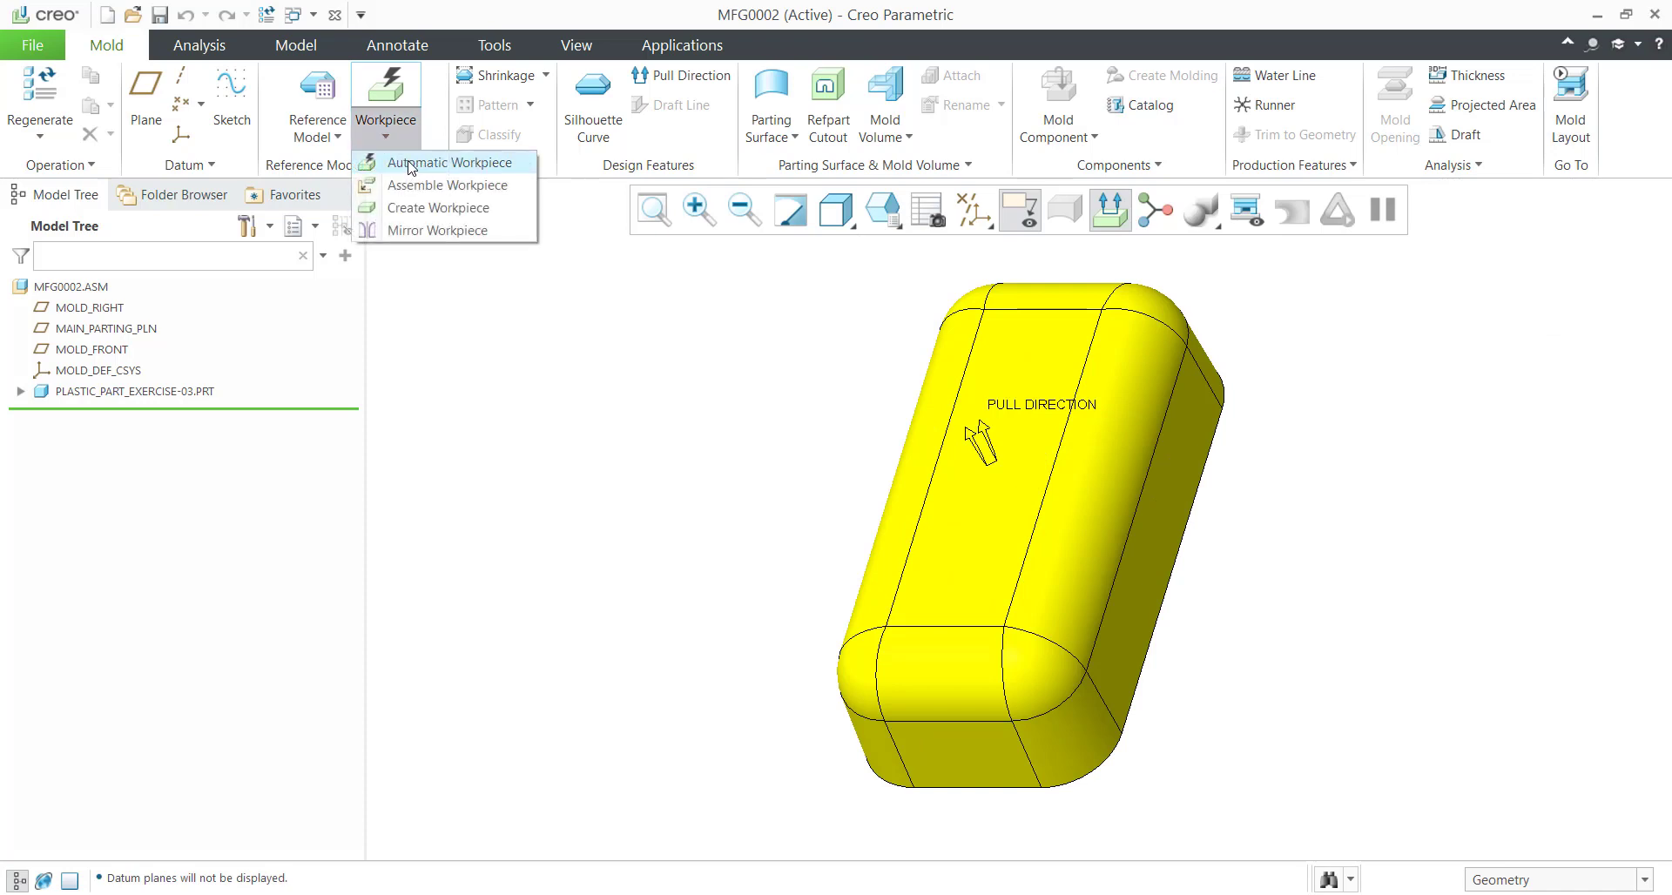
{"action": "left_click", "coordinate": [453, 162]}
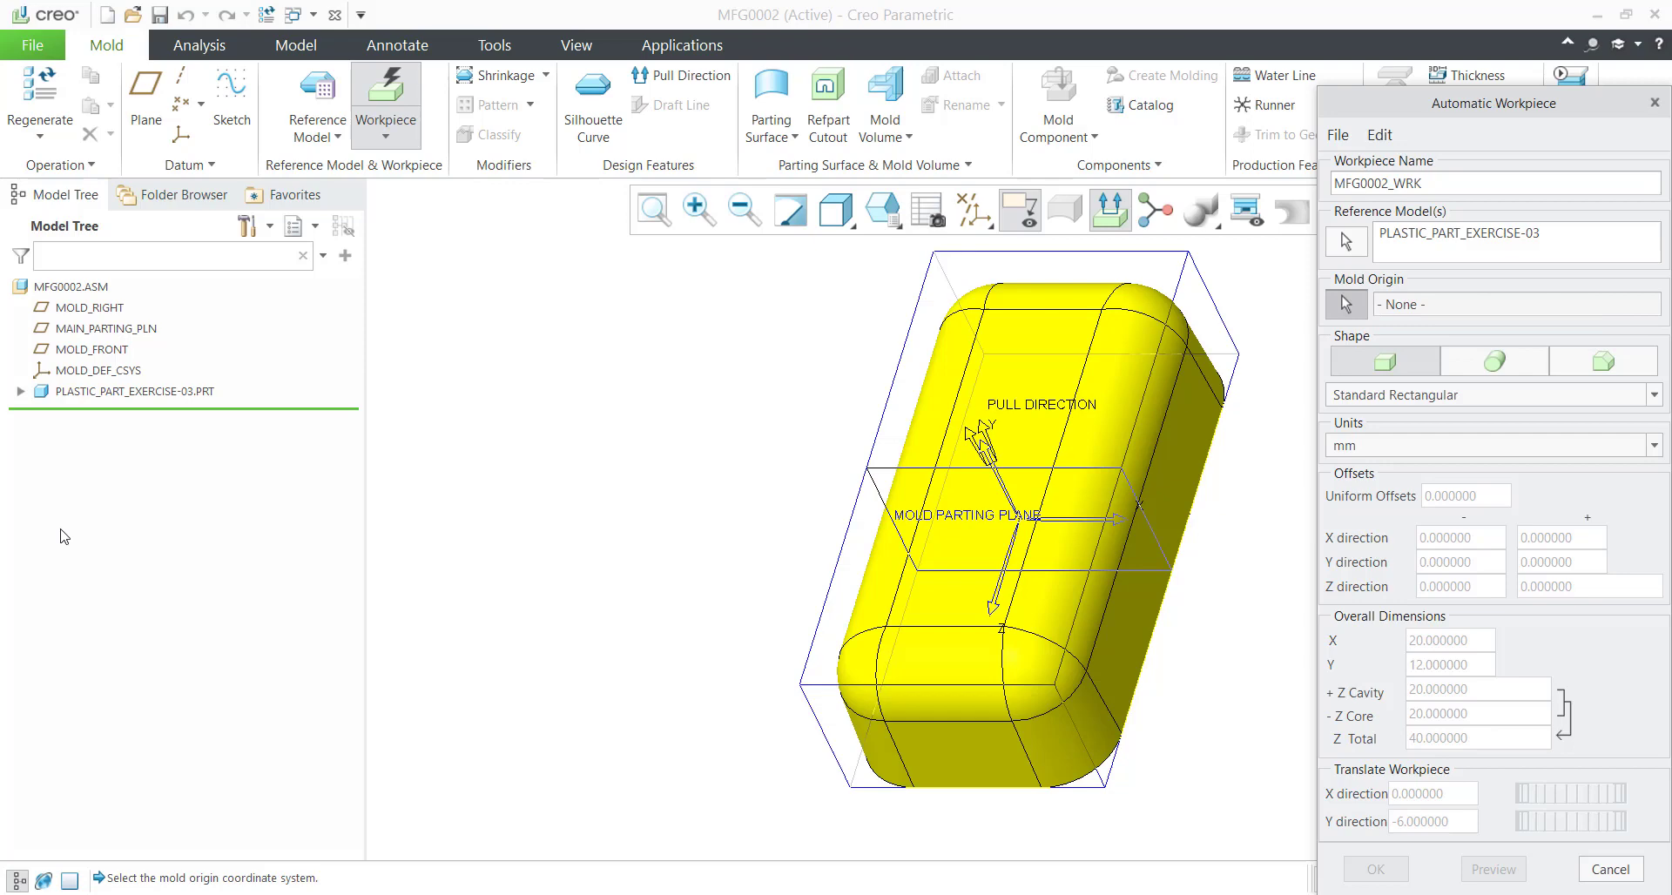
{"action": "left_click", "coordinate": [98, 369]}
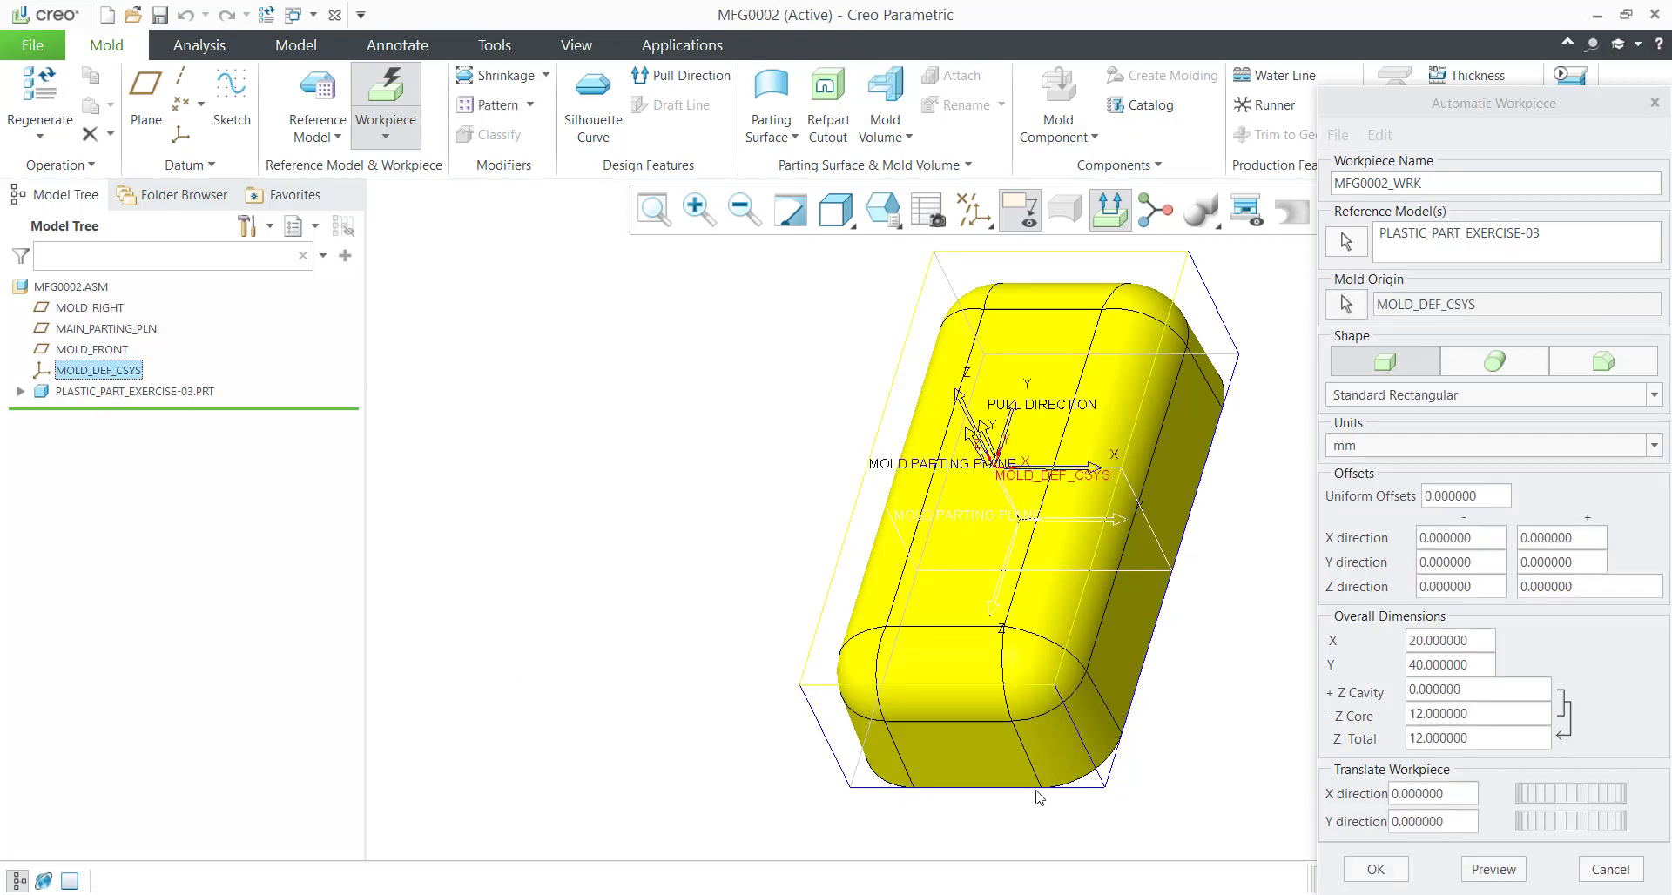
{"action": "left_click", "coordinate": [1447, 639]}
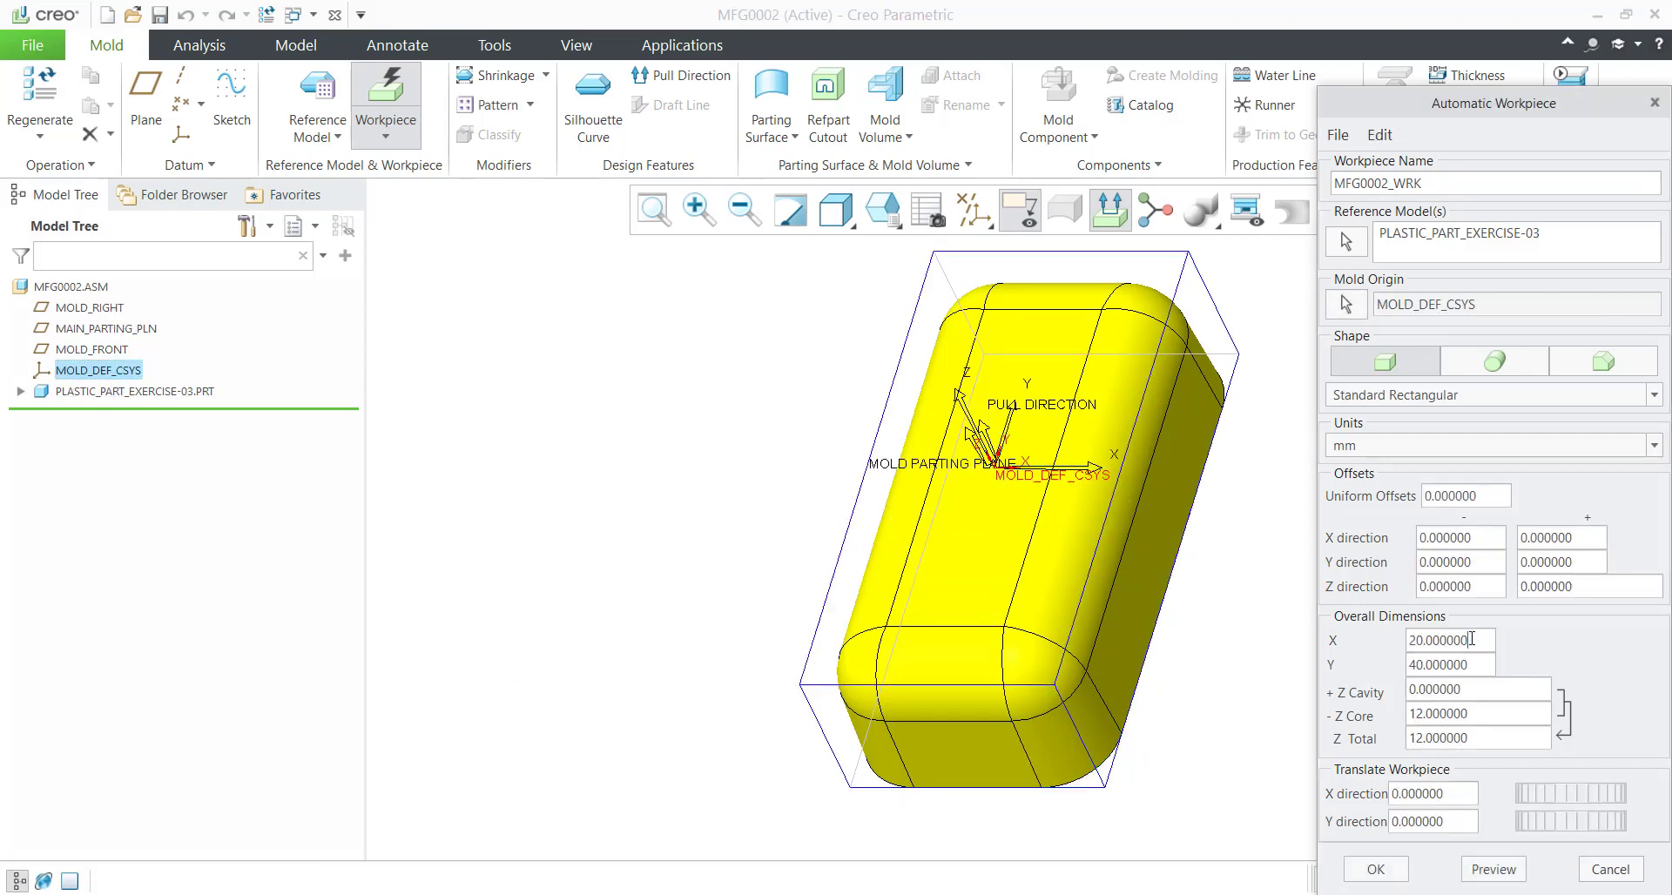
{"action": "triple_click", "coordinate": [1446, 640]}
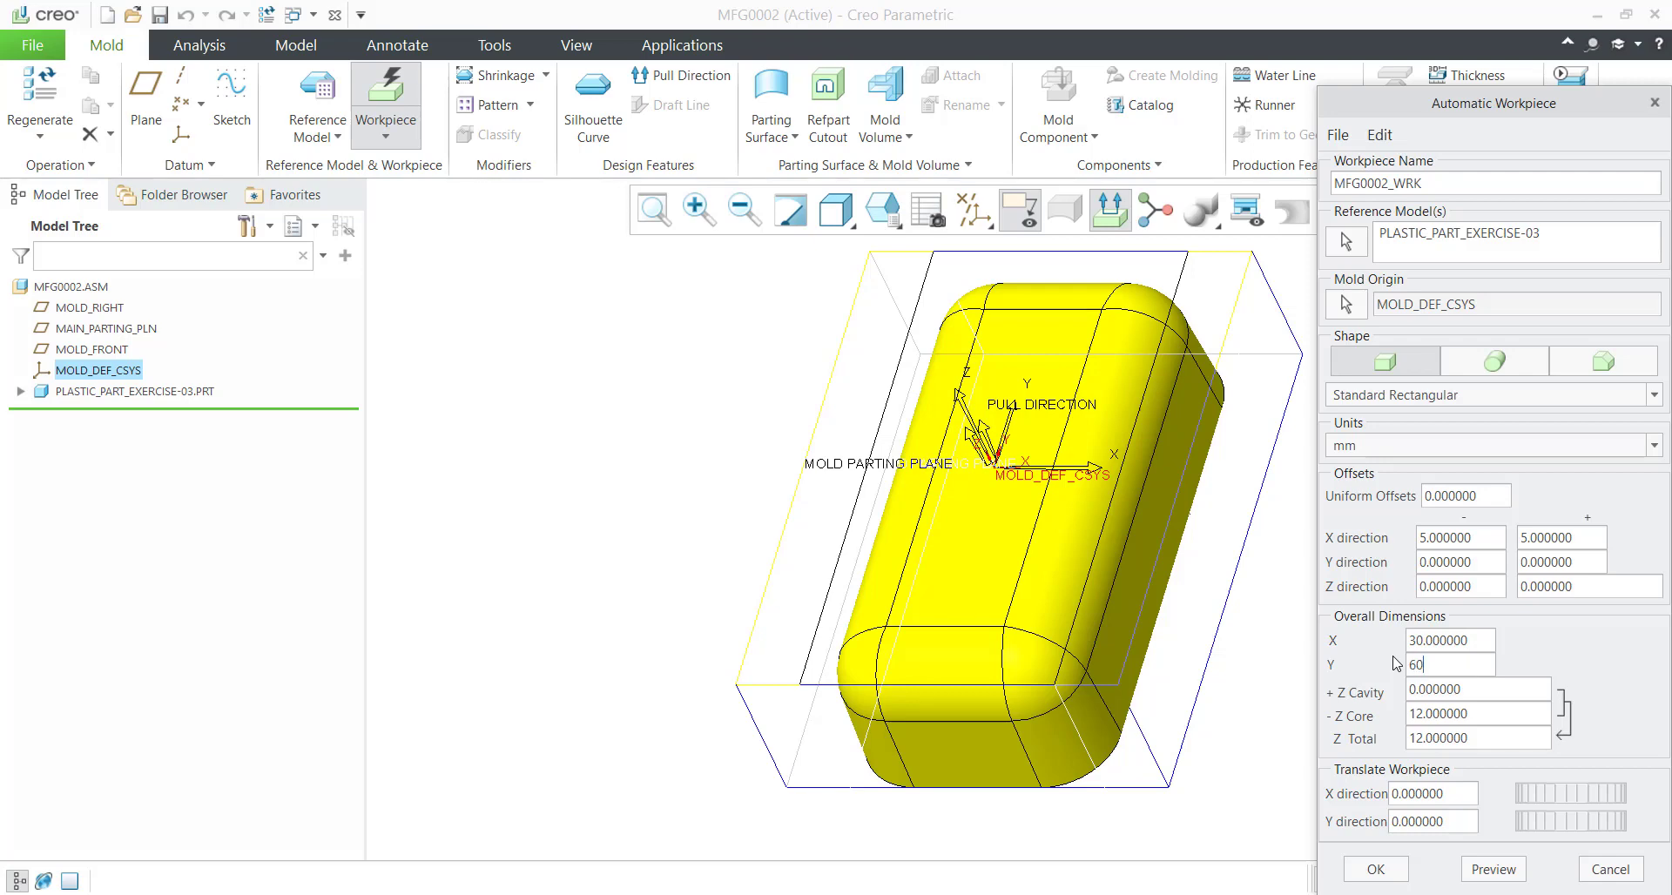
{"action": "key", "text": "Return"}
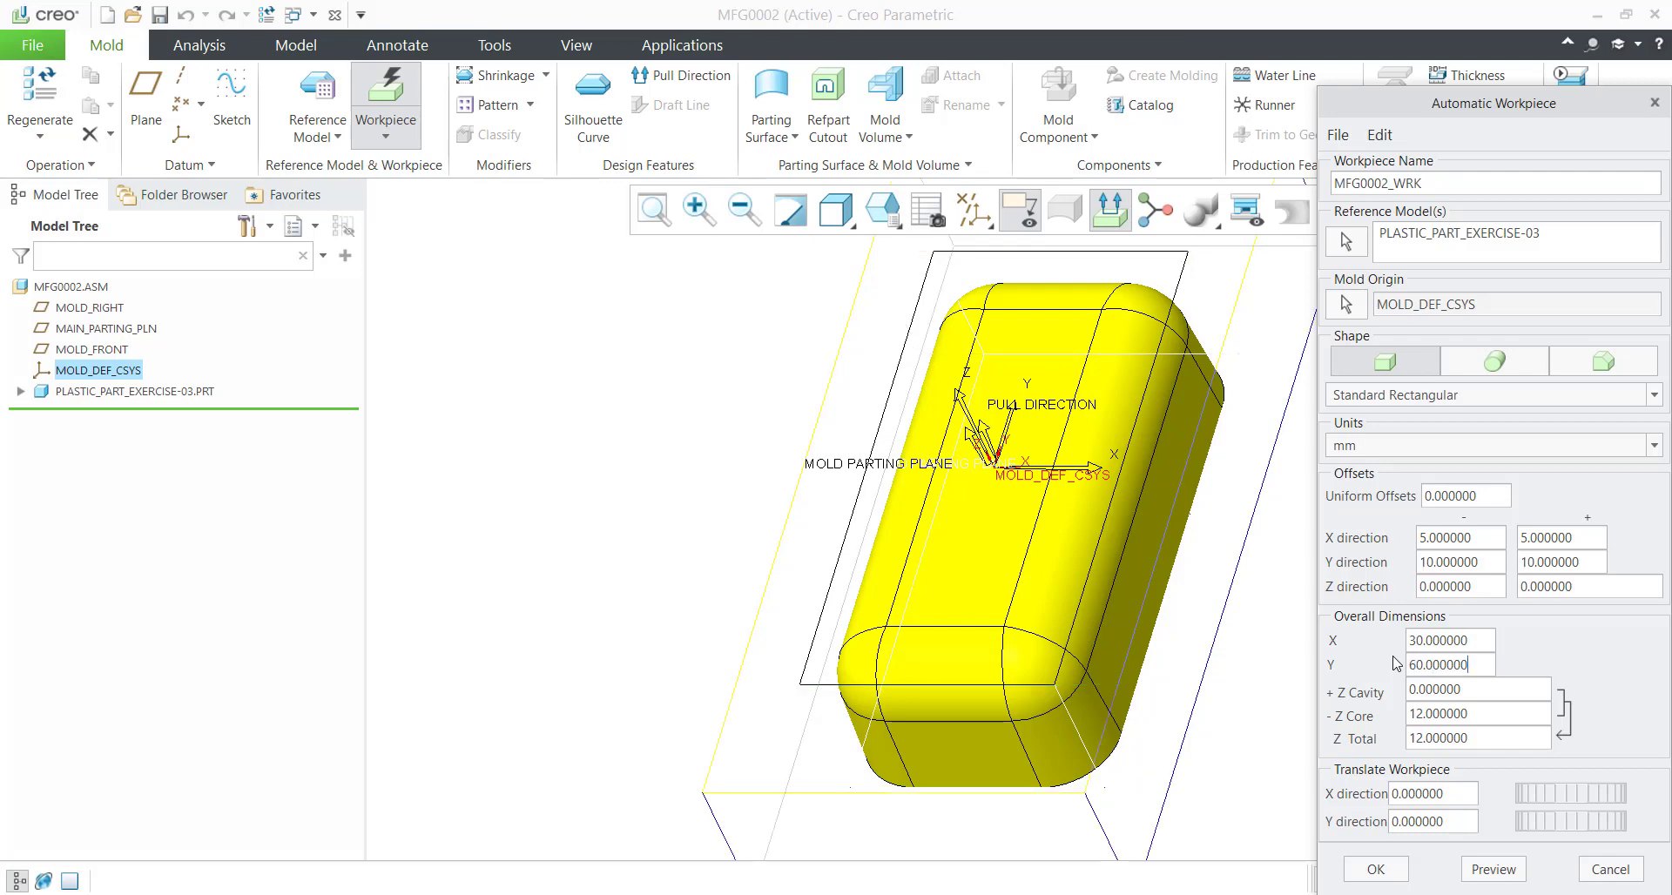
{"action": "triple_click", "coordinate": [1450, 663]}
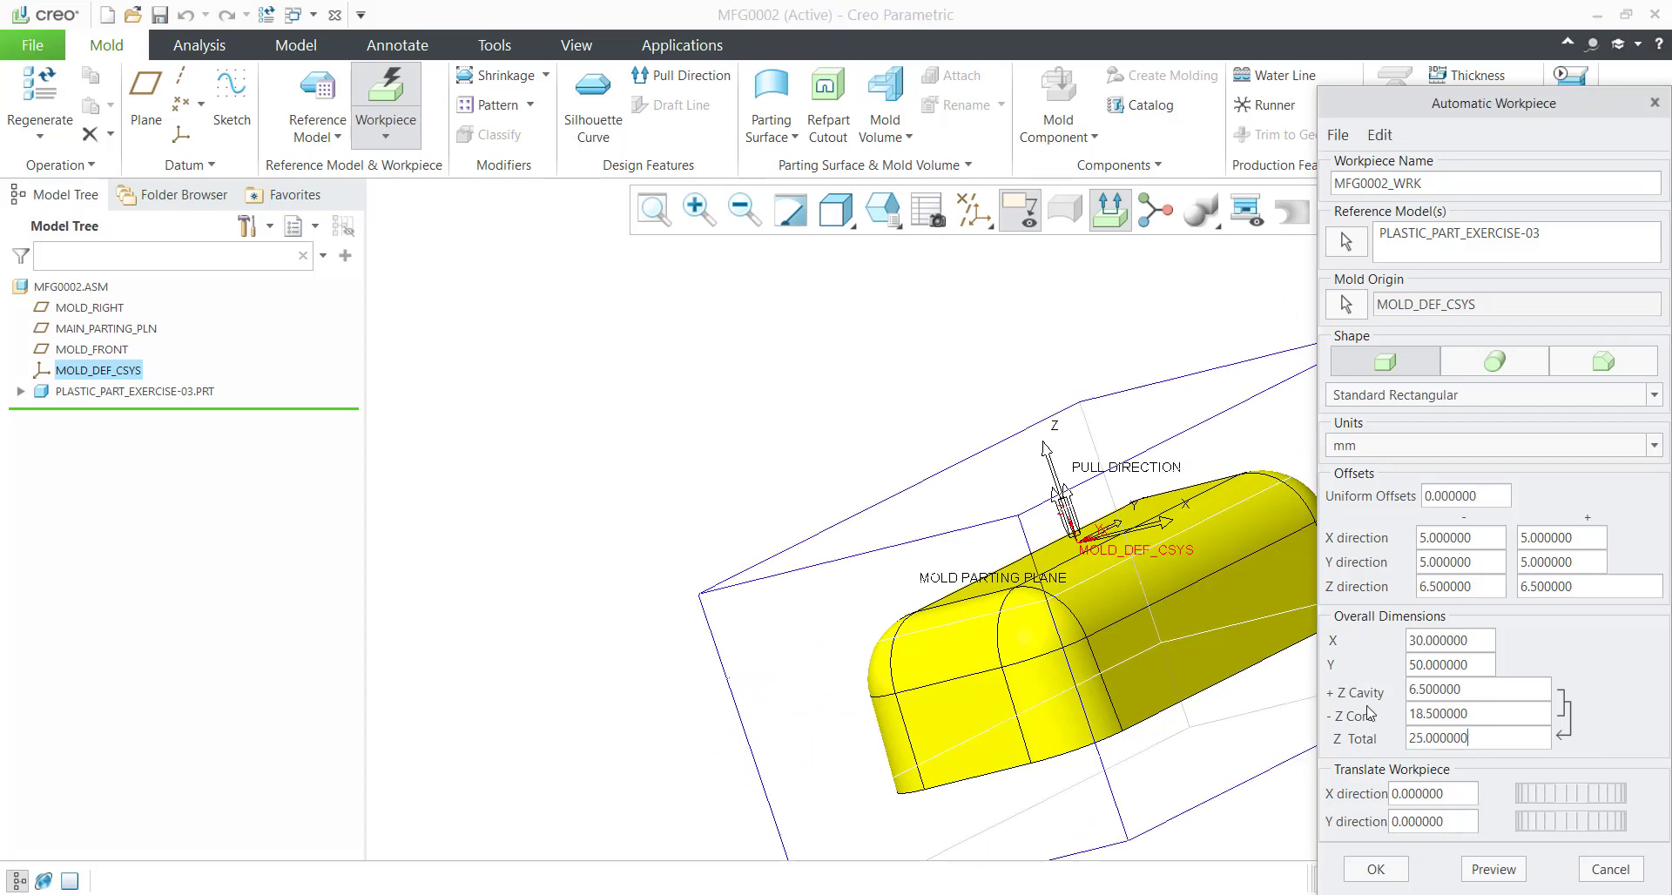
{"action": "mouse_move", "coordinate": [1501, 879]}
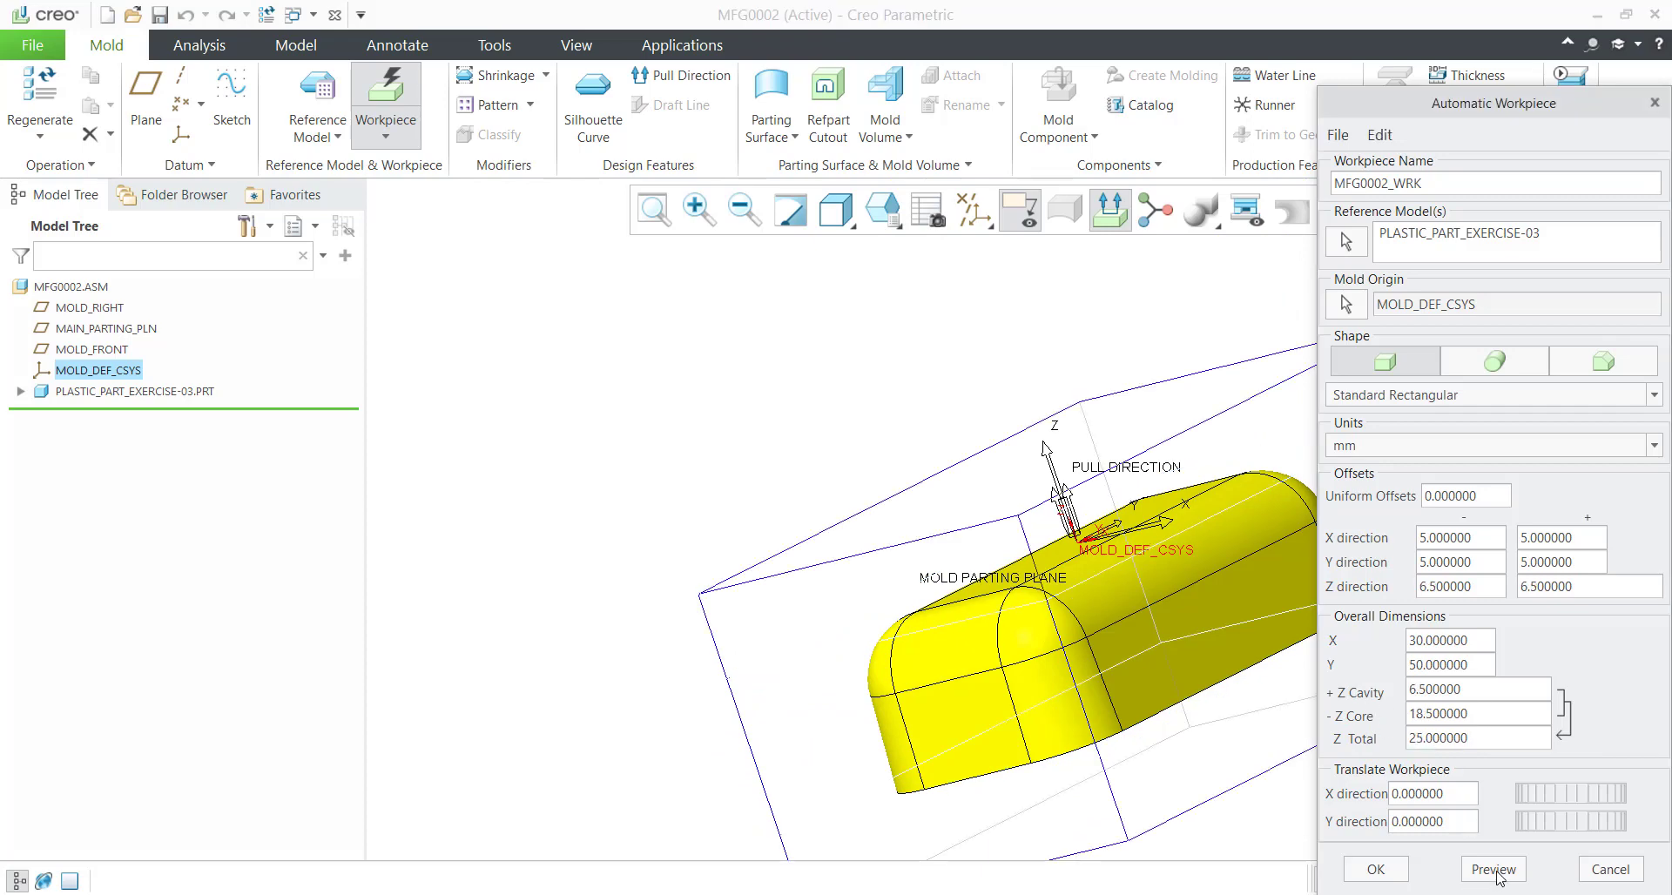
{"action": "left_click", "coordinate": [1375, 869]}
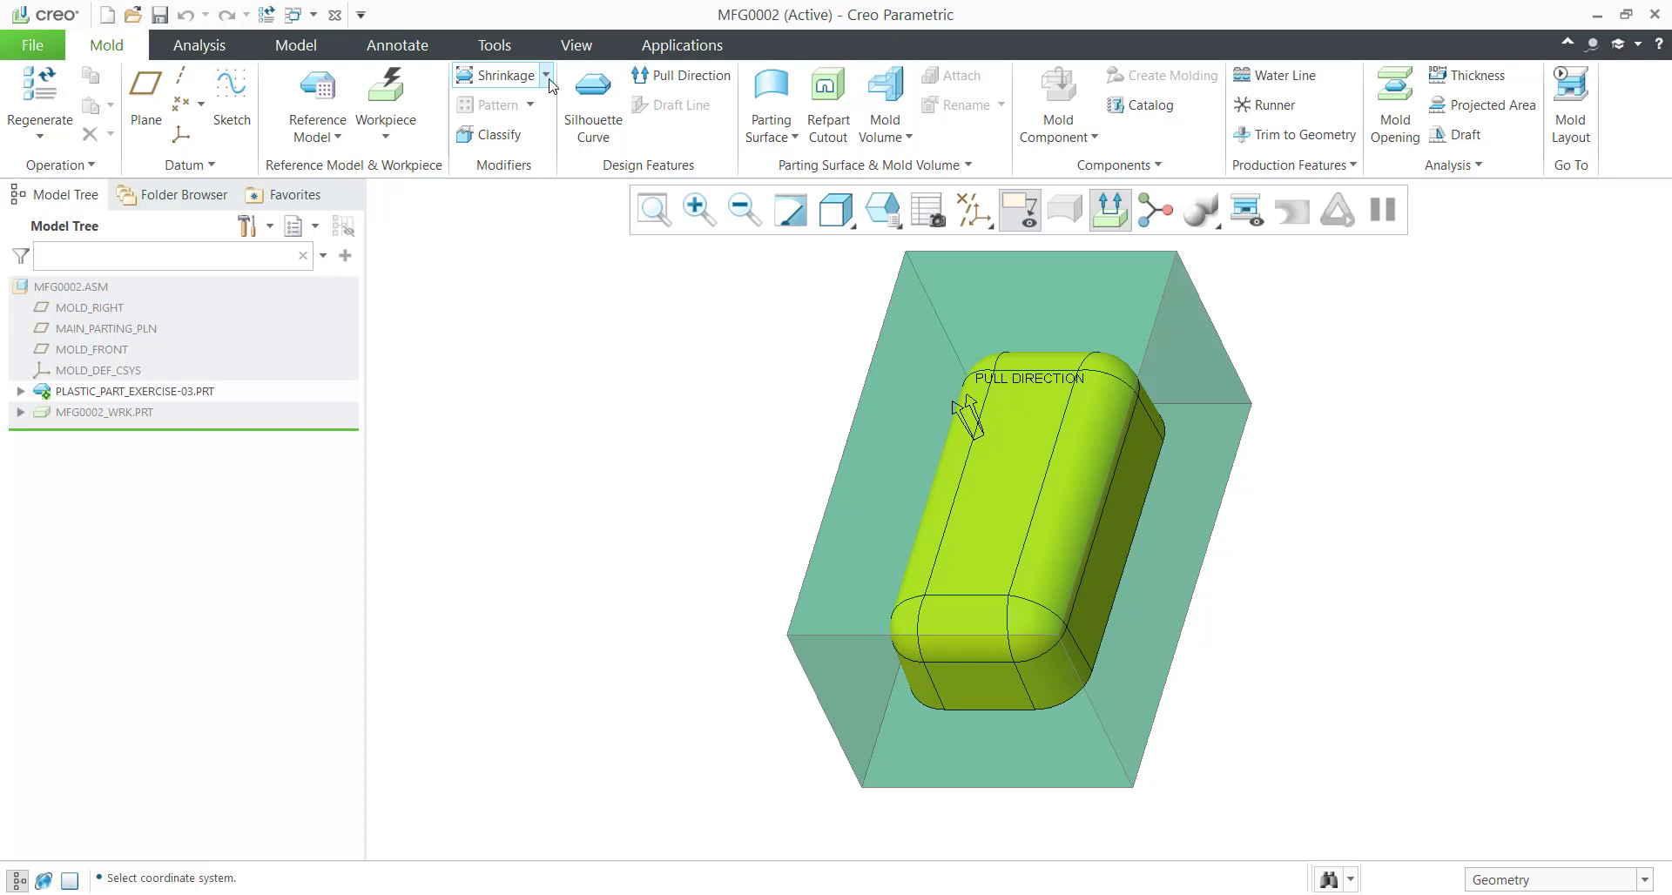
Apply a shrink-by-scale of ratio 0.015 referenced to PRT_CSYS_DEF.
{"action": "left_click", "coordinate": [545, 75]}
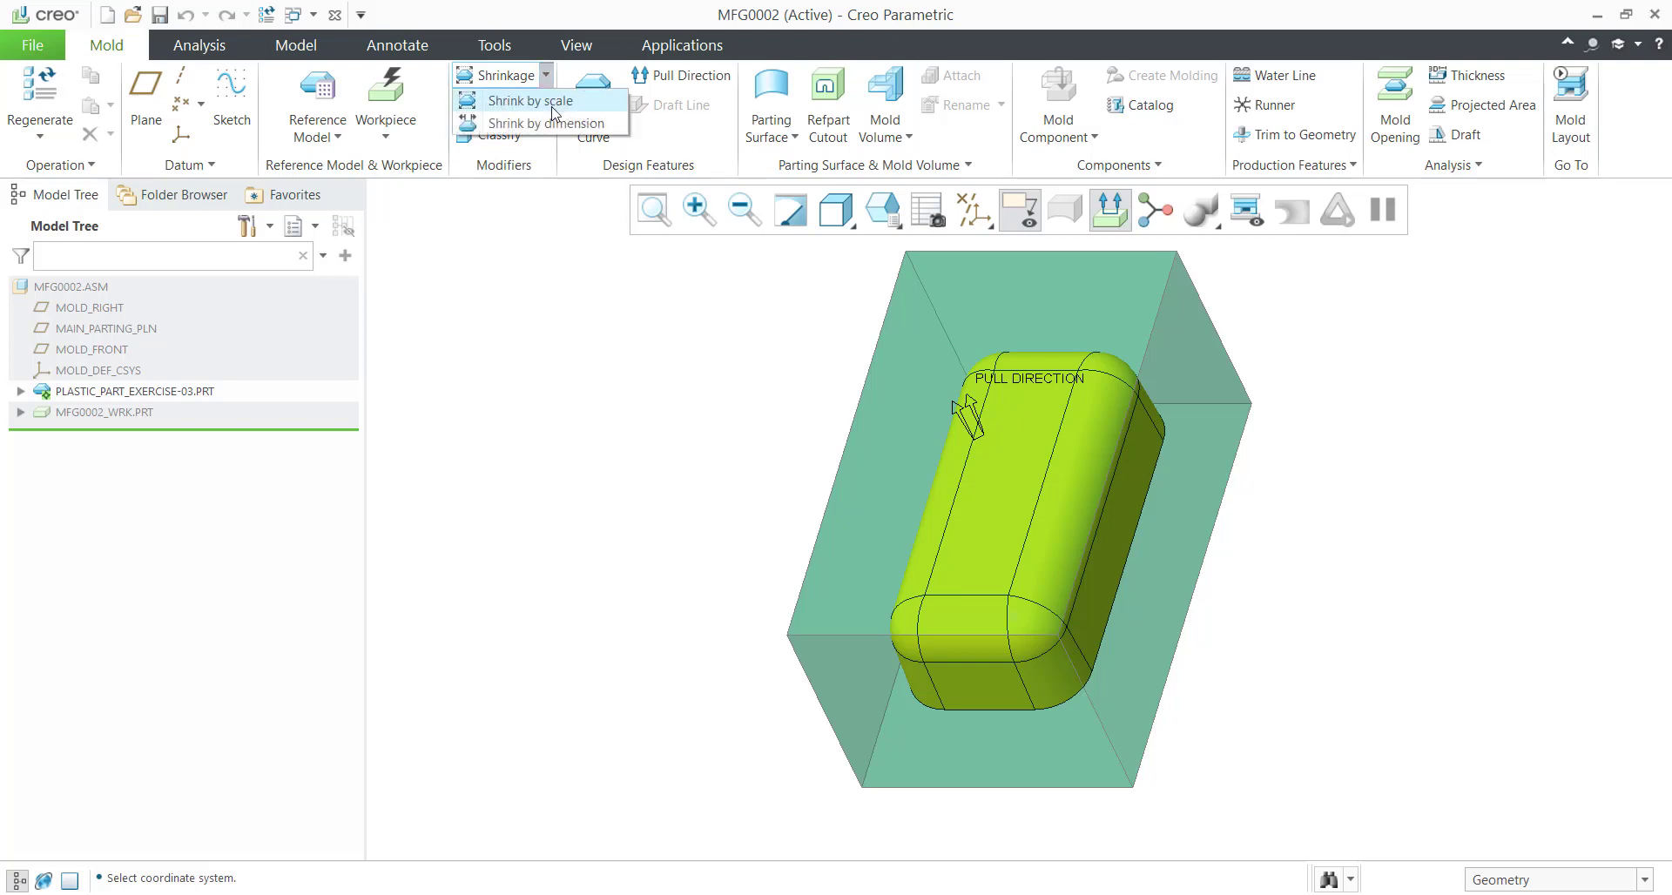
{"action": "mouse_move", "coordinate": [529, 101]}
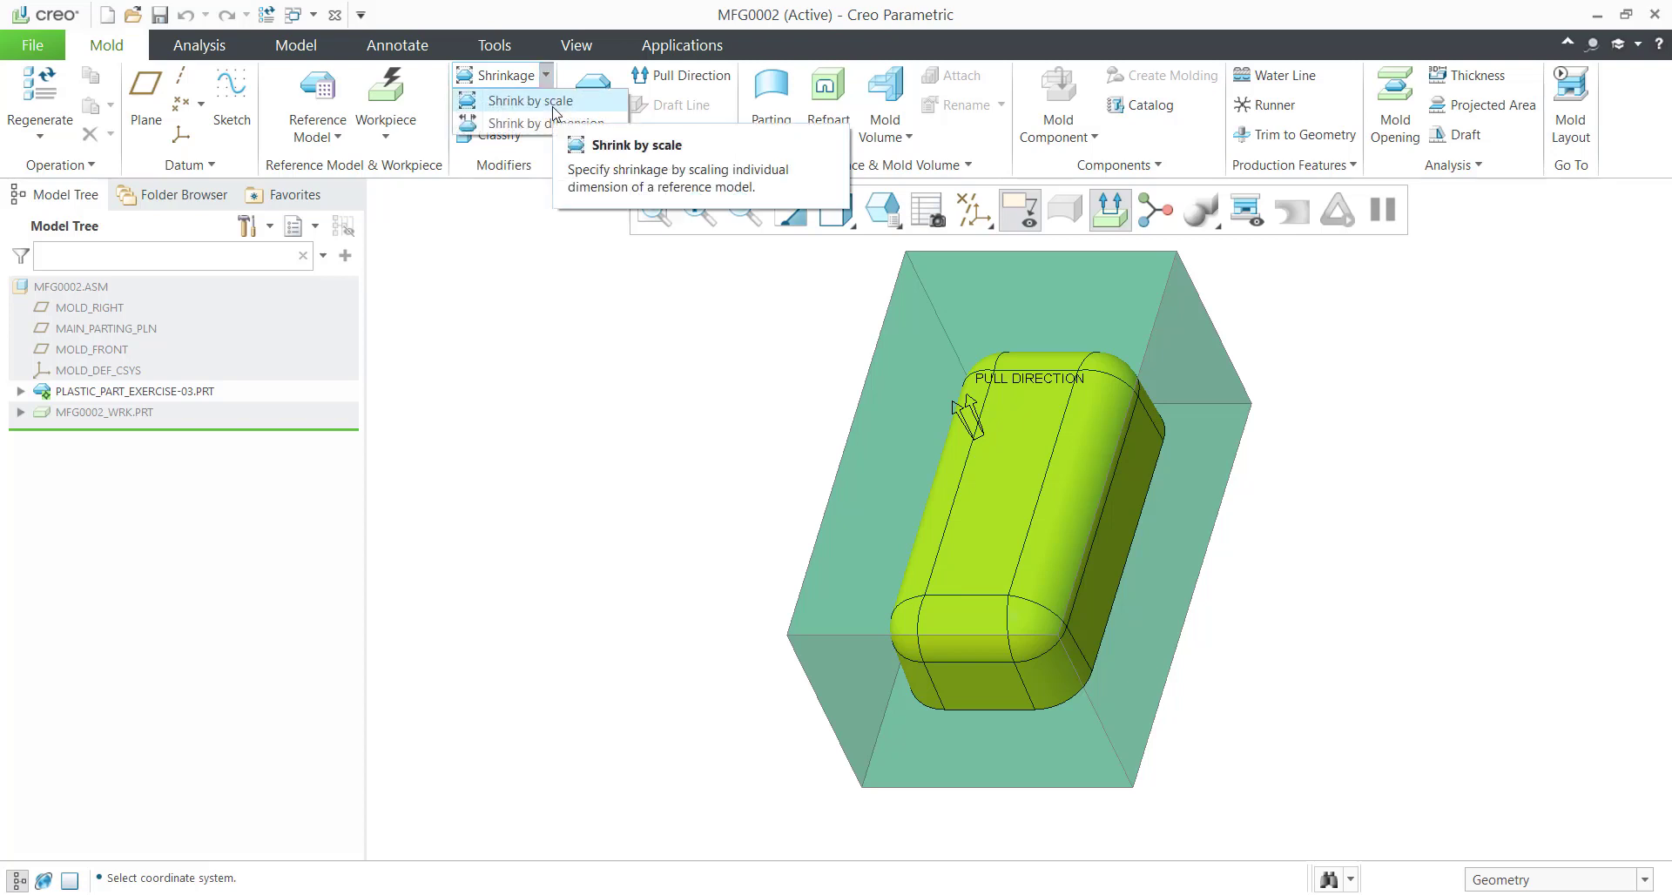
{"action": "mouse_move", "coordinate": [538, 122]}
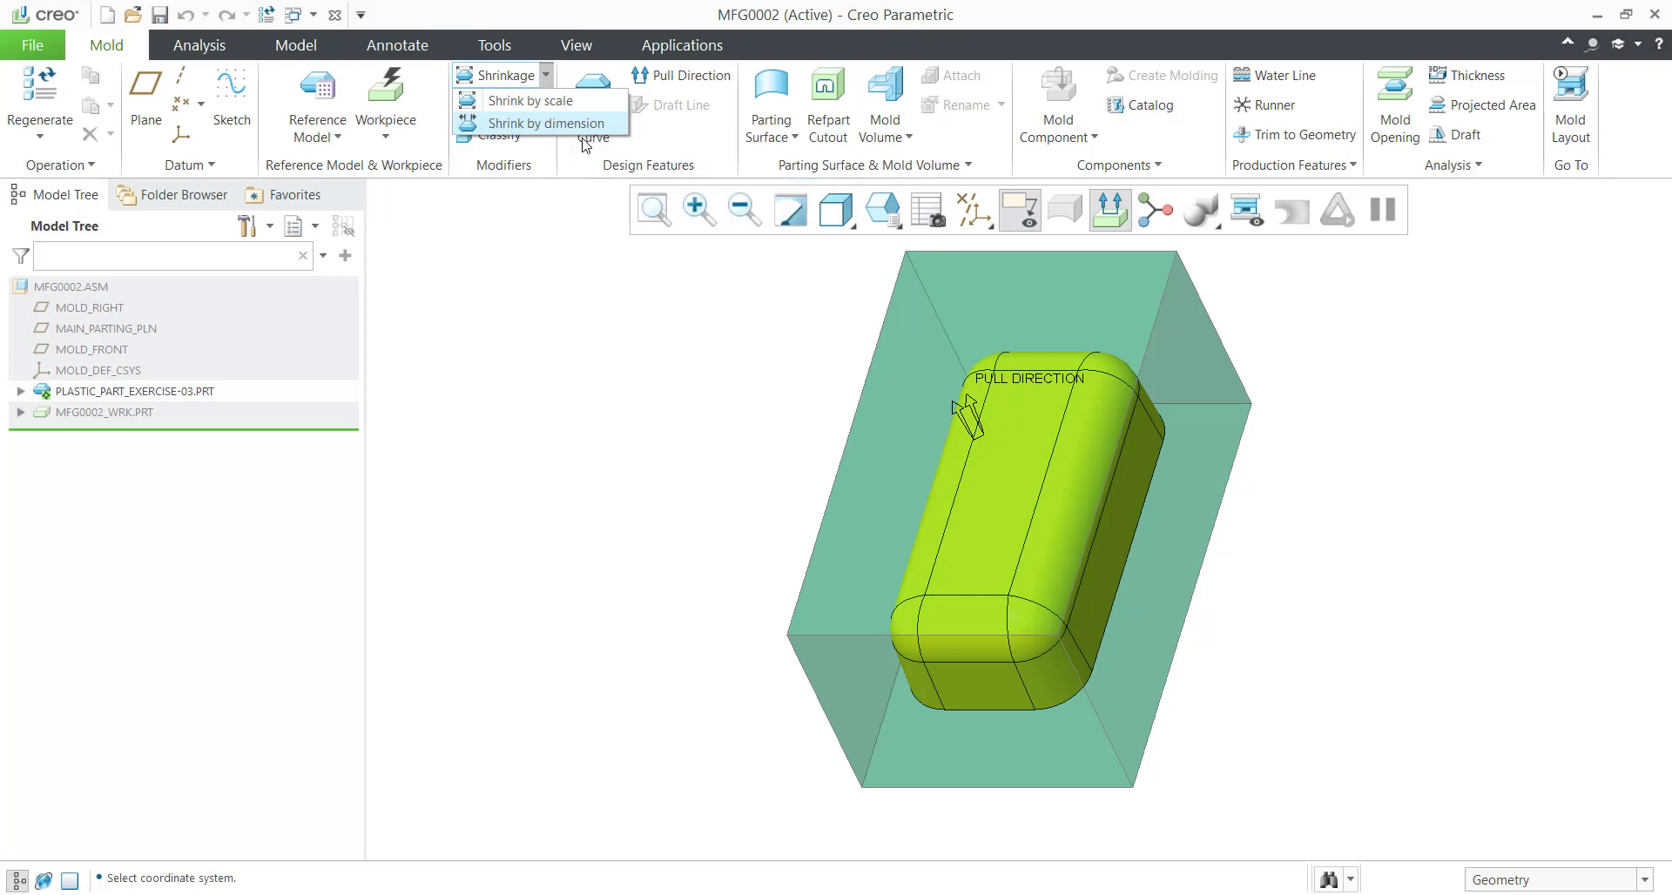
{"action": "mouse_move", "coordinate": [531, 101]}
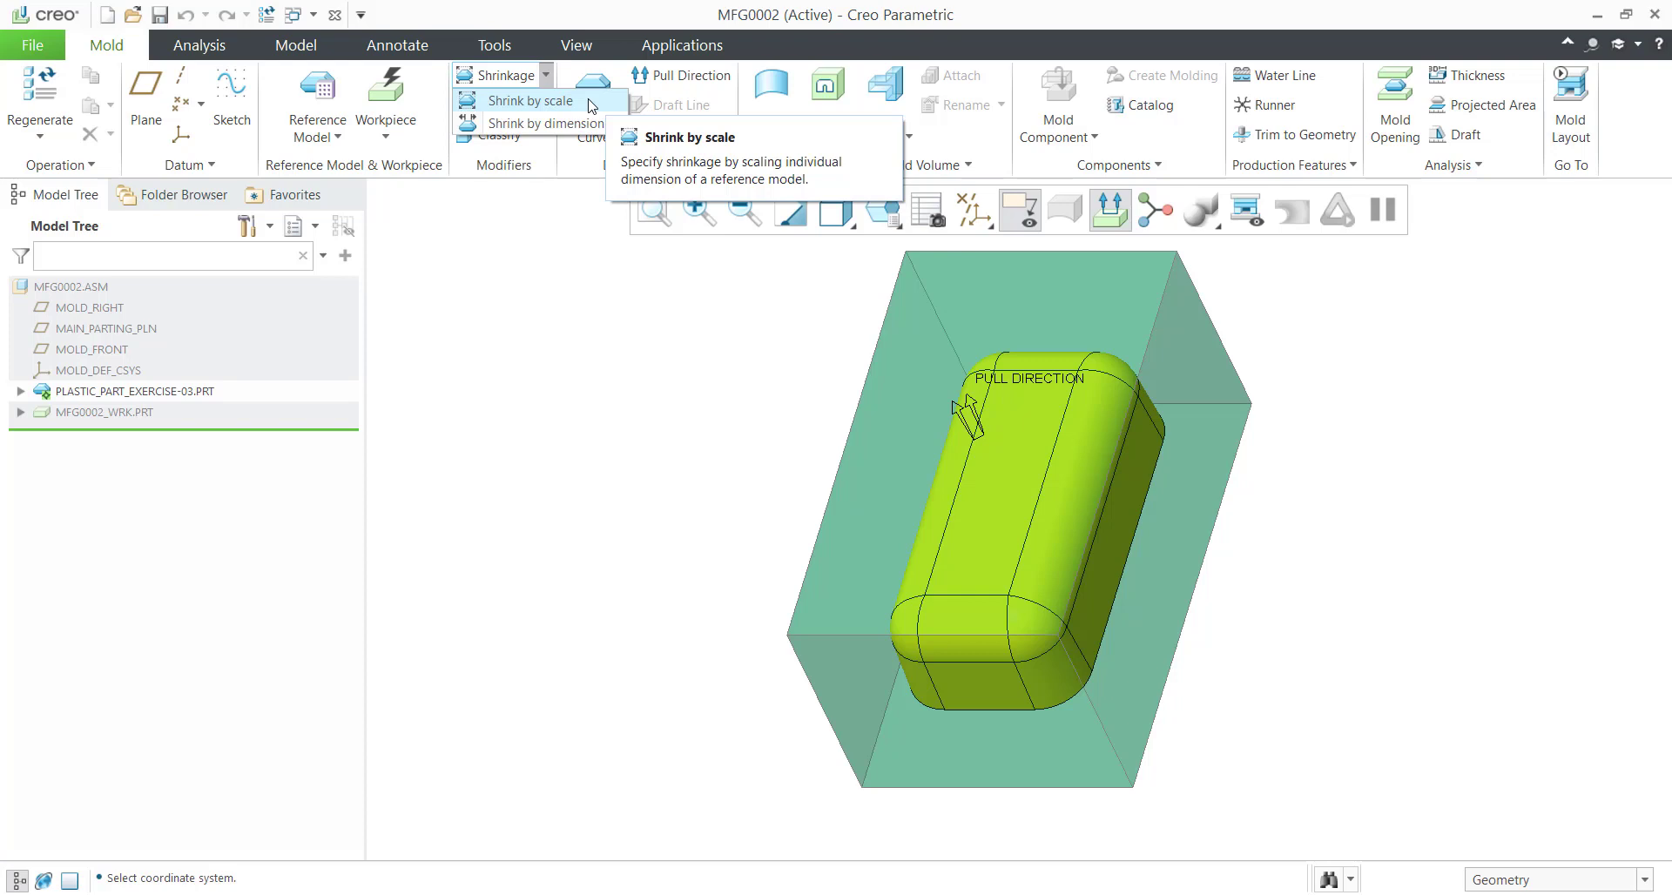
{"action": "mouse_move", "coordinate": [585, 106]}
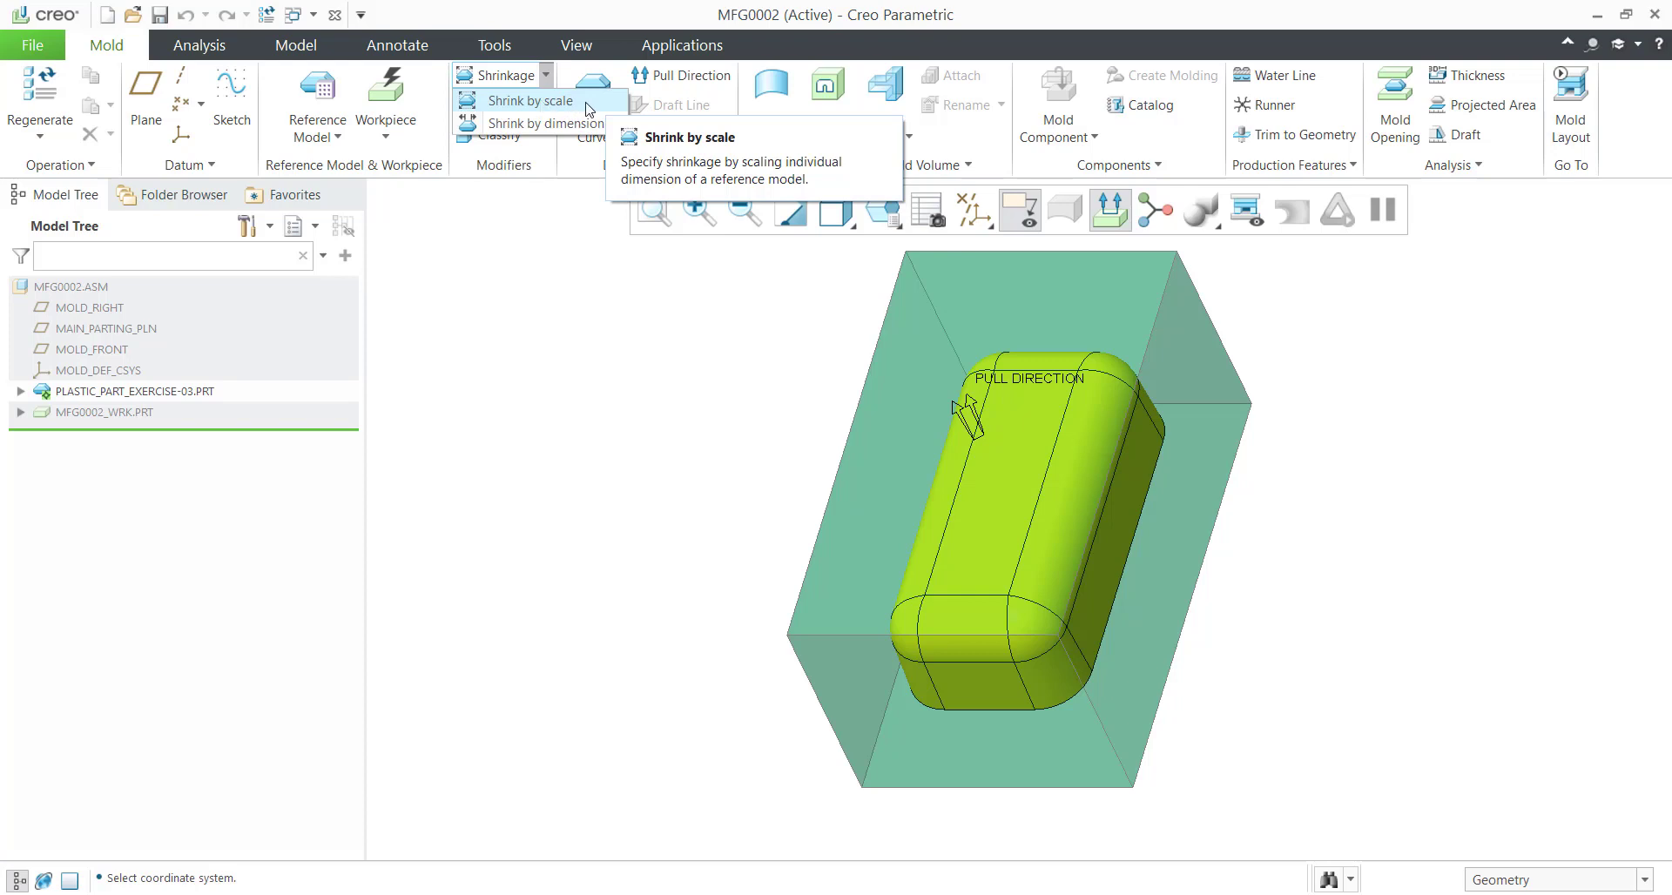
{"action": "left_click", "coordinate": [533, 100]}
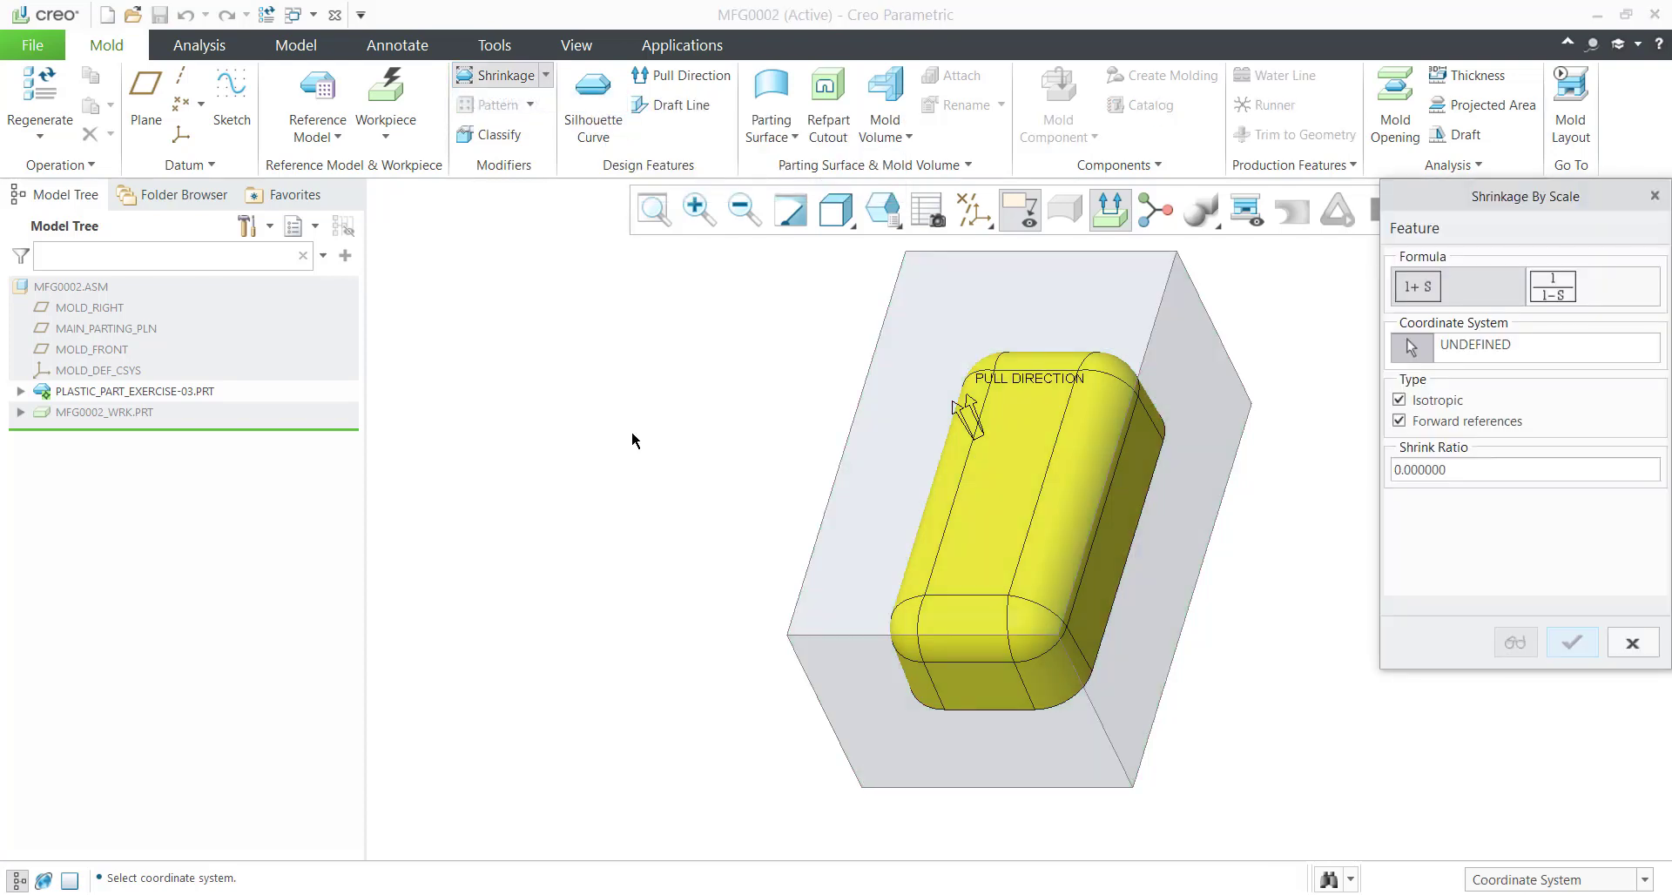
{"action": "left_click", "coordinate": [1493, 468]}
{"action": "type", "text": "0.015000"}
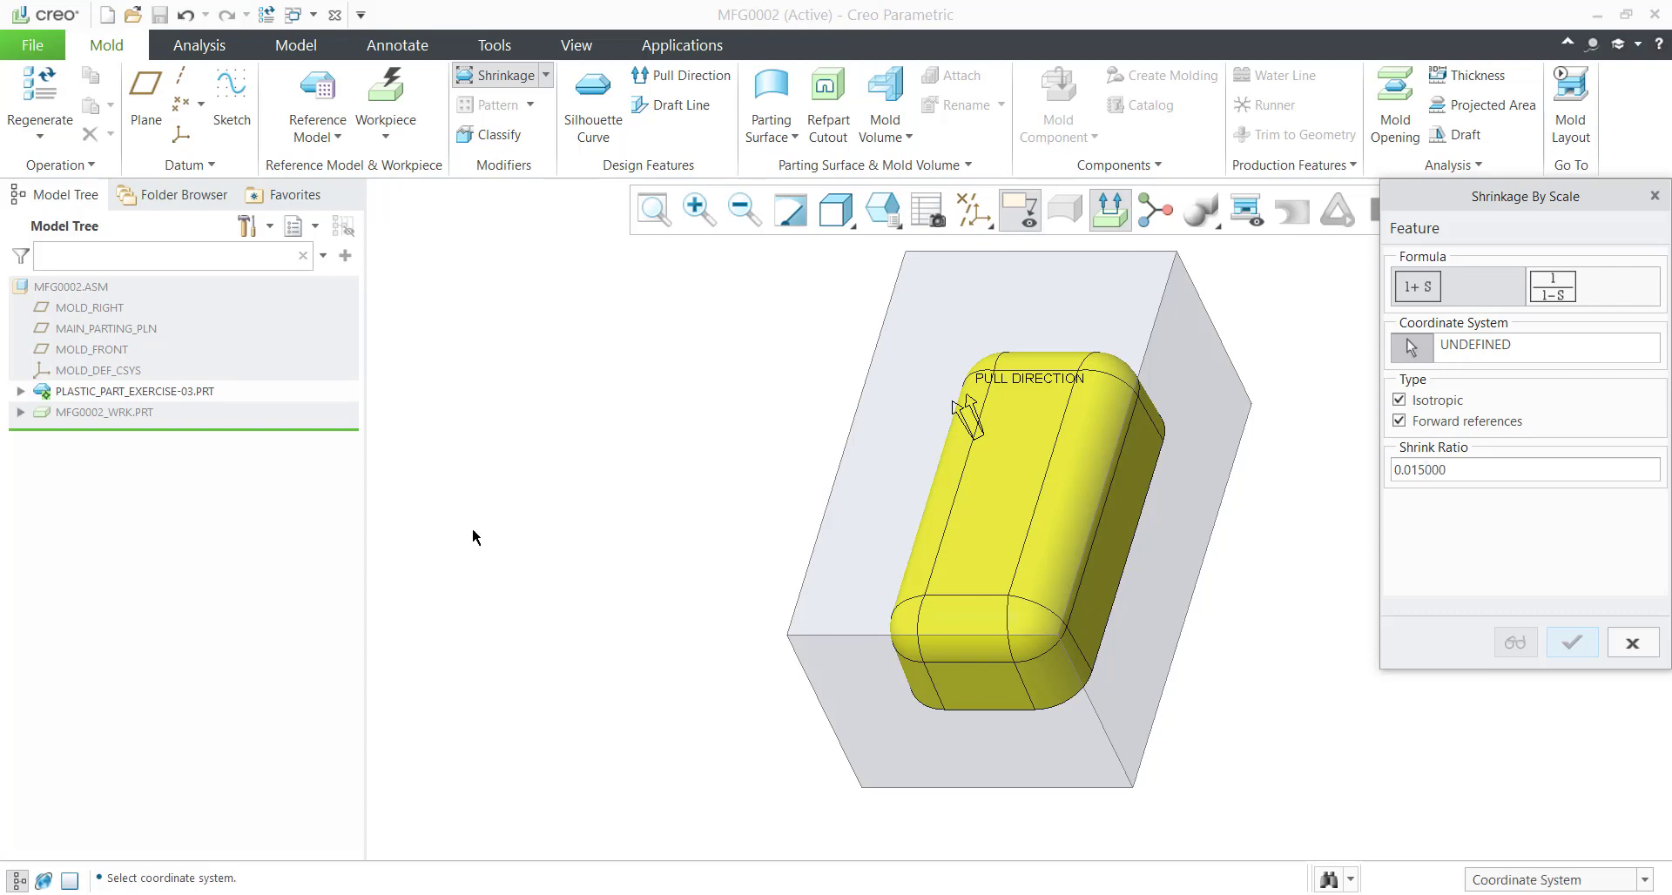
{"action": "left_click", "coordinate": [21, 391]}
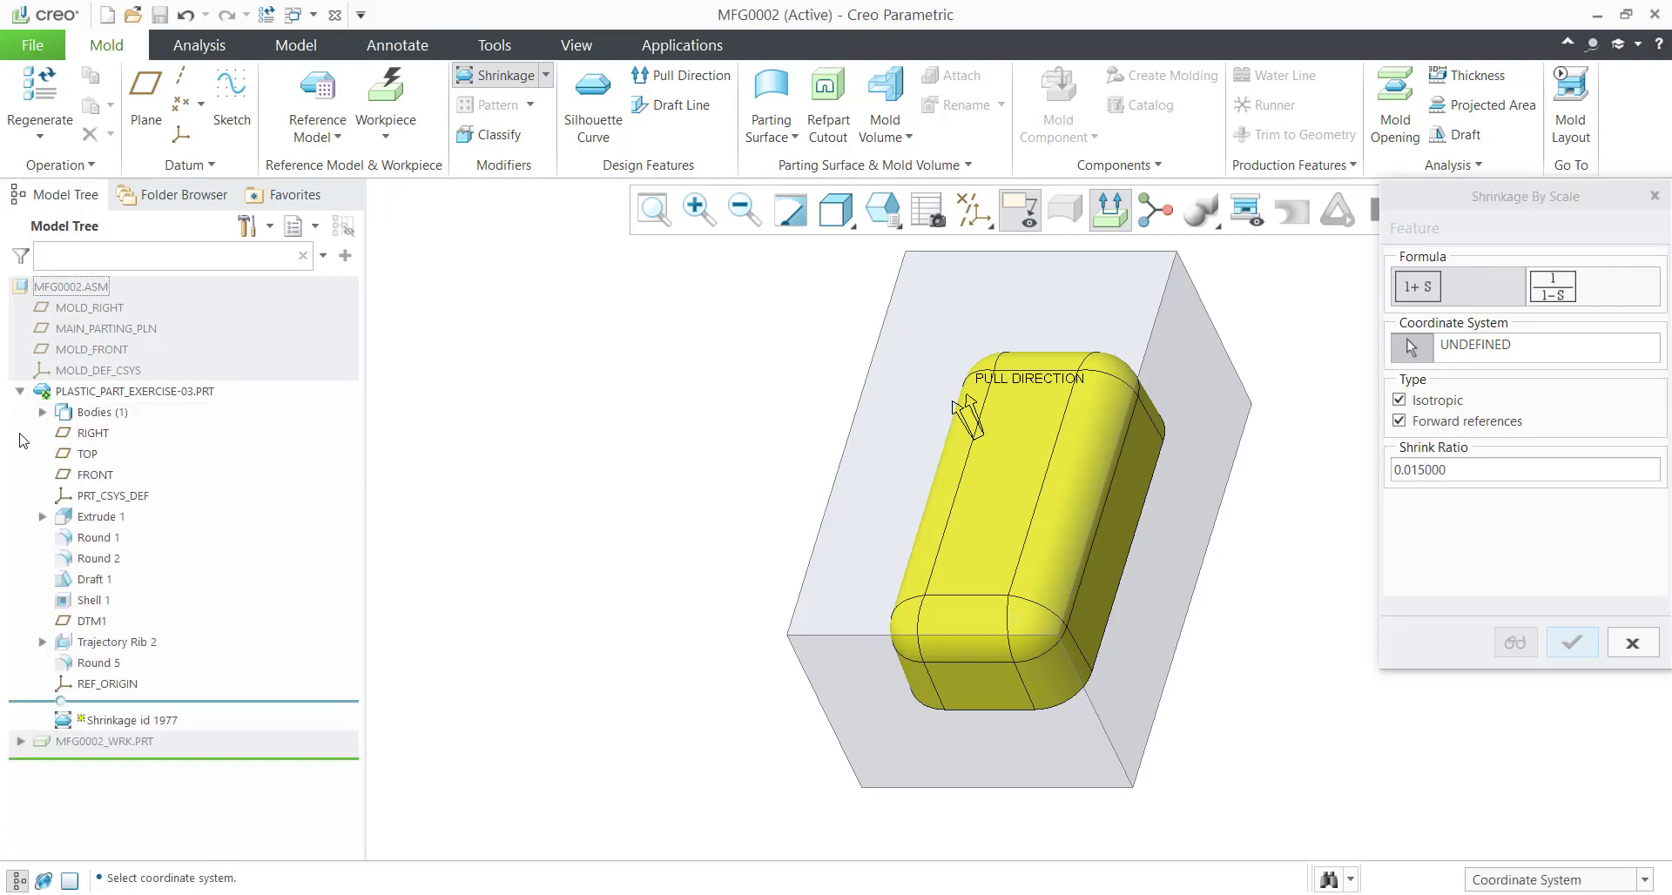
{"action": "mouse_move", "coordinate": [117, 493]}
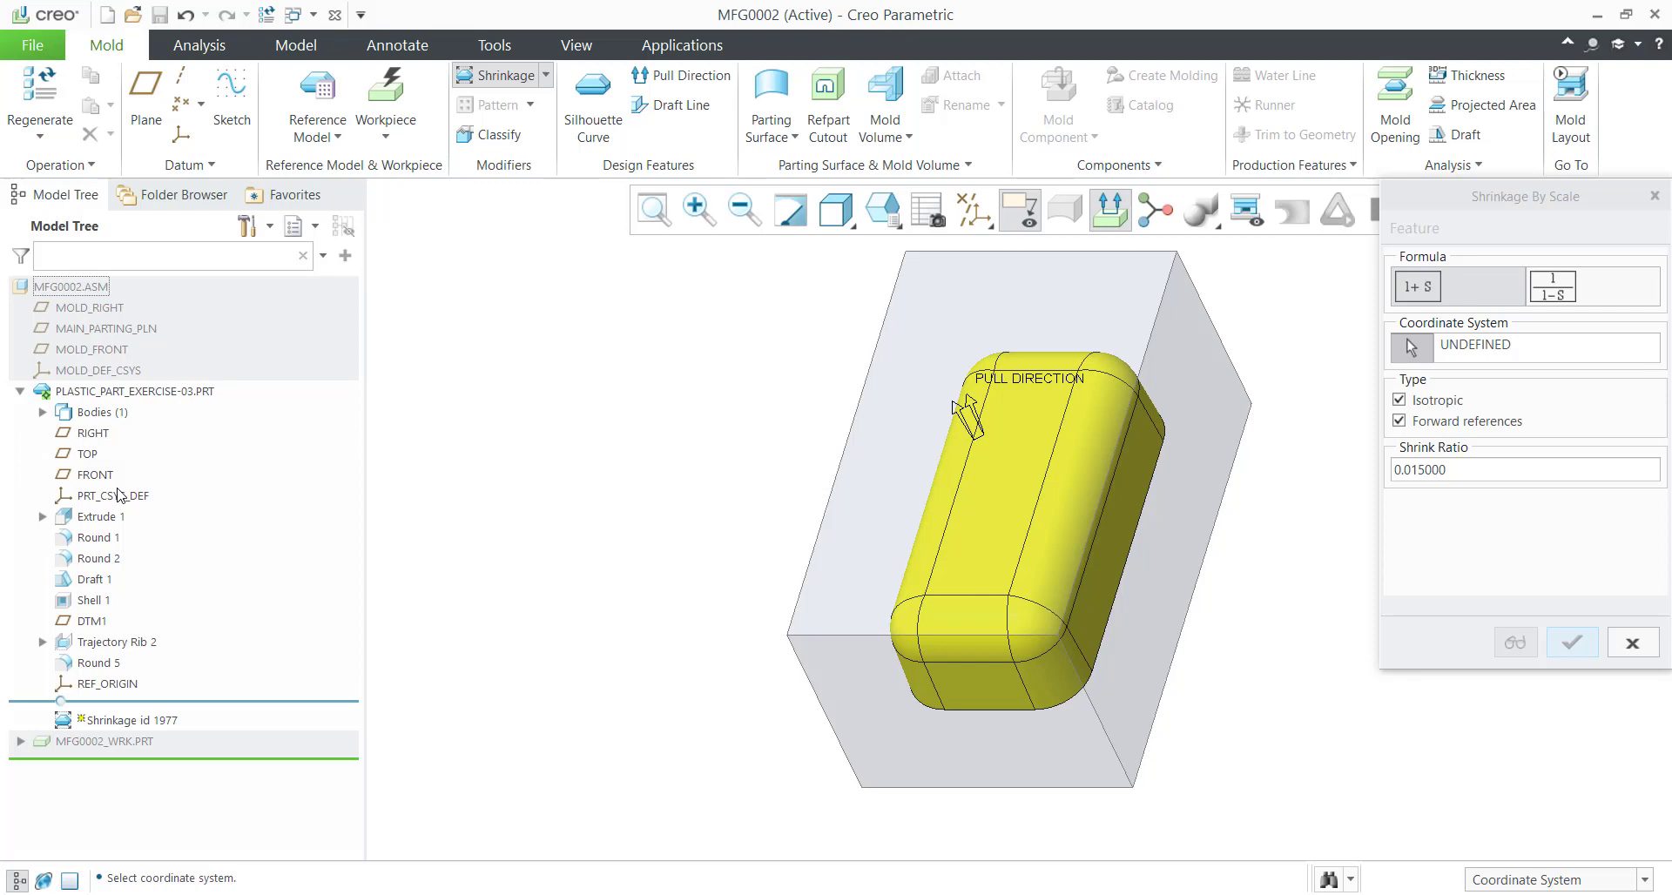
{"action": "left_click", "coordinate": [113, 494]}
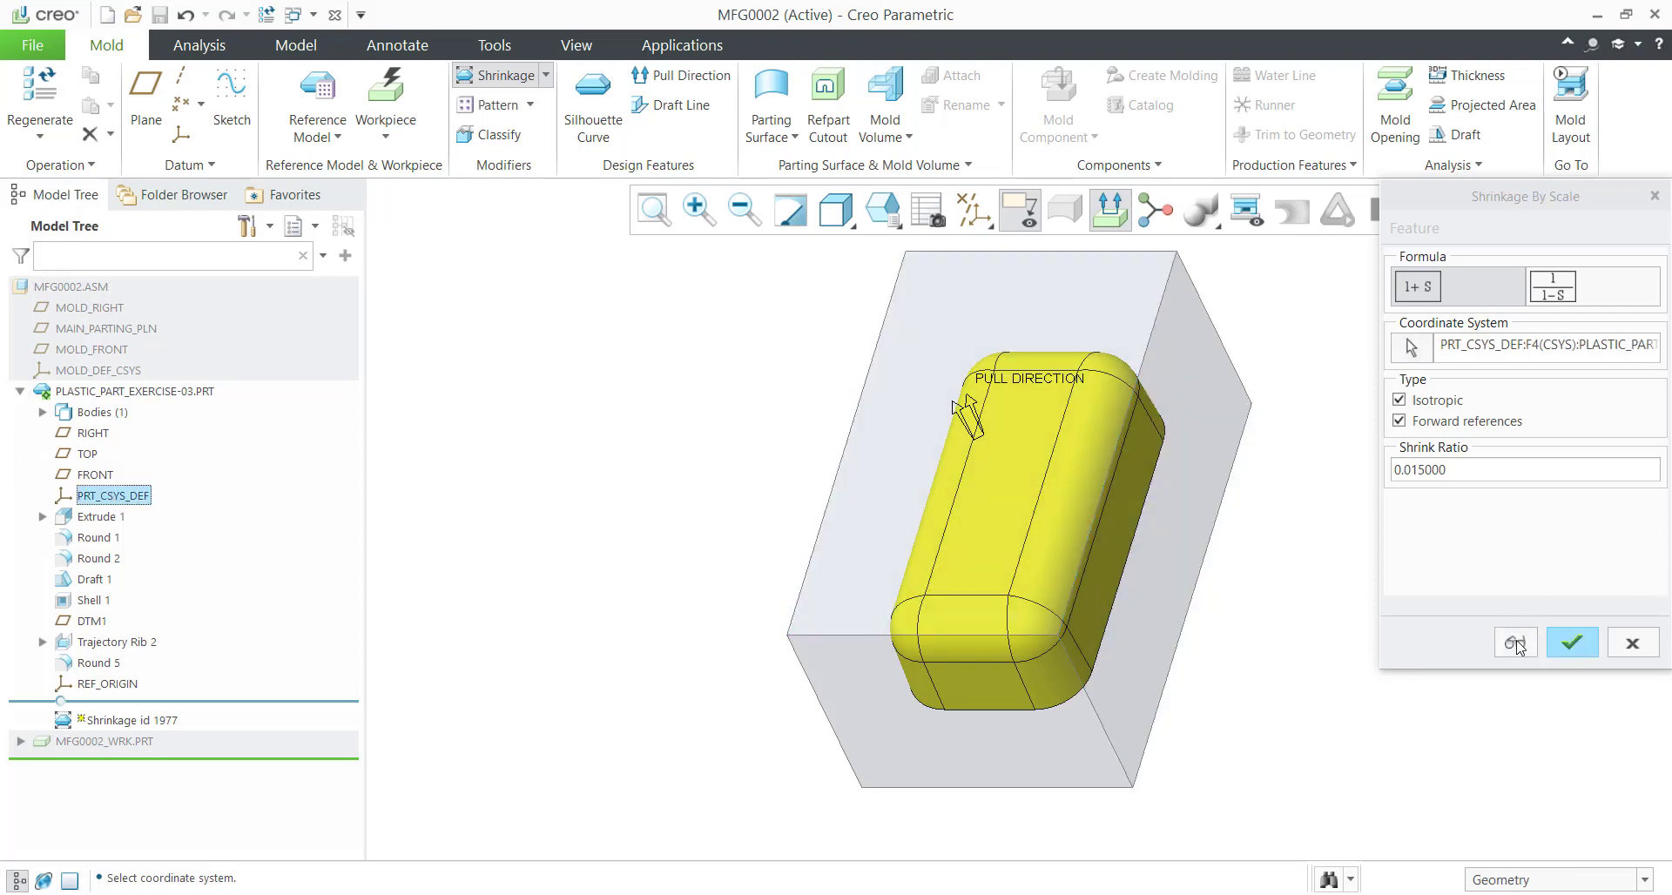
{"action": "mouse_move", "coordinate": [1313, 551]}
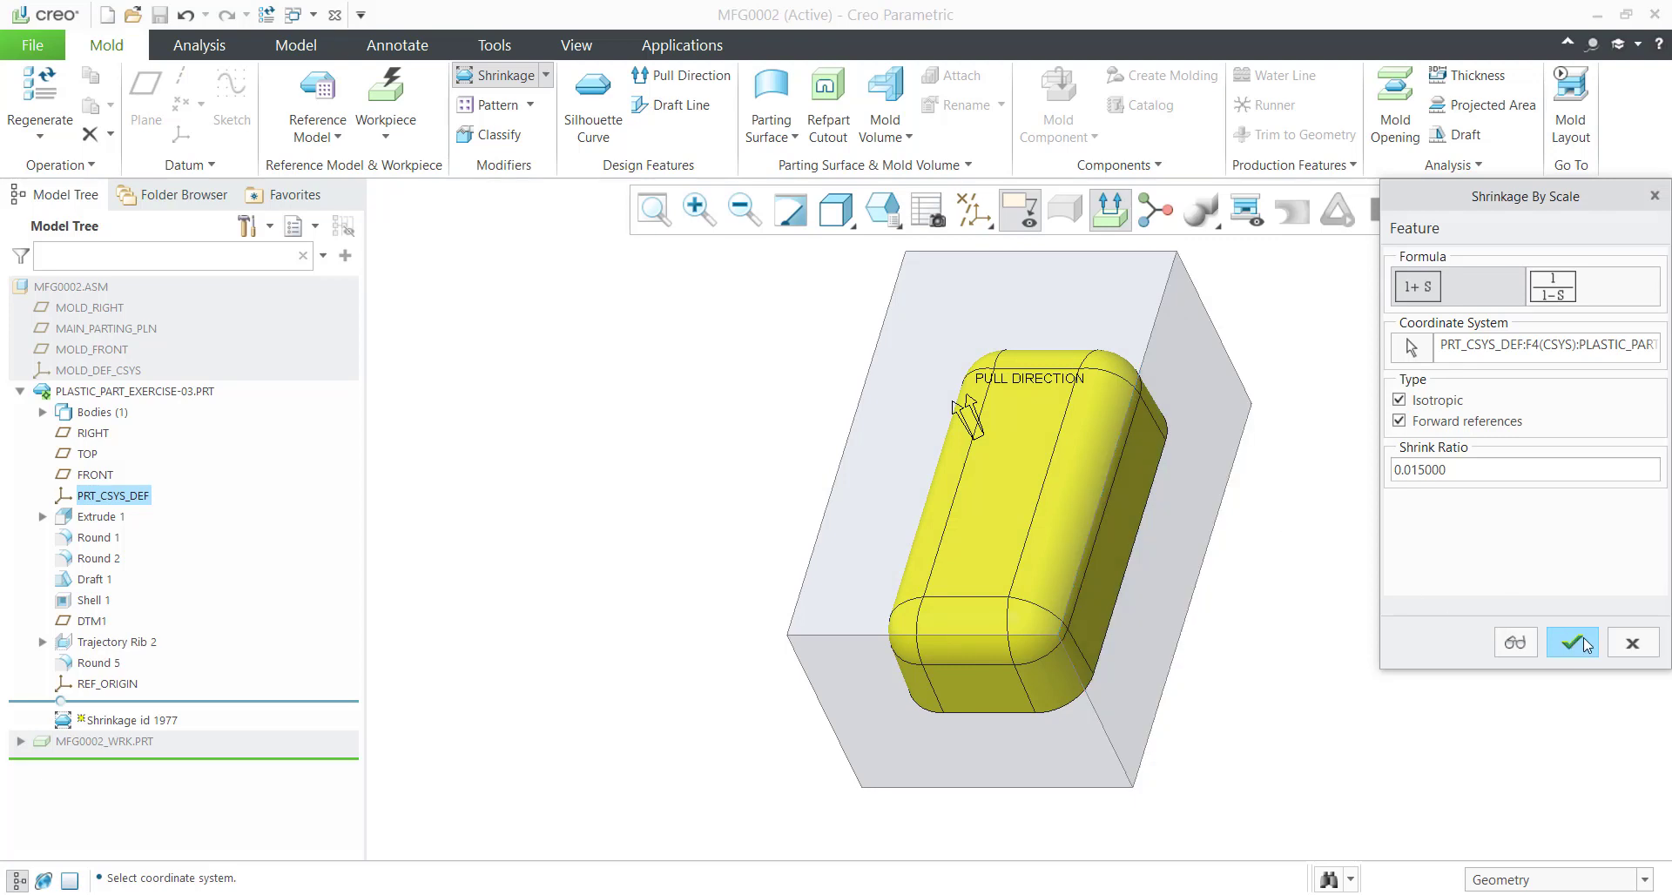
{"action": "mouse_move", "coordinate": [1571, 642]}
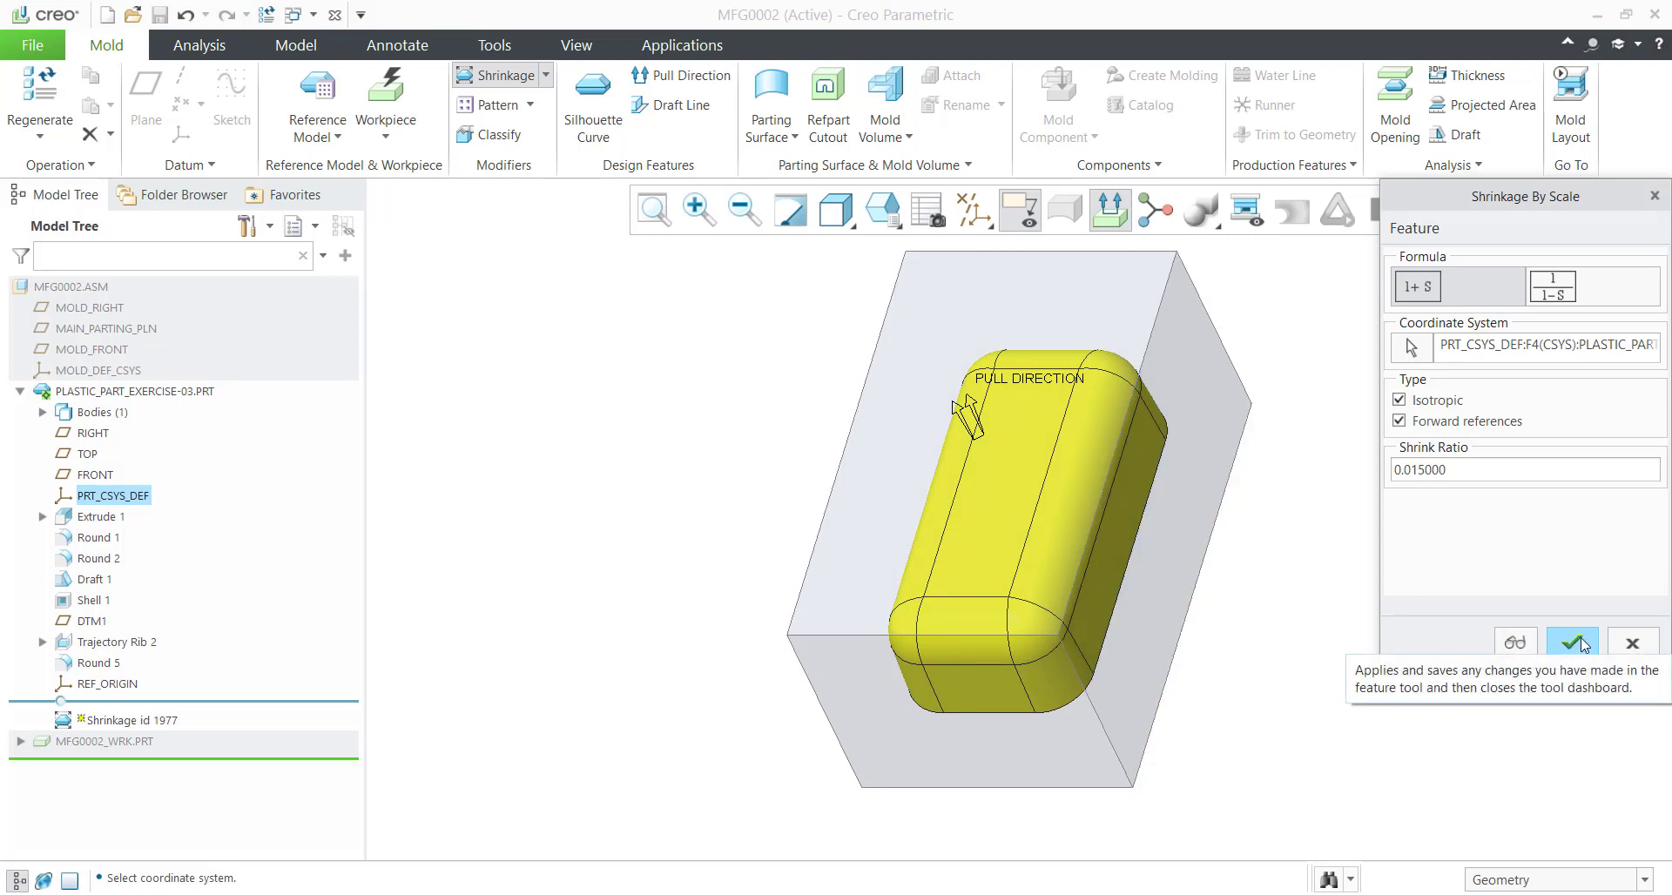
{"action": "left_click", "coordinate": [1569, 643]}
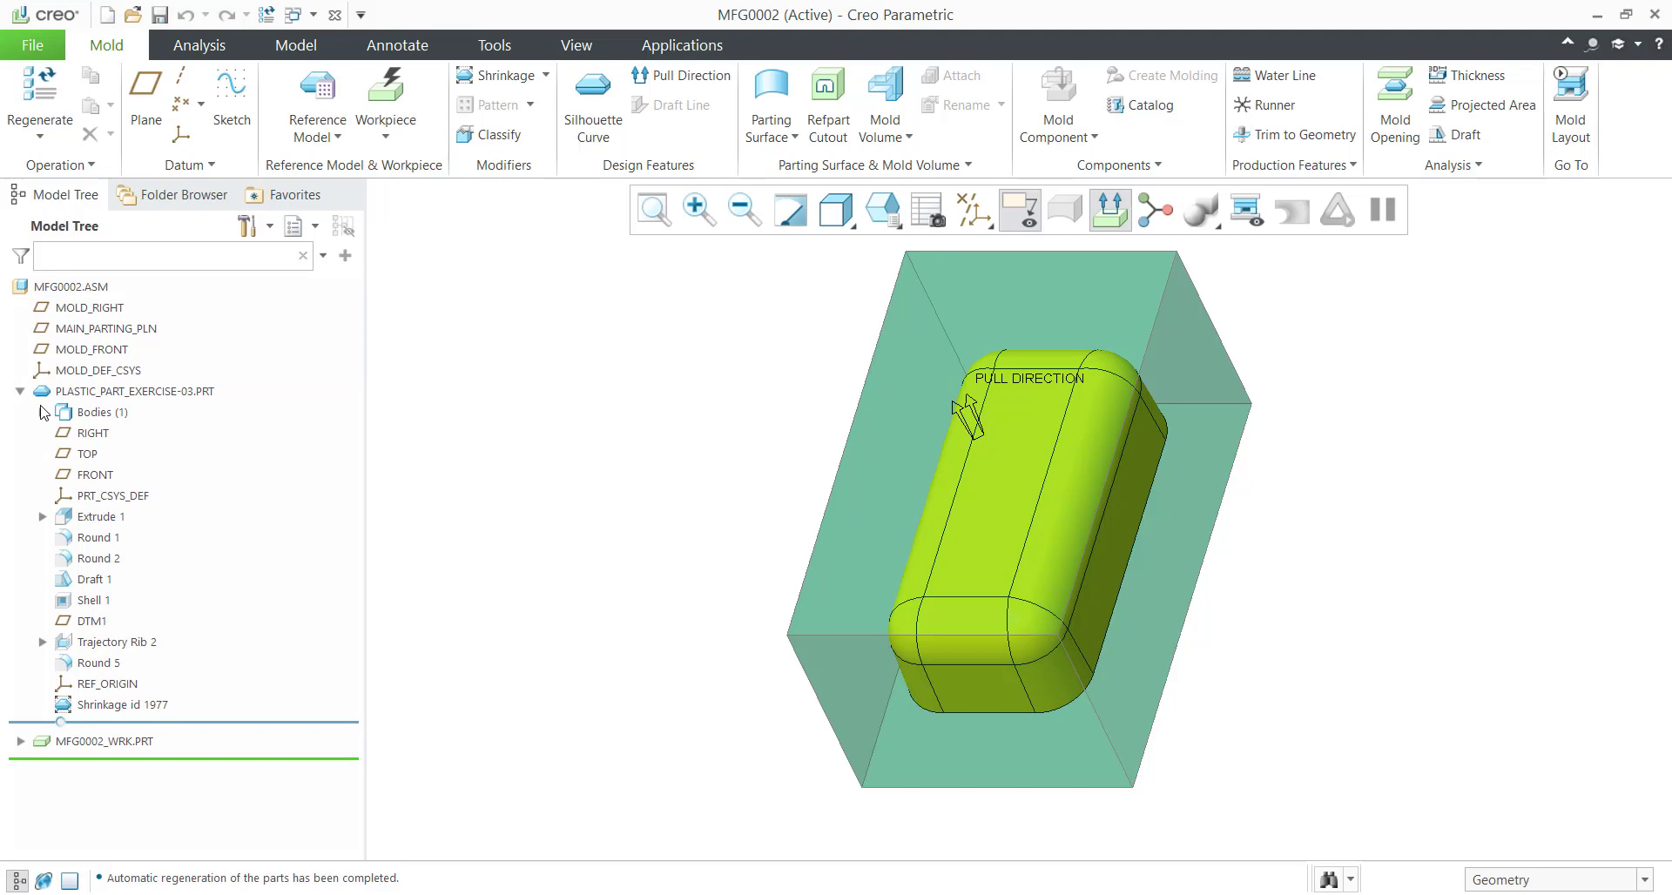
{"action": "left_click", "coordinate": [19, 392]}
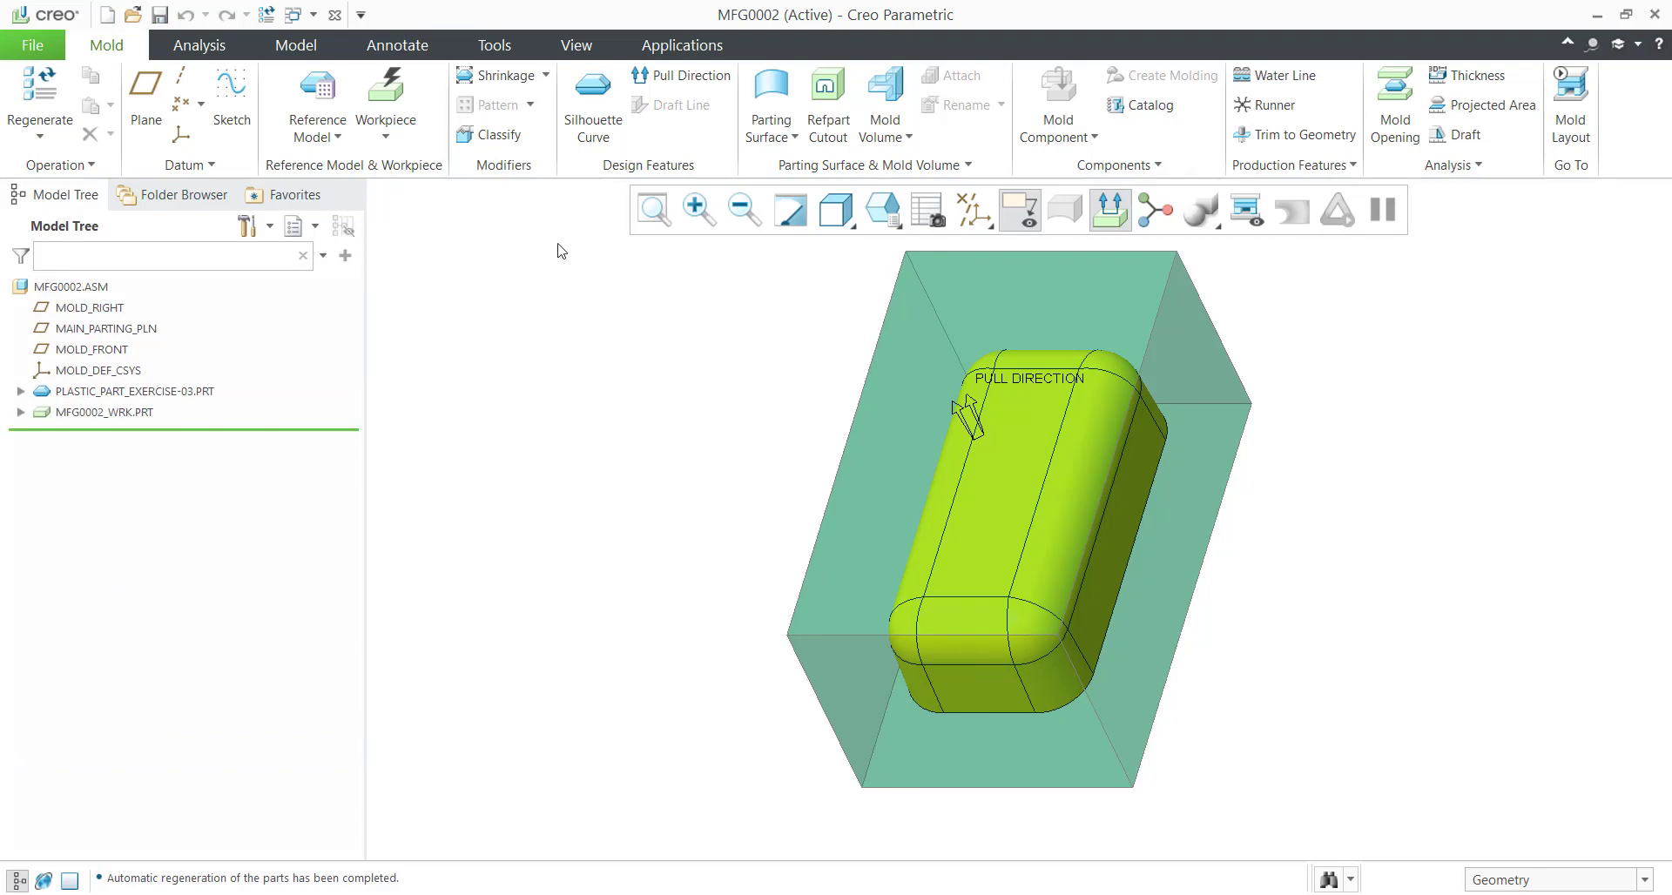
{"action": "mouse_move", "coordinate": [103, 416]}
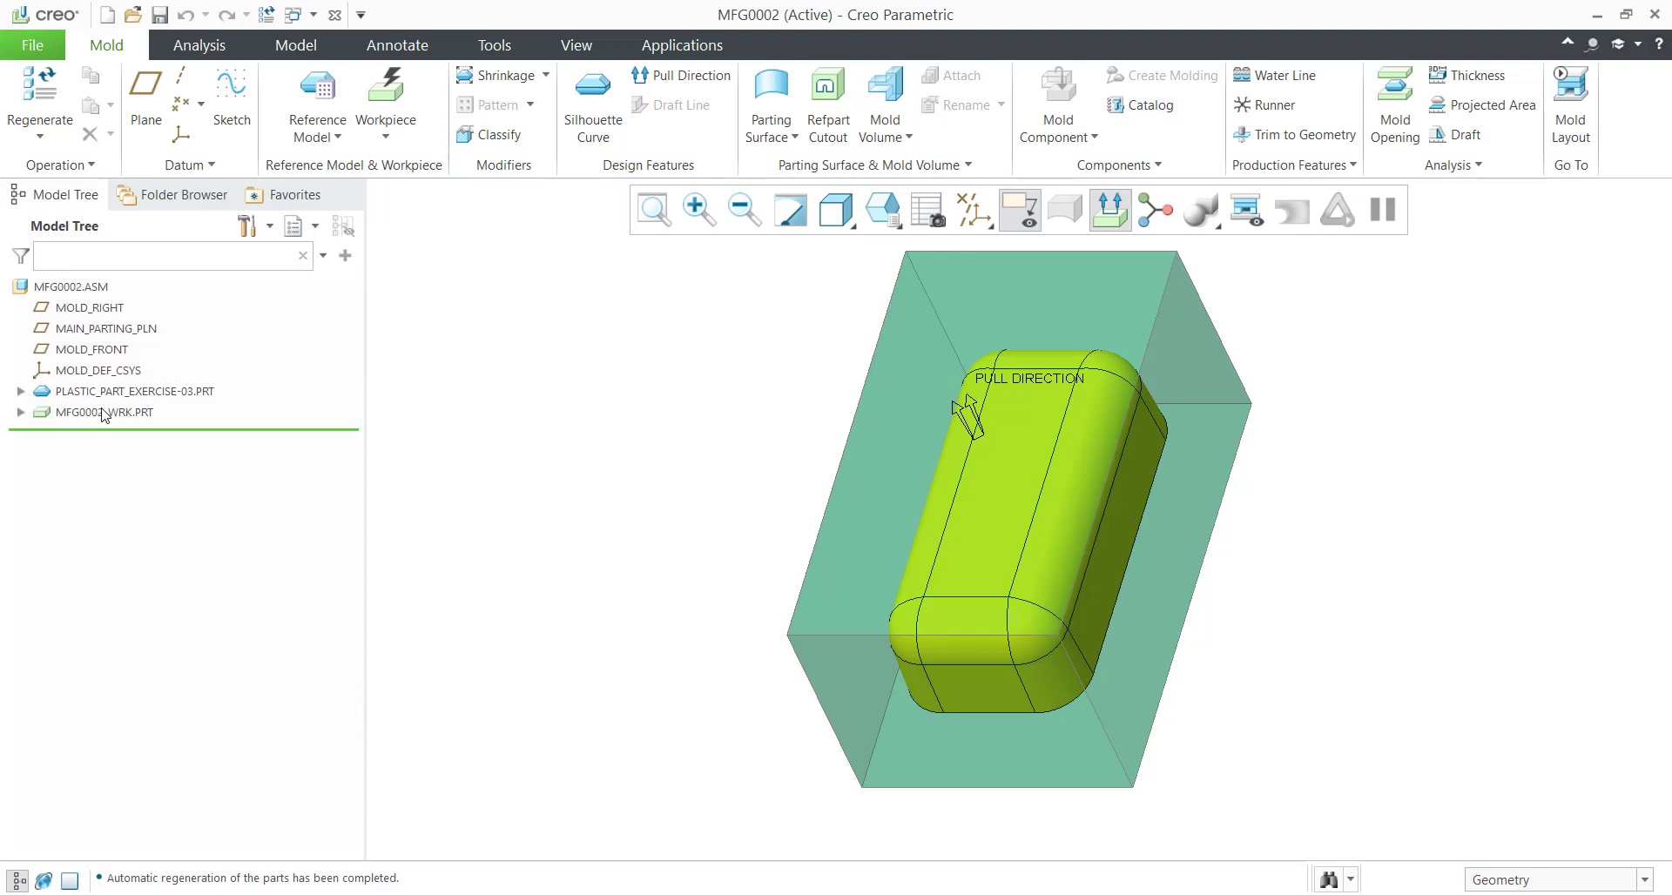
{"action": "left_click", "coordinate": [103, 413]}
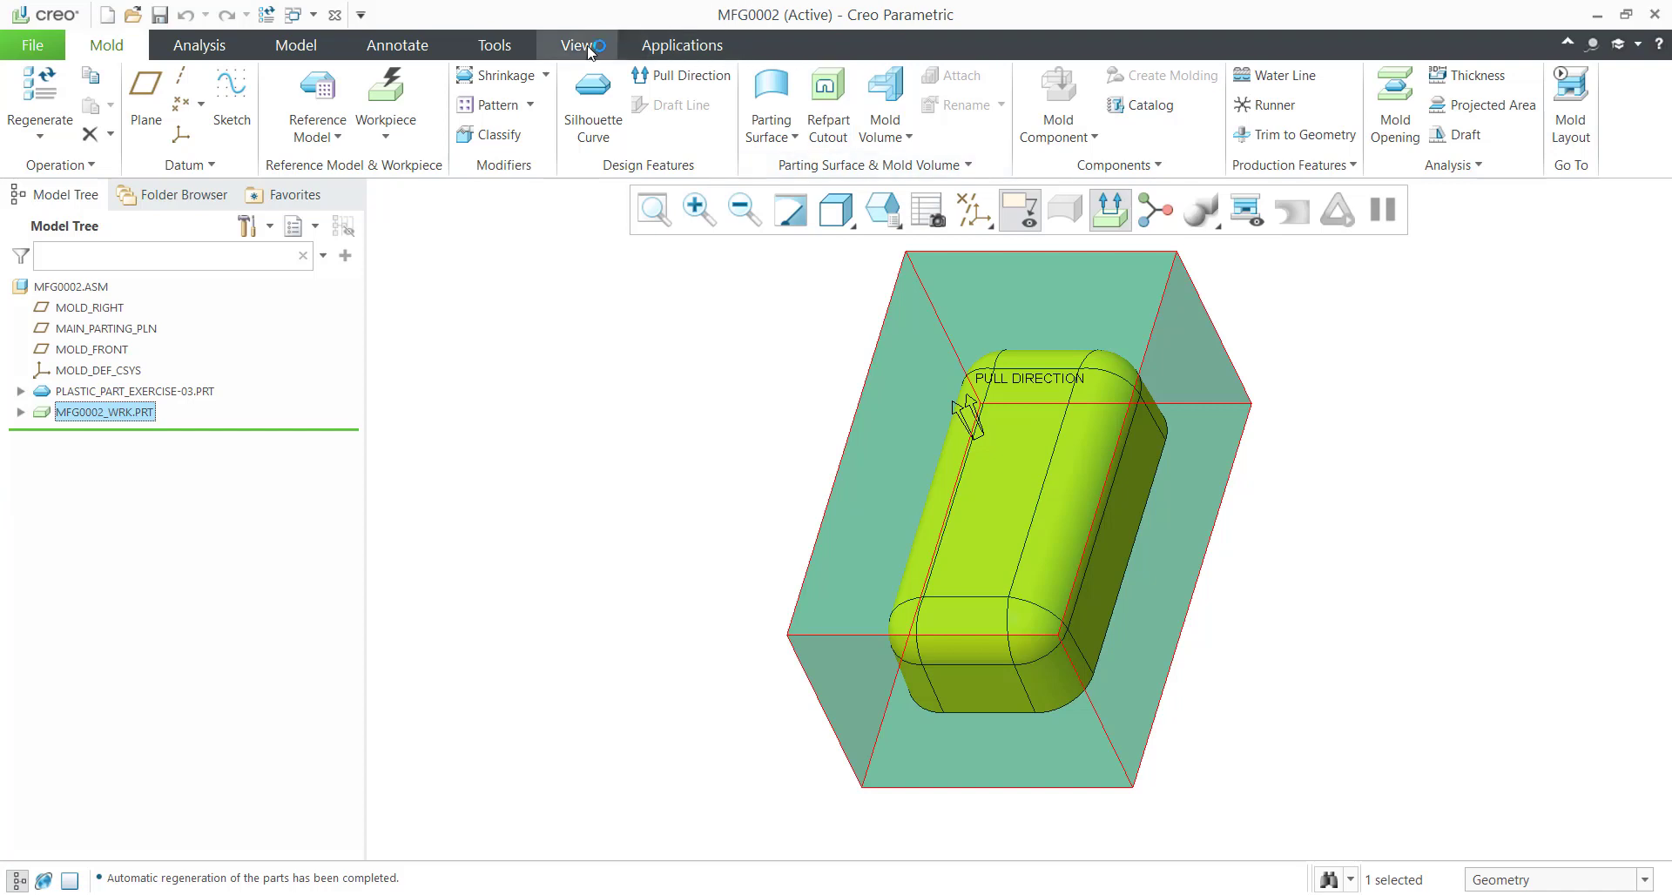
{"action": "left_click", "coordinate": [577, 45]}
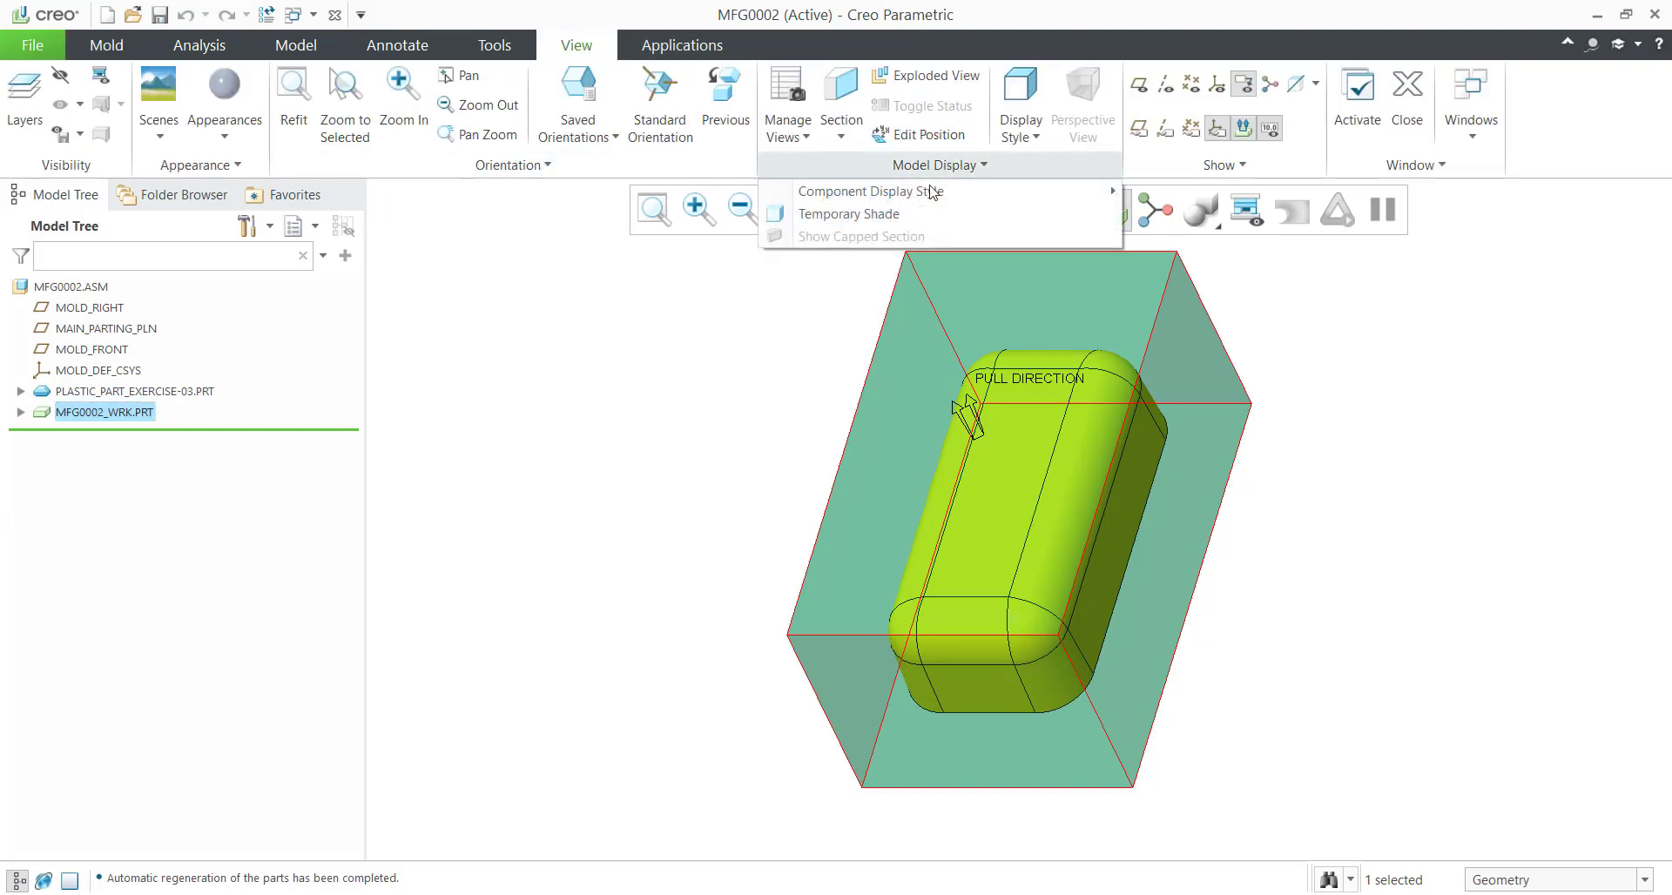
{"action": "left_click", "coordinate": [869, 192]}
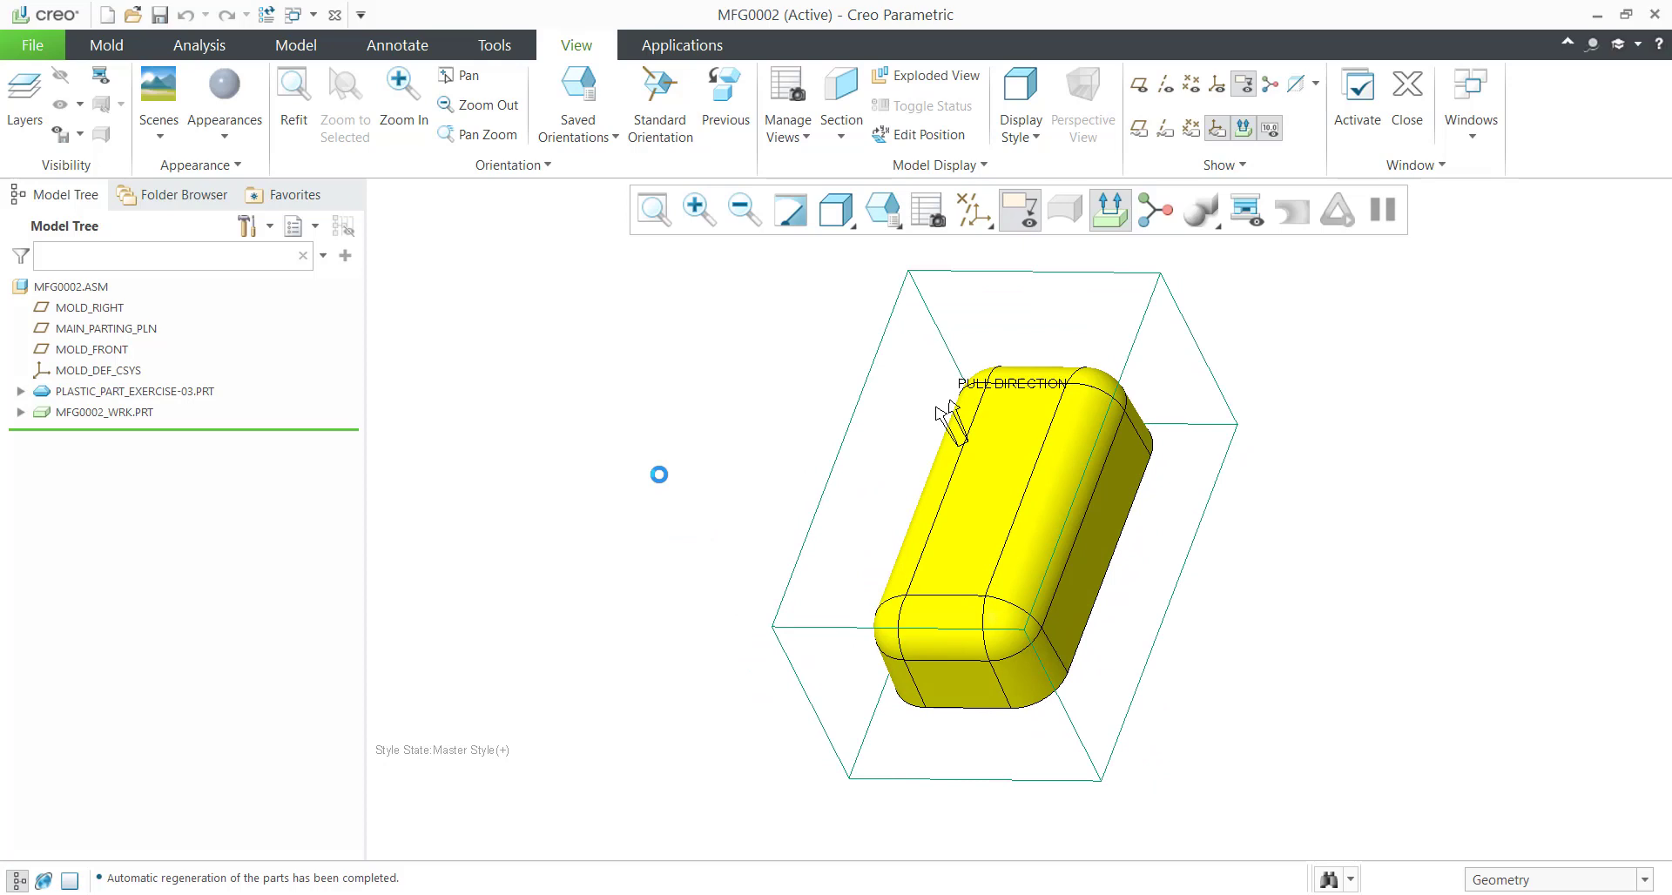
{"action": "left_click", "coordinate": [105, 45]}
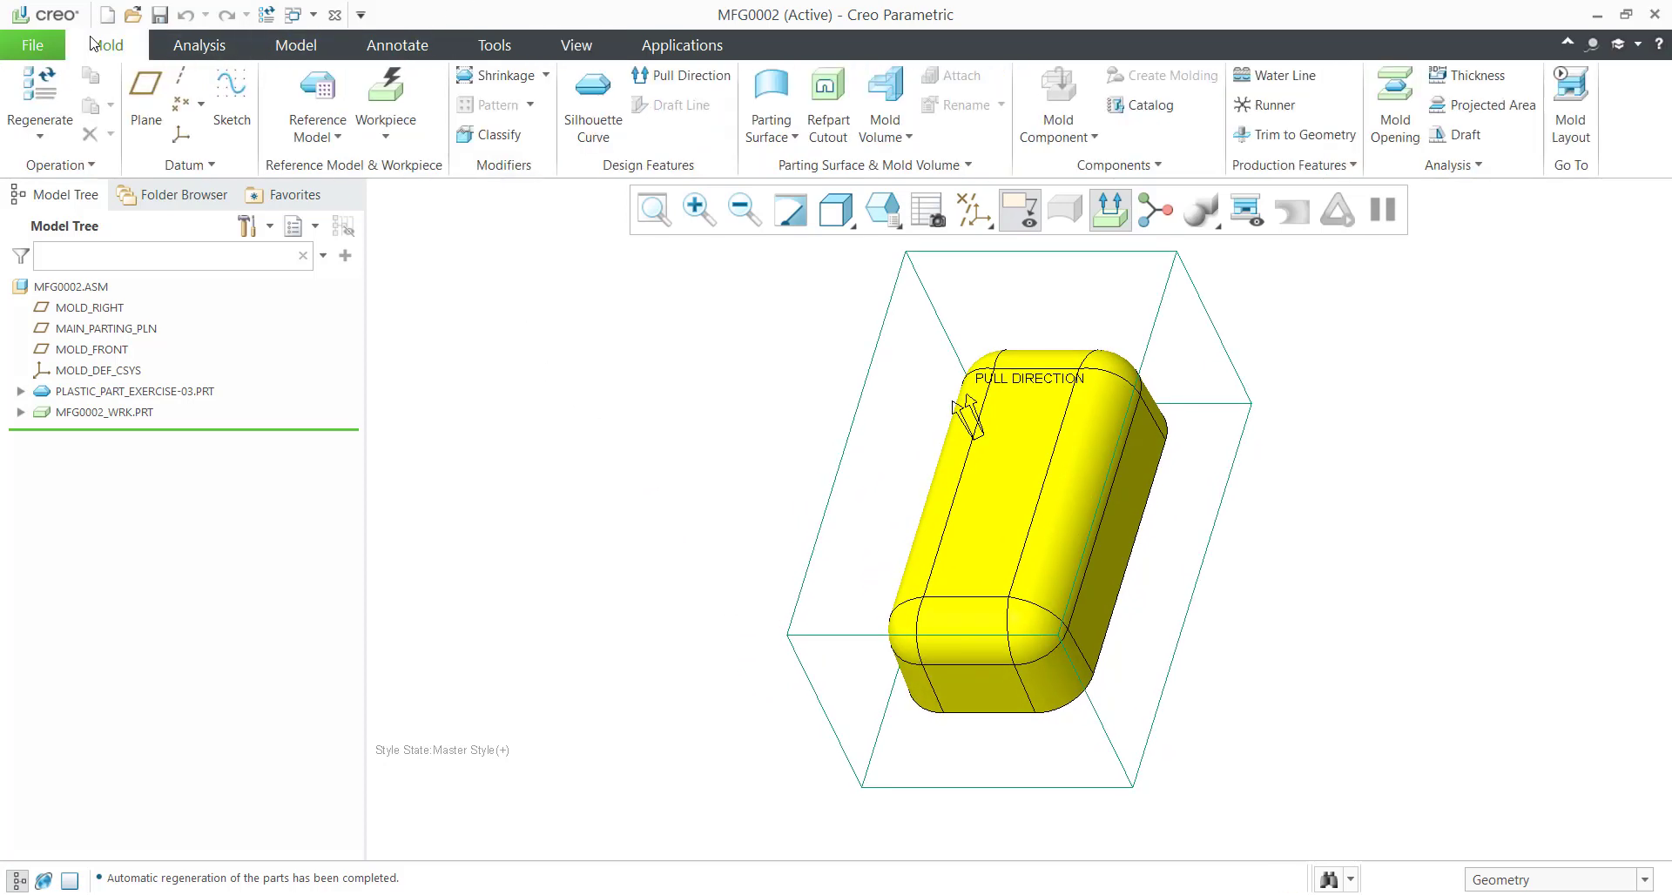
{"action": "mouse_move", "coordinate": [653, 268]}
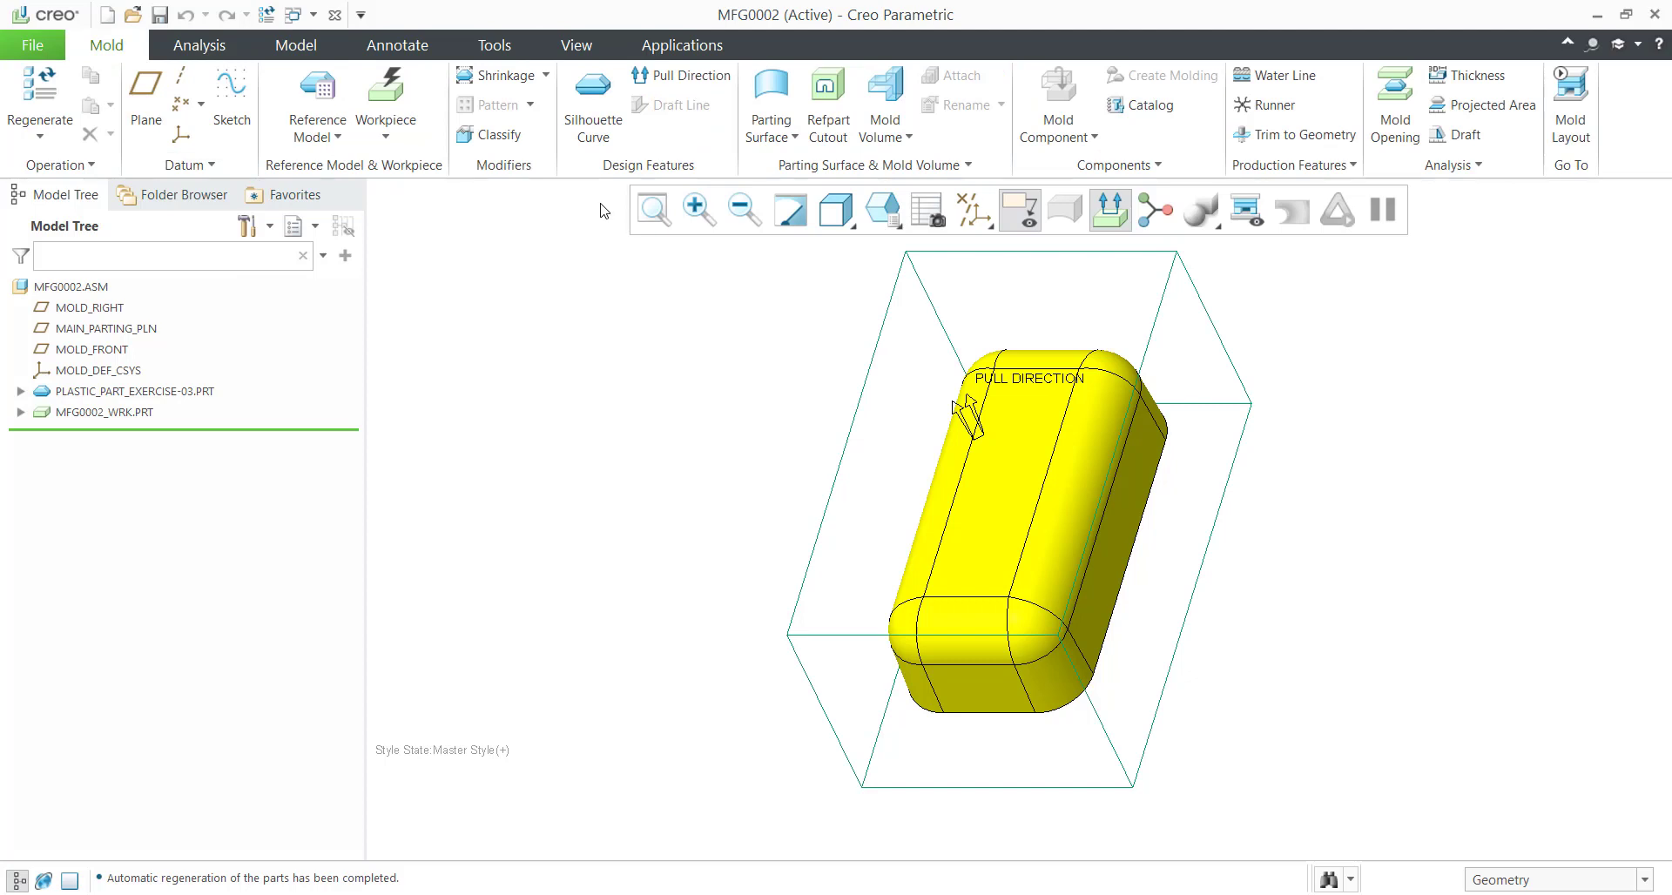
{"action": "mouse_move", "coordinate": [592, 105]}
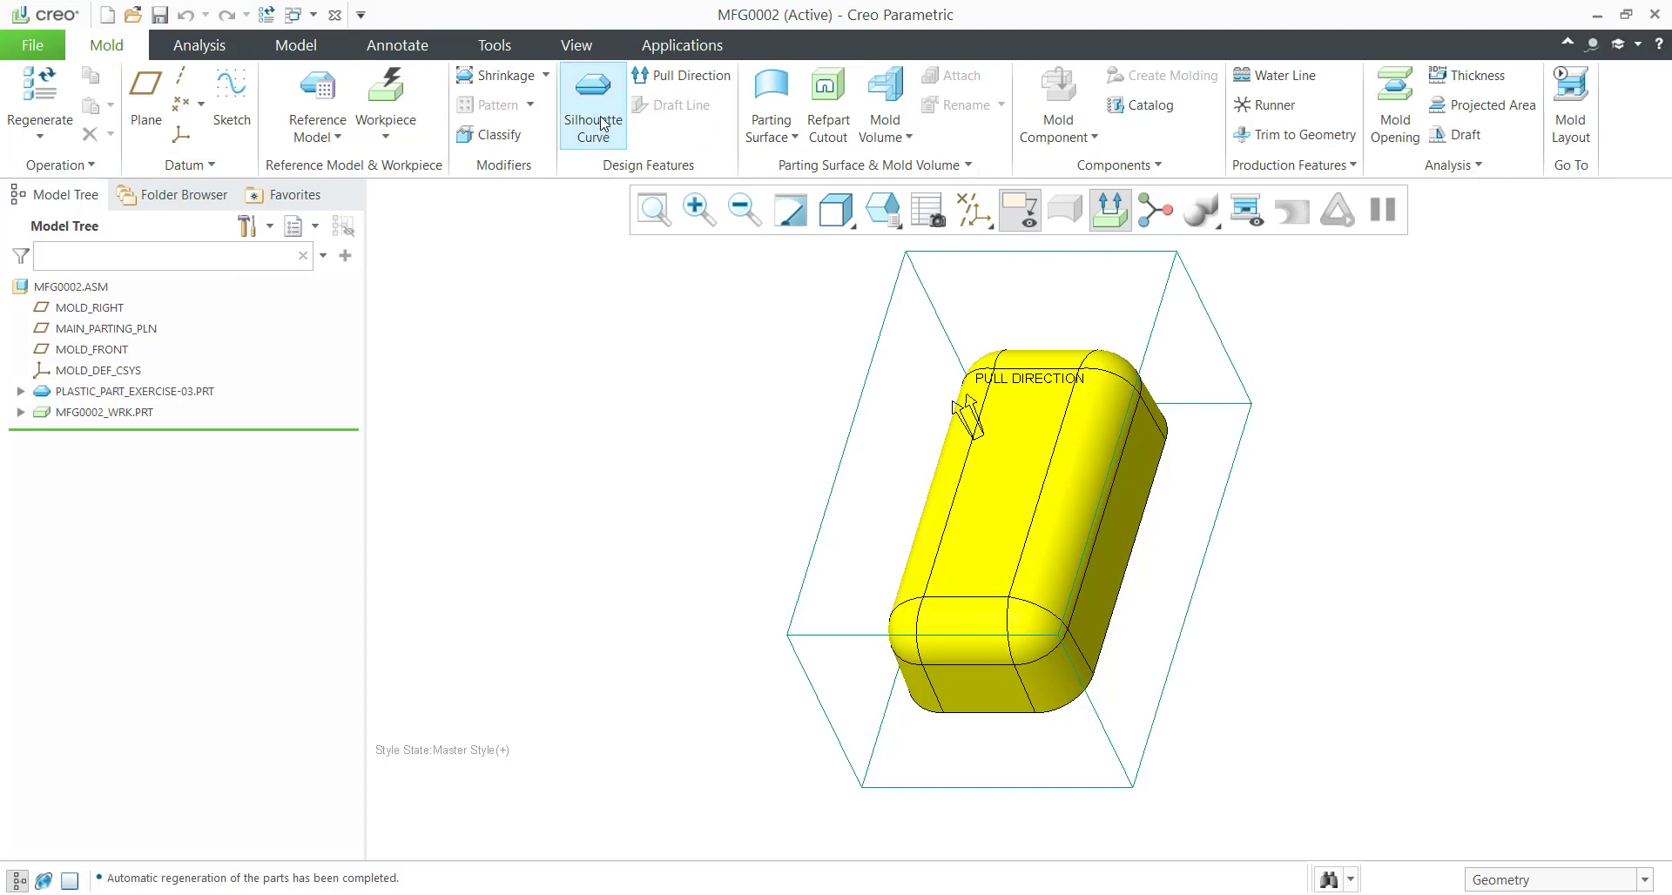
Create silhouette curve SILH_CURVE_1 on the reference part with default references.
{"action": "left_click", "coordinate": [592, 107]}
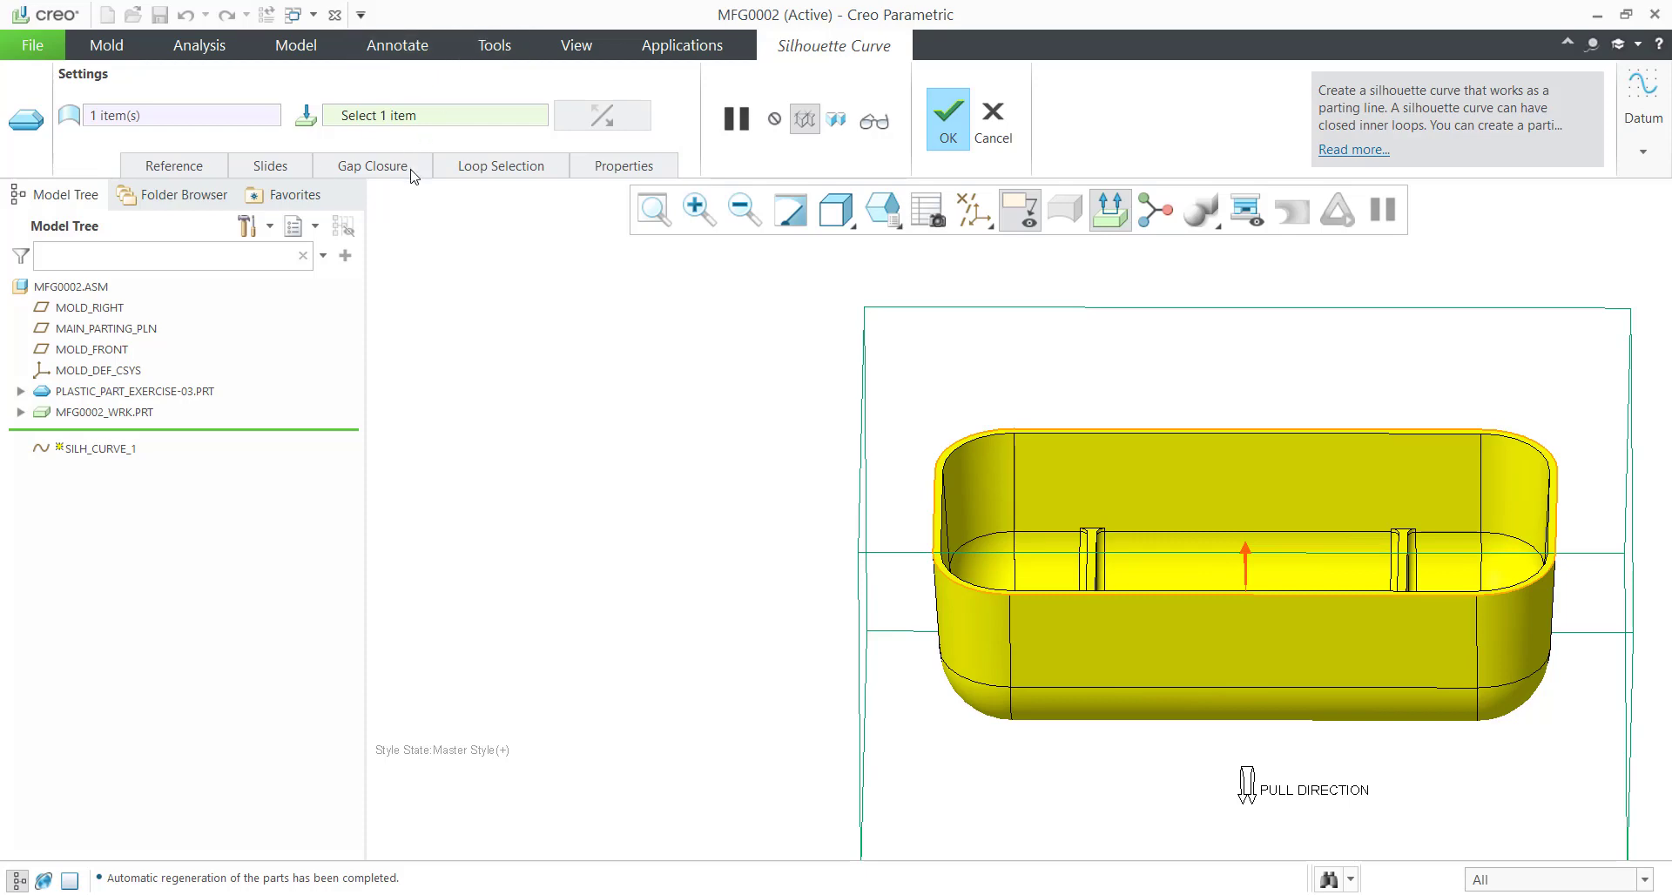
{"action": "mouse_move", "coordinate": [612, 371]}
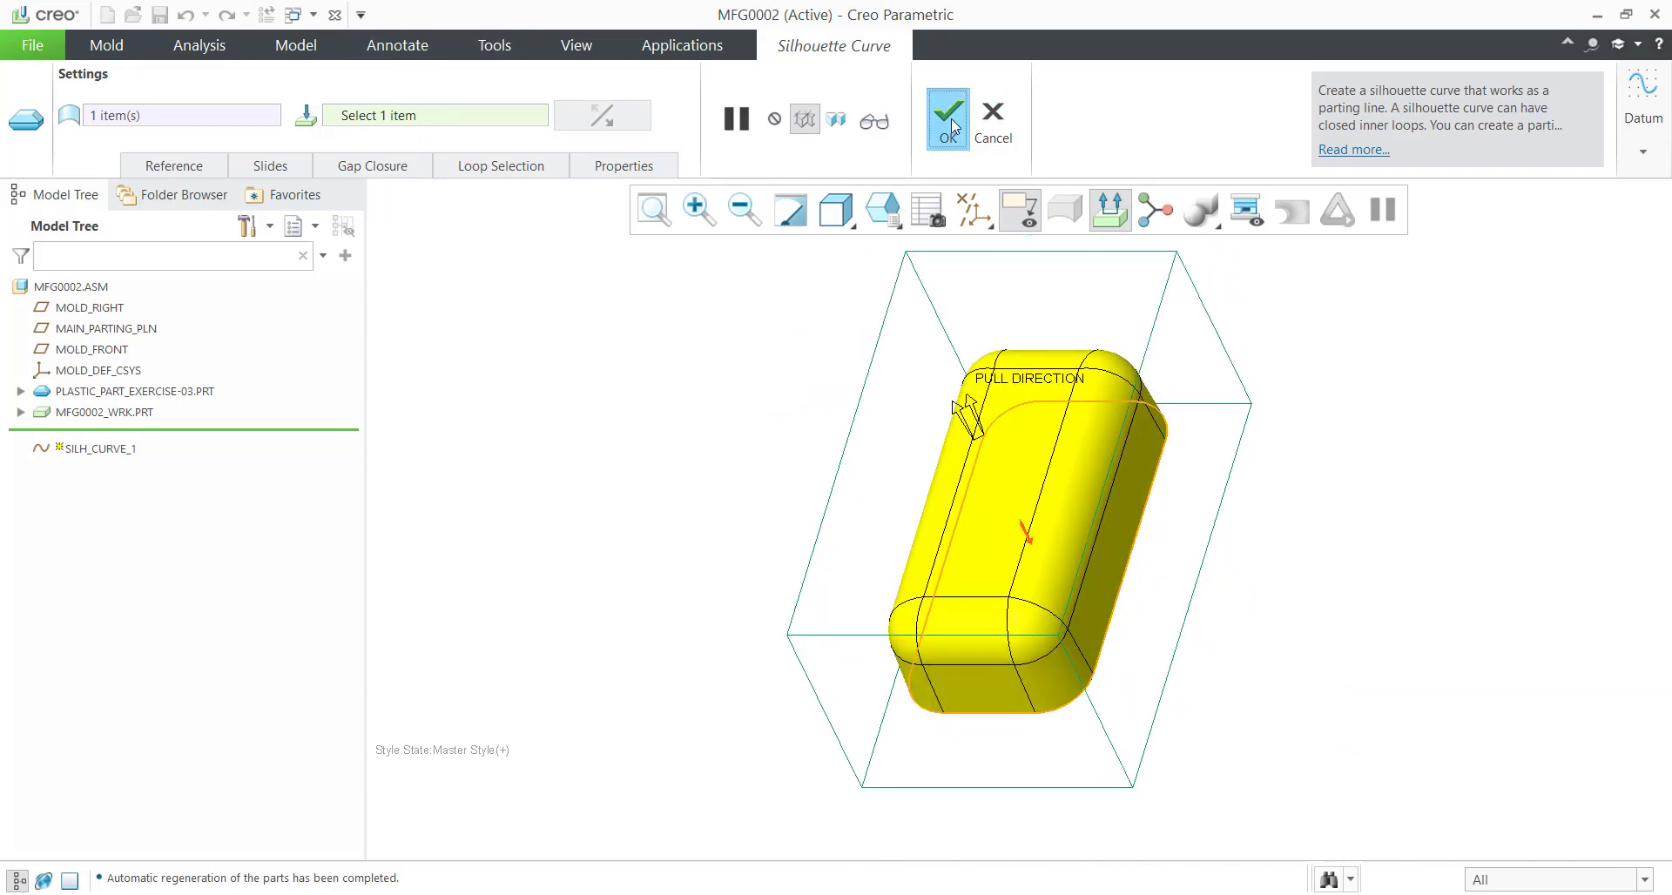
{"action": "left_click", "coordinate": [944, 111]}
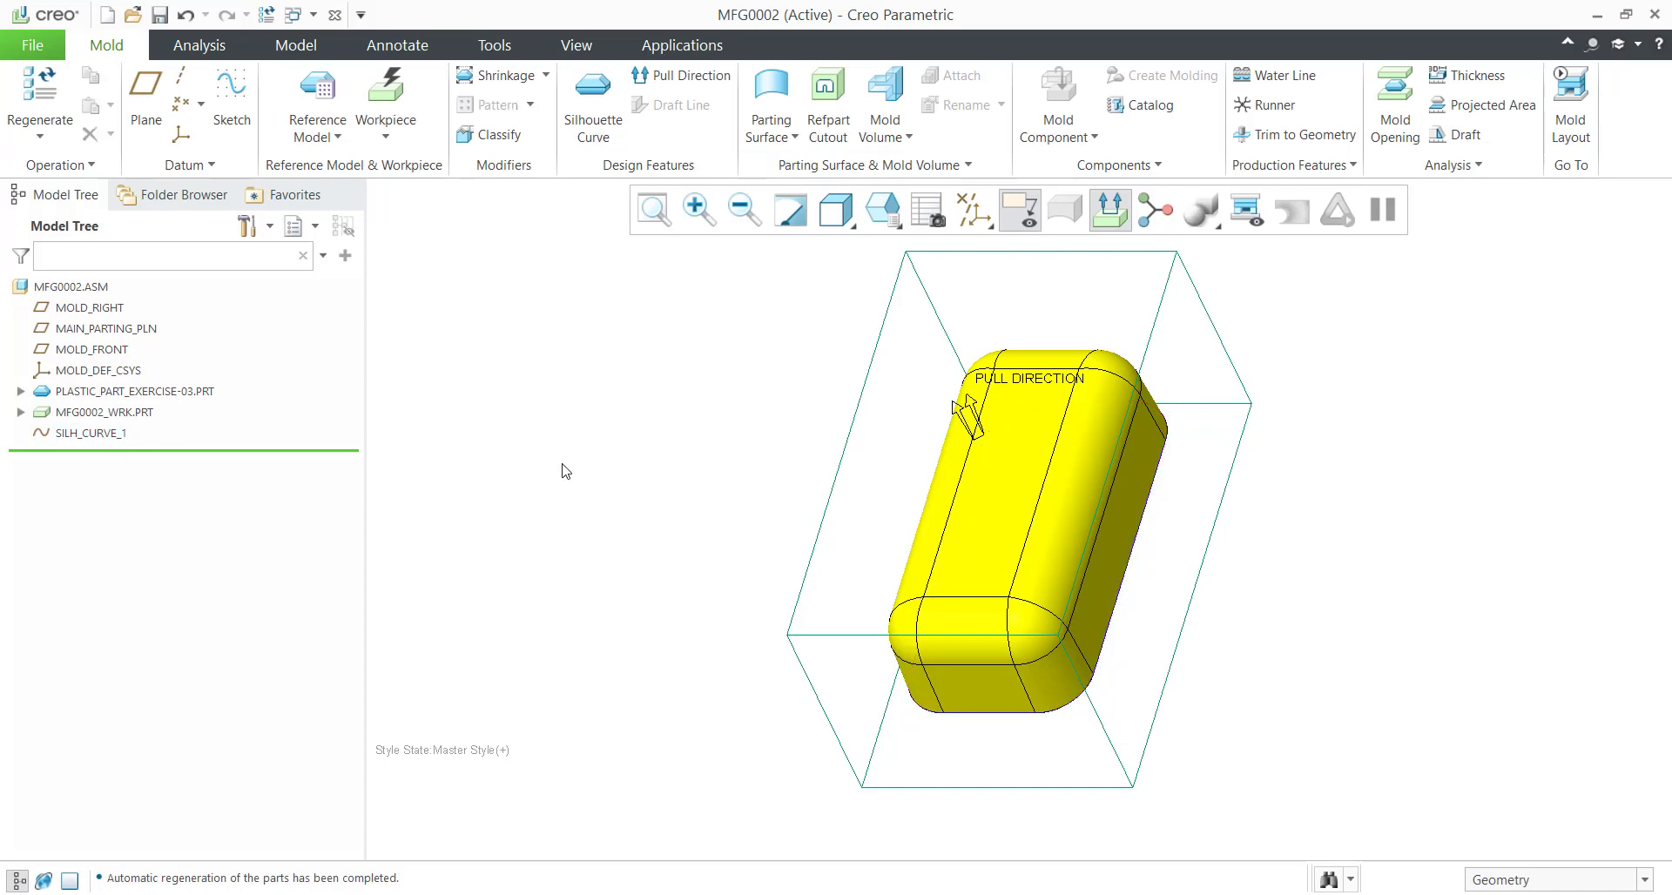
{"action": "mouse_move", "coordinate": [592, 105]}
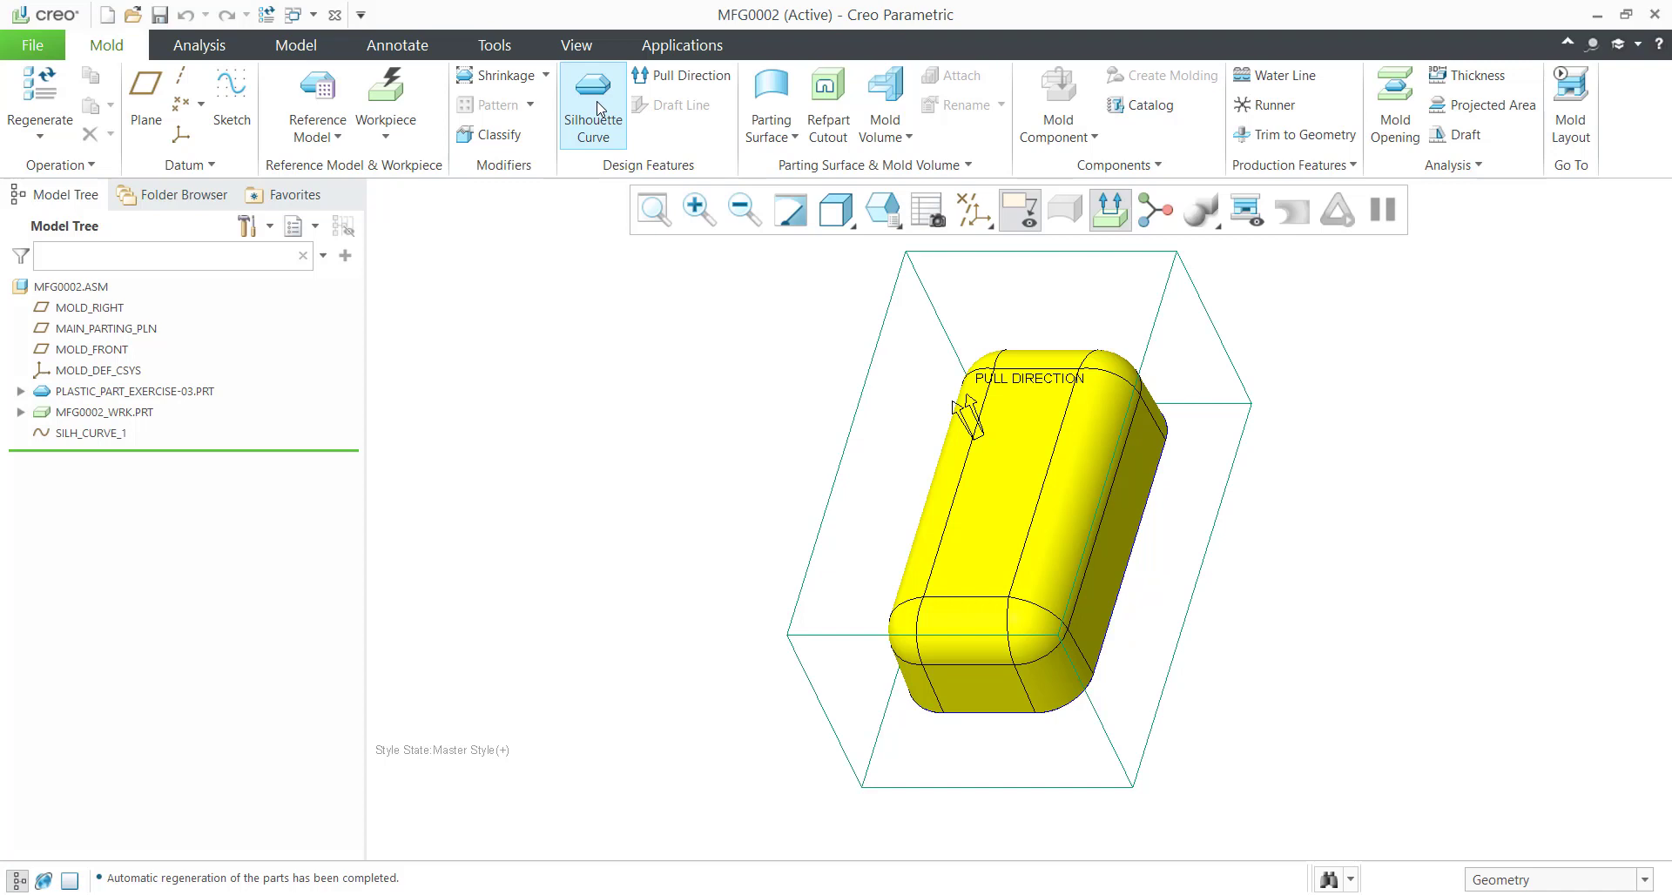
{"action": "left_click", "coordinate": [592, 103]}
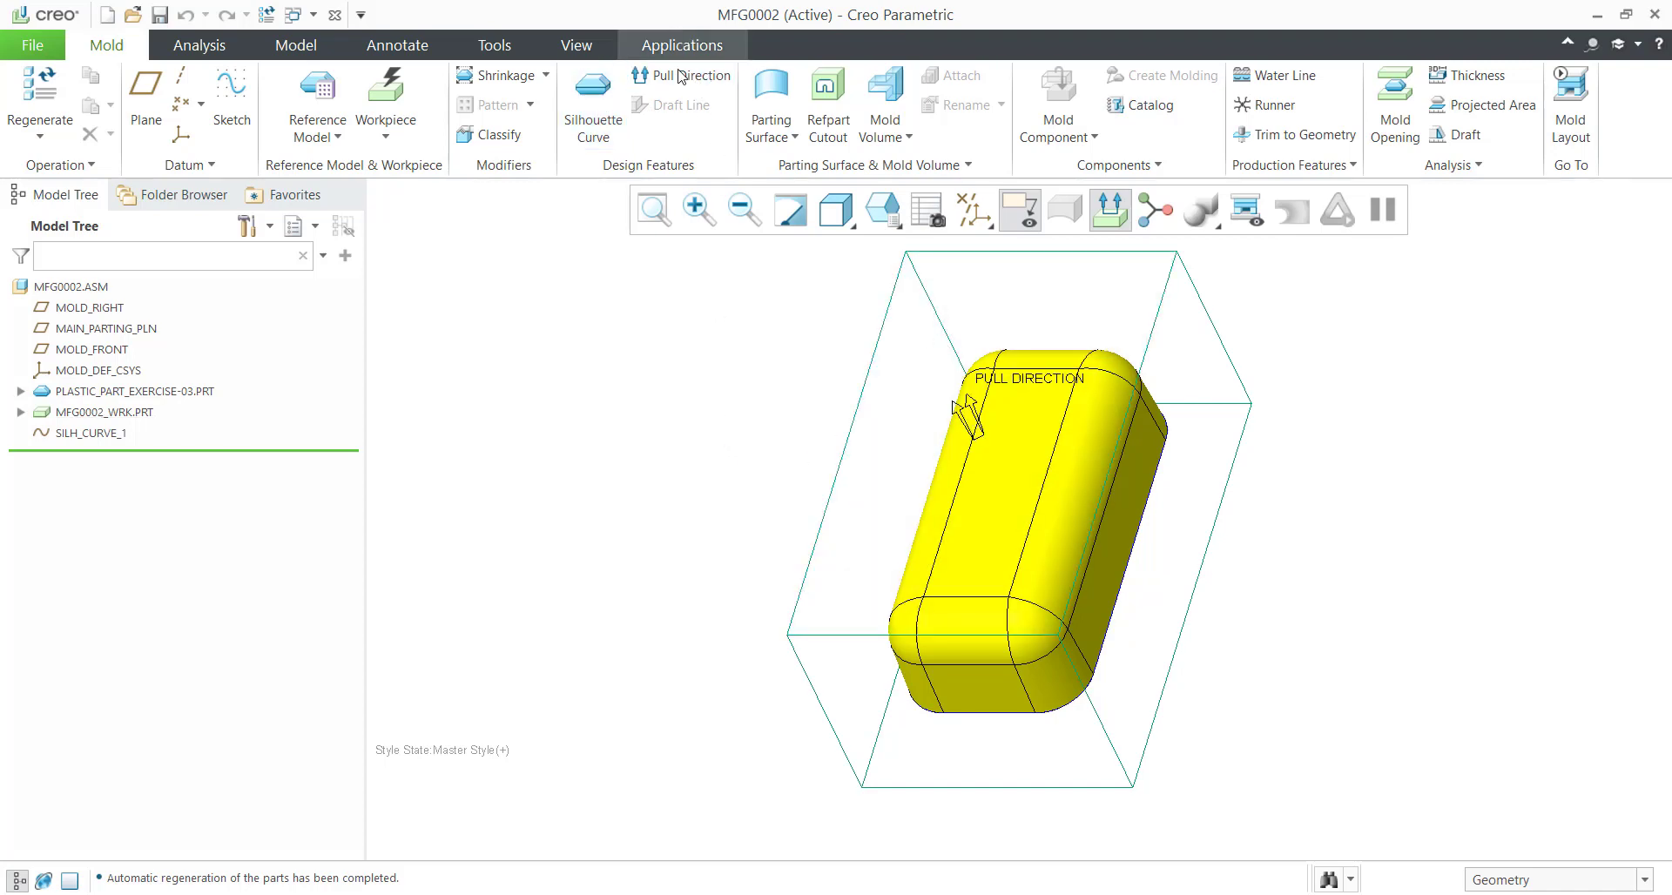
{"action": "mouse_move", "coordinate": [630, 486]}
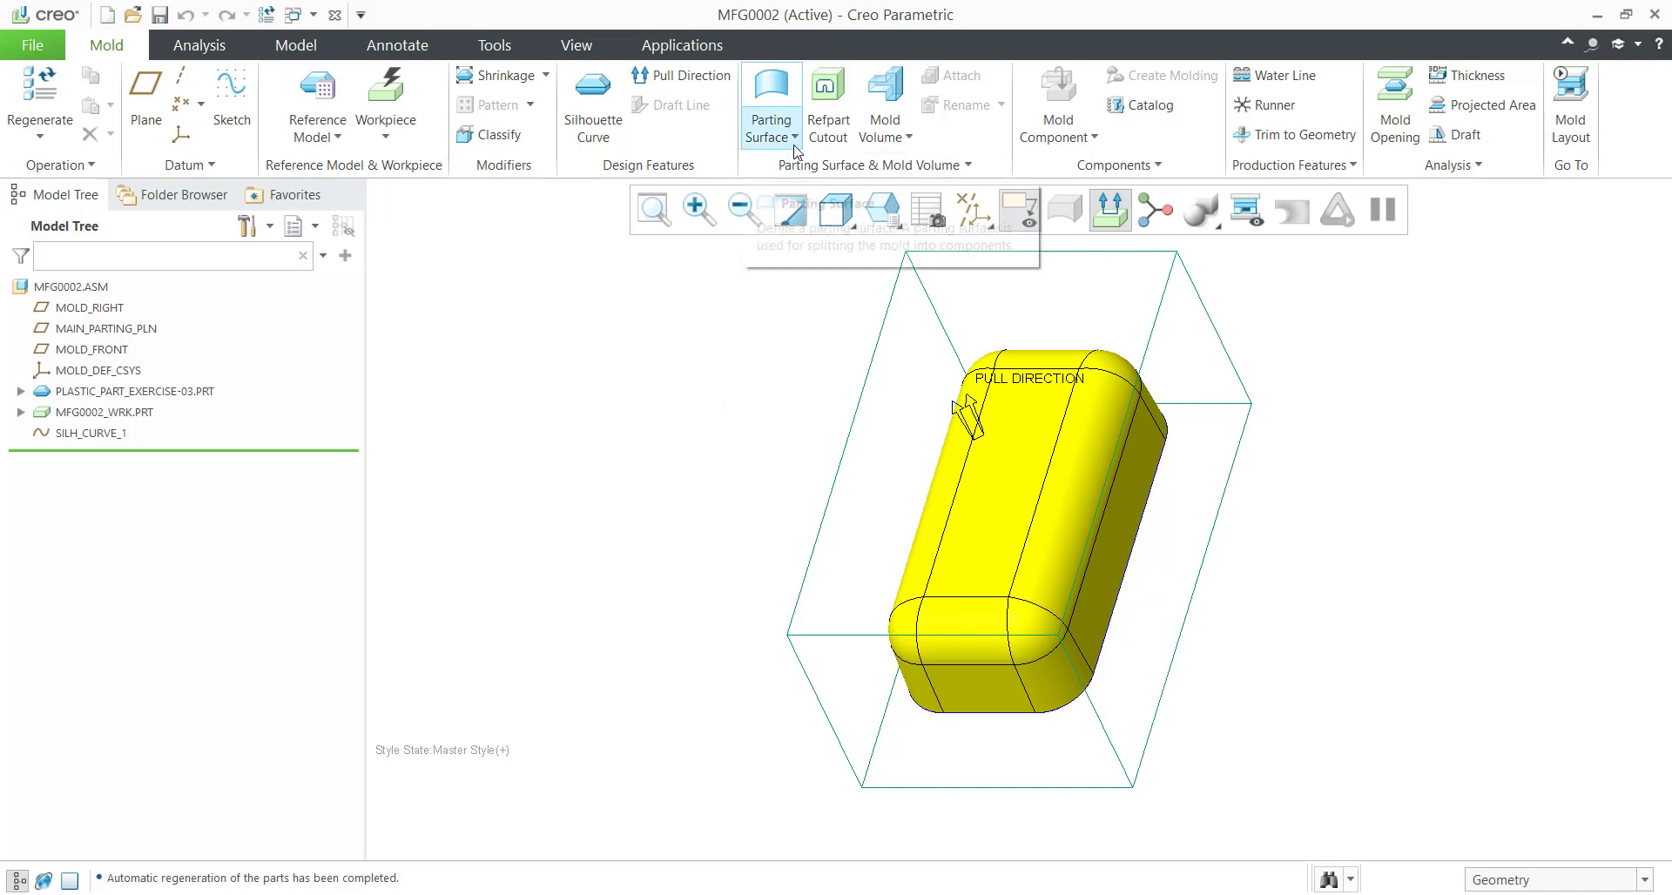
Build skirt parting surface PART_SURF_1 from SILH_CURVE_1 out to the workpiece edges.
{"action": "left_click", "coordinate": [770, 101]}
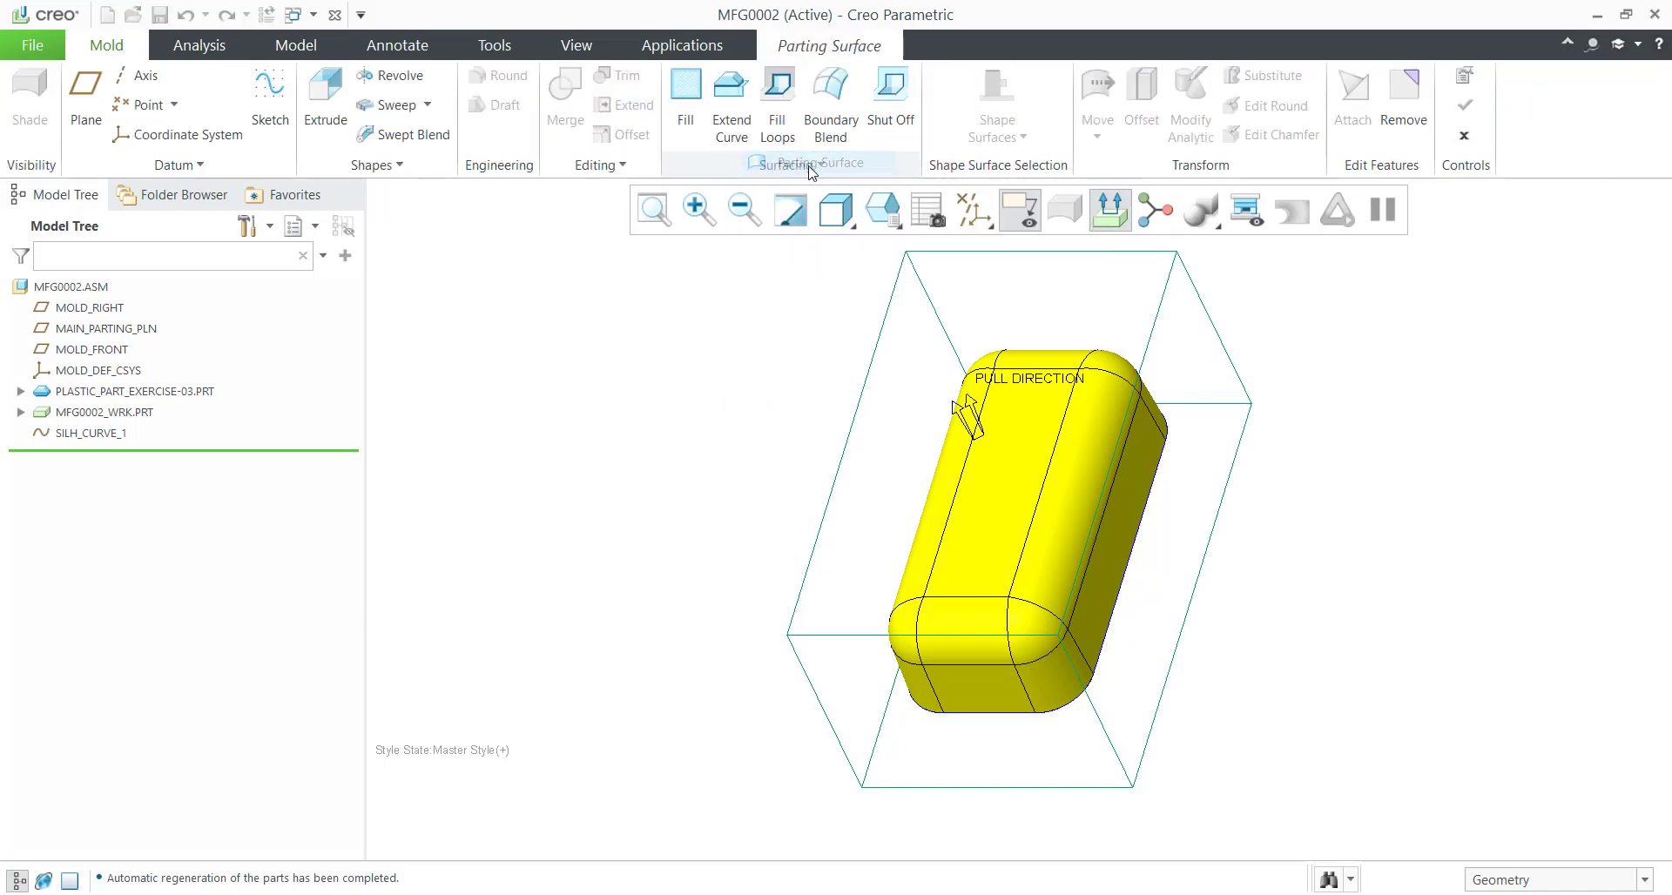
{"action": "left_click", "coordinate": [788, 166]}
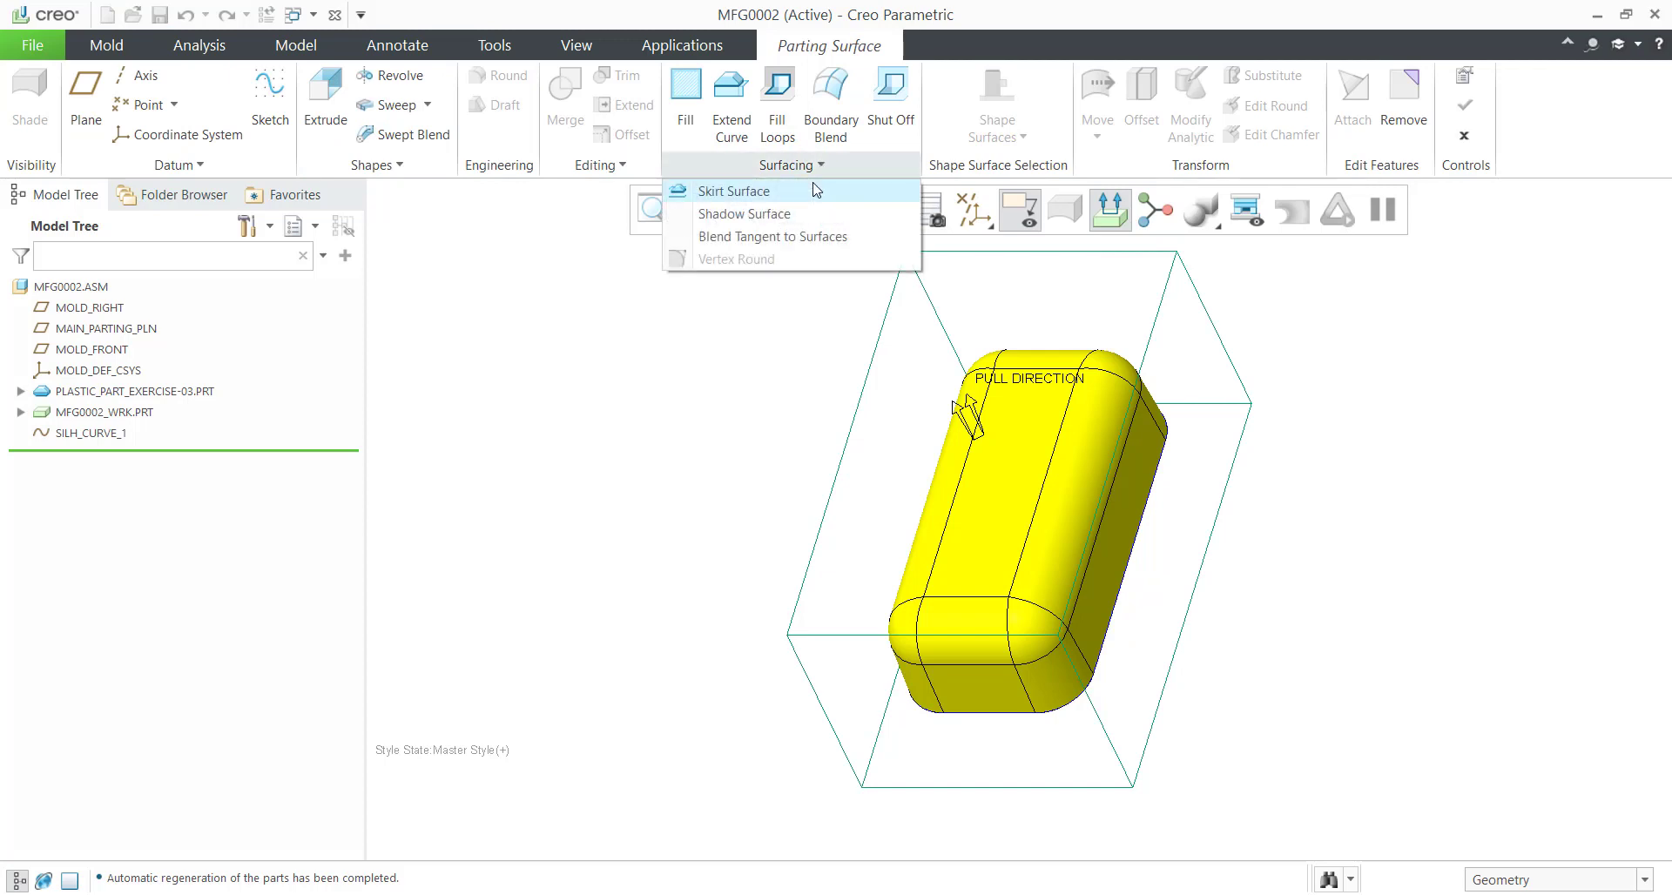
{"action": "left_click", "coordinate": [733, 191]}
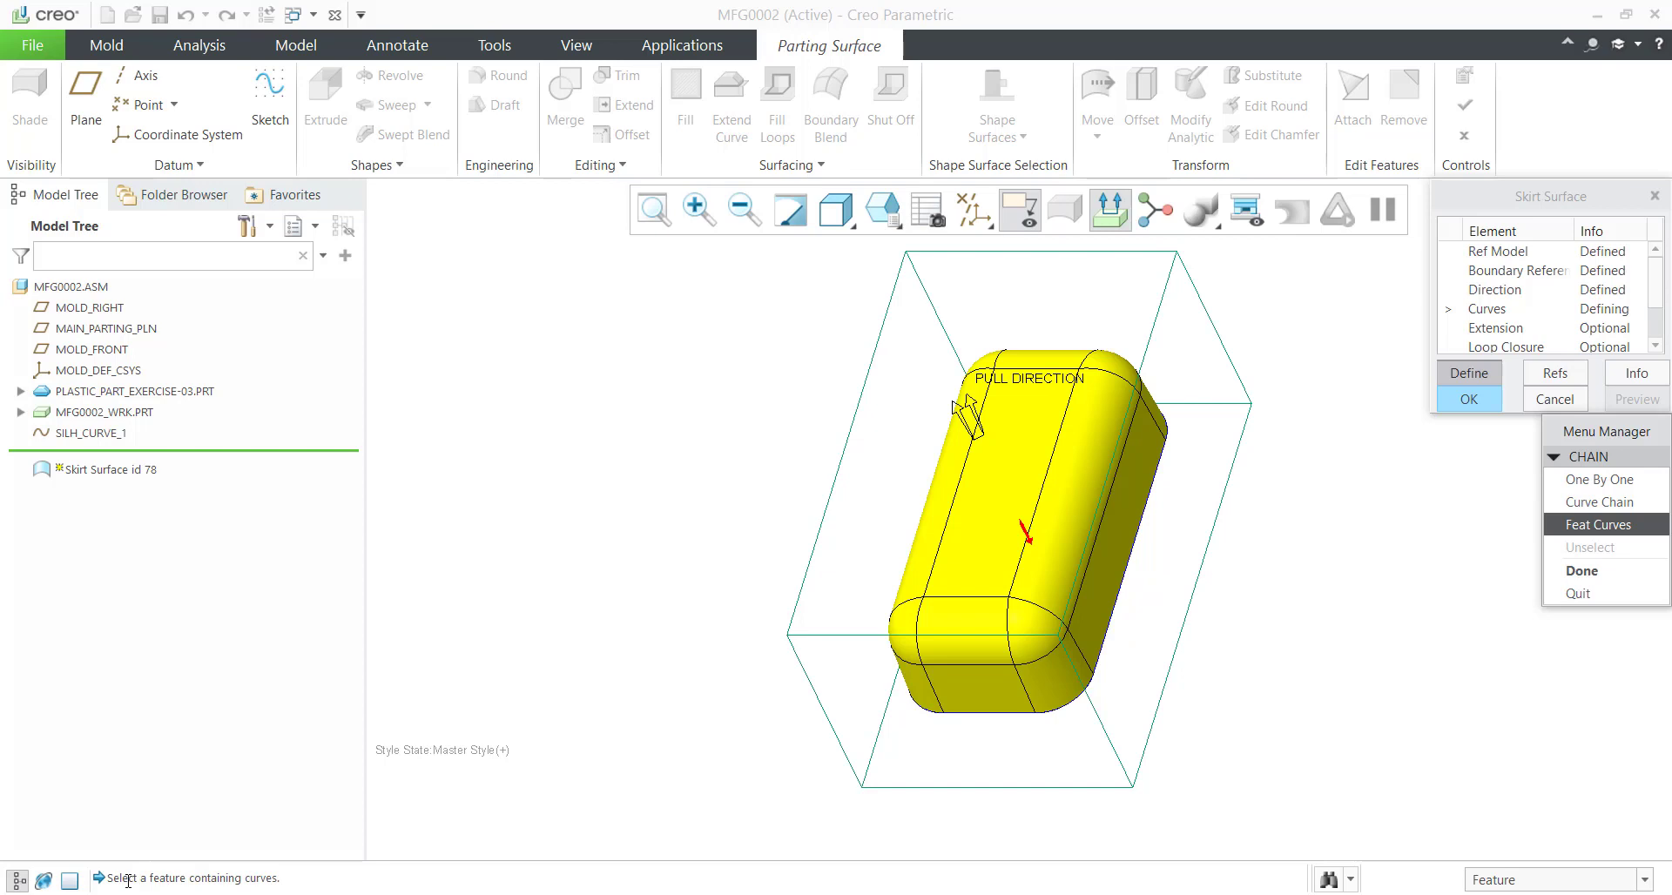
{"action": "mouse_move", "coordinate": [115, 440]}
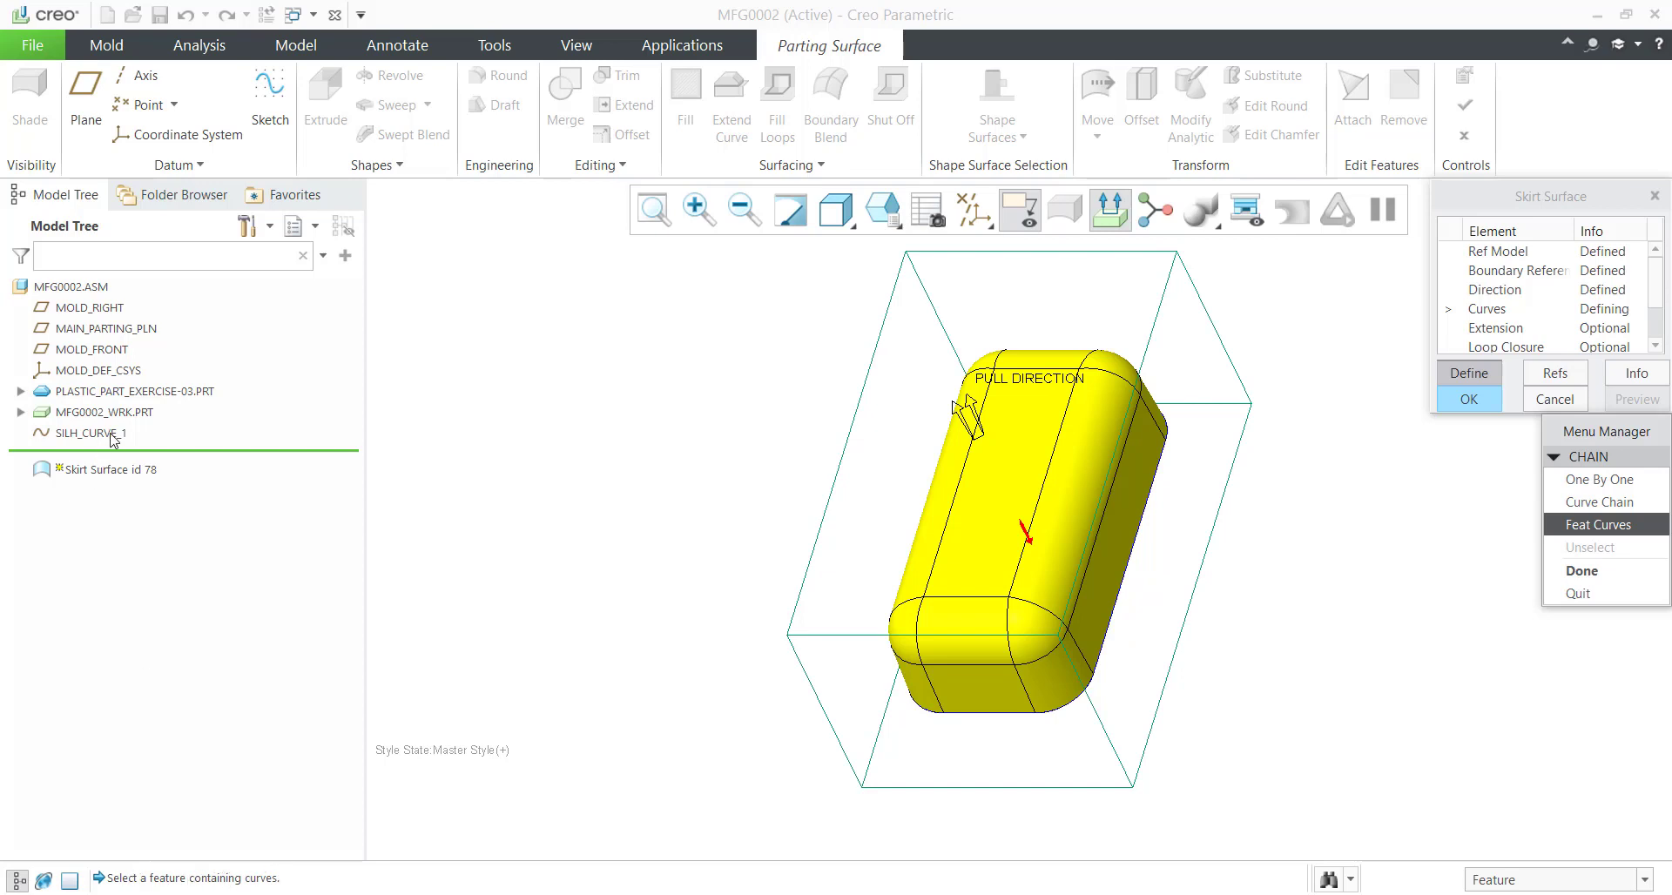
{"action": "left_click", "coordinate": [1597, 479]}
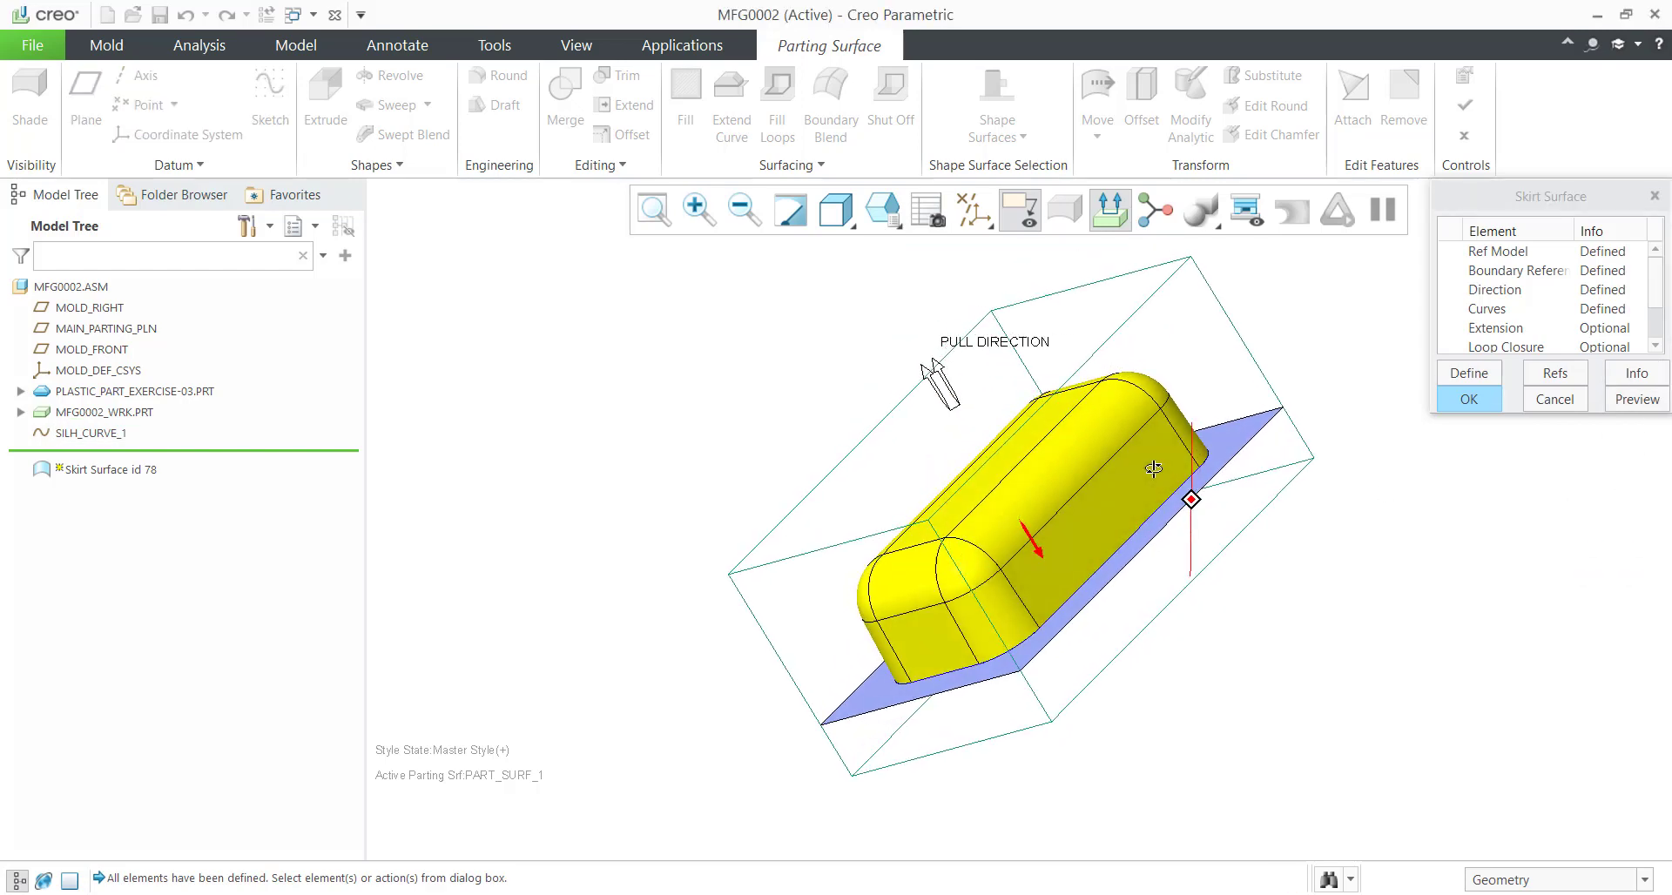
{"action": "left_click", "coordinate": [1468, 399]}
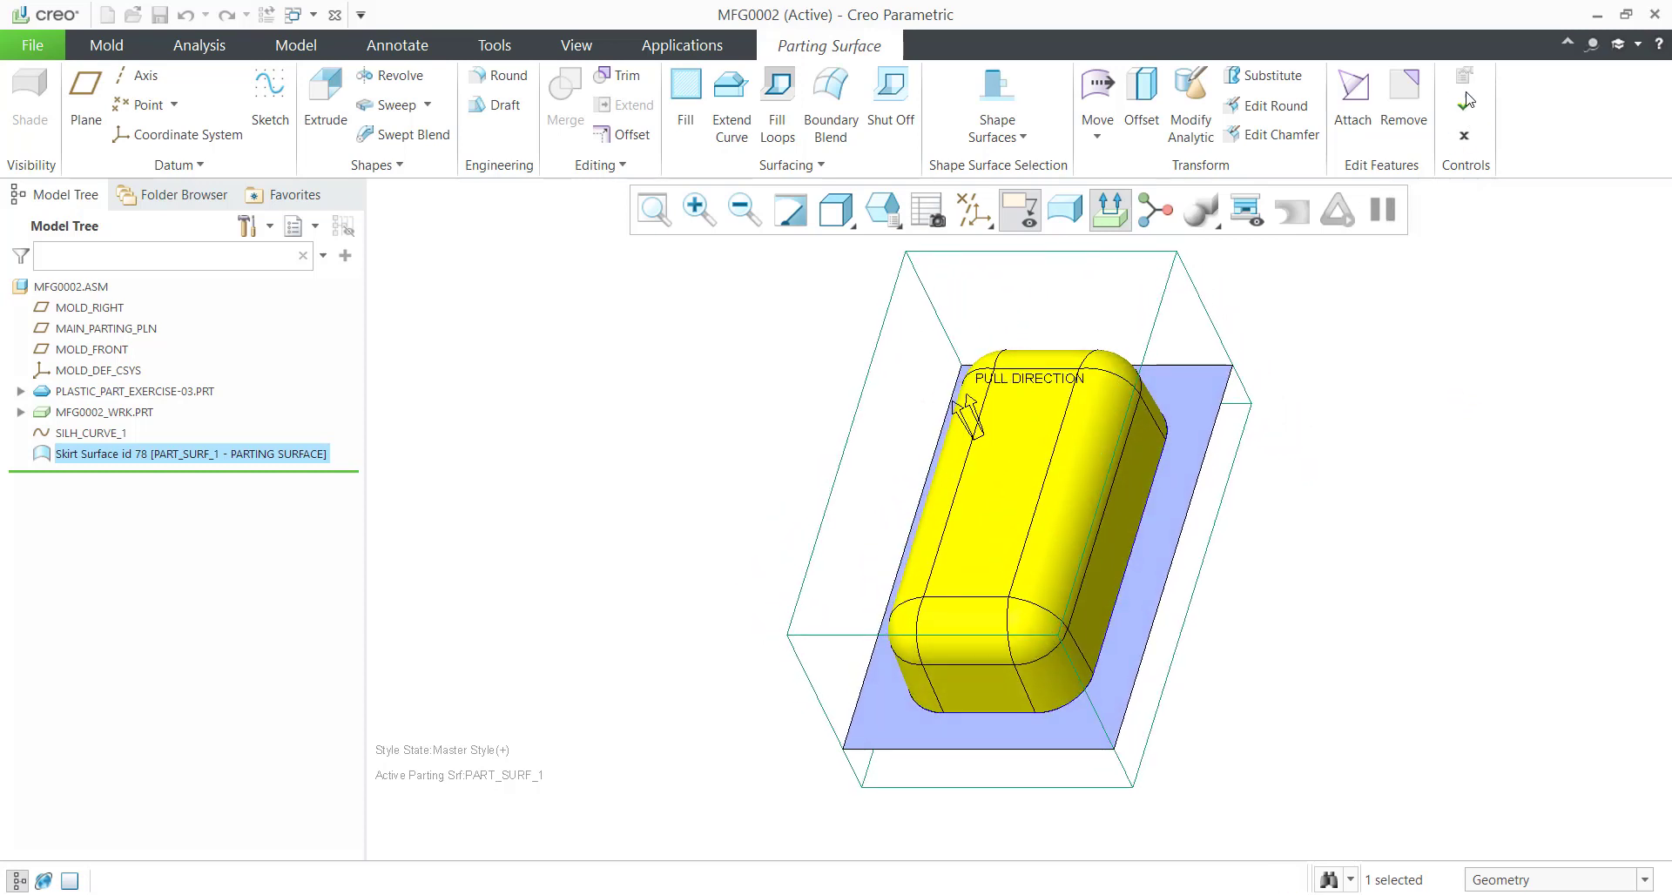
{"action": "left_click", "coordinate": [105, 46]}
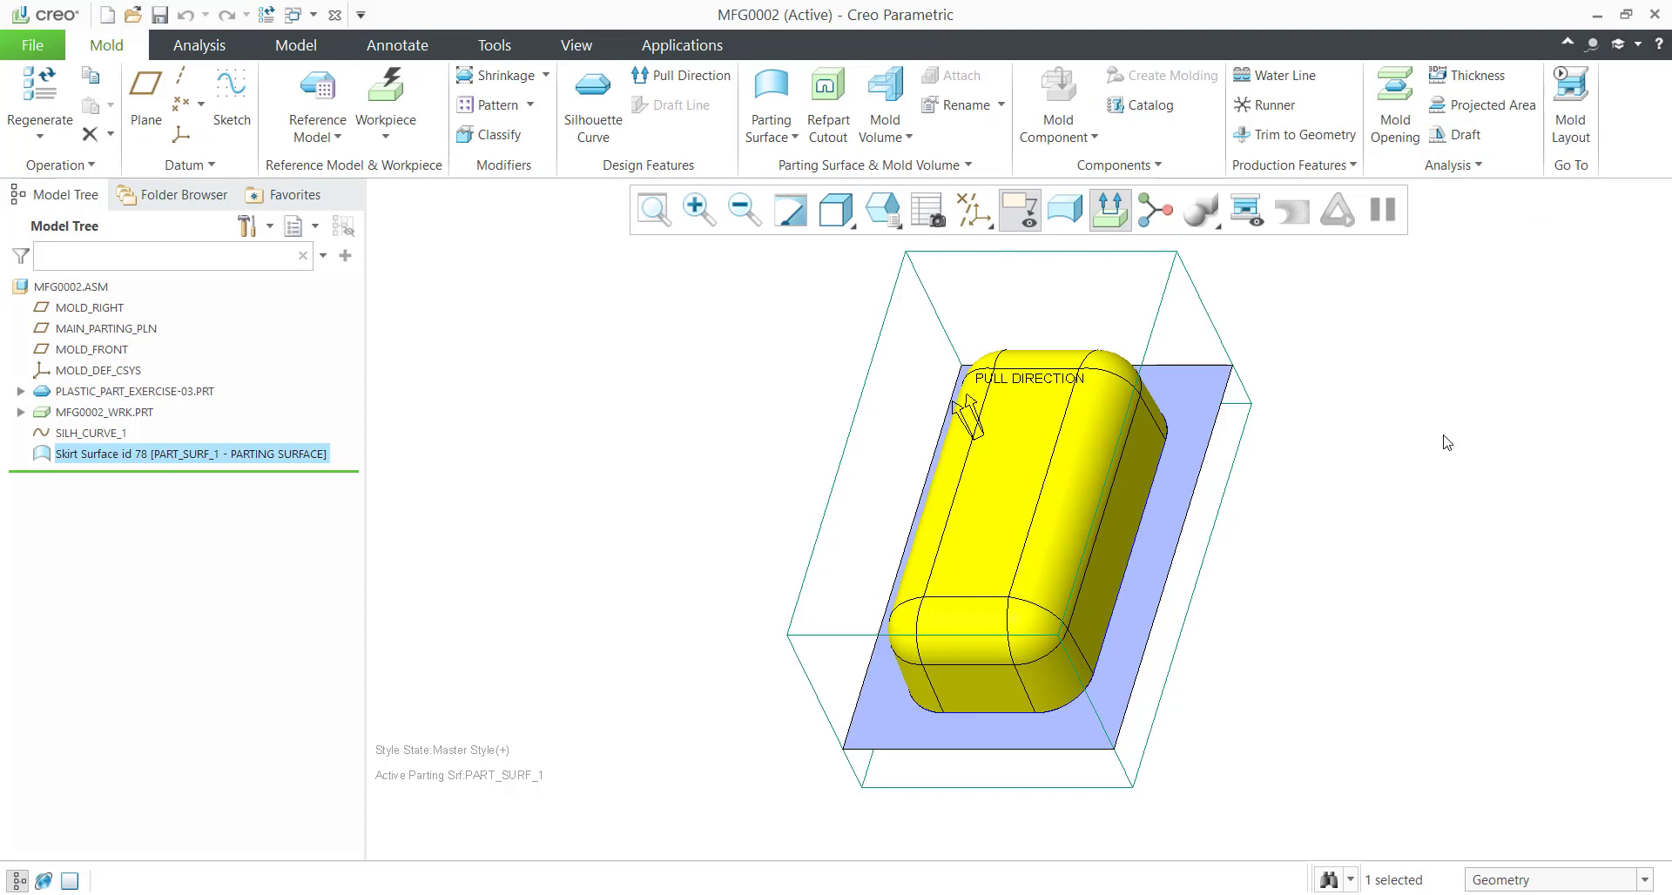
{"action": "left_click", "coordinate": [669, 559]}
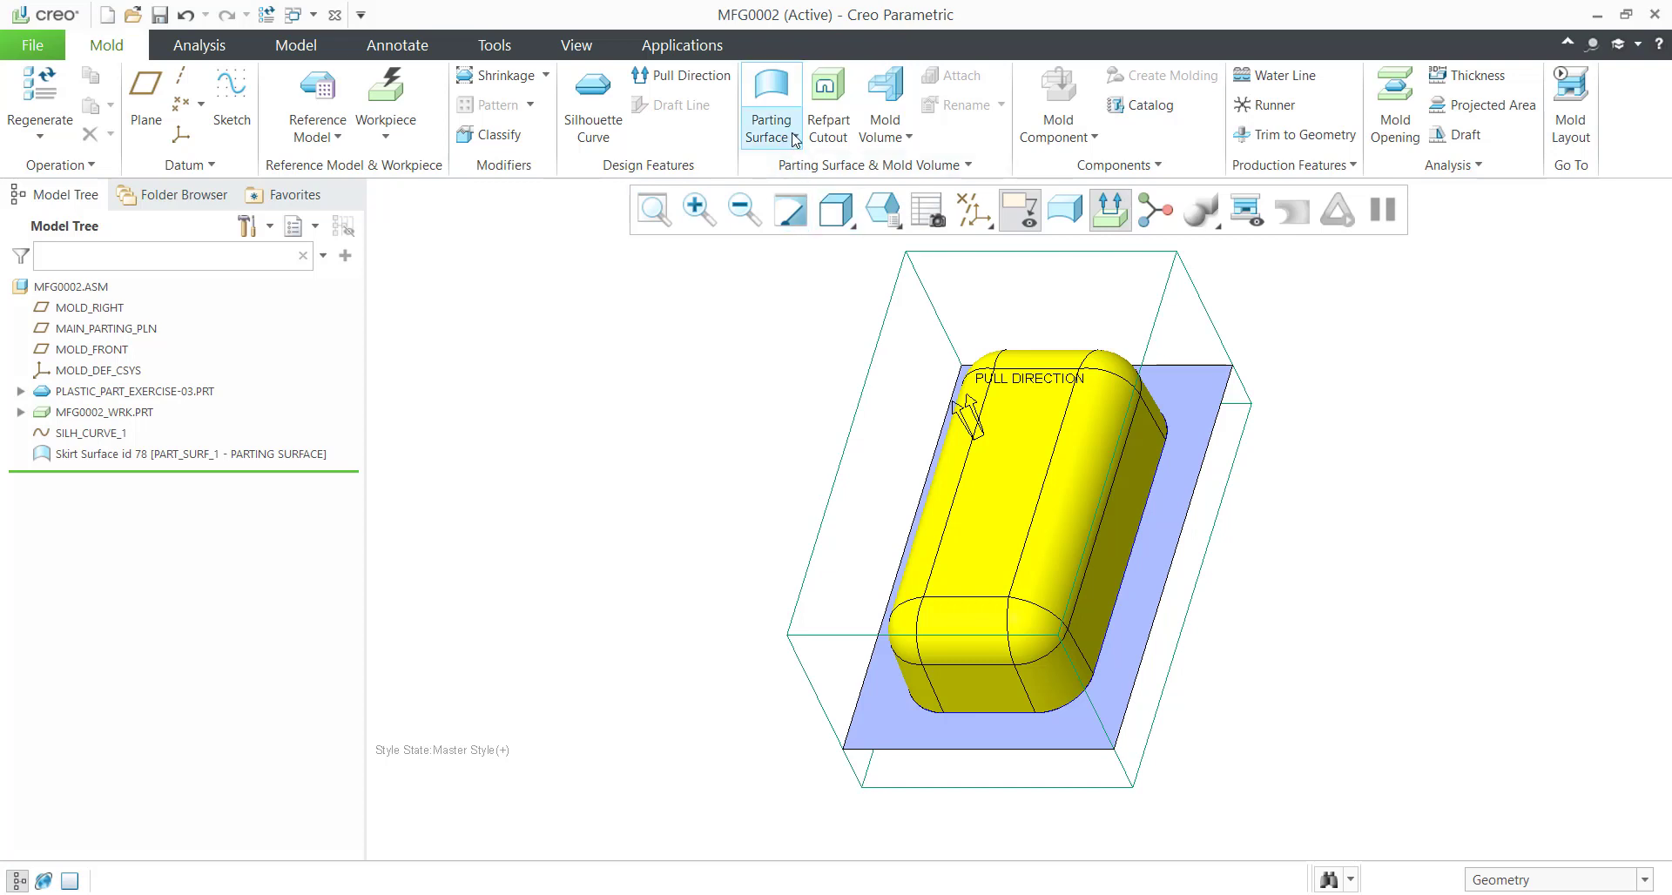
{"action": "mouse_move", "coordinate": [782, 275]}
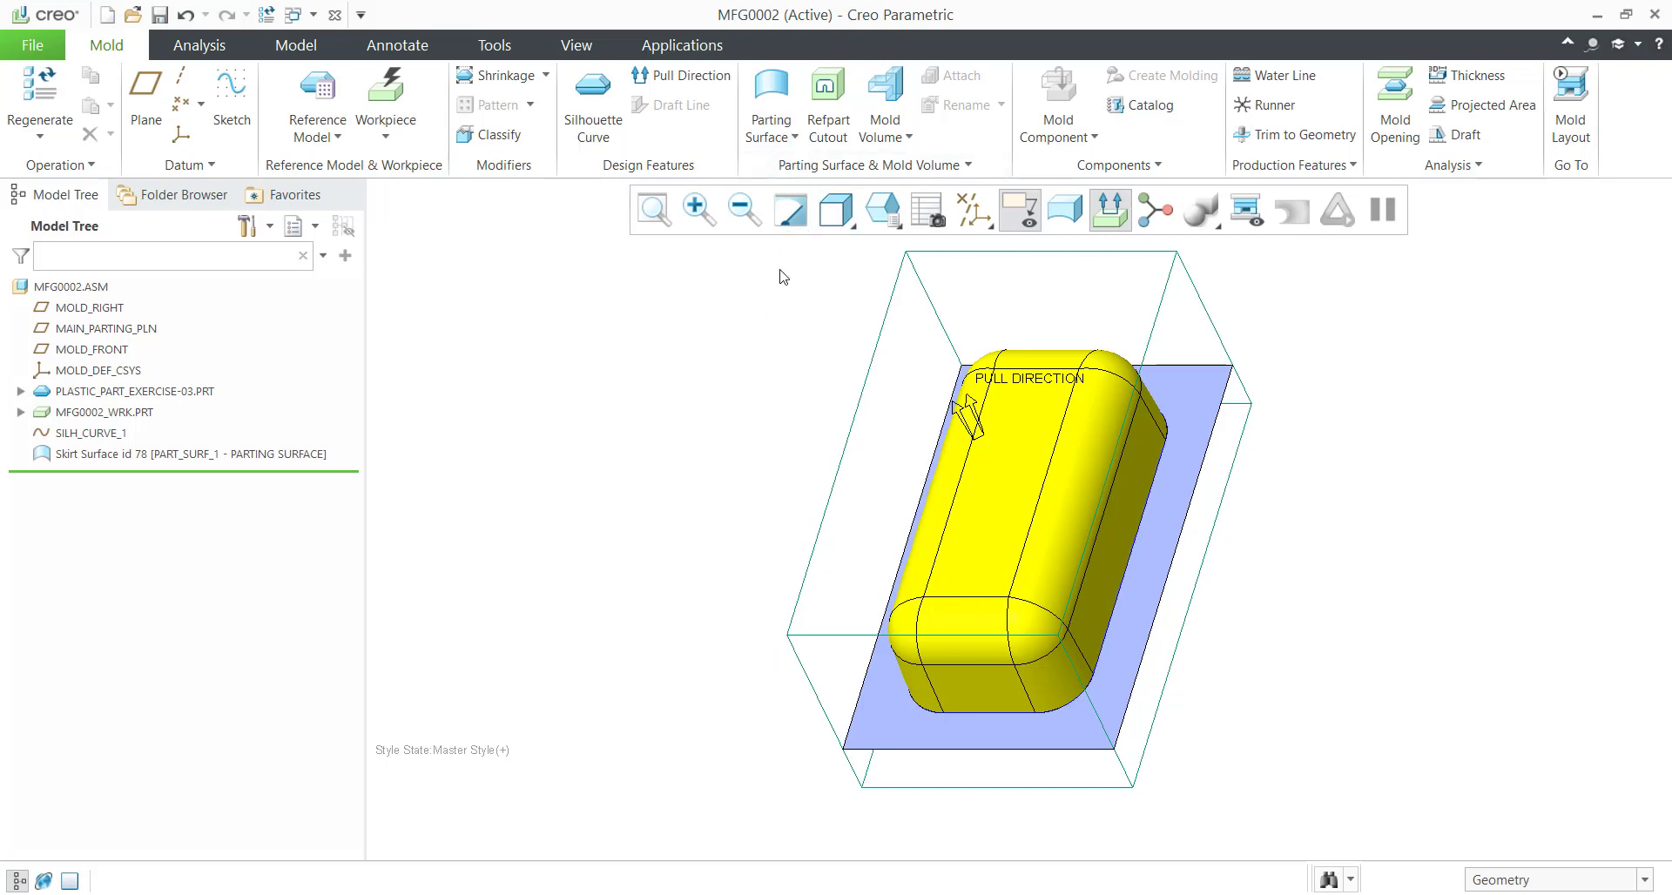
{"action": "mouse_move", "coordinate": [828, 101]}
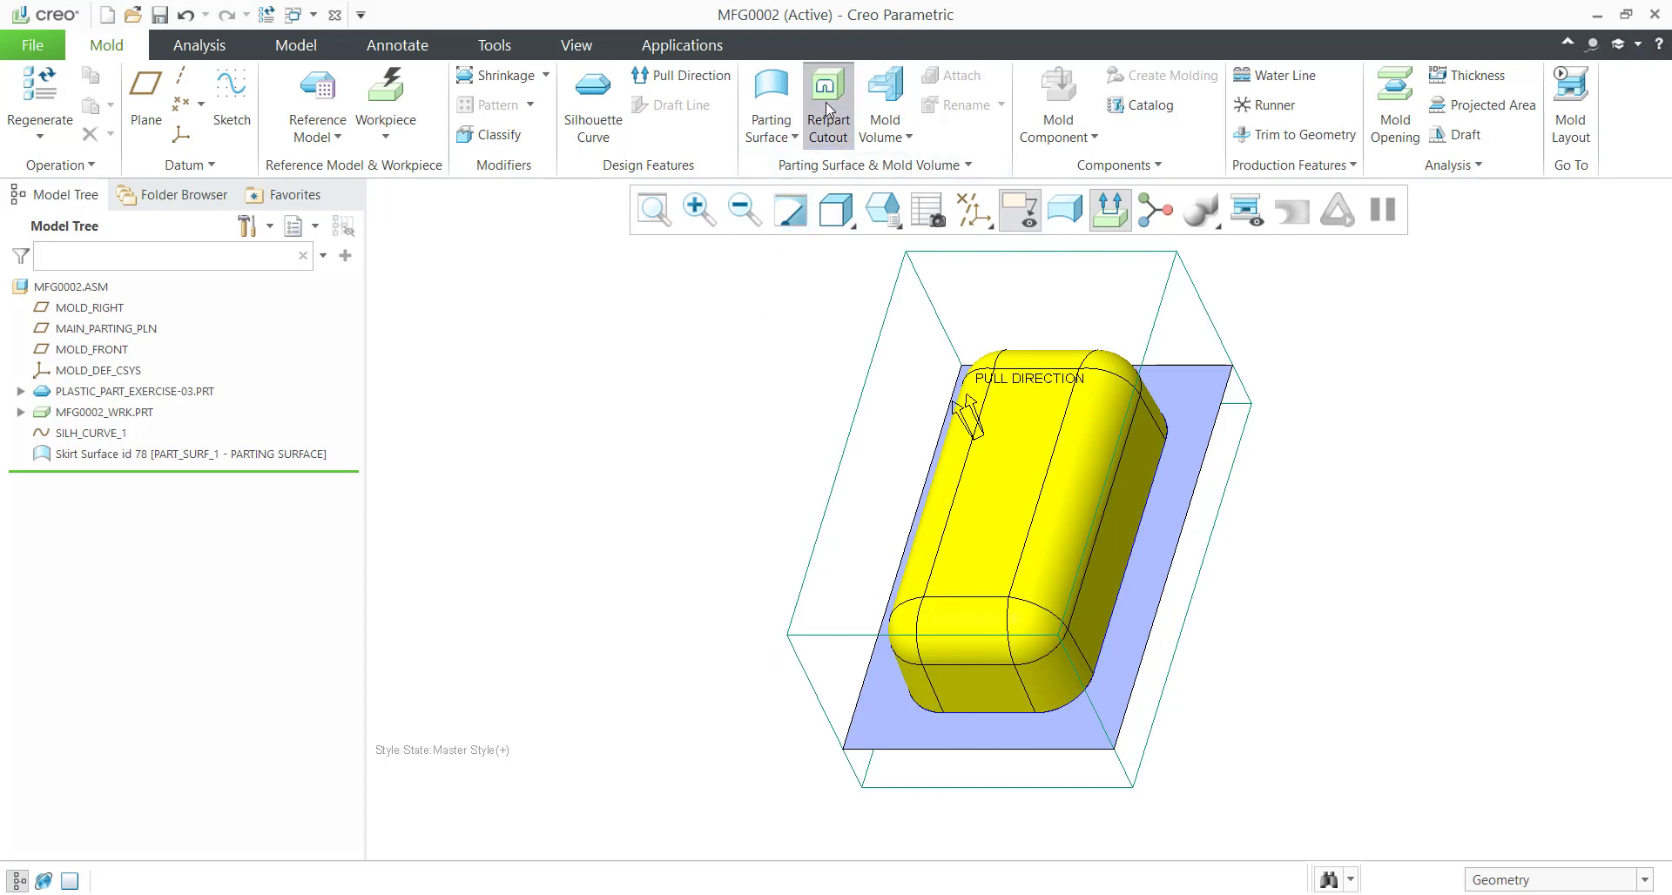
Create Refpart Cutout 1 removing the reference part from the workpiece.
{"action": "left_click", "coordinate": [826, 101]}
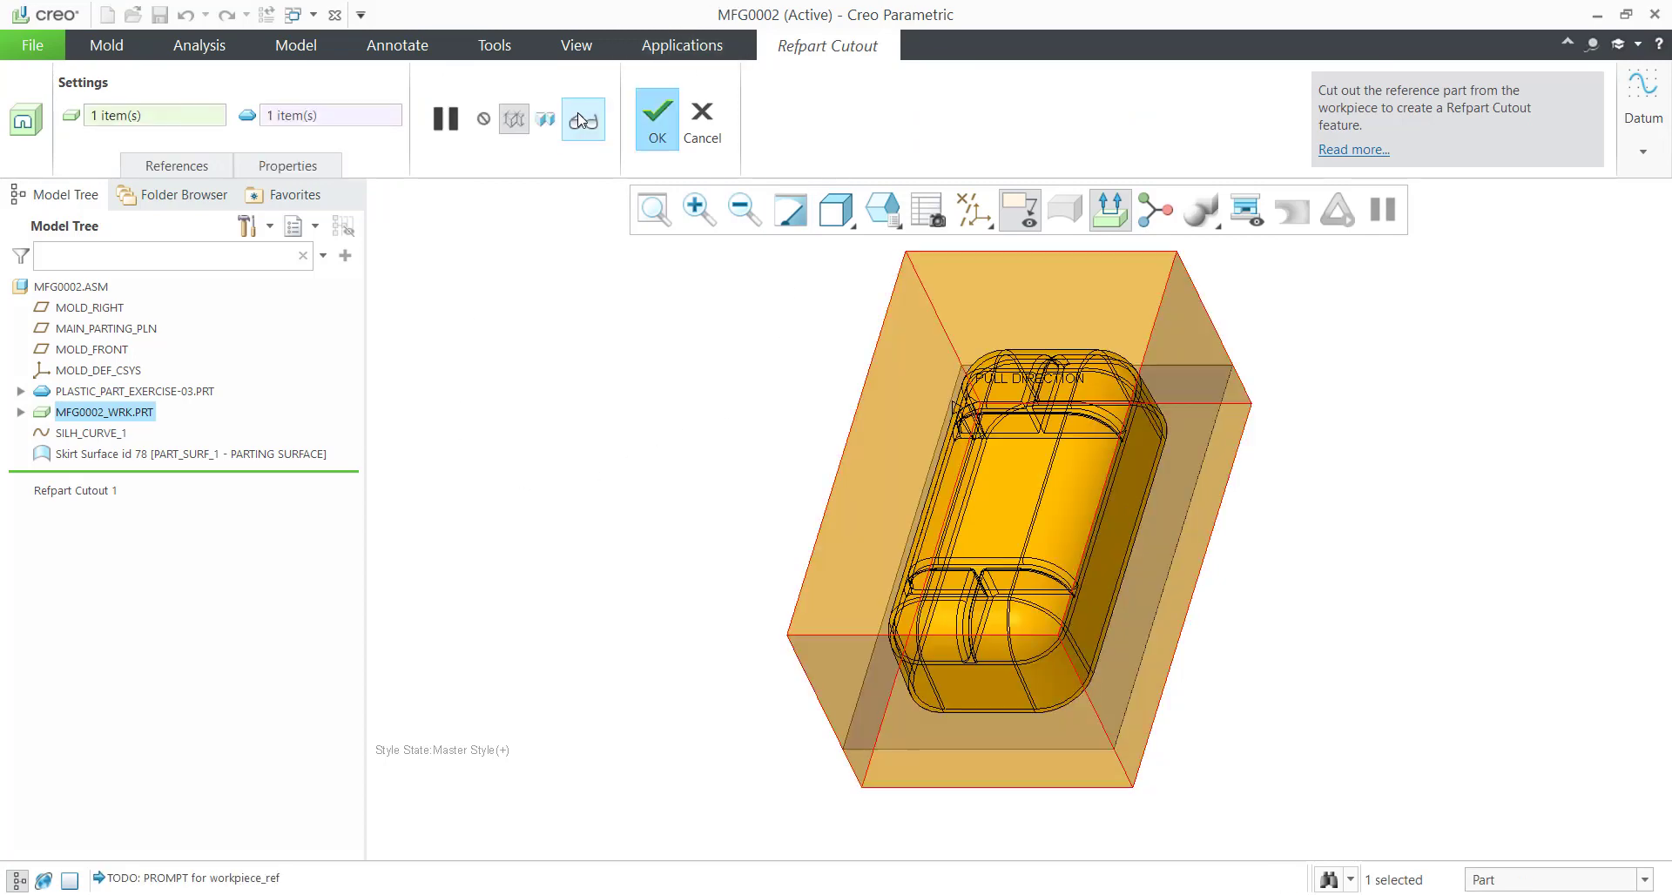
{"action": "left_click", "coordinate": [656, 111]}
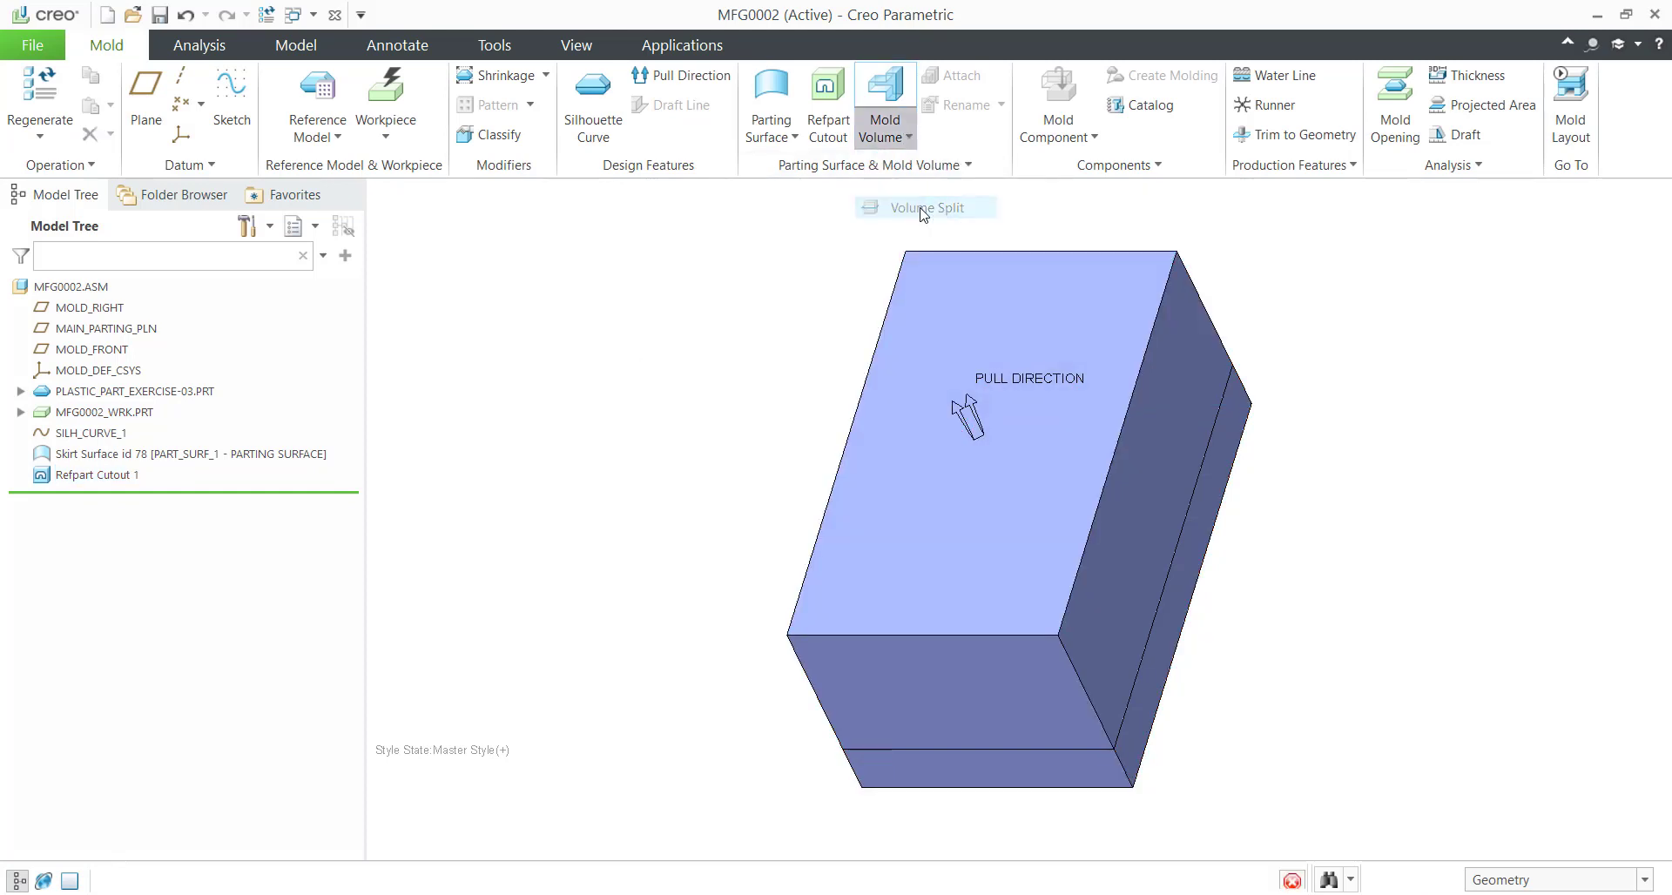
Start a volume split of Refpart Cutout 1 using the PART_SURF_1 quilt as the splitting surface.
{"action": "left_click", "coordinate": [923, 207]}
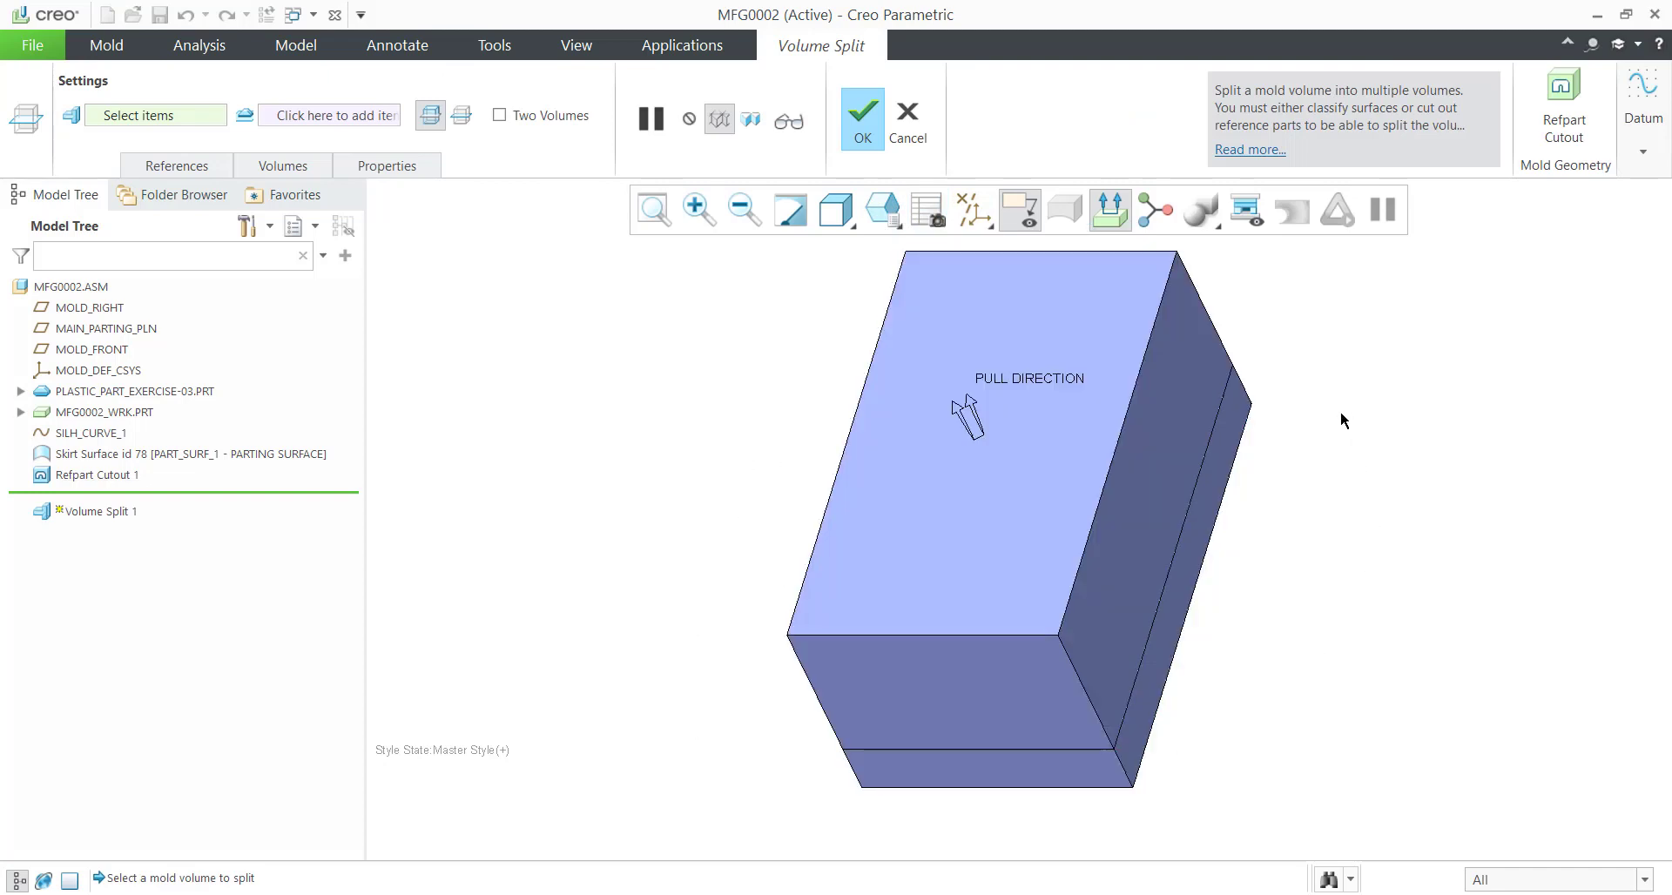
{"action": "mouse_move", "coordinate": [1341, 420]}
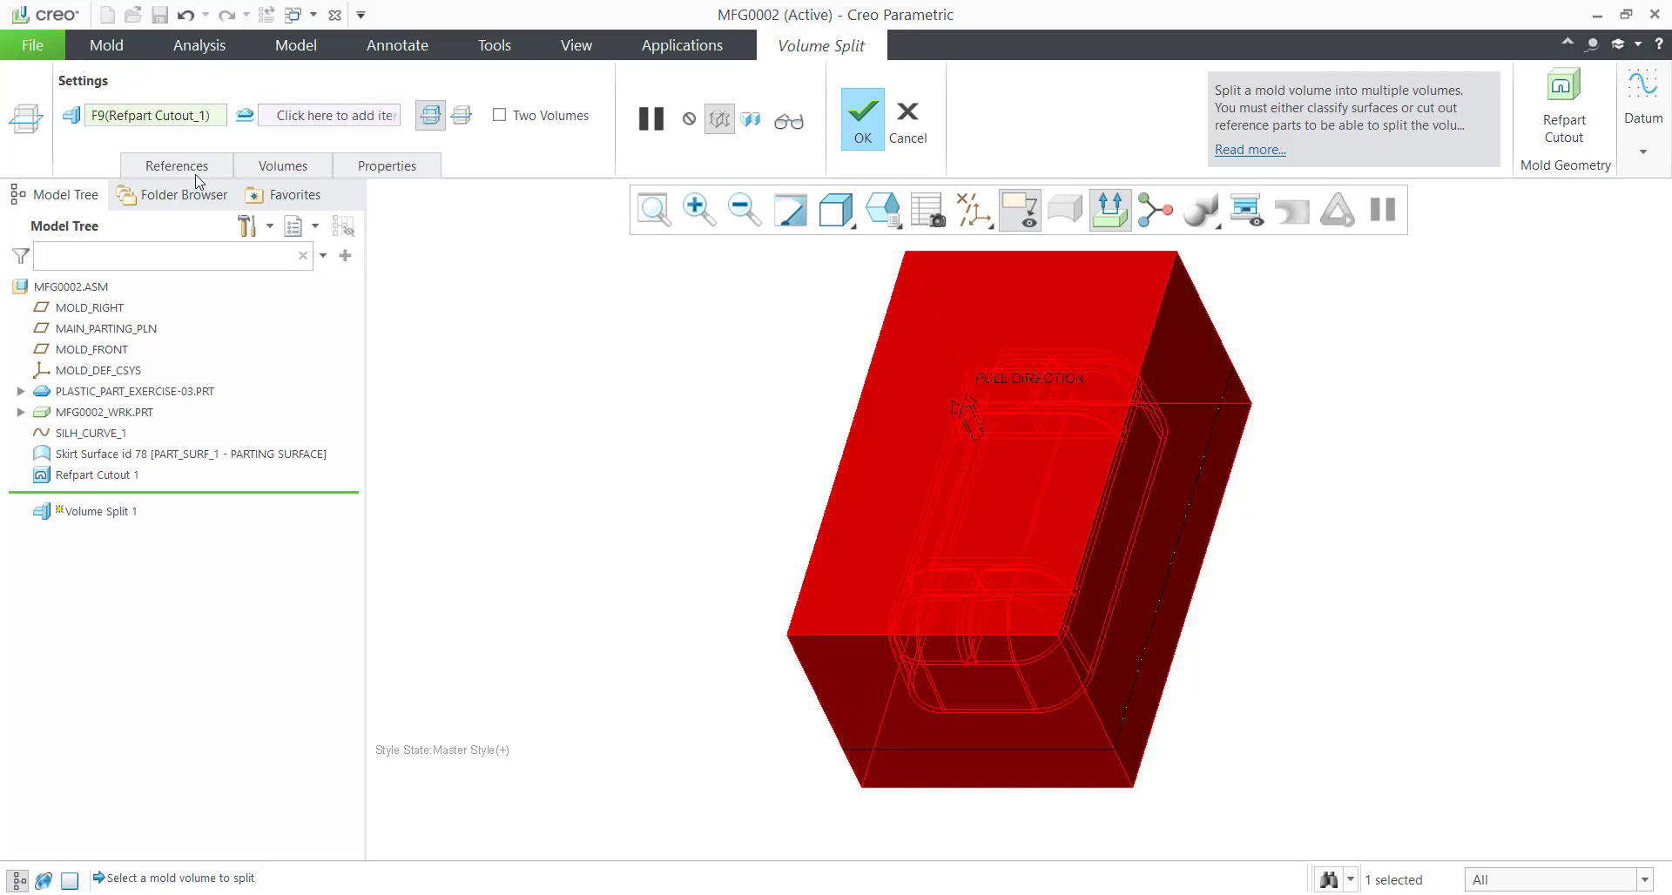
{"action": "left_click", "coordinate": [174, 166]}
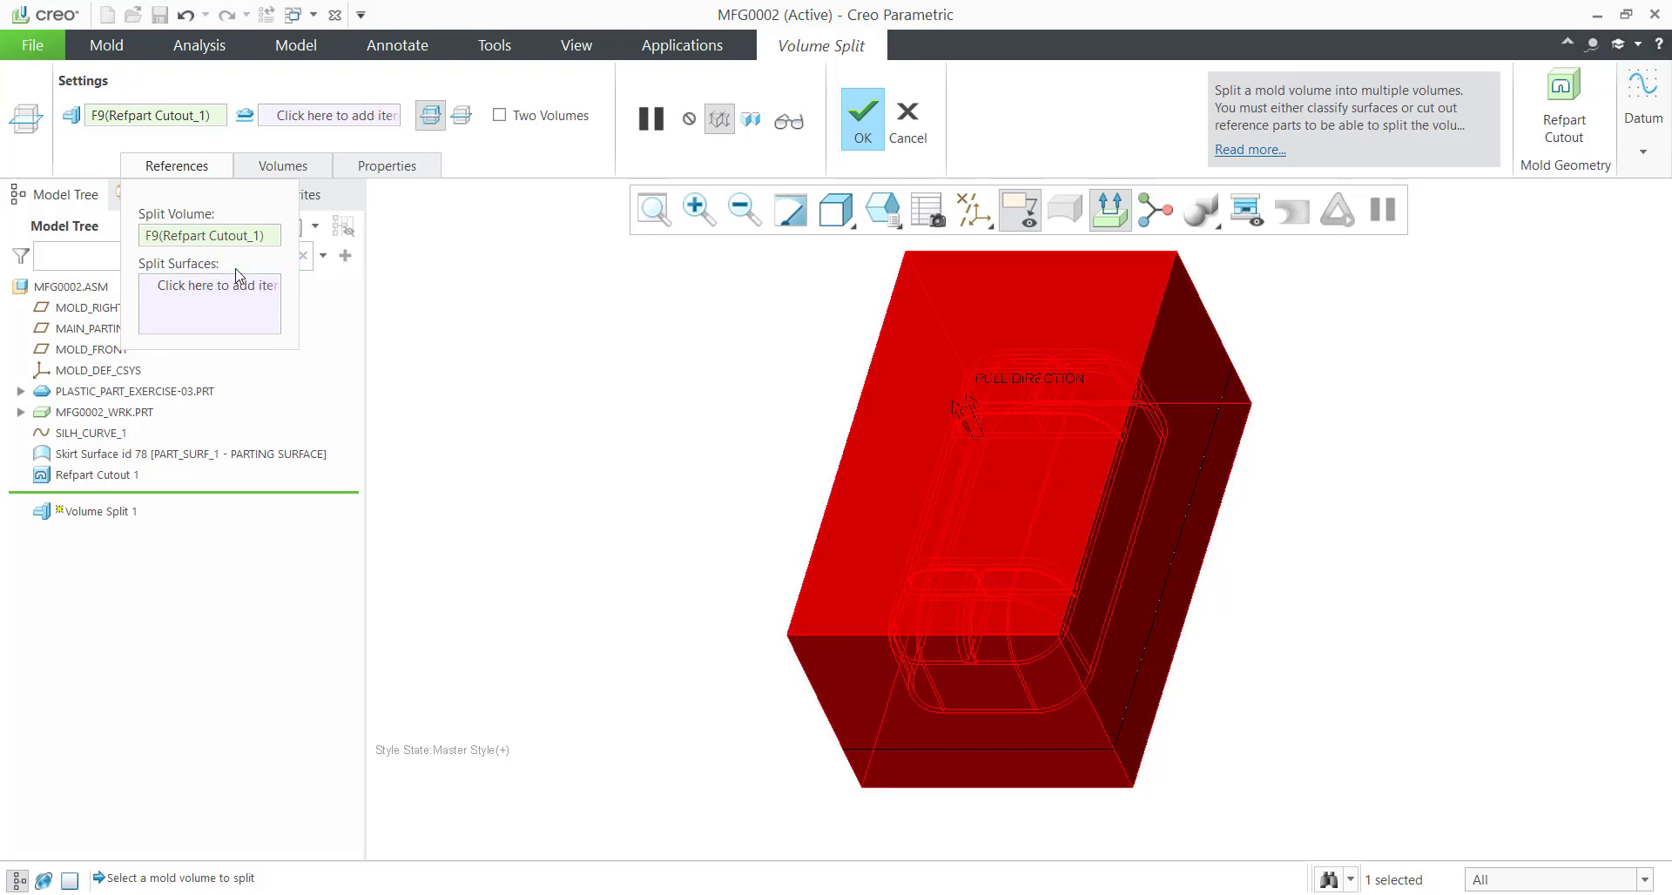
{"action": "left_click", "coordinate": [209, 283]}
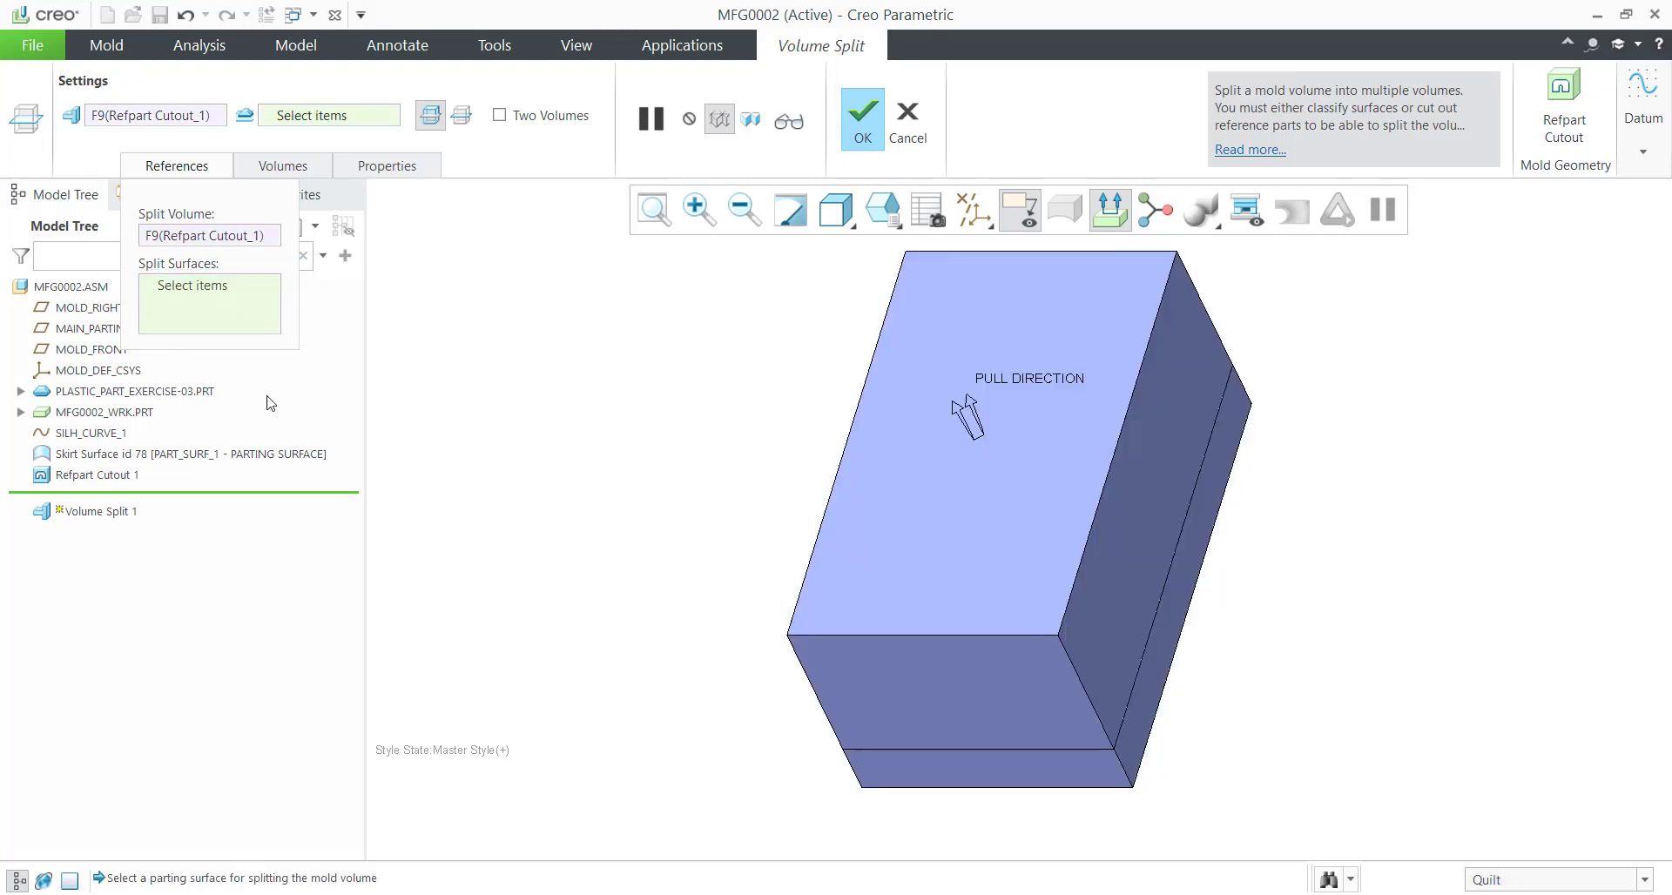
{"action": "mouse_move", "coordinate": [692, 723]}
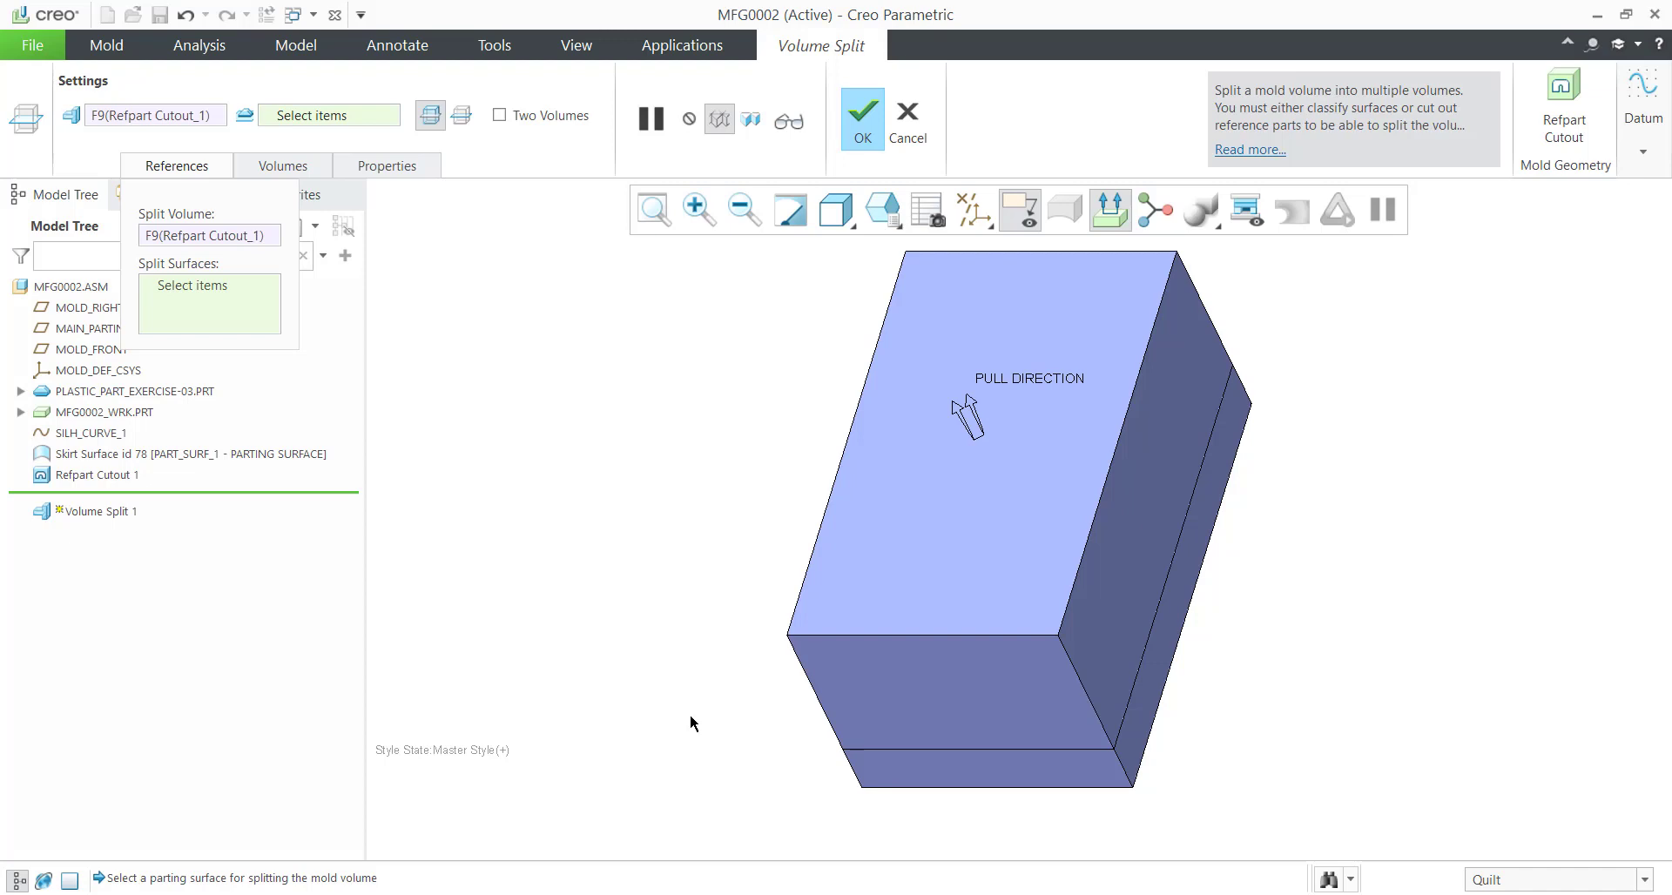
{"action": "mouse_move", "coordinate": [839, 732]}
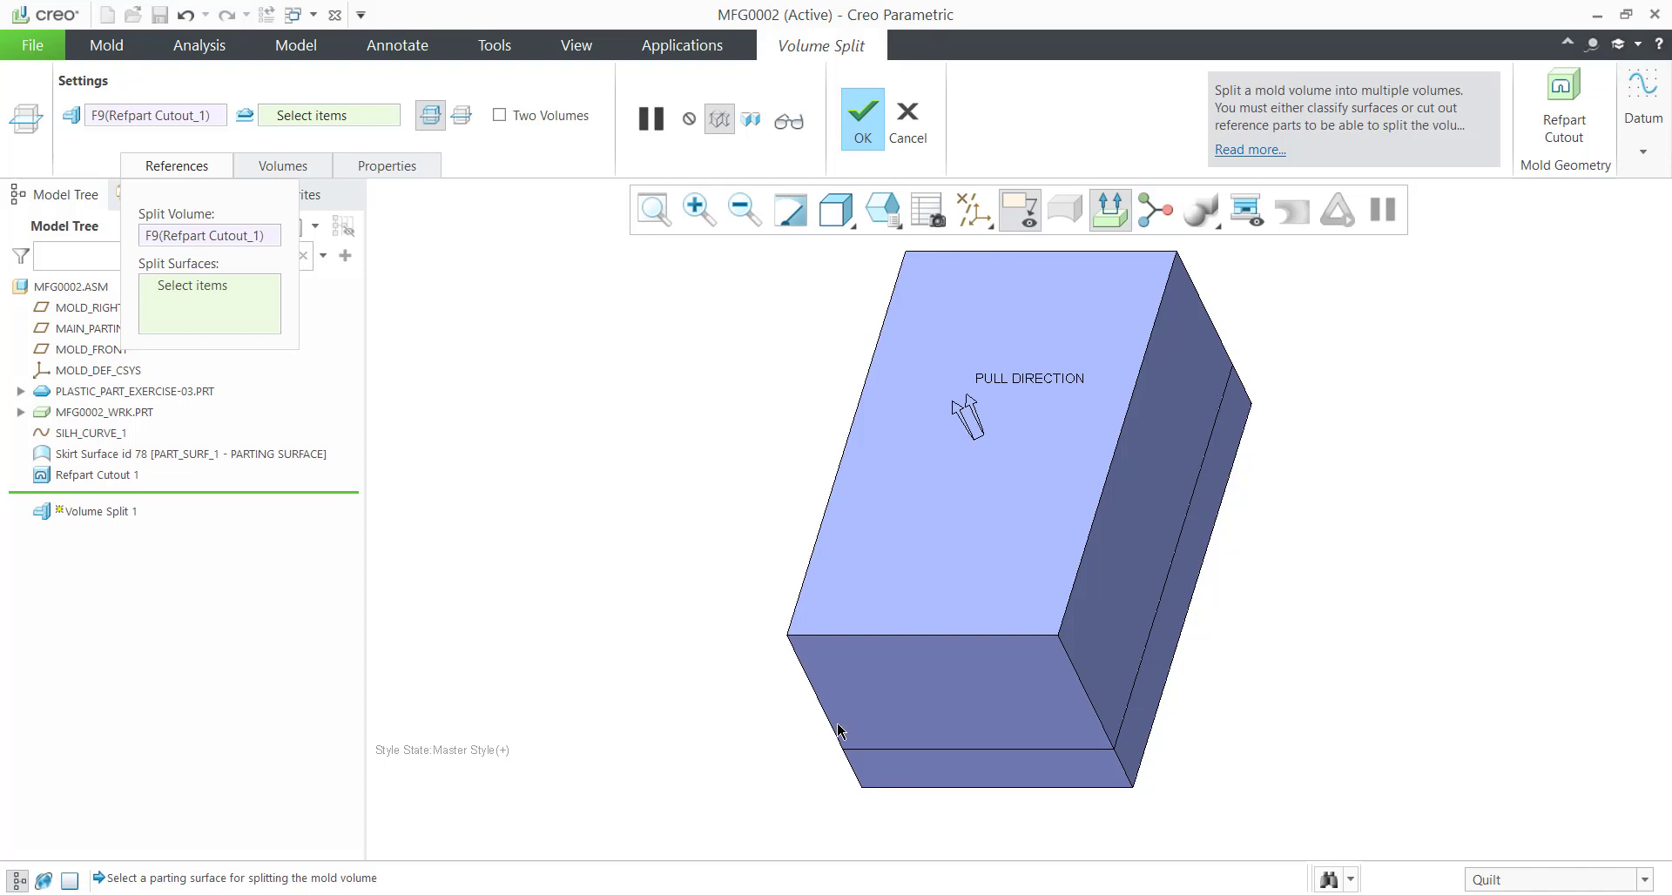
{"action": "mouse_move", "coordinate": [886, 700]}
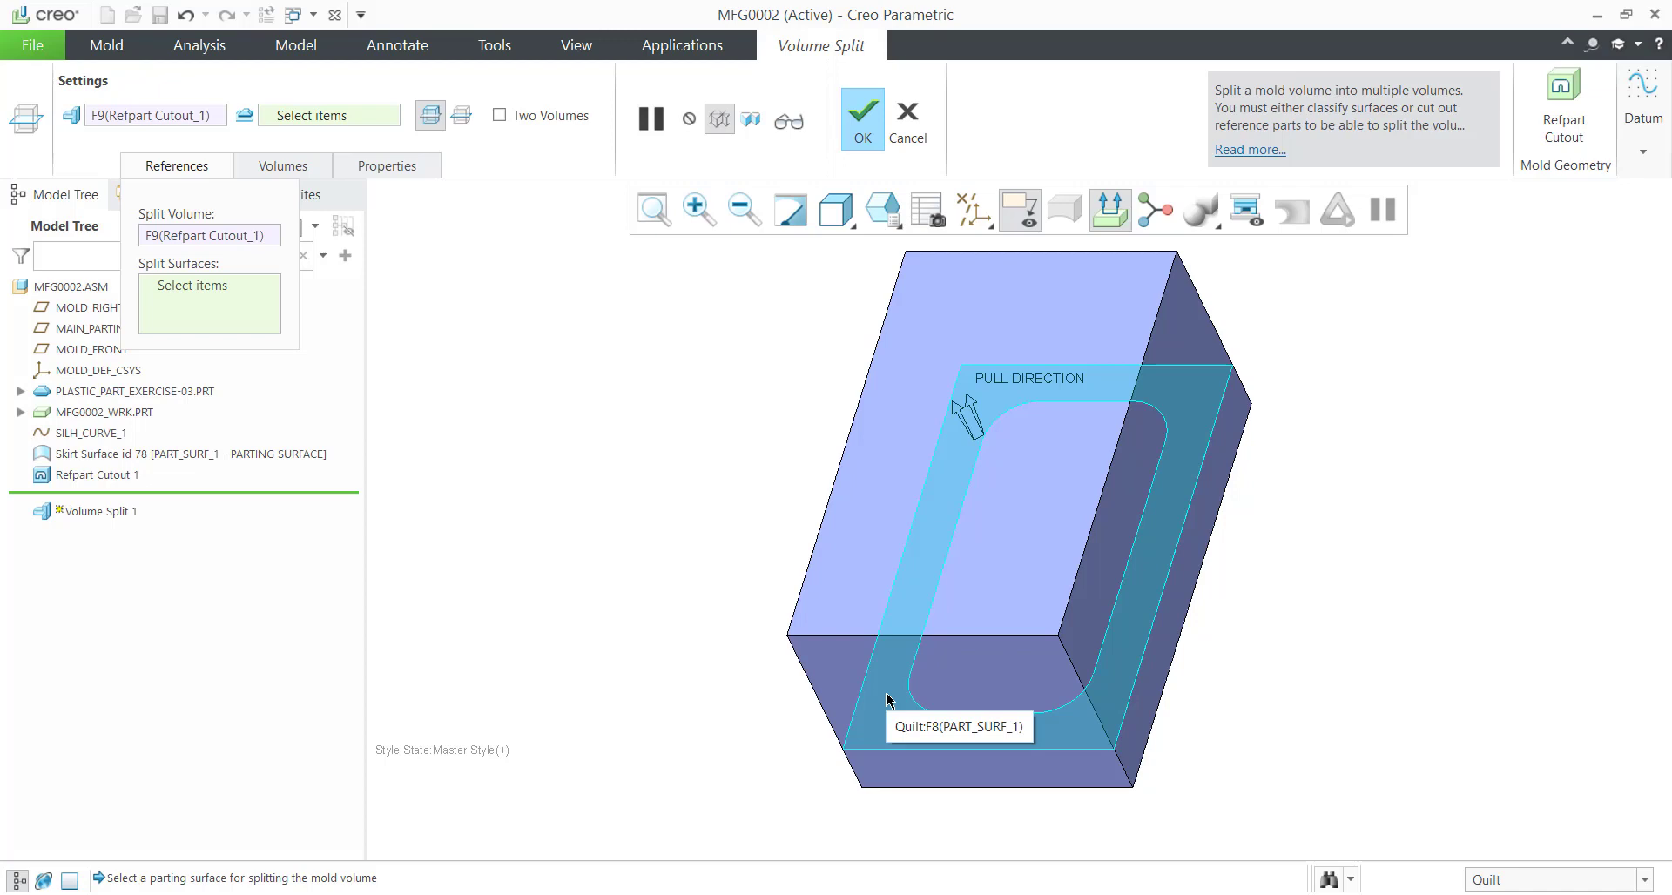
{"action": "left_click", "coordinate": [890, 700]}
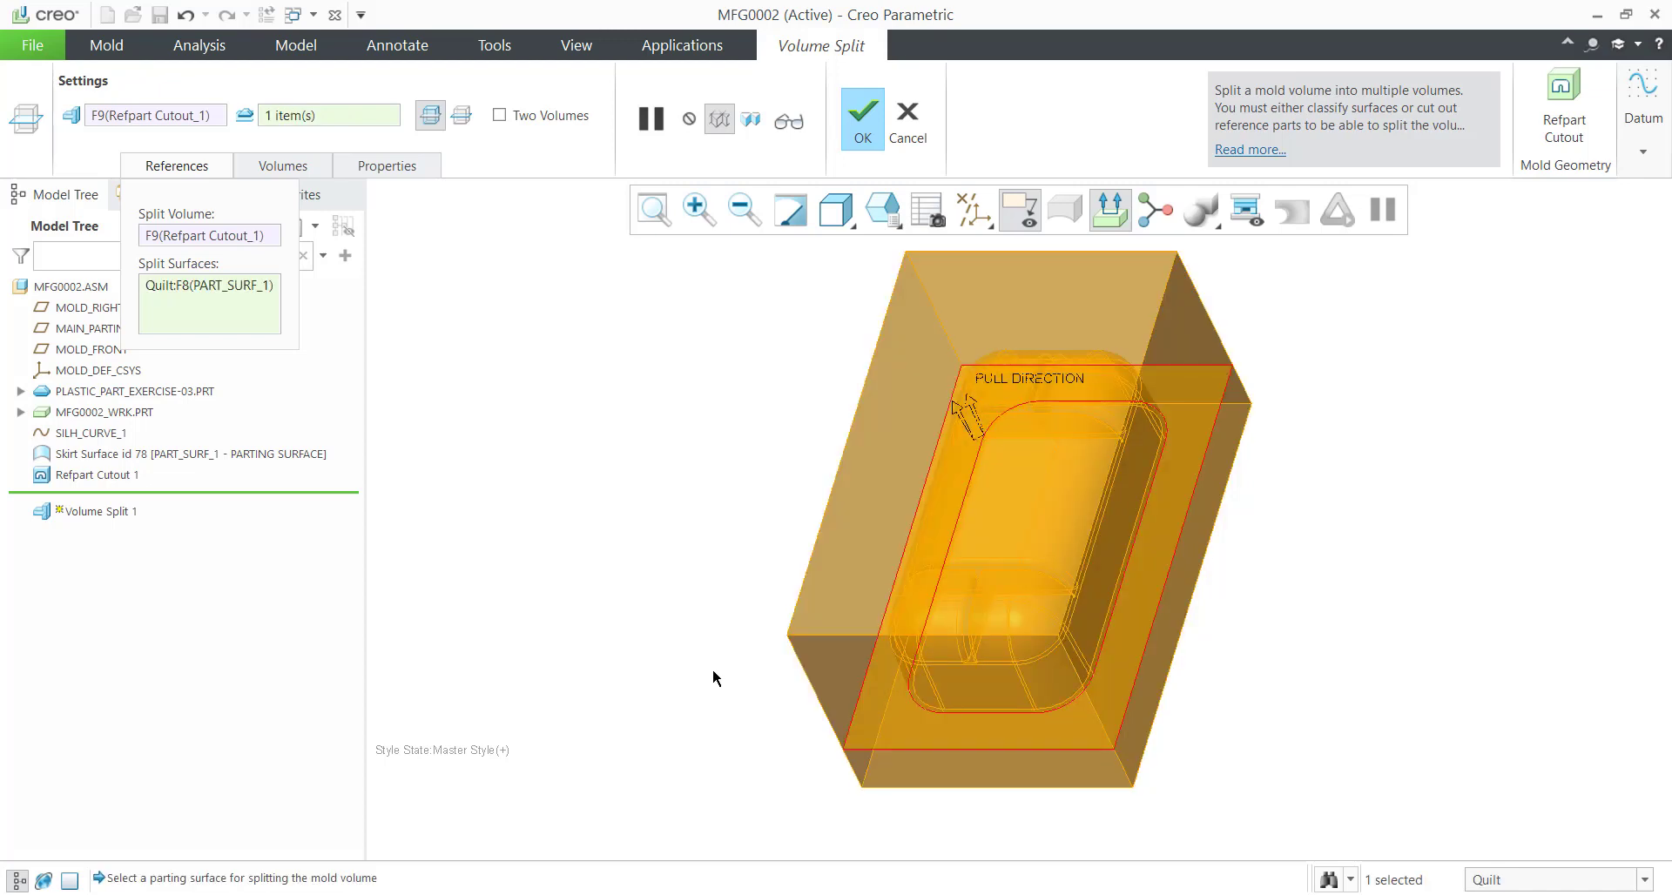
{"action": "mouse_move", "coordinate": [885, 704]}
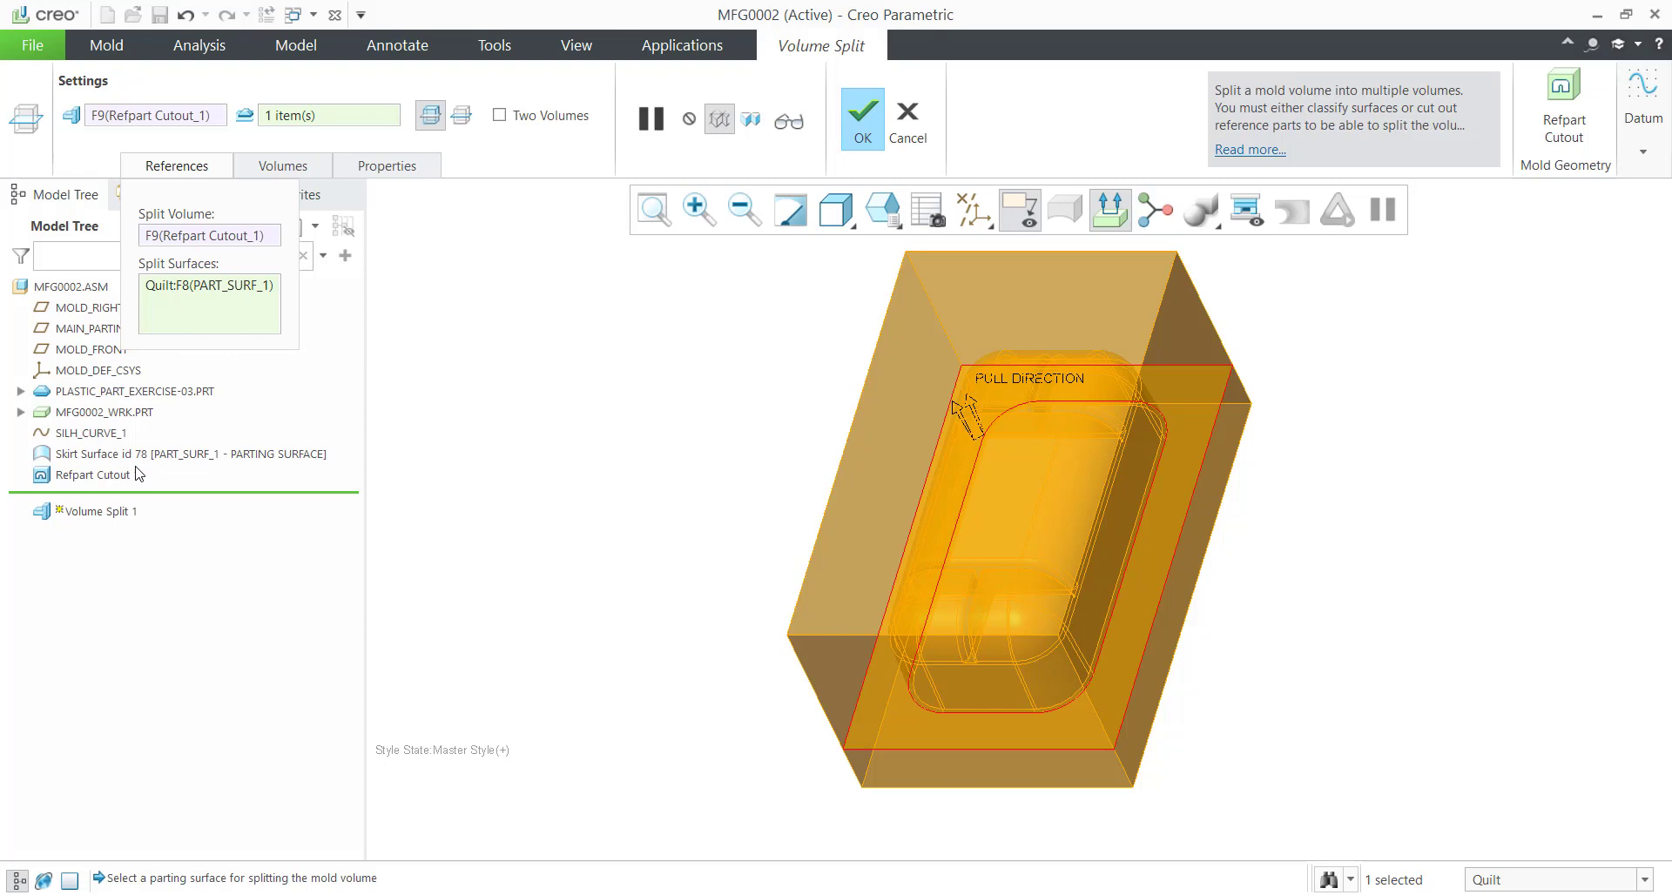
{"action": "mouse_move", "coordinate": [416, 189]}
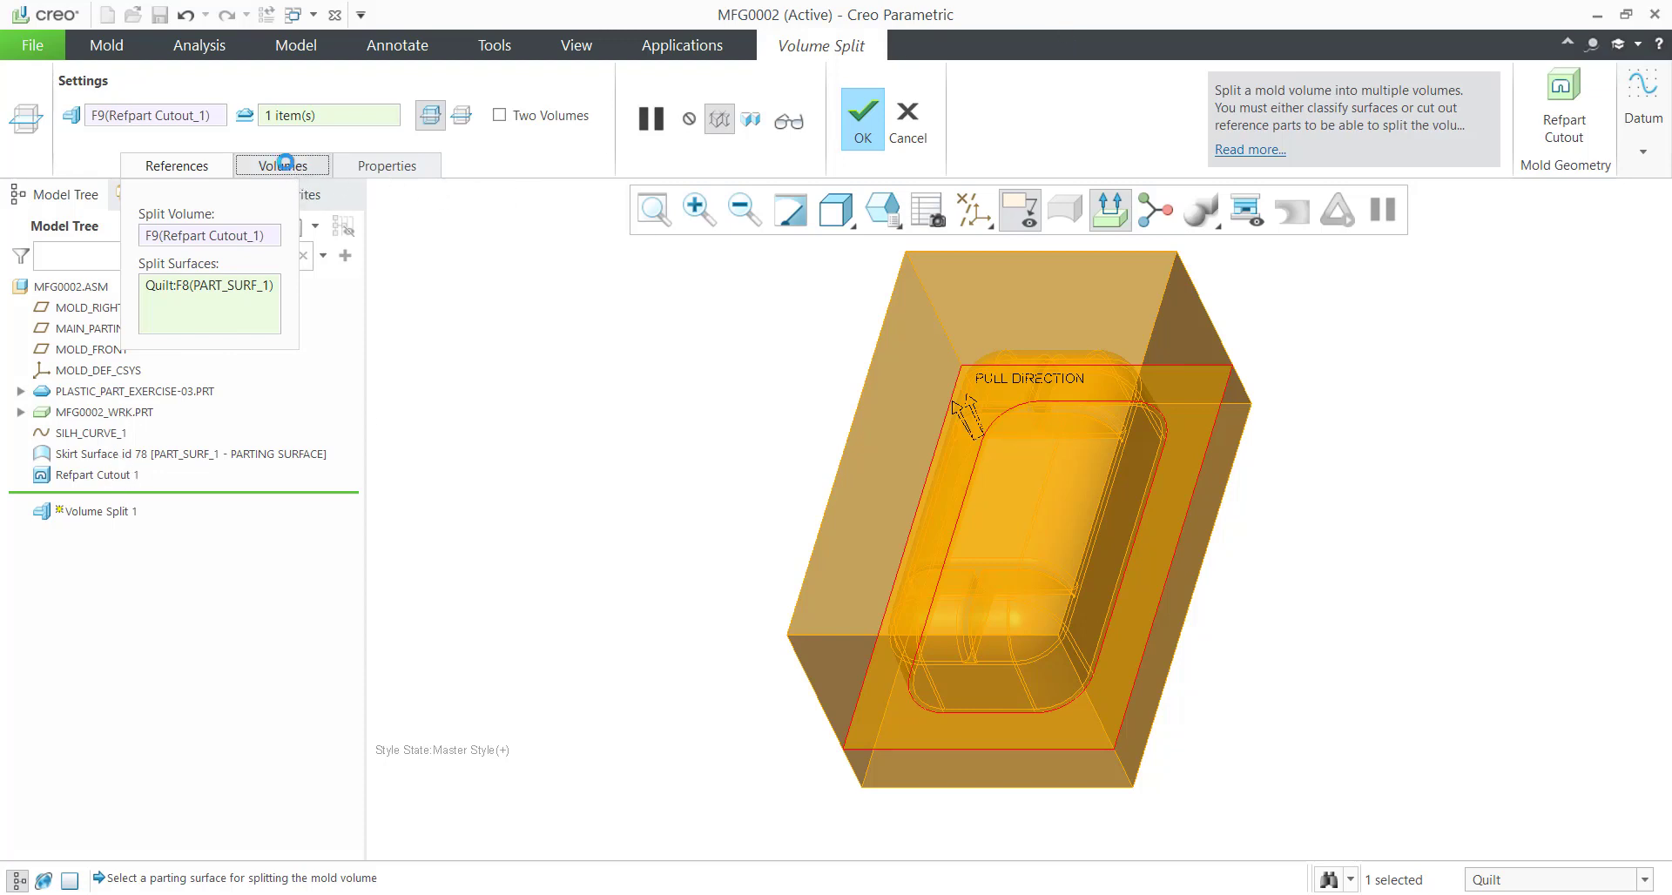
Rename the two split volumes to CORE and CAVITY and confirm the volume split.
{"action": "left_click", "coordinate": [283, 165]}
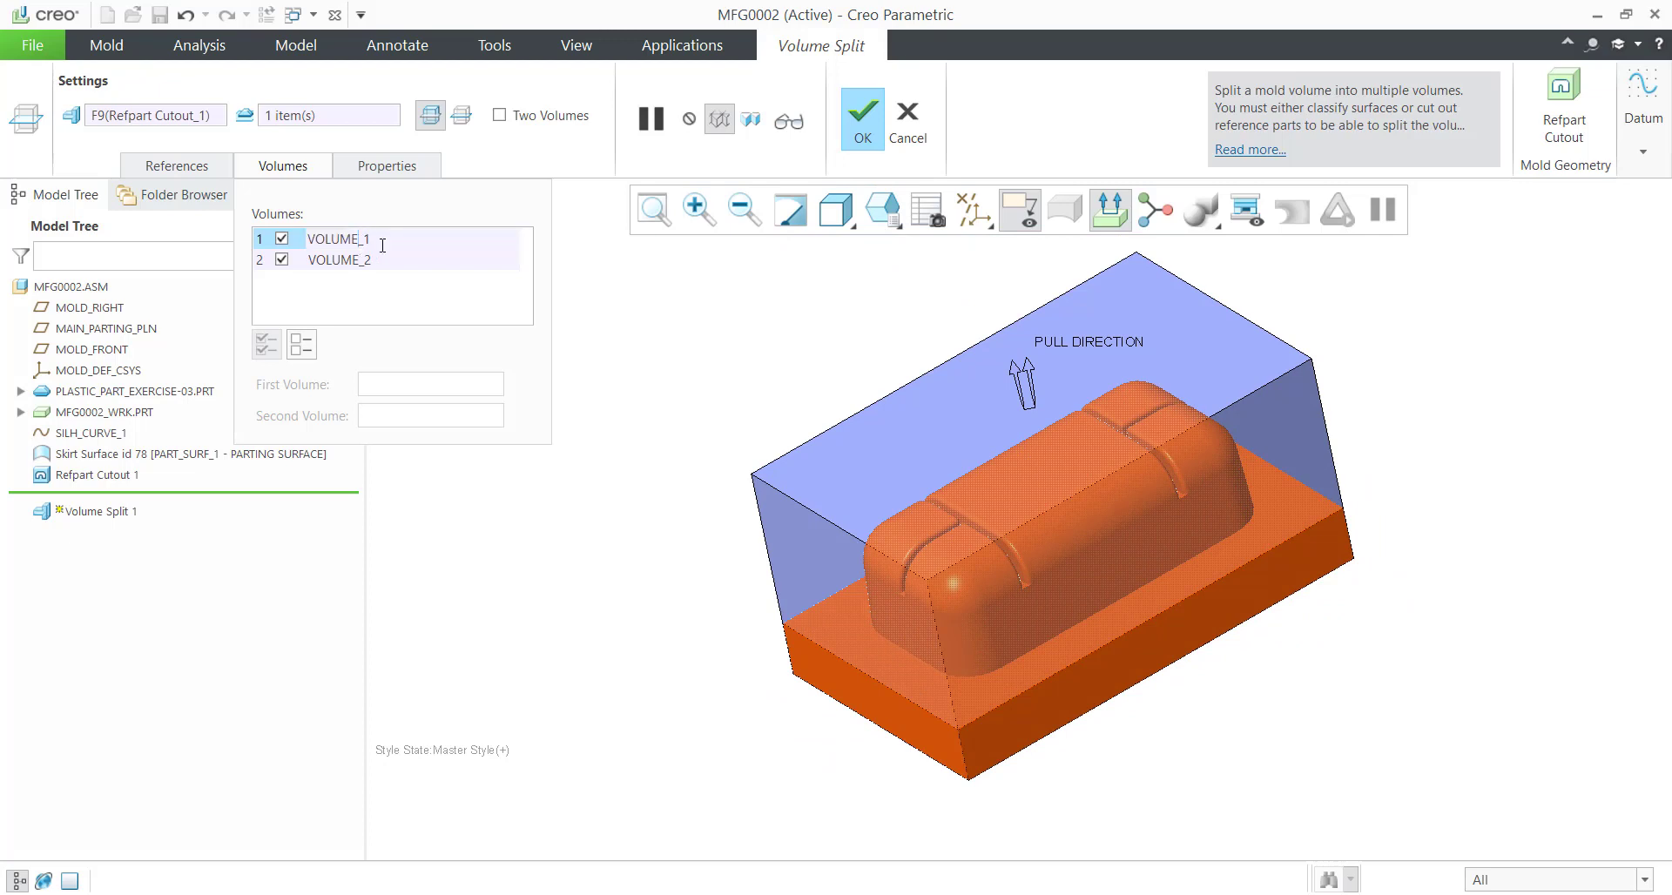
{"action": "double_click", "coordinate": [336, 237]}
{"action": "type", "text": "Core"}
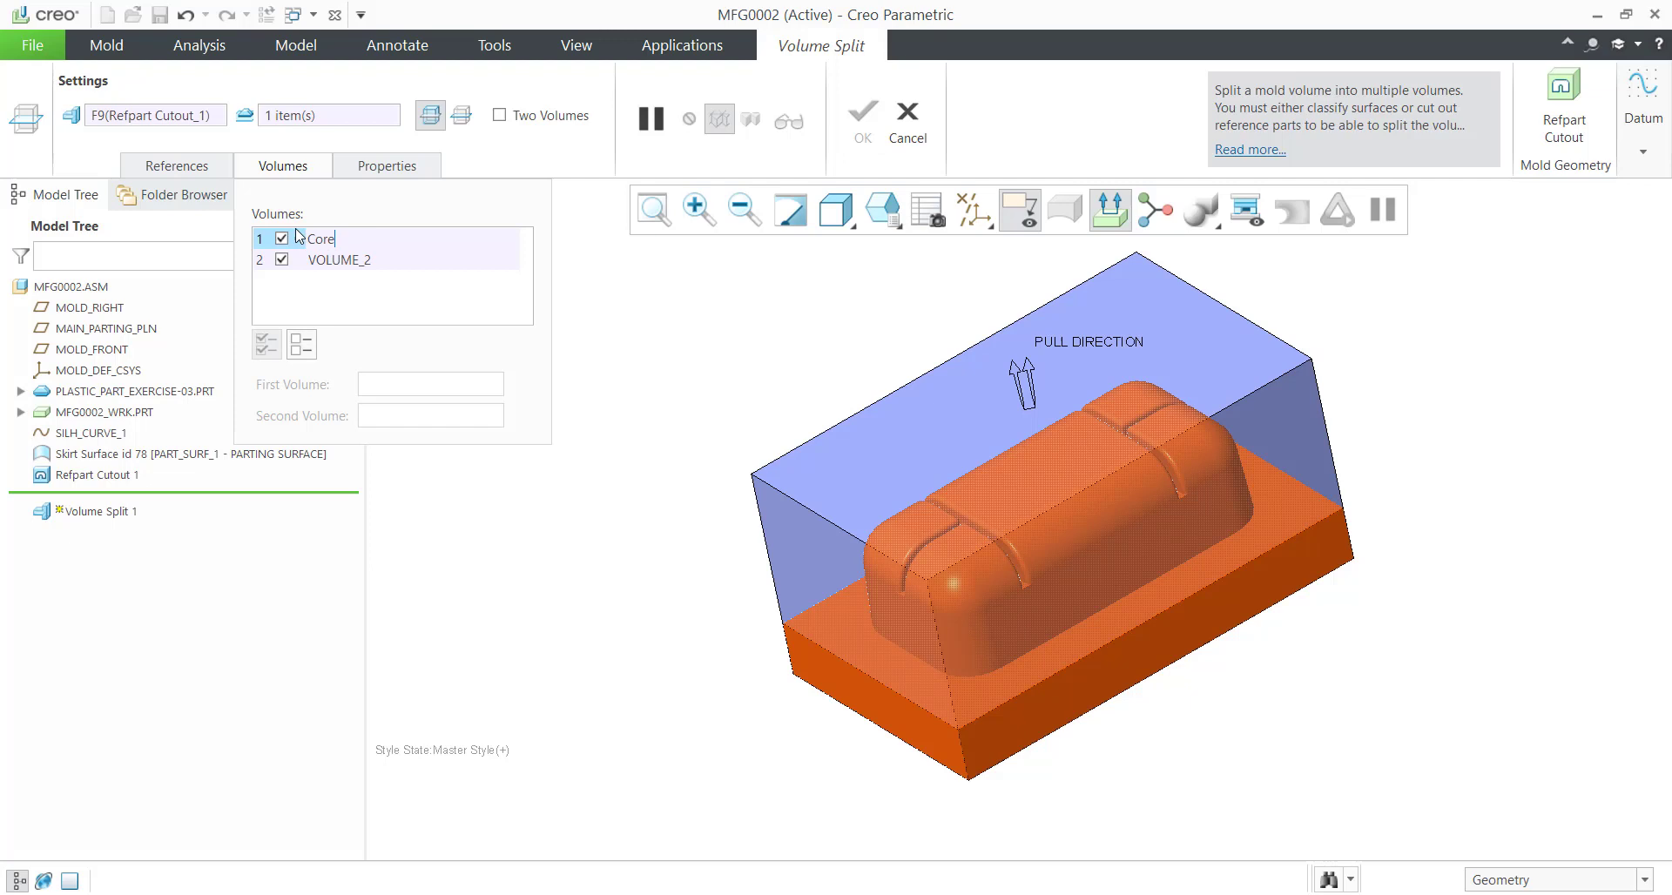
{"action": "mouse_move", "coordinate": [373, 256]}
{"action": "type", "text": "Cavity"}
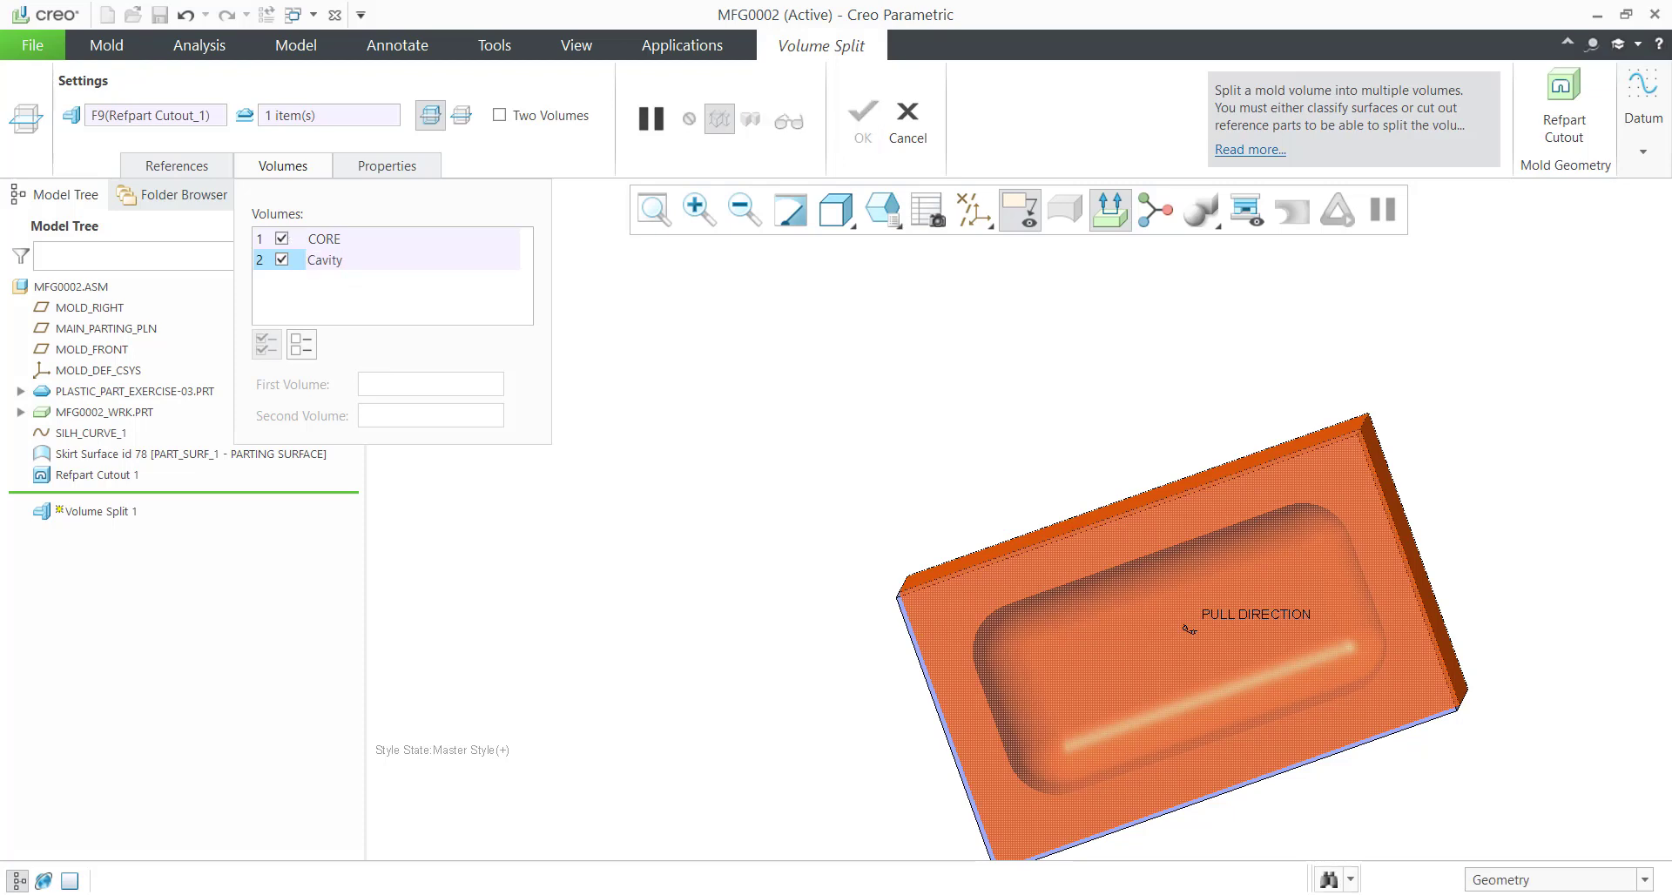
{"action": "left_click", "coordinate": [499, 115]}
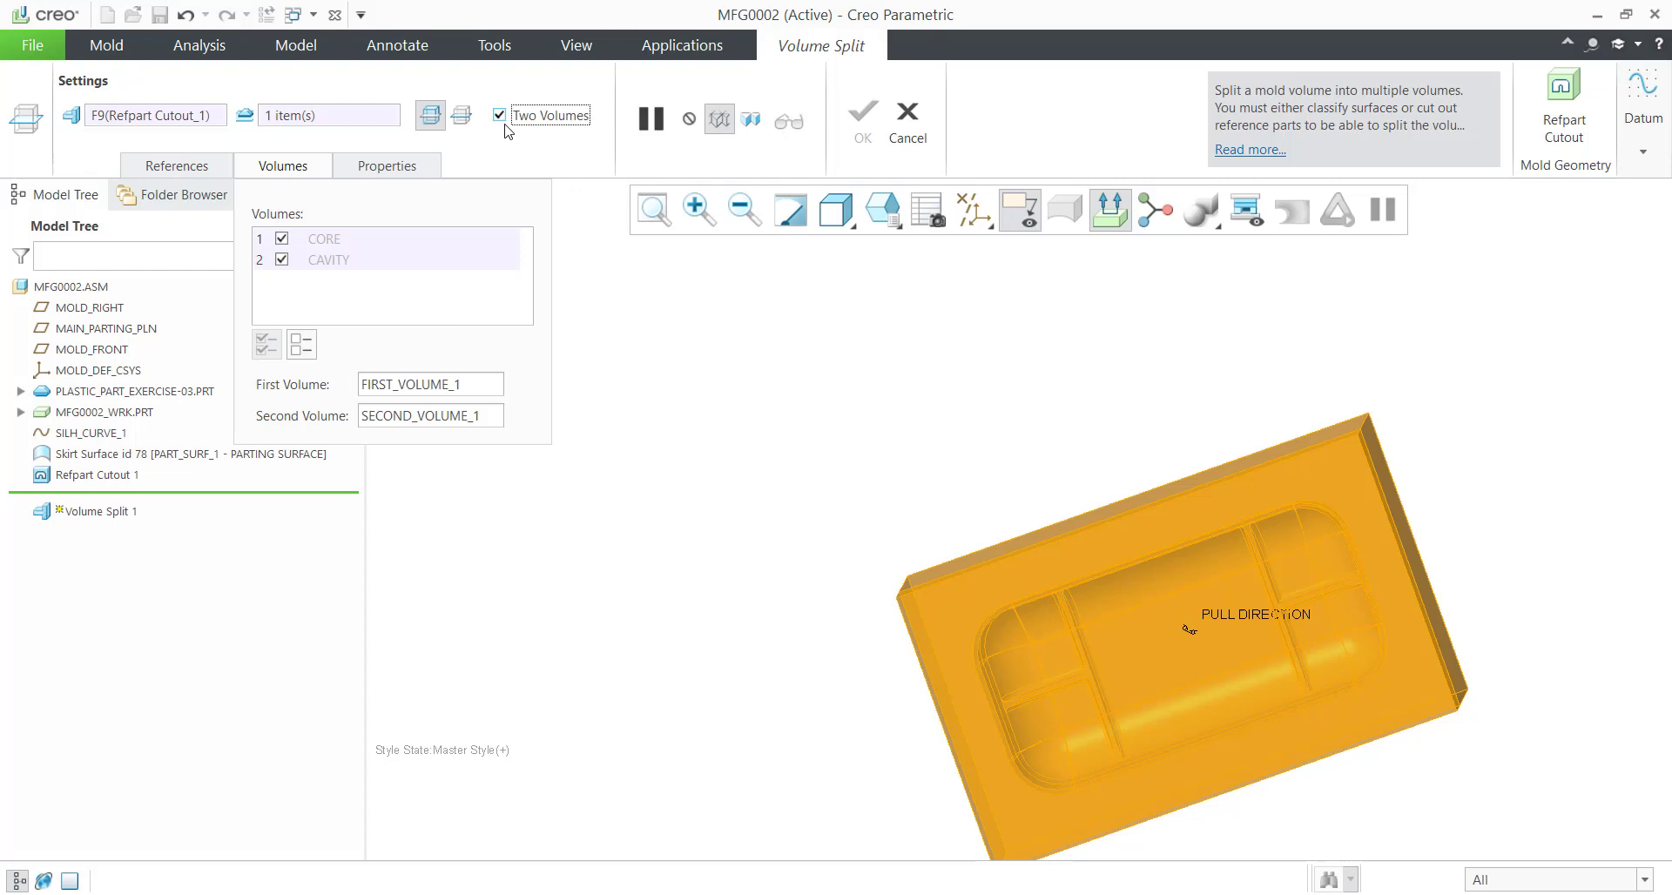
{"action": "mouse_move", "coordinate": [435, 259]}
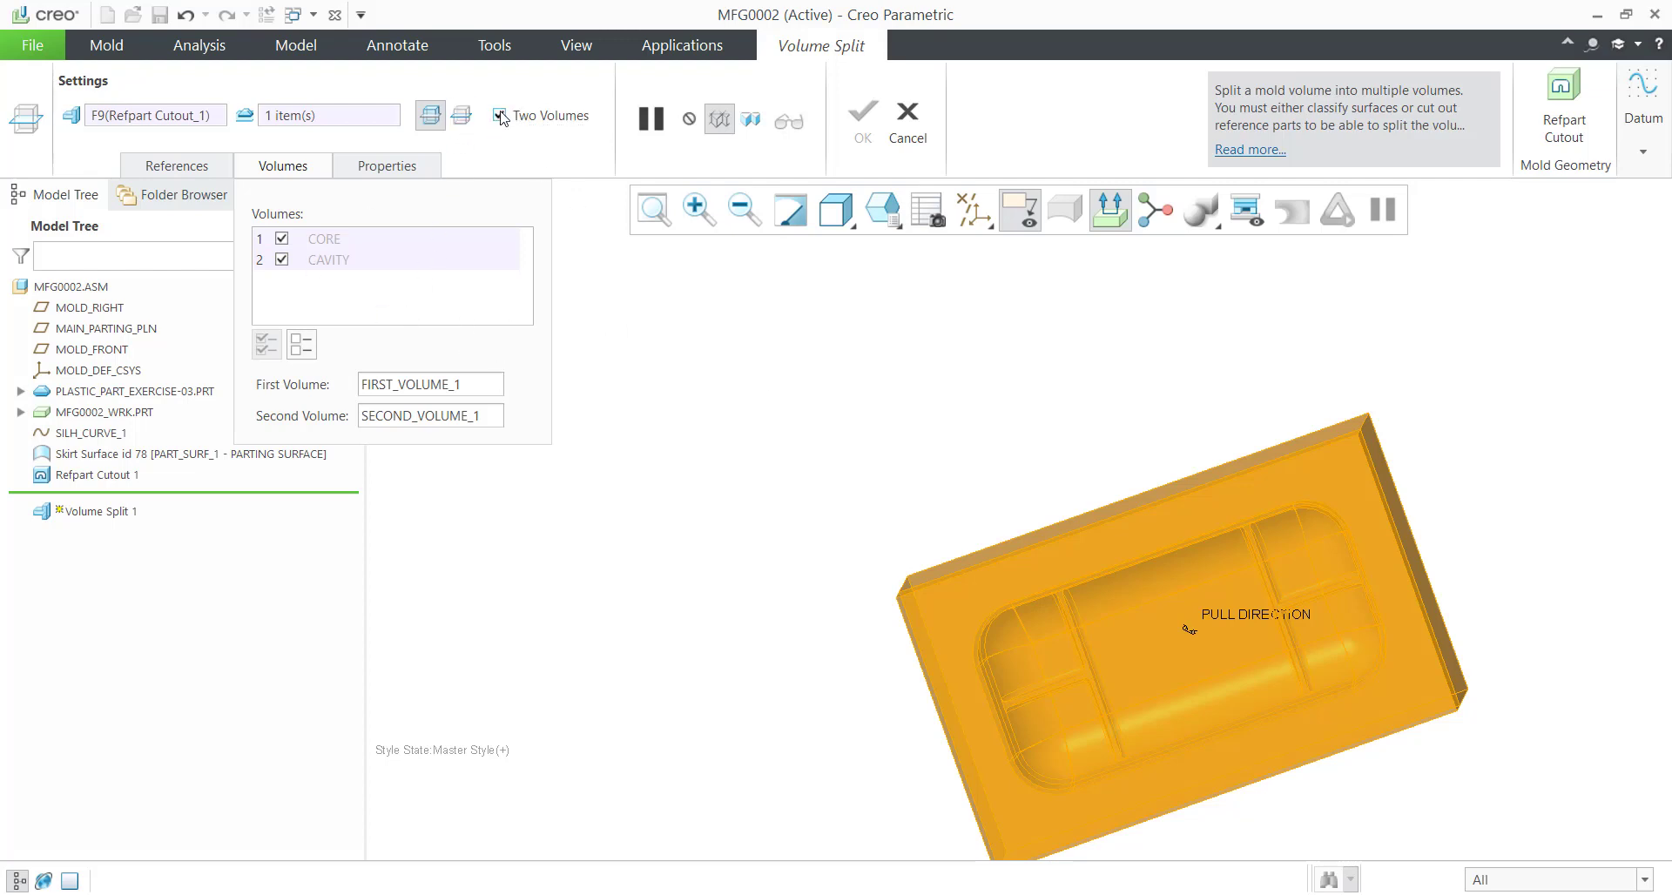
{"action": "left_click", "coordinate": [500, 115]}
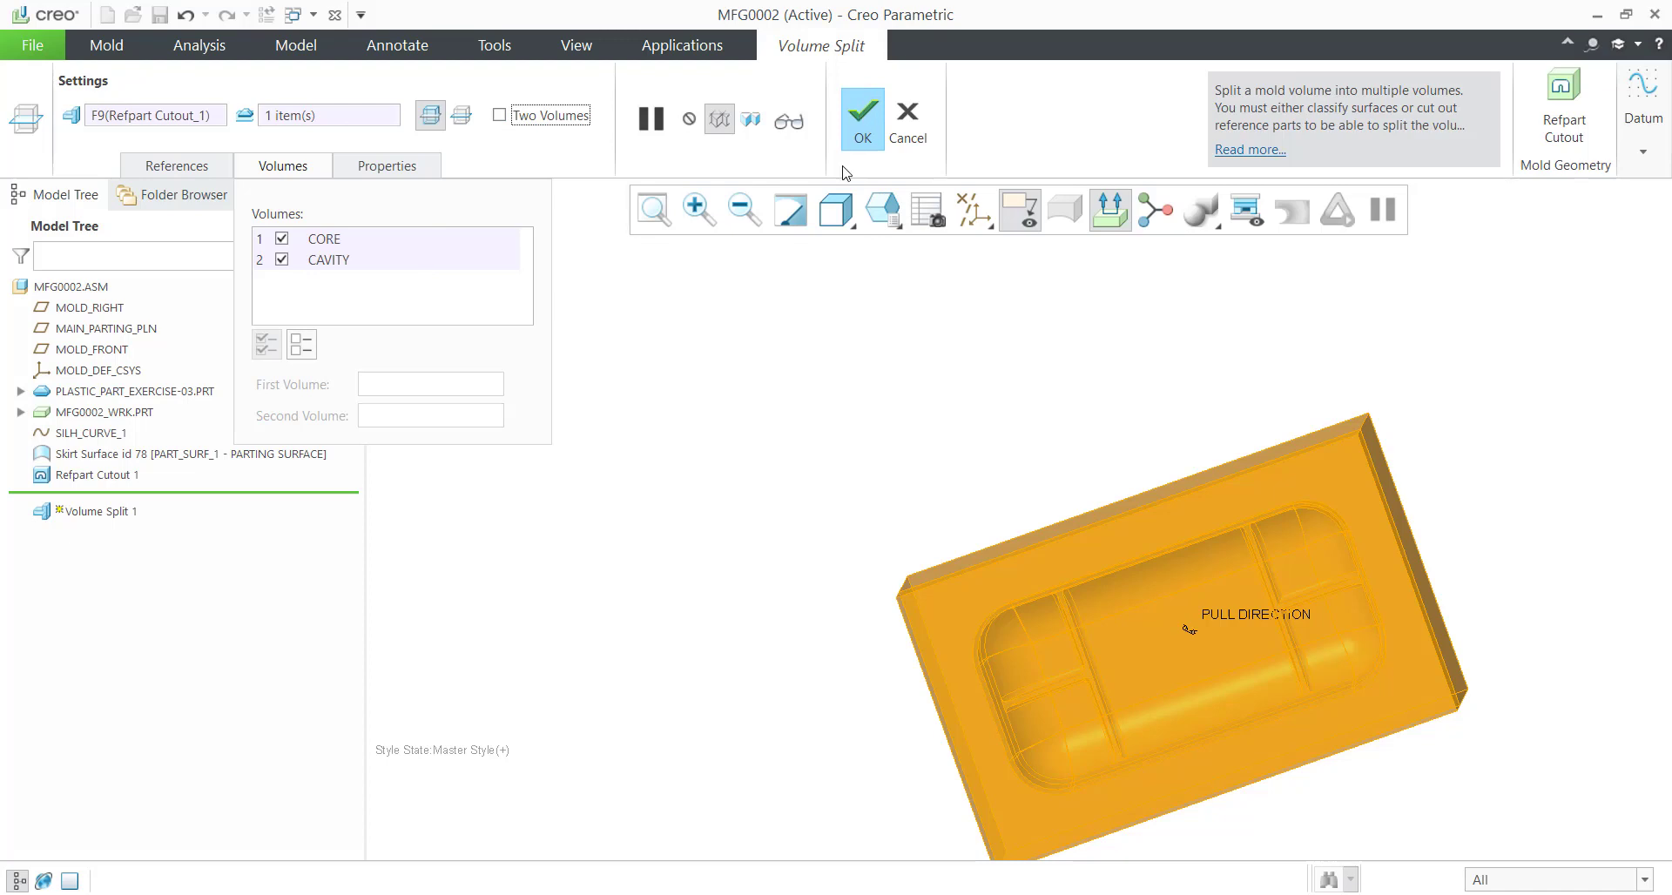
{"action": "left_click", "coordinate": [860, 110]}
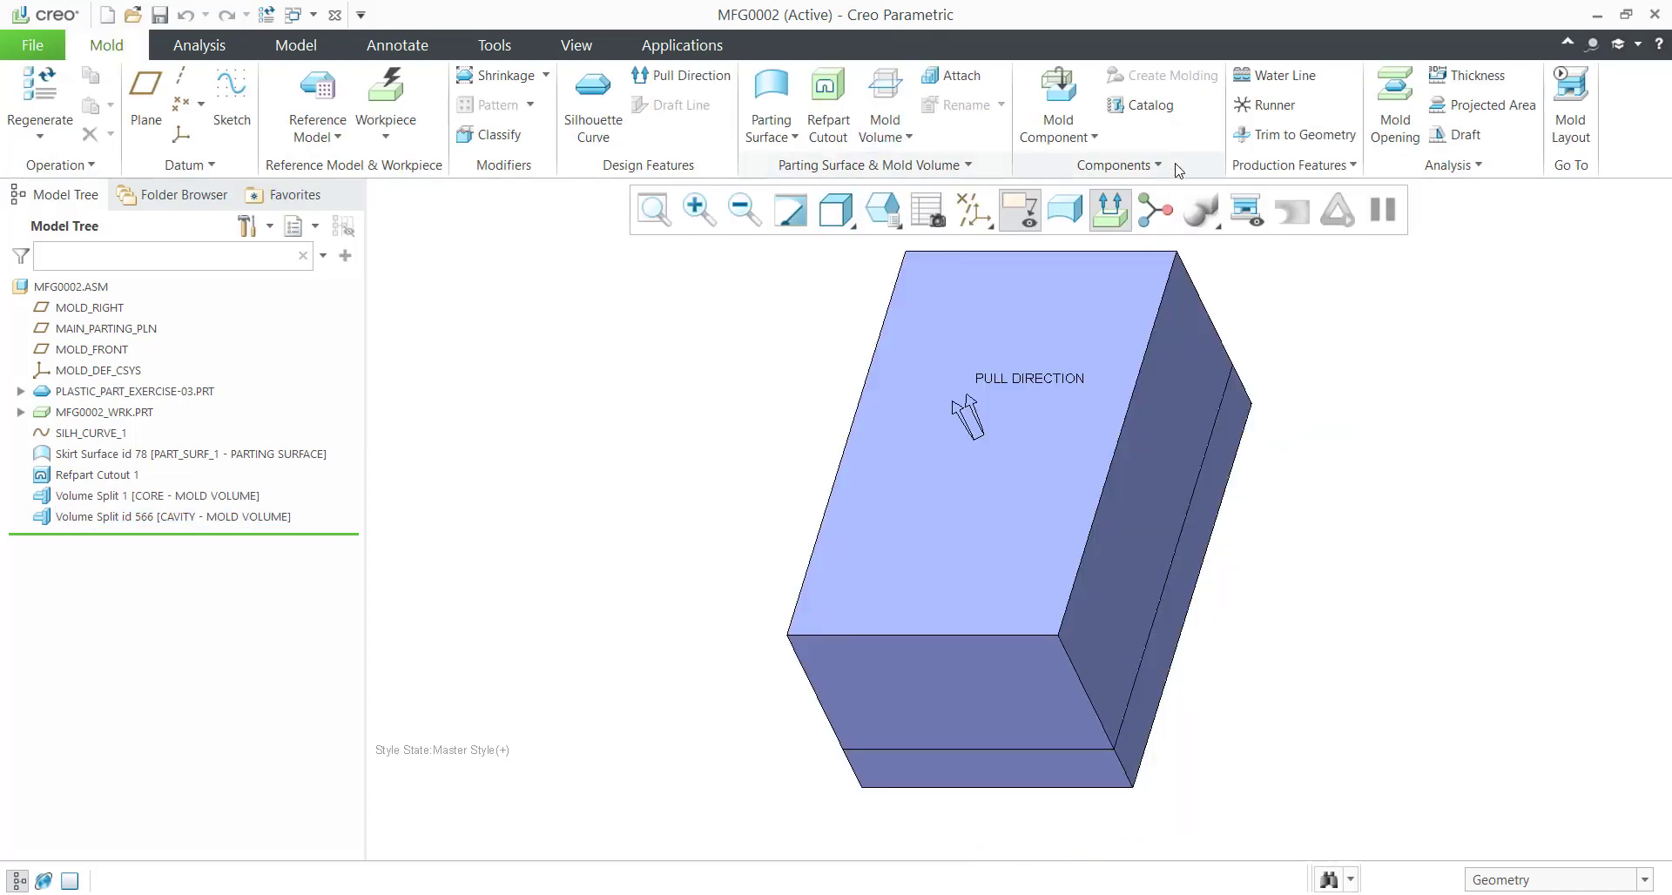
{"action": "mouse_move", "coordinate": [960, 75]}
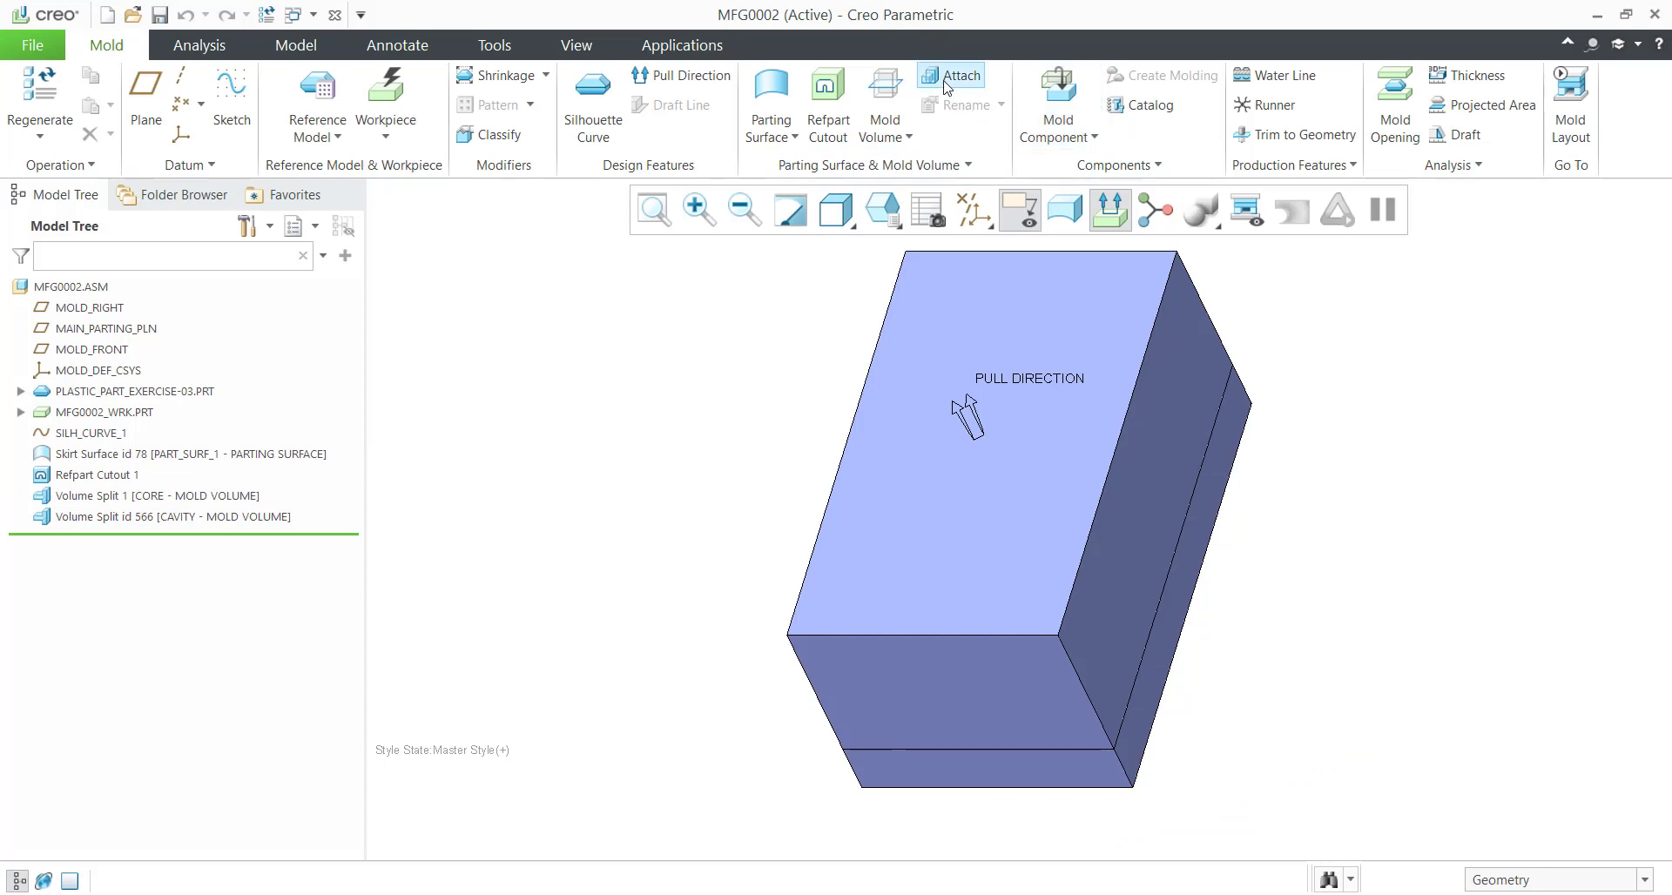
Extract CORE.PRT and CAVITY.PRT mold components from the CAVITY and CORE volumes.
{"action": "left_click", "coordinate": [1149, 105]}
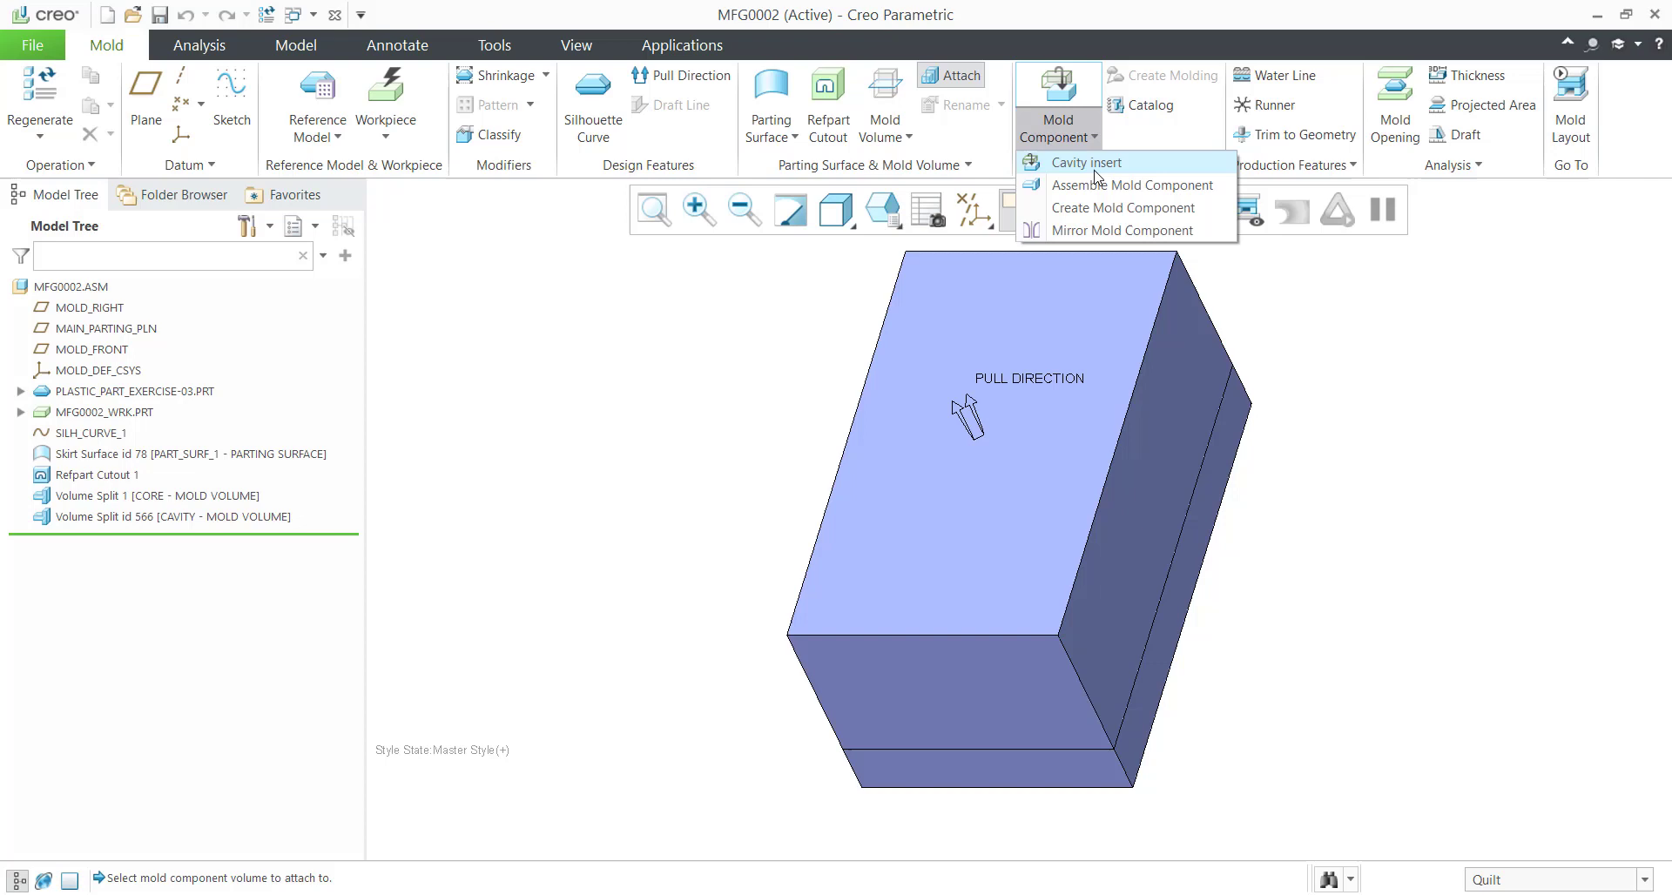
{"action": "left_click", "coordinate": [1123, 208]}
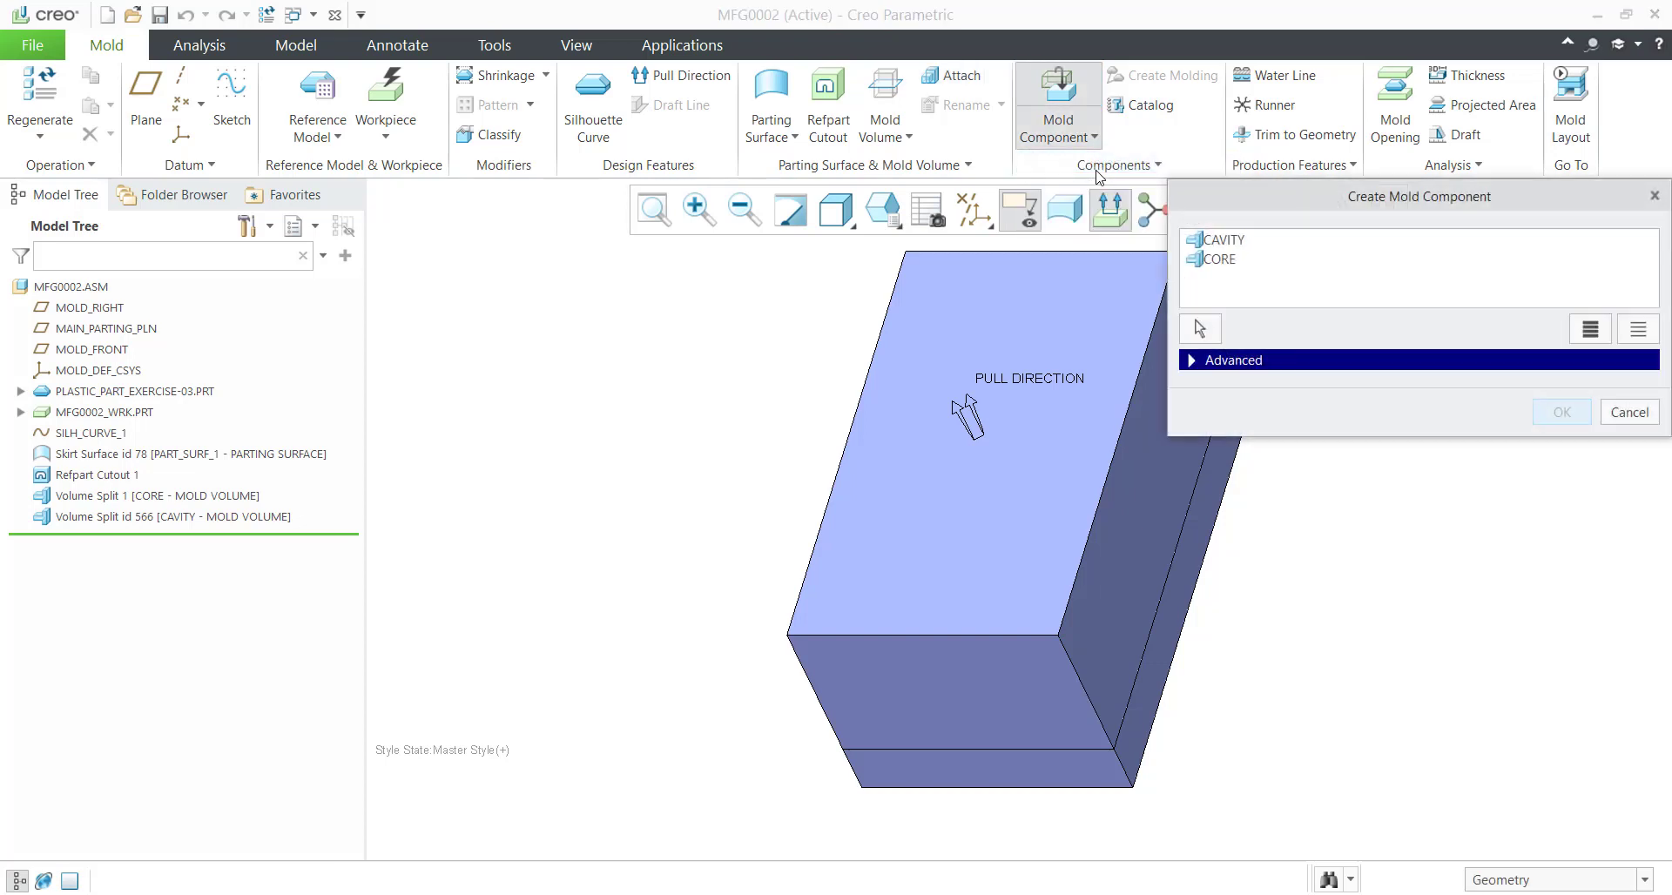
{"action": "left_click", "coordinate": [1226, 249]}
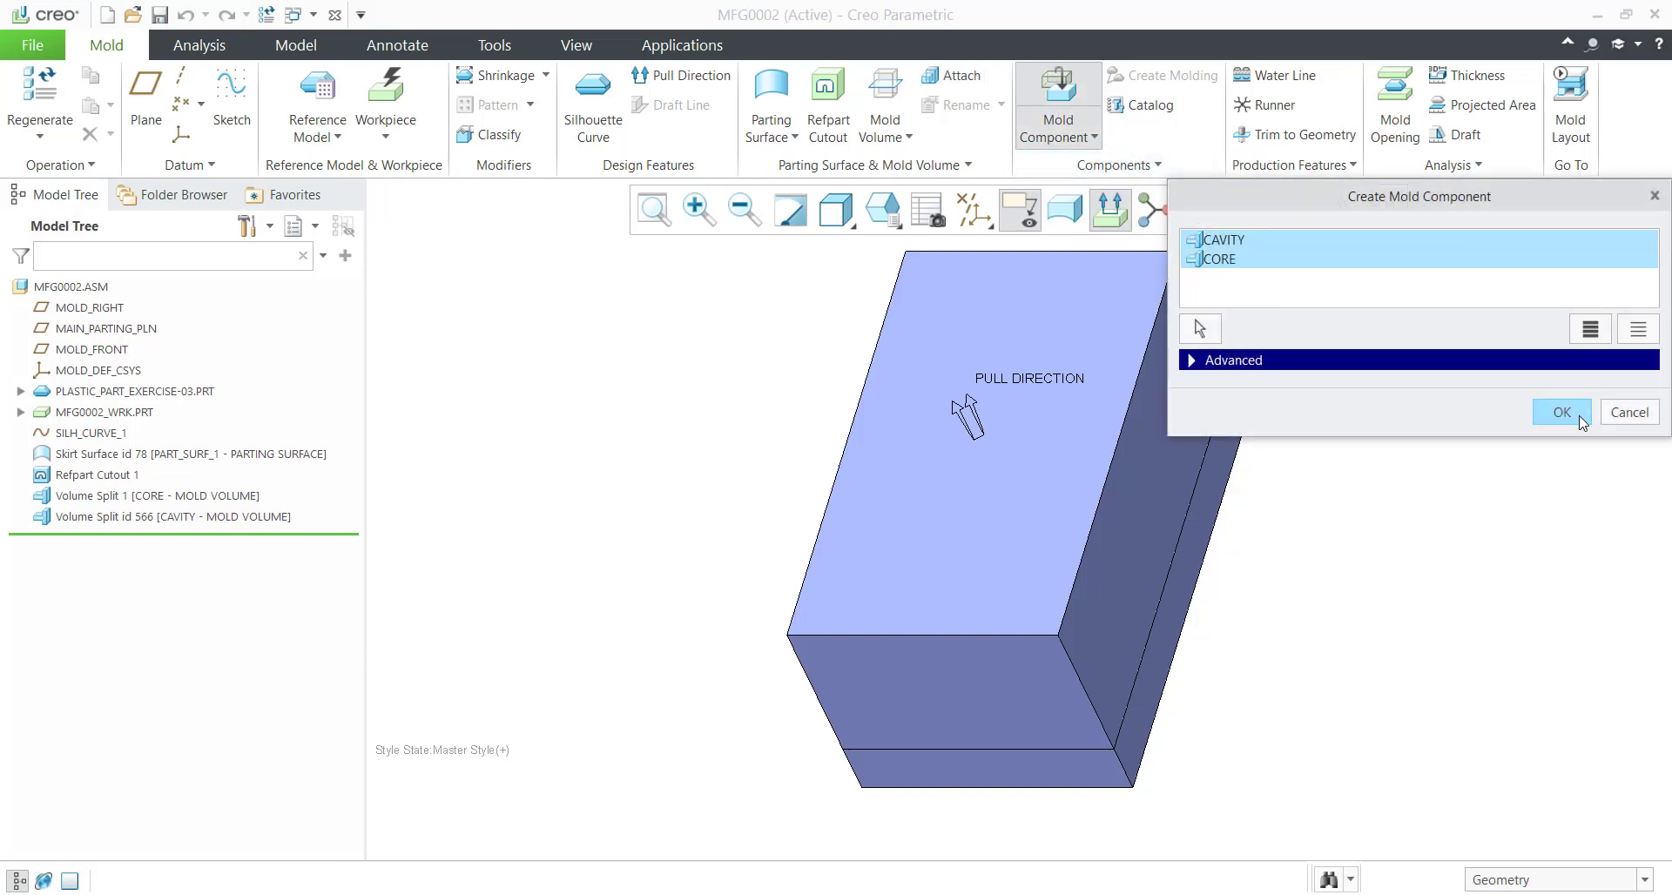
{"action": "mouse_move", "coordinate": [1561, 413]}
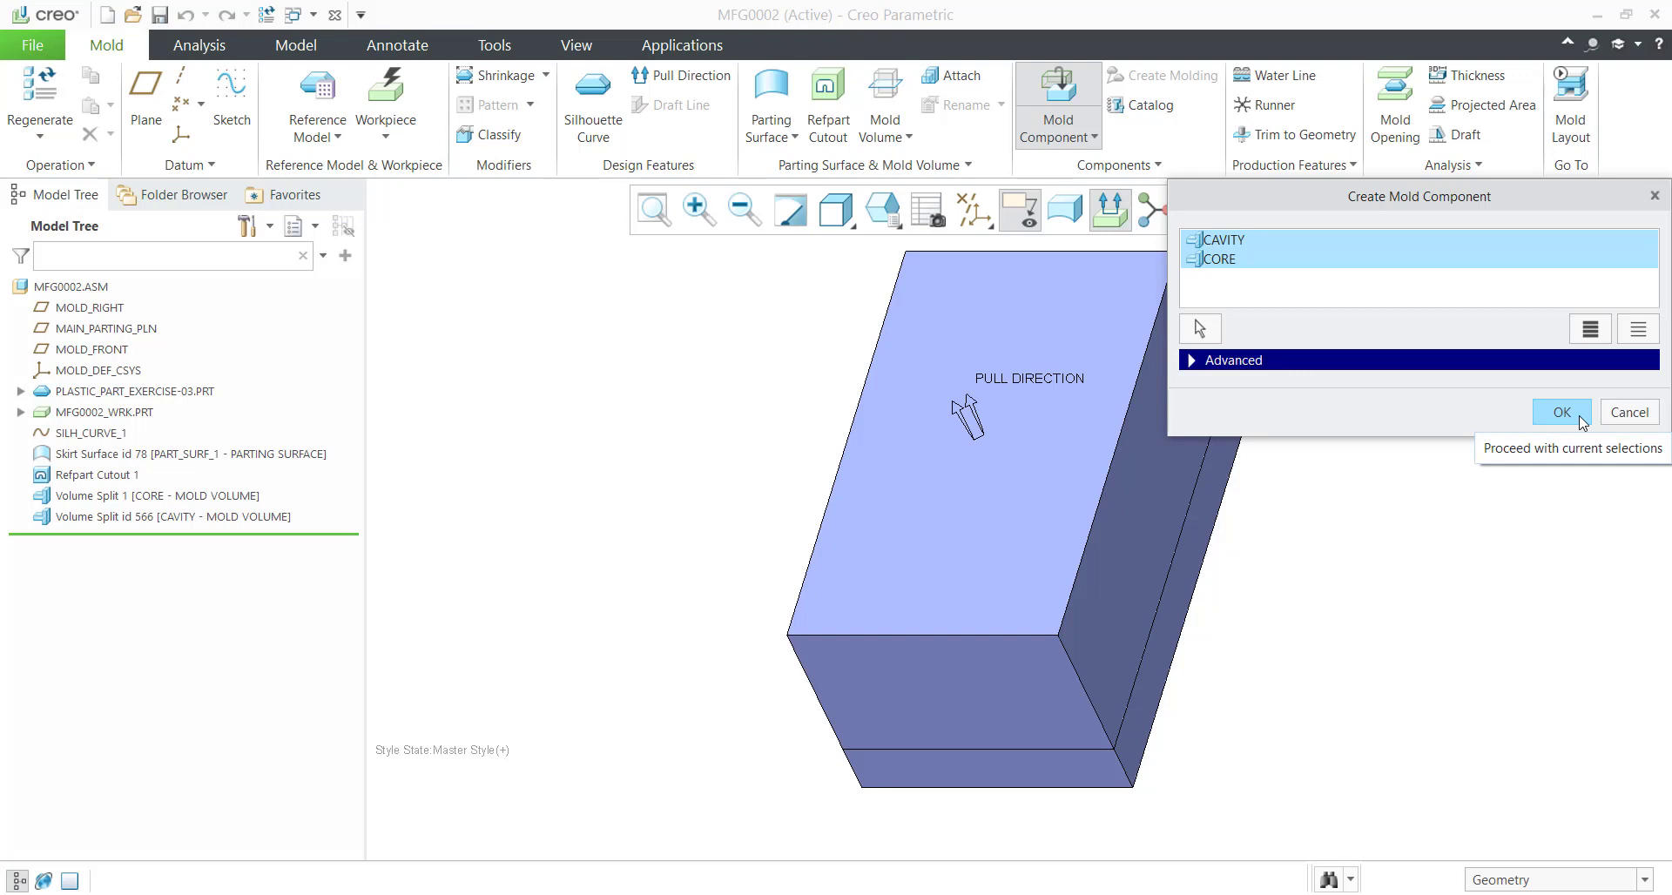
{"action": "mouse_move", "coordinate": [1578, 418]}
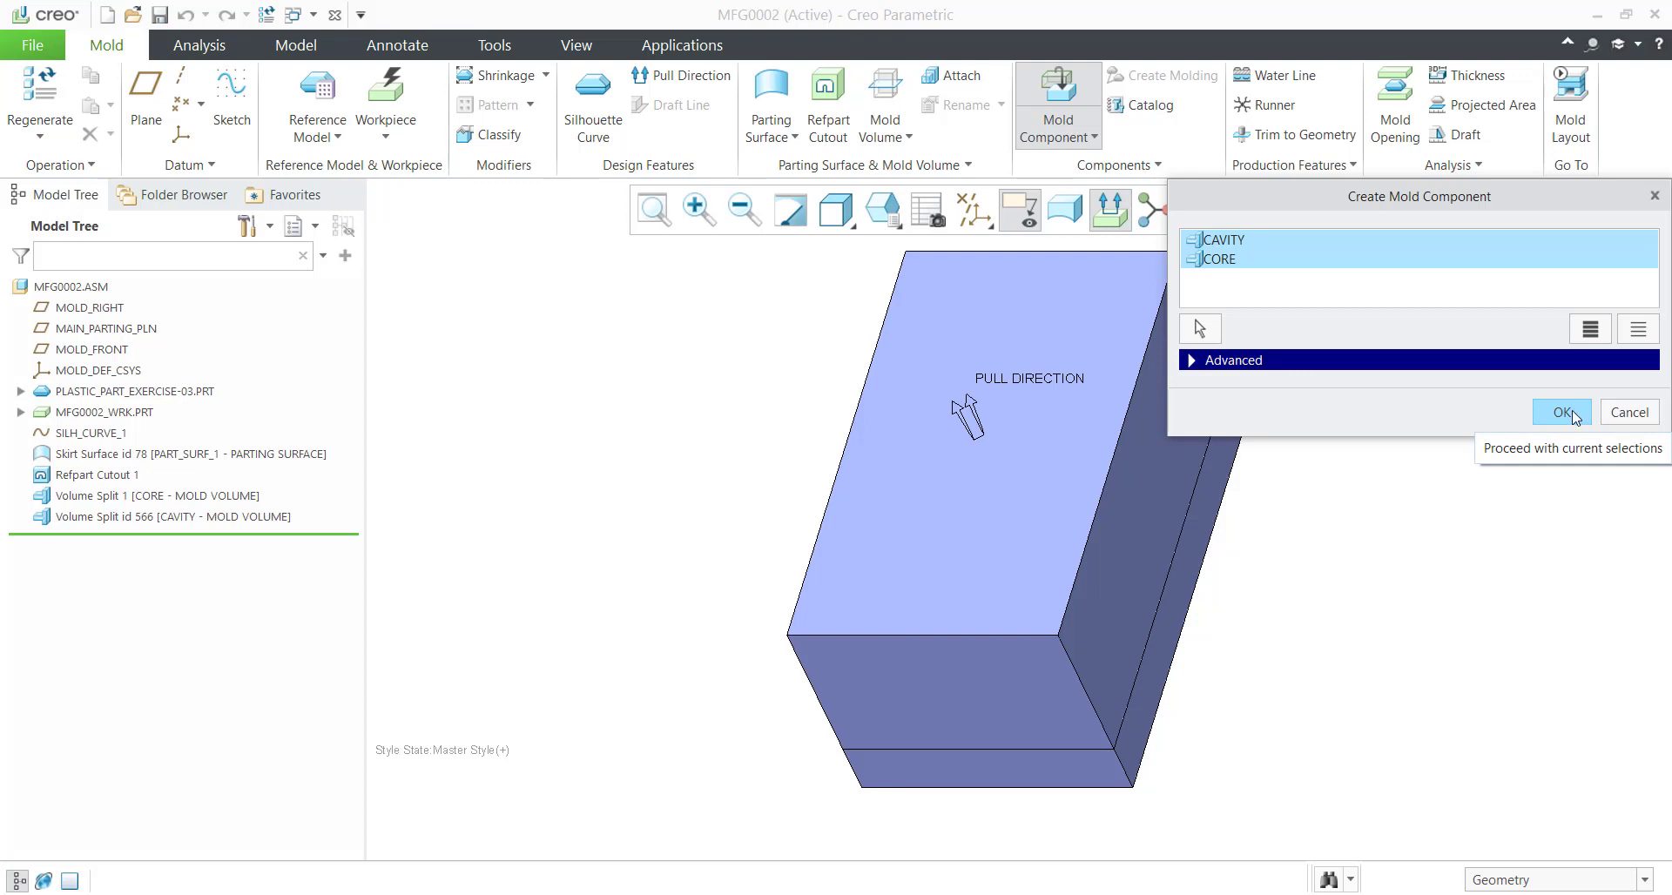
{"action": "left_click", "coordinate": [1560, 413]}
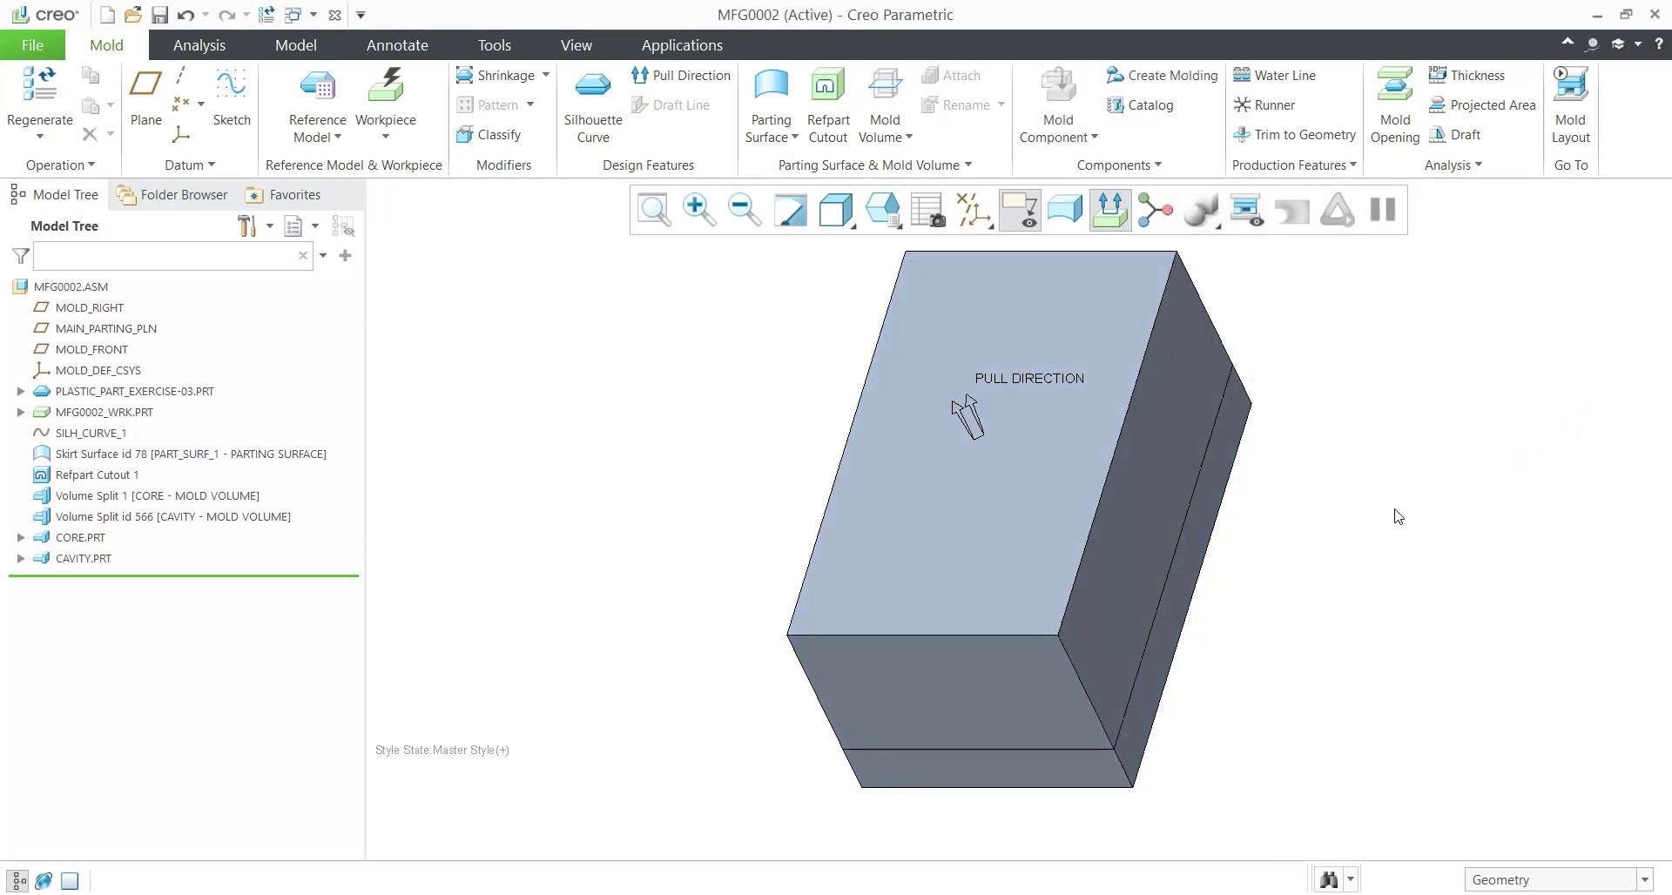
{"action": "left_click", "coordinate": [83, 557]}
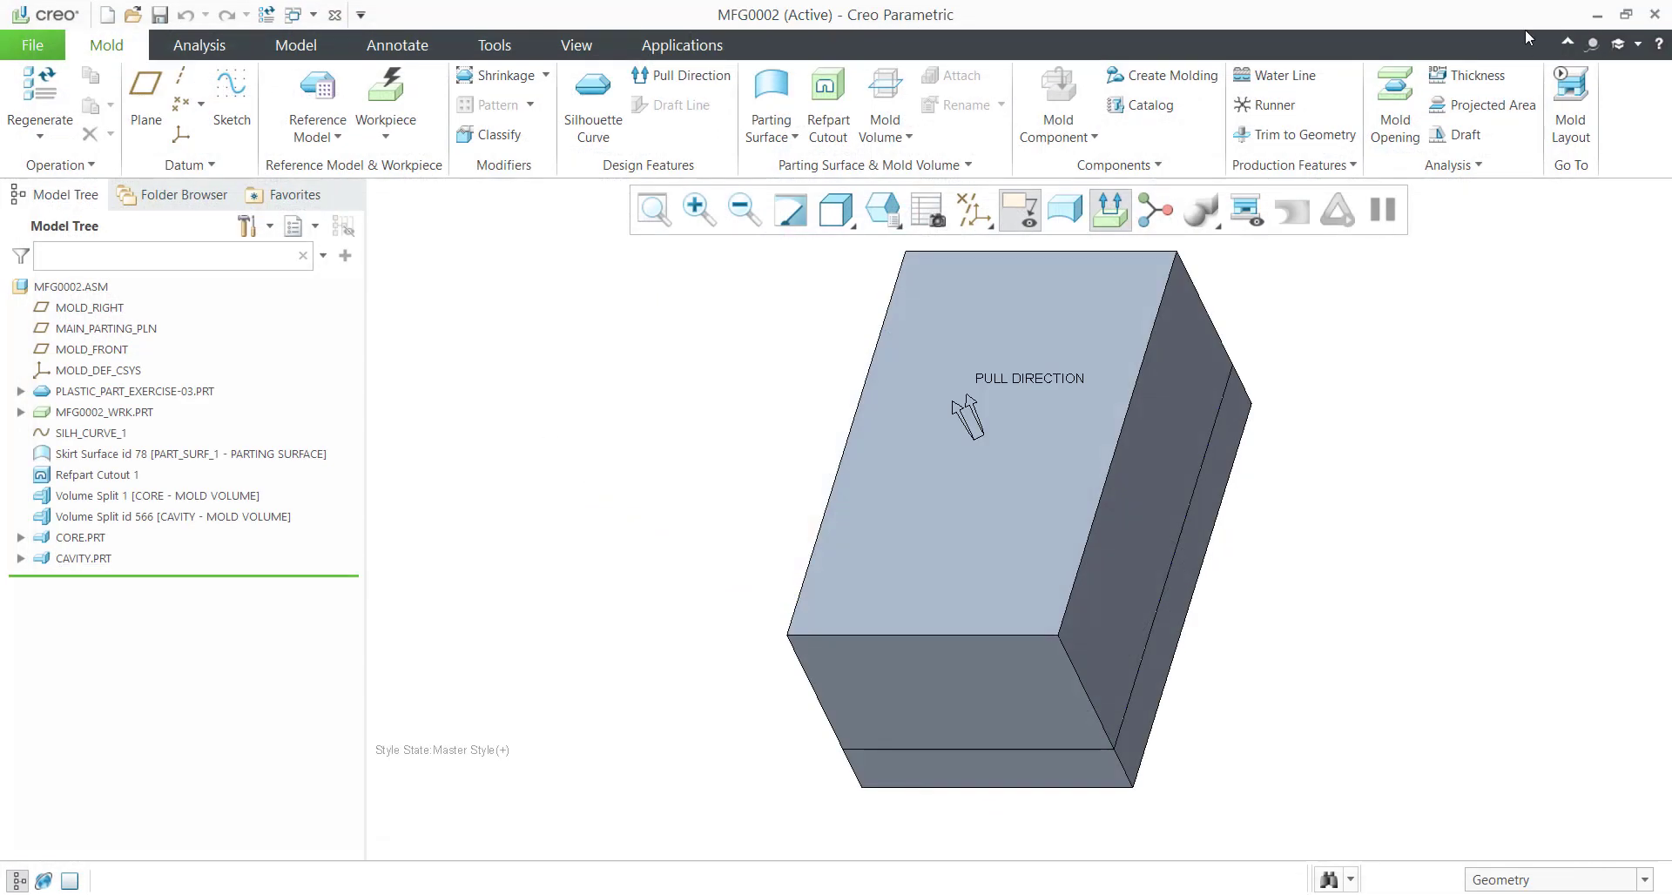
{"action": "mouse_move", "coordinate": [1386, 392]}
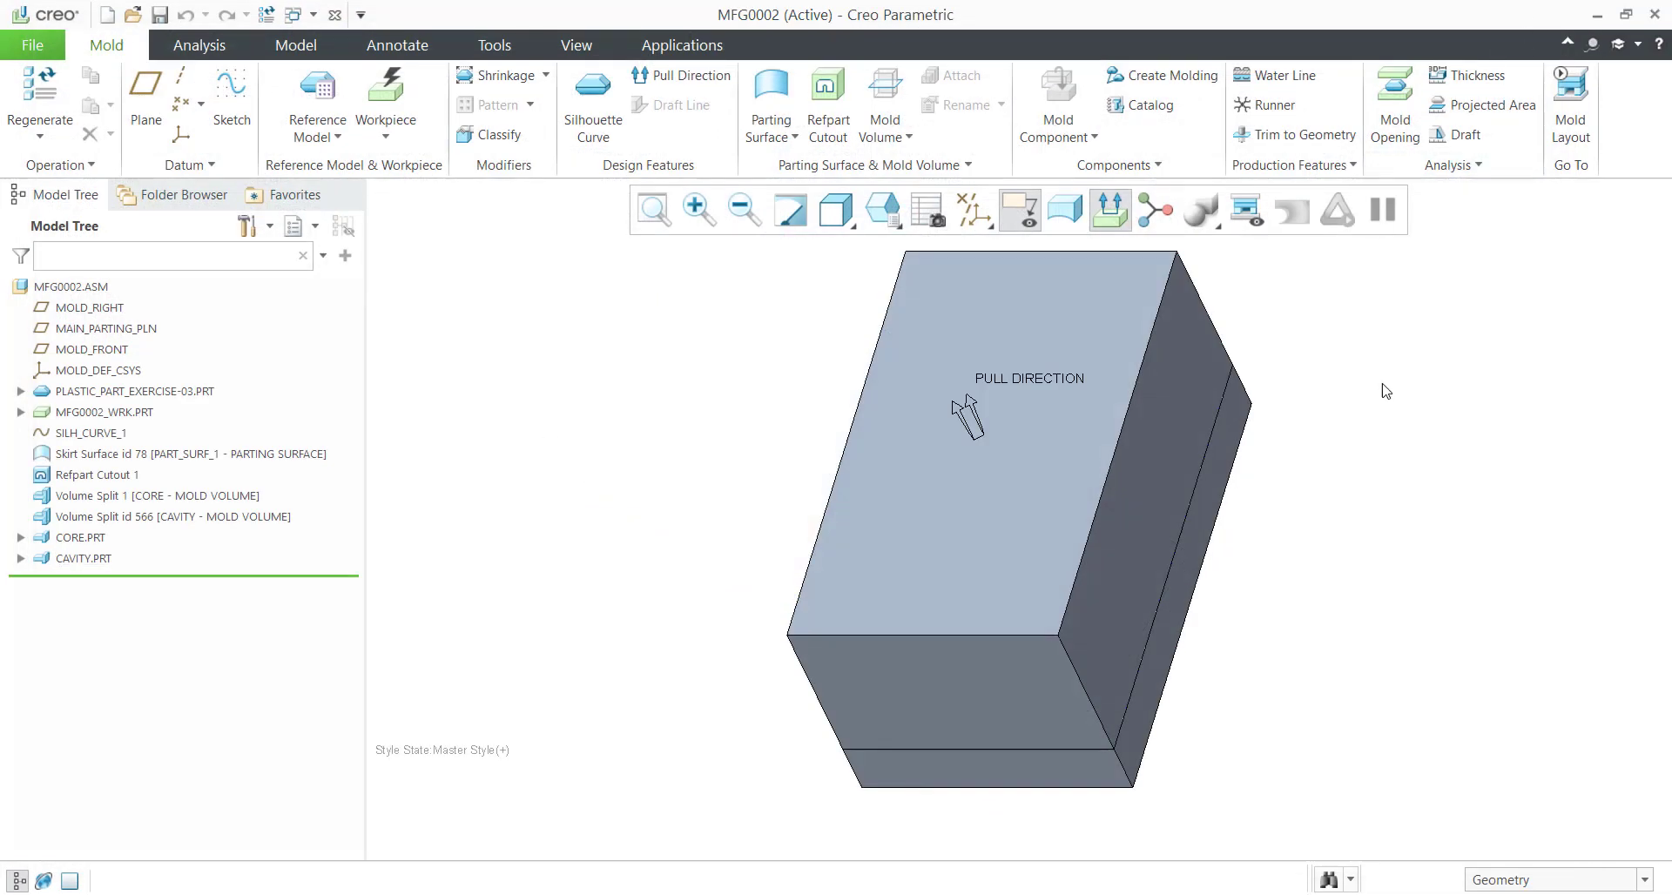
{"action": "left_click", "coordinate": [1162, 75]}
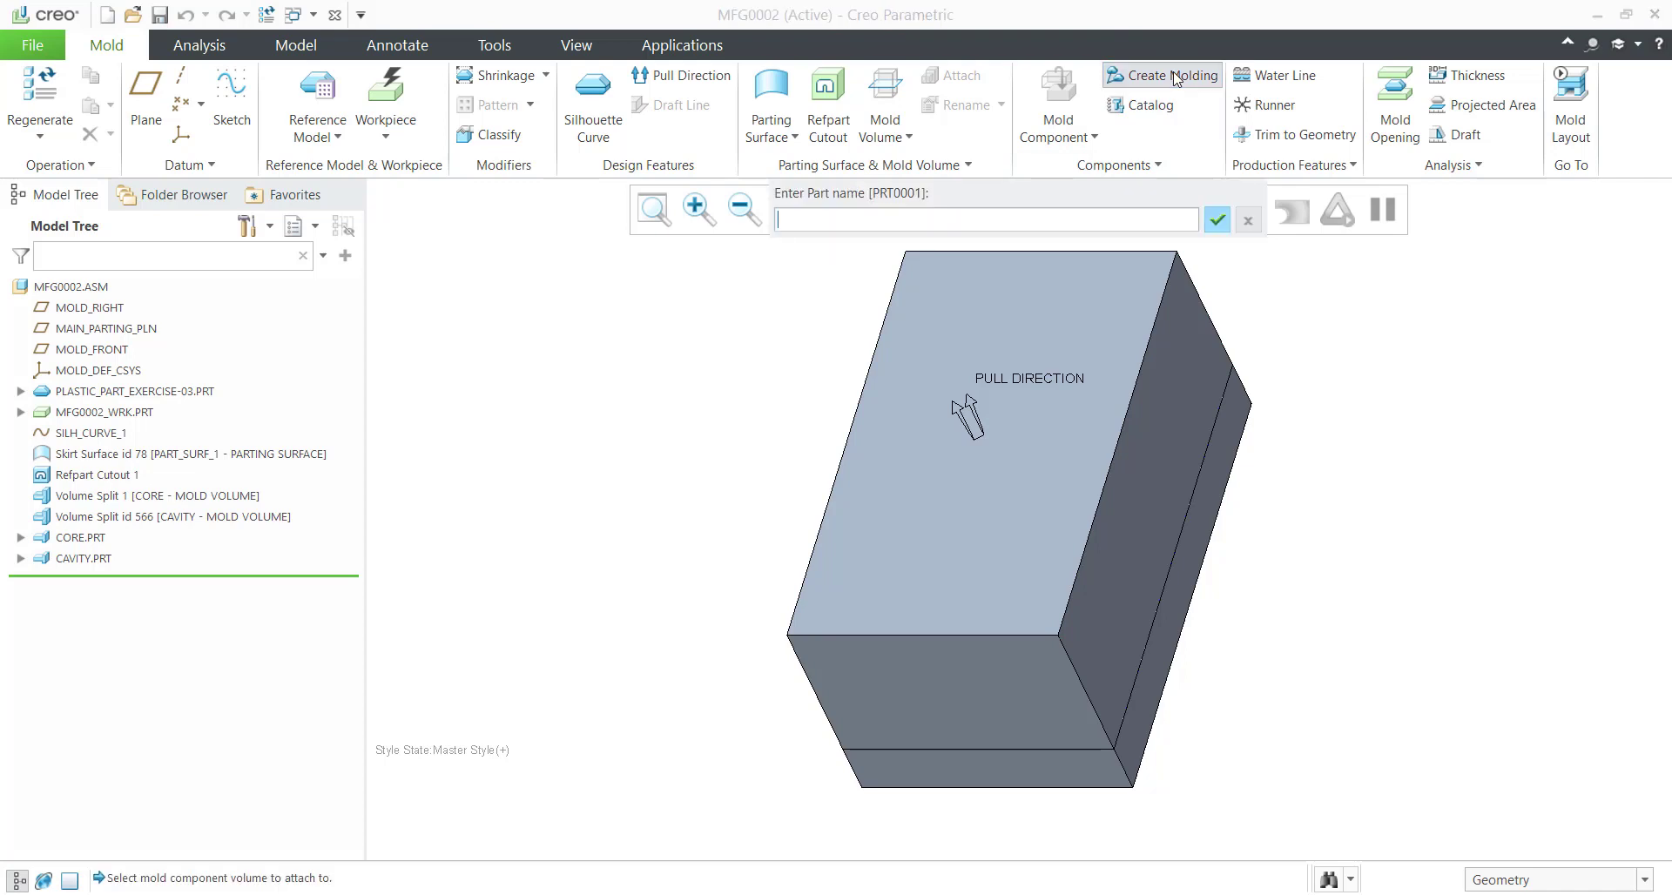
{"action": "mouse_move", "coordinate": [1313, 378]}
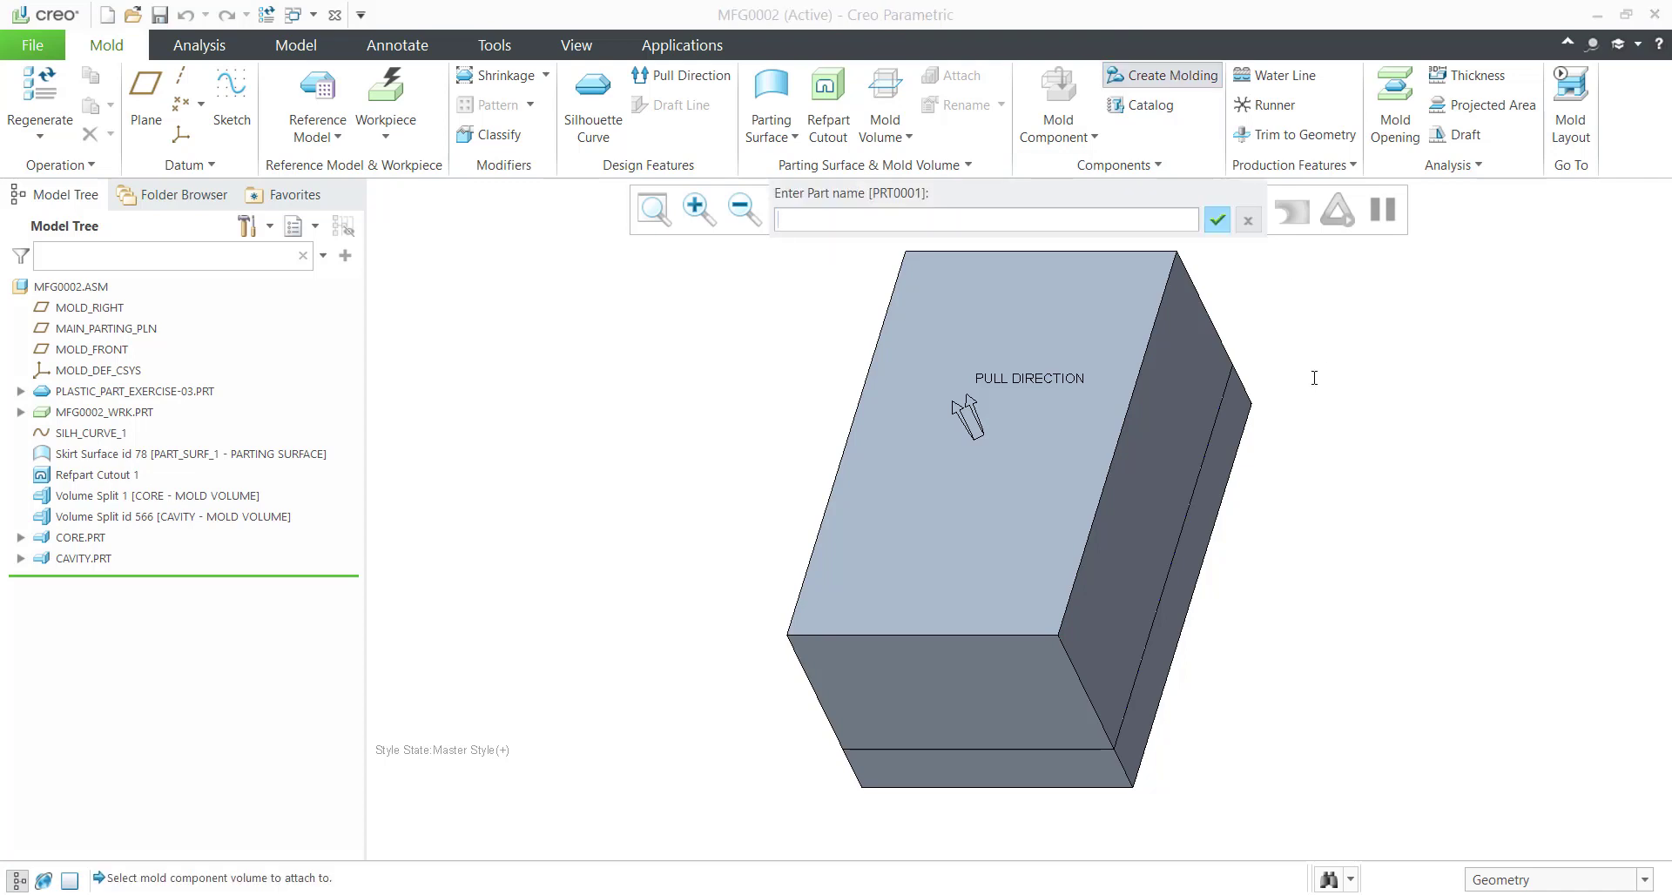
Name the molding part Creo_Simulate_part_exercise-03 and accept it.
{"action": "type", "text": "Creo_"}
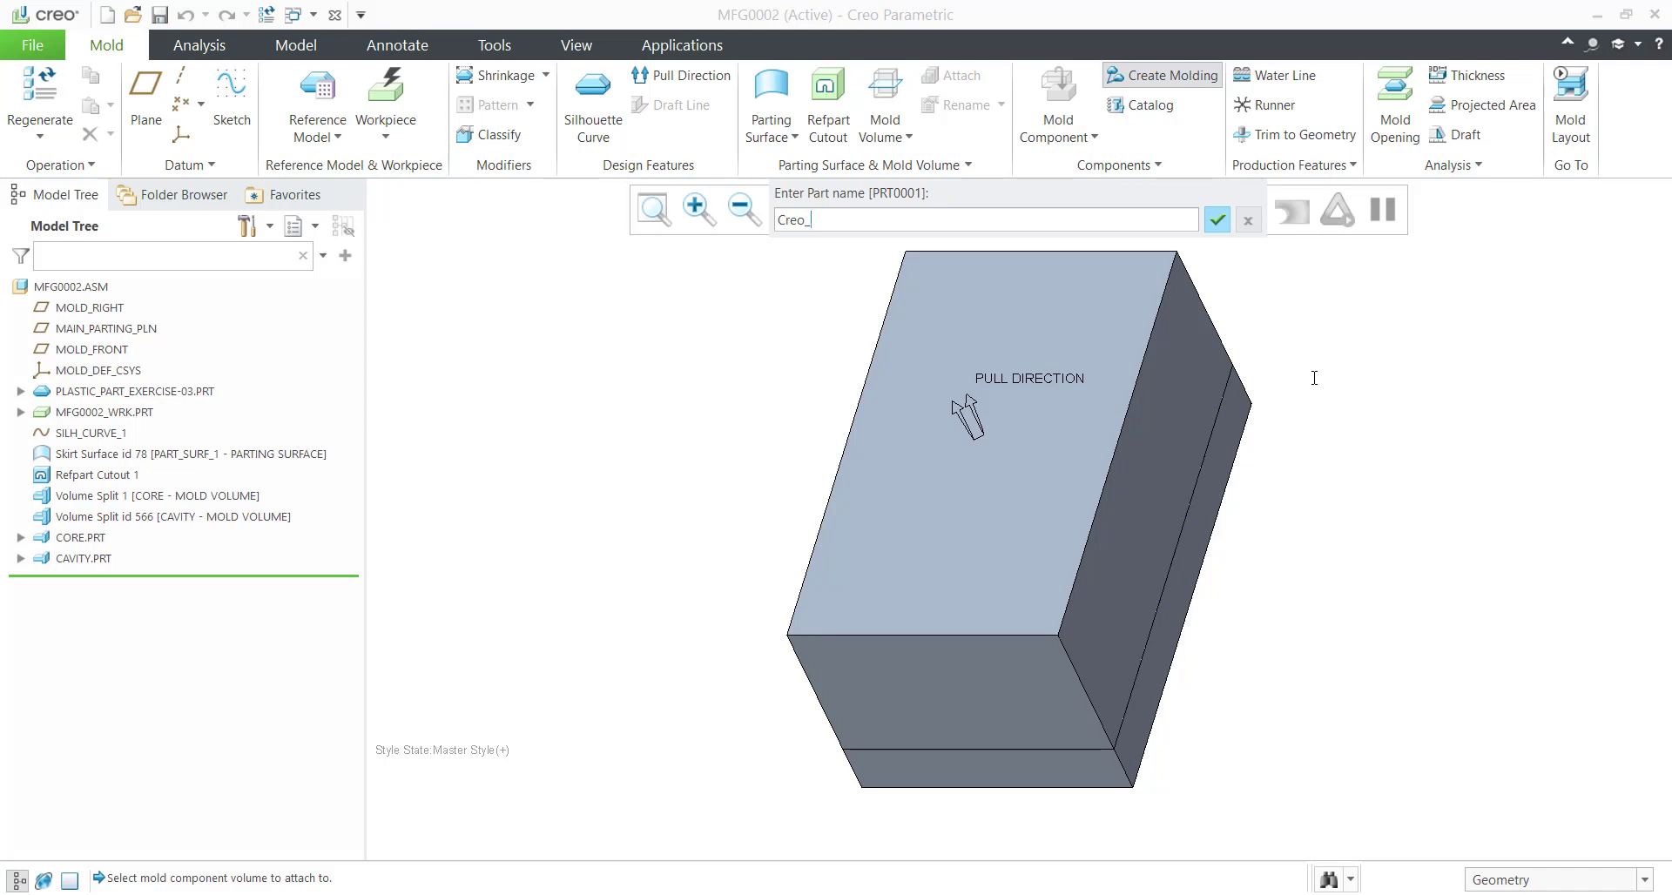
{"action": "type", "text": "Simulate_part"}
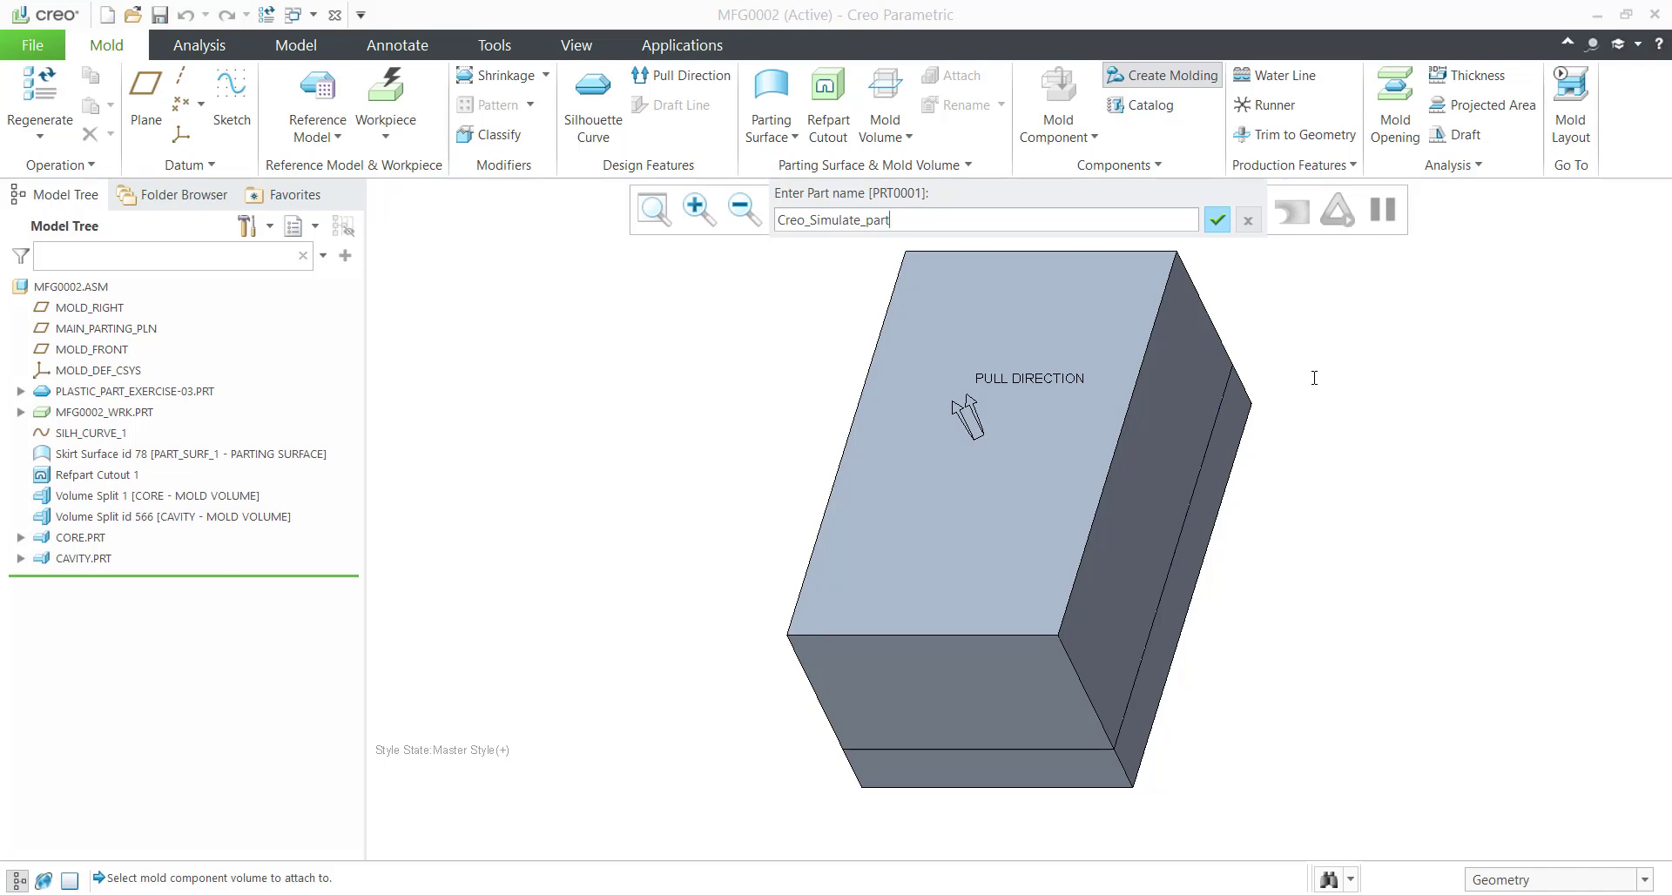
{"action": "type", "text": "_exercise-03"}
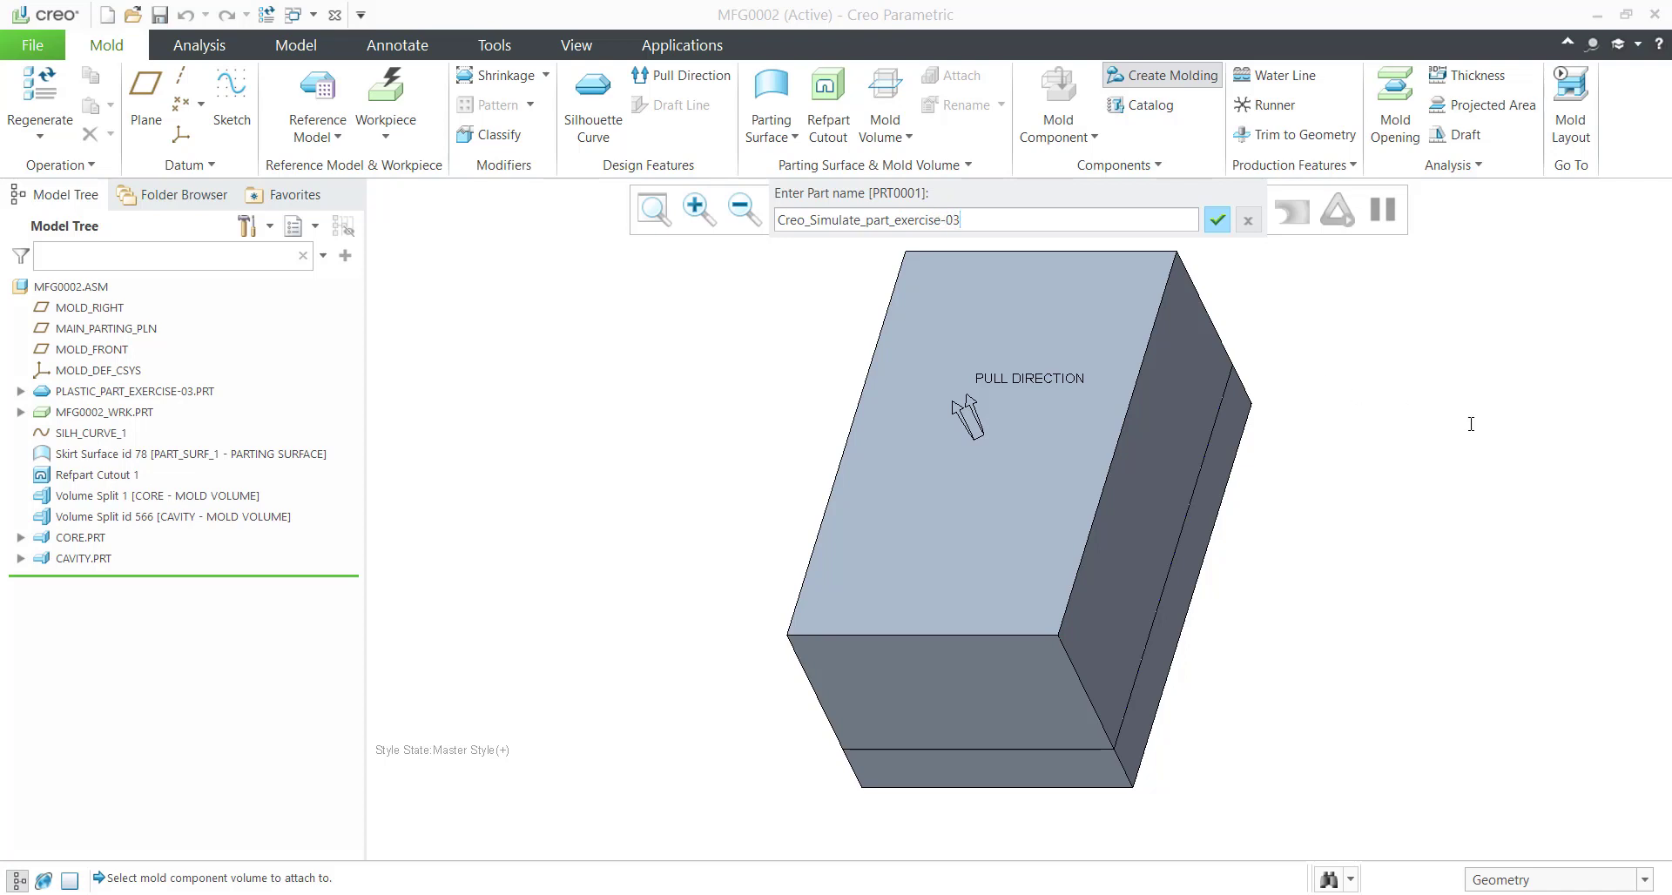
{"action": "left_click", "coordinate": [1216, 217]}
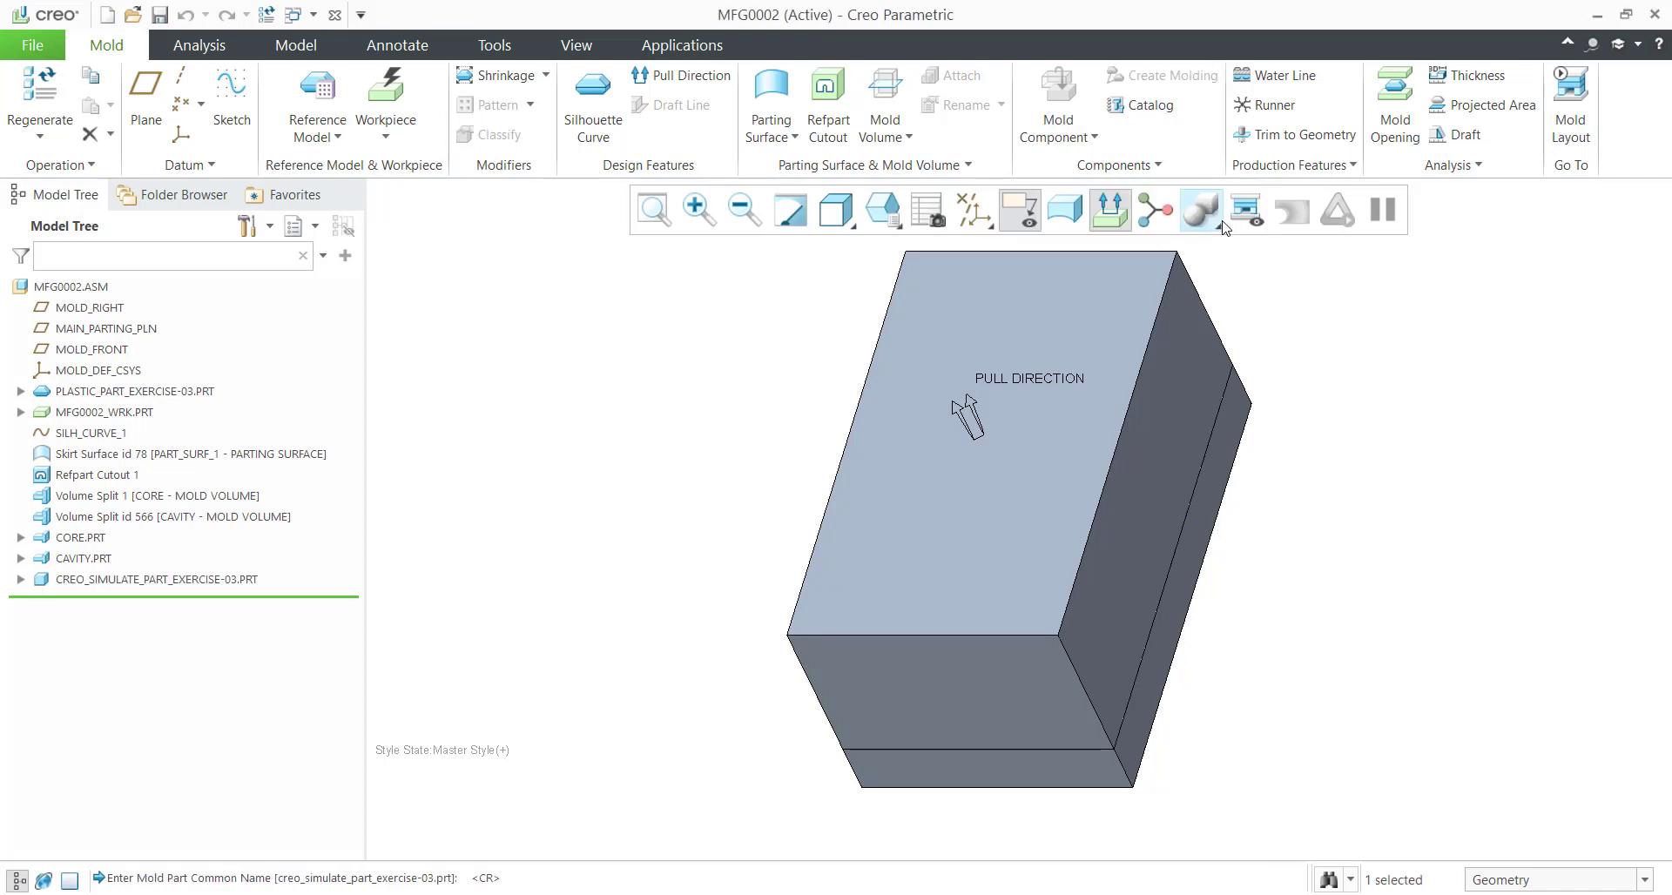
{"action": "mouse_move", "coordinate": [1386, 465]}
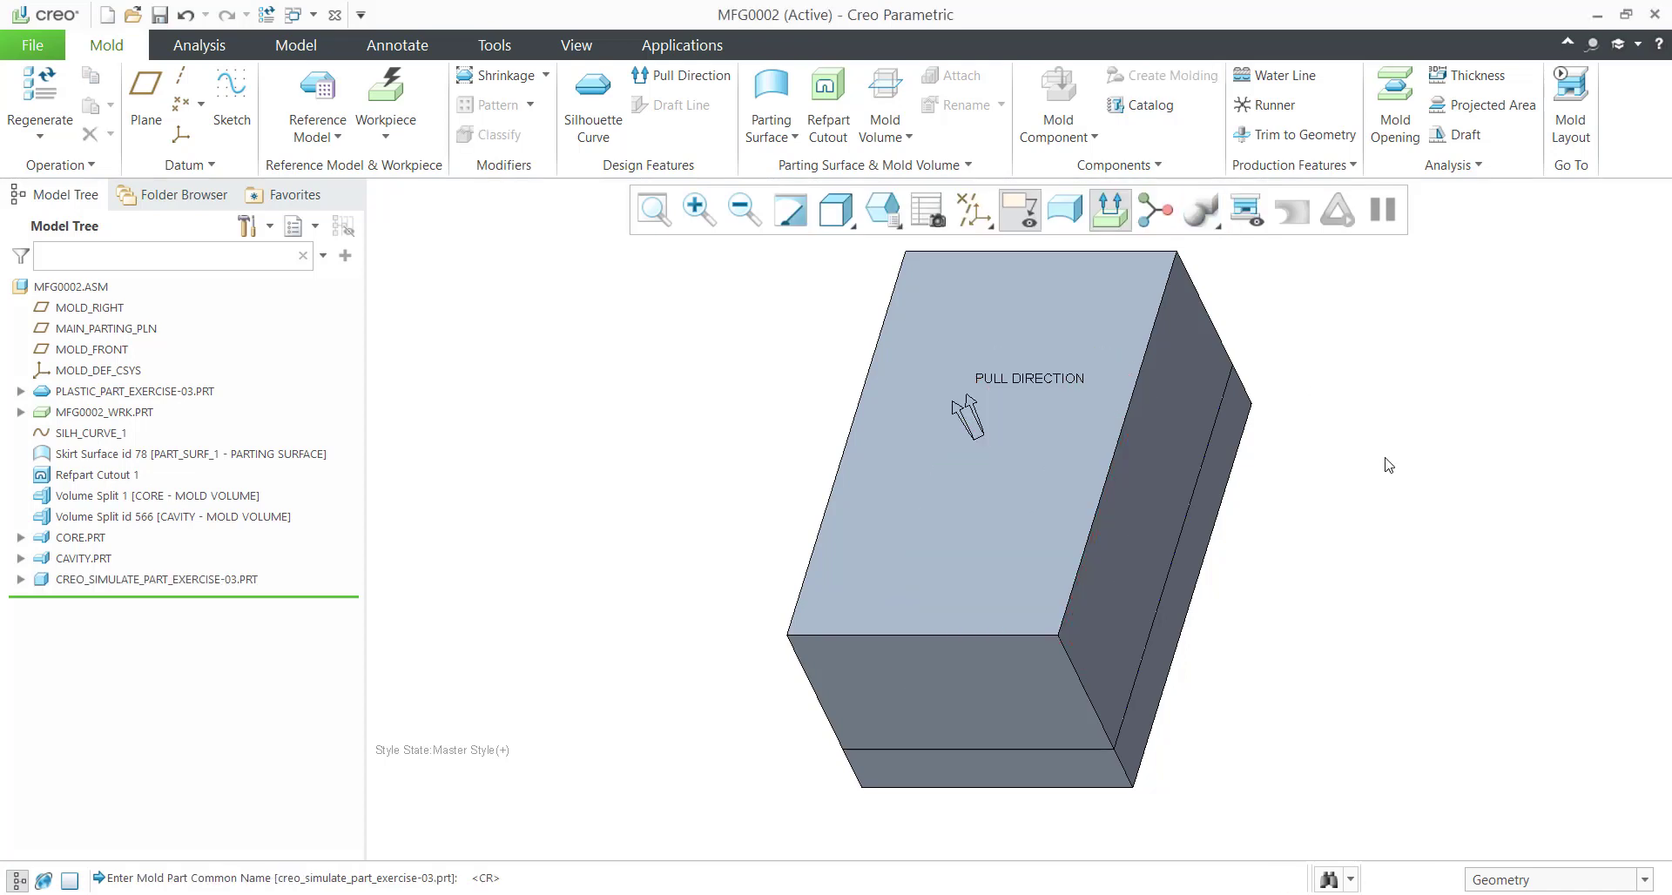
{"action": "mouse_move", "coordinate": [1471, 75]}
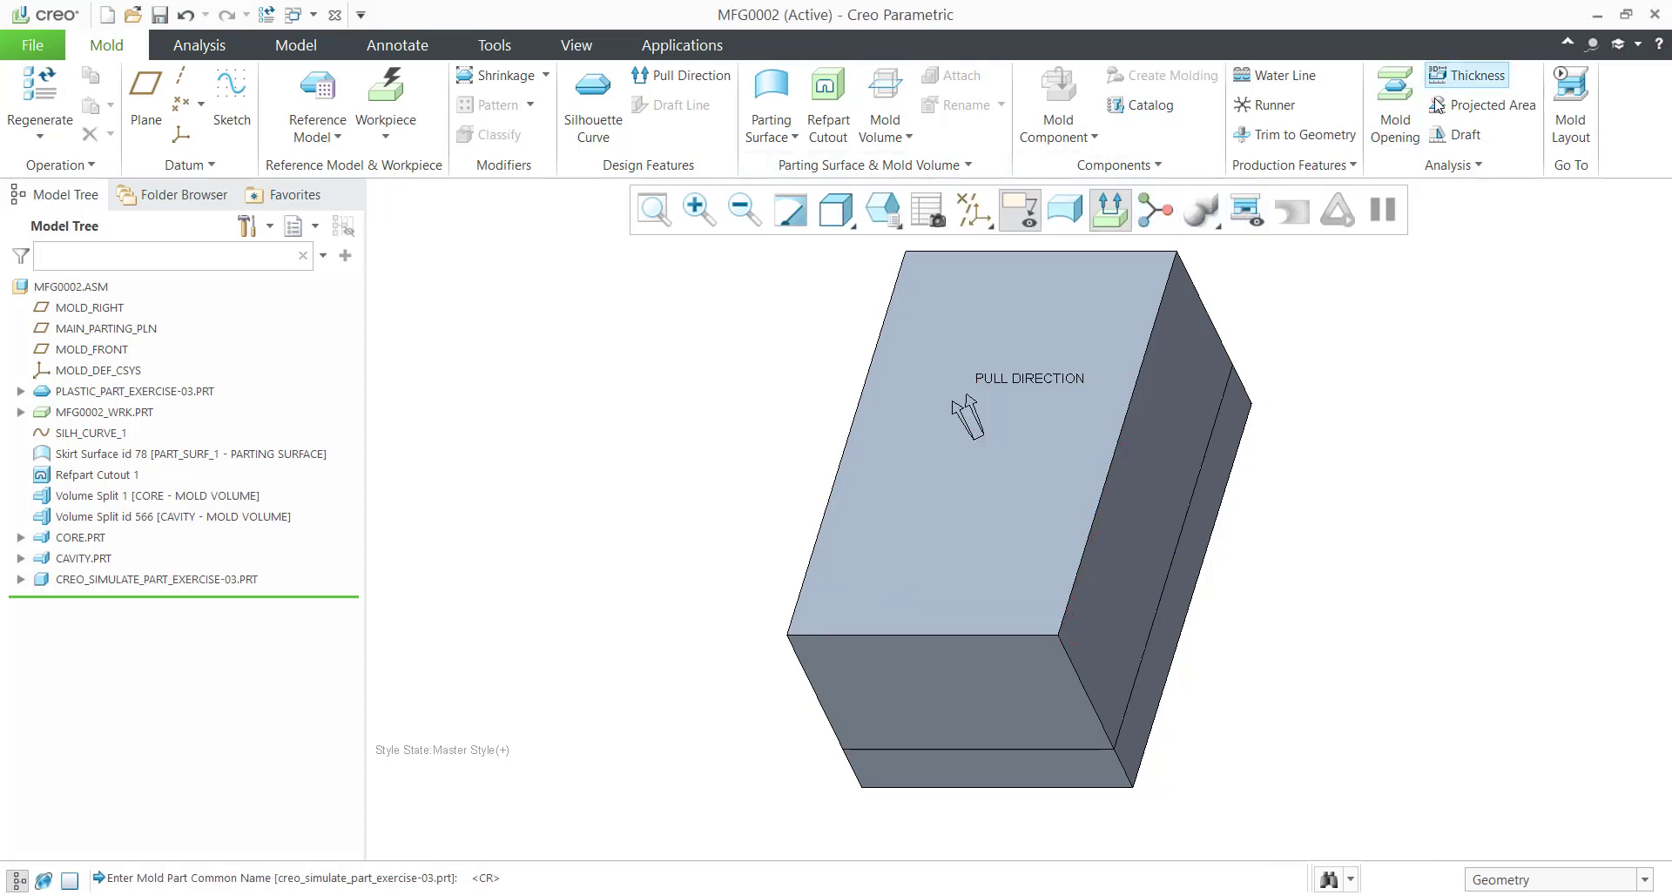
{"action": "mouse_move", "coordinate": [1394, 102]}
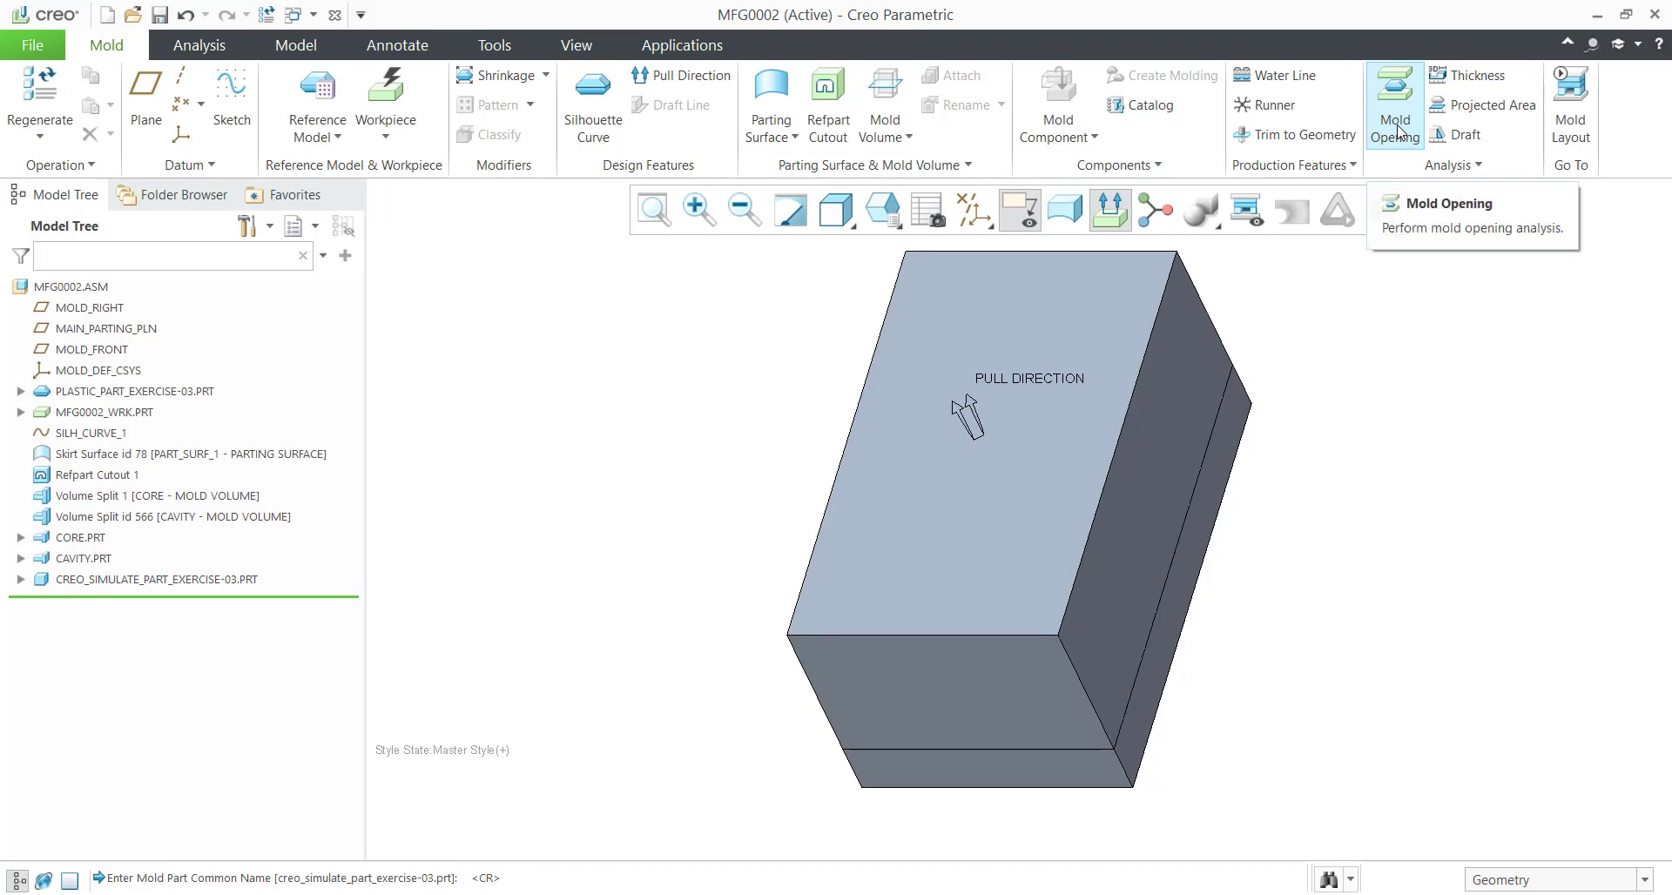
Start a mold opening step with a move for the CAVITY part.
{"action": "left_click", "coordinate": [1393, 101]}
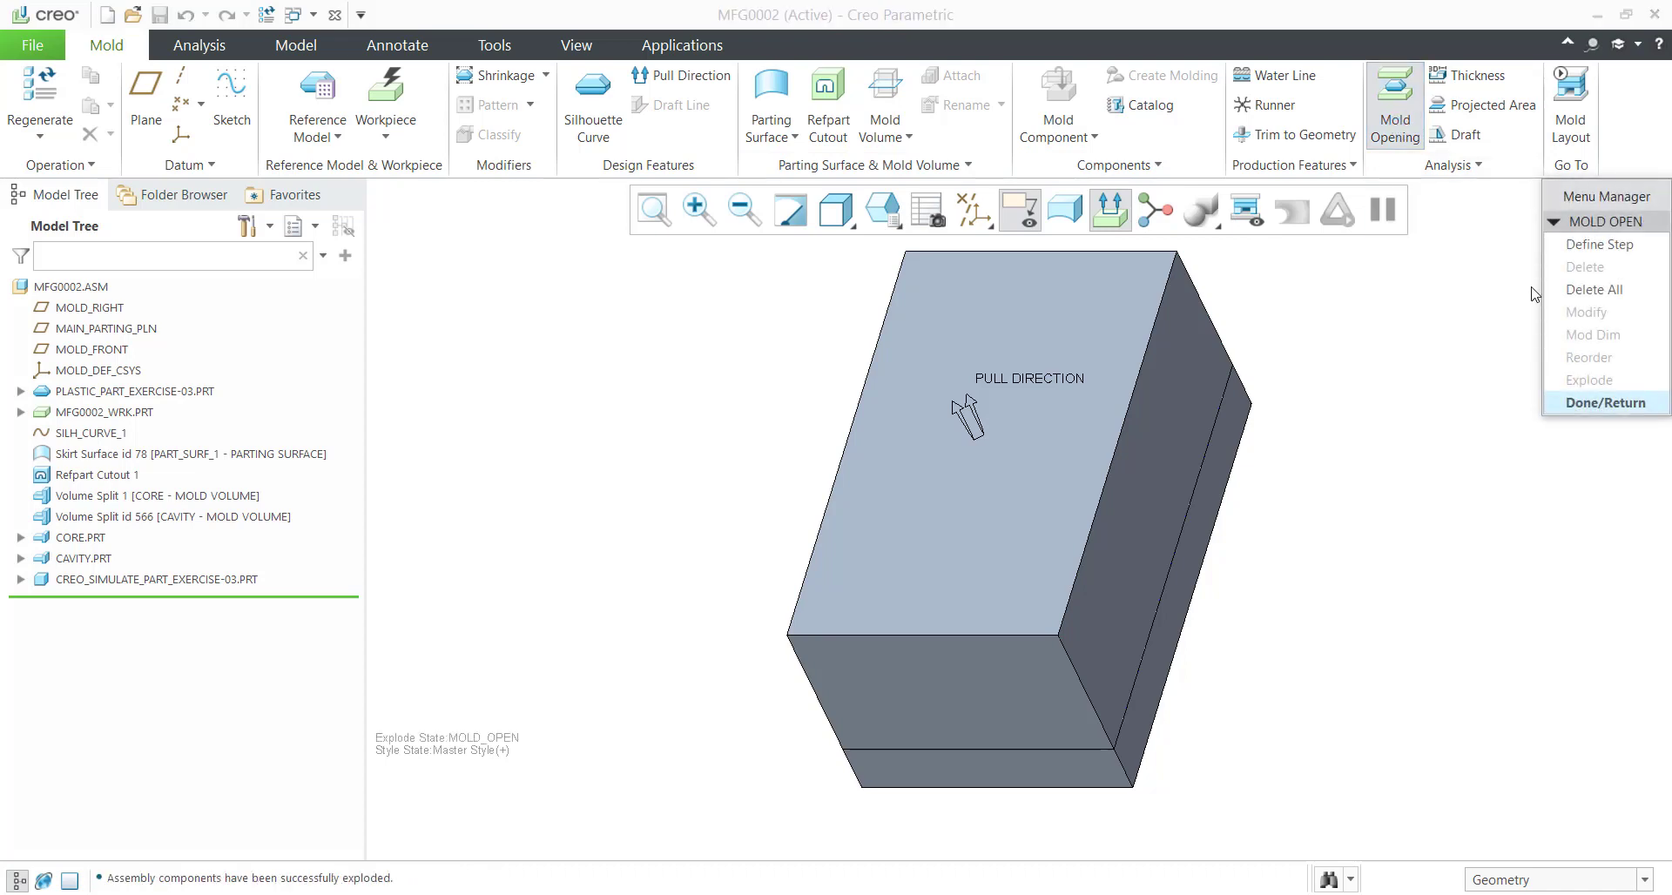
{"action": "left_click", "coordinate": [1599, 244]}
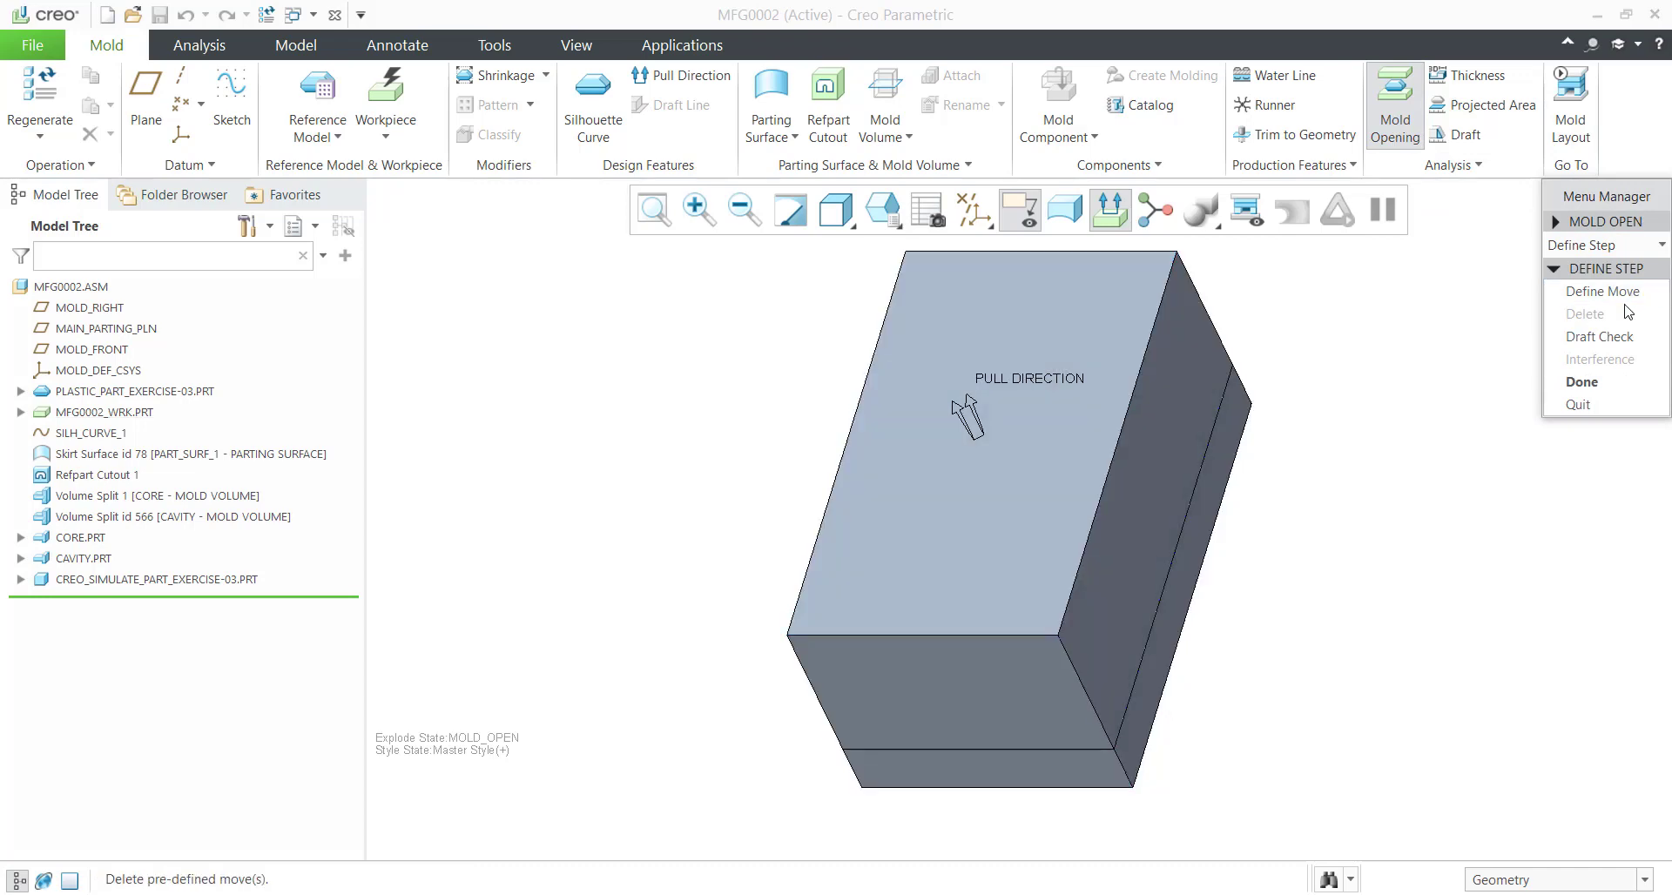
{"action": "left_click", "coordinate": [1600, 291]}
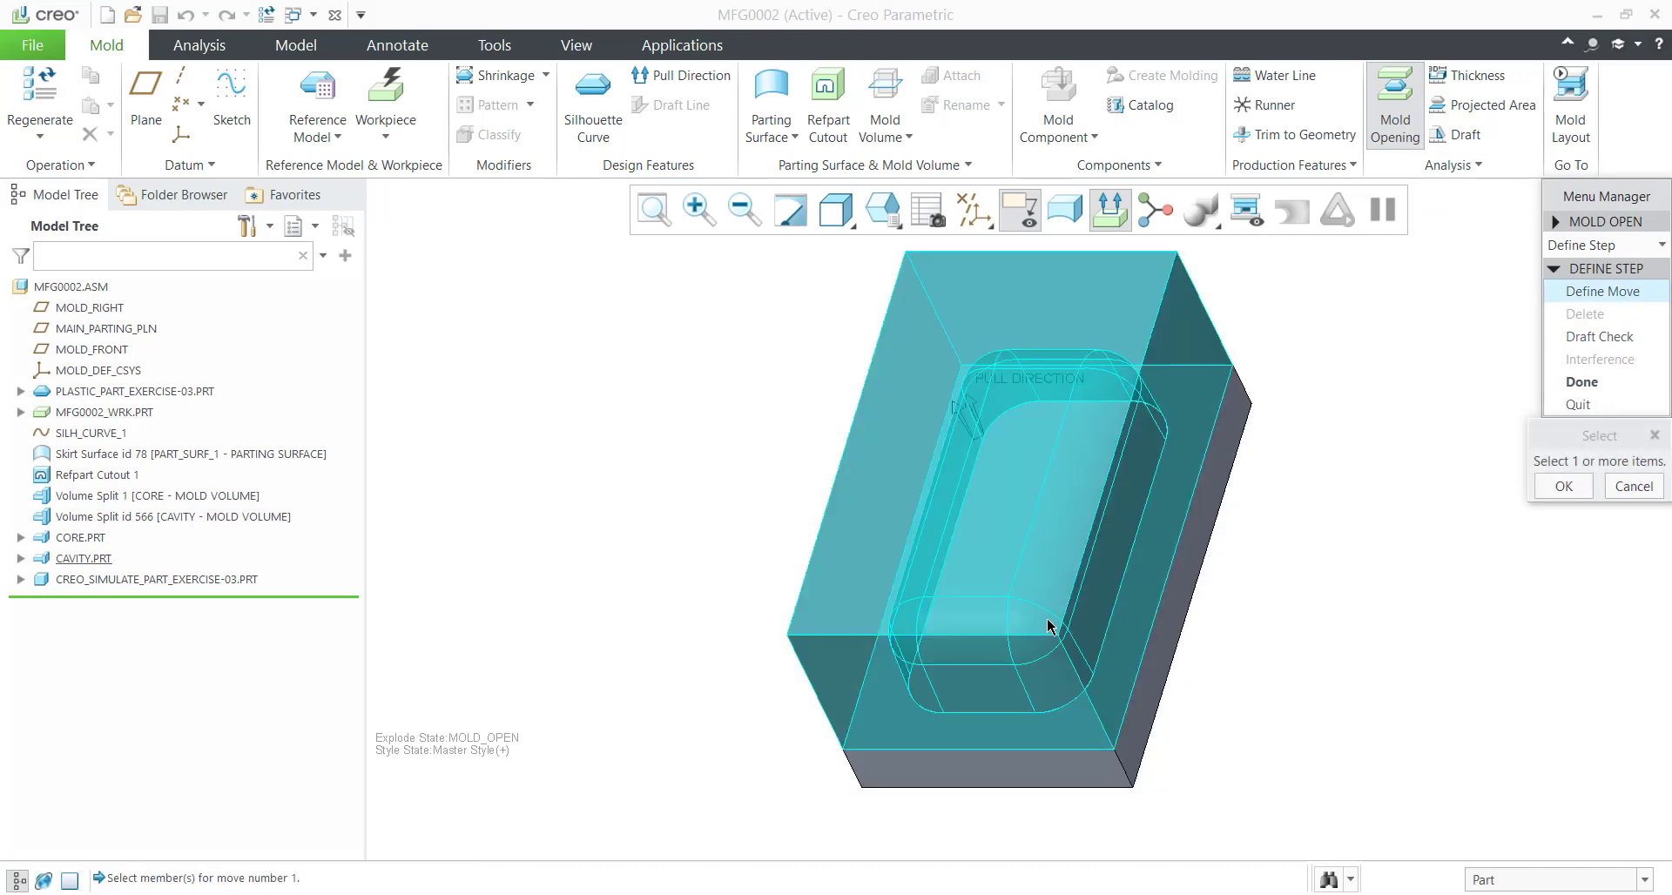
{"action": "left_click", "coordinate": [82, 557]}
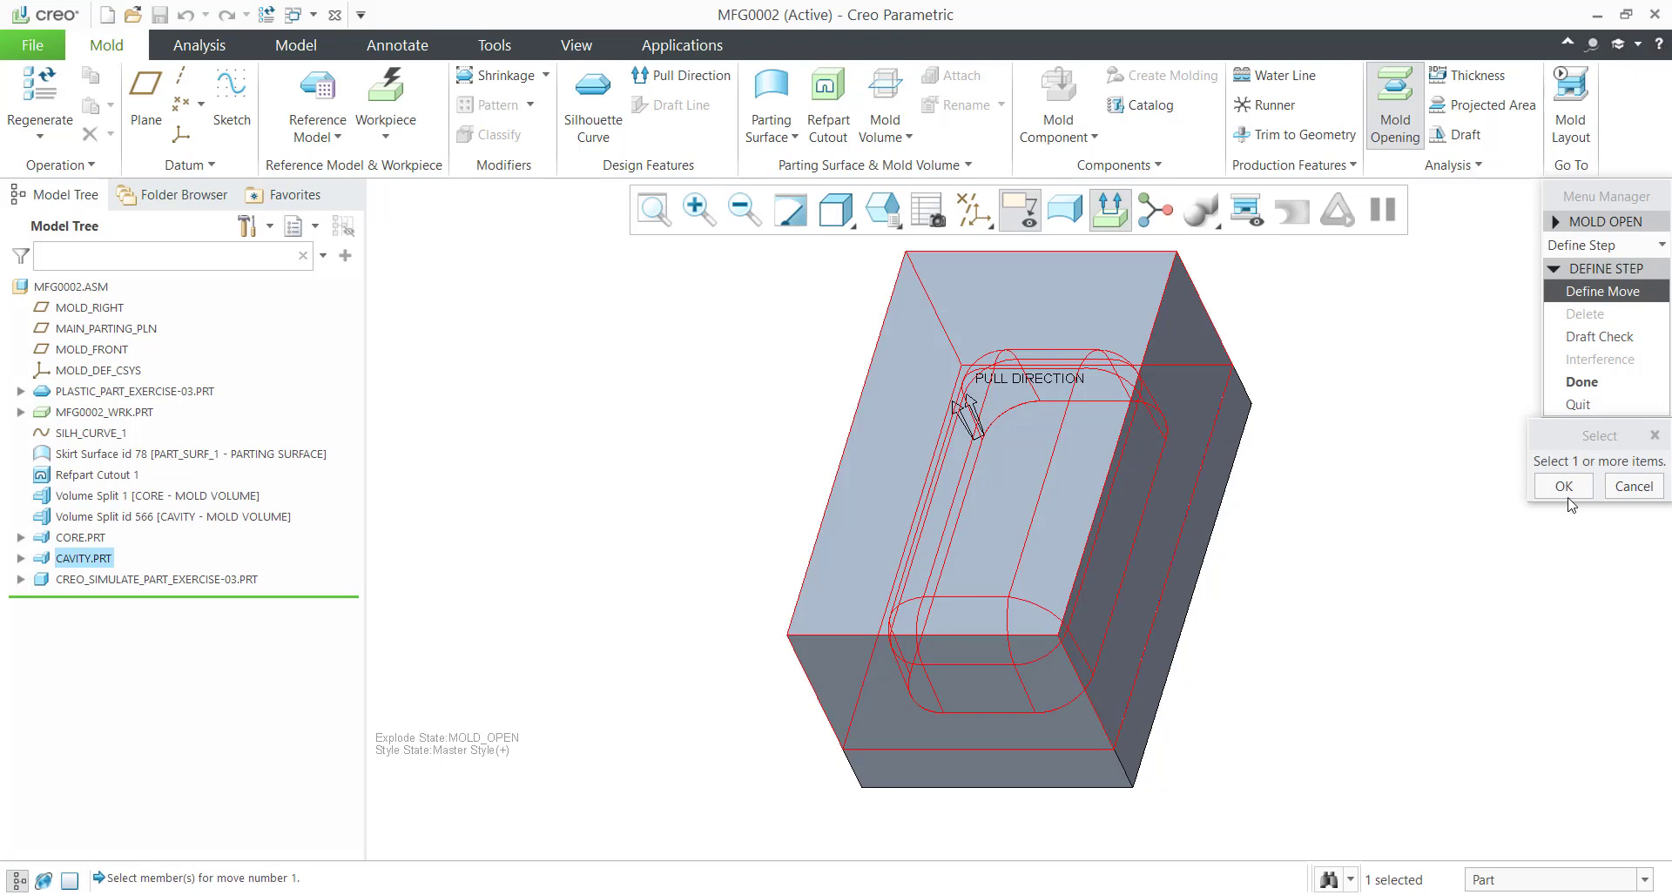
{"action": "left_click", "coordinate": [1562, 485]}
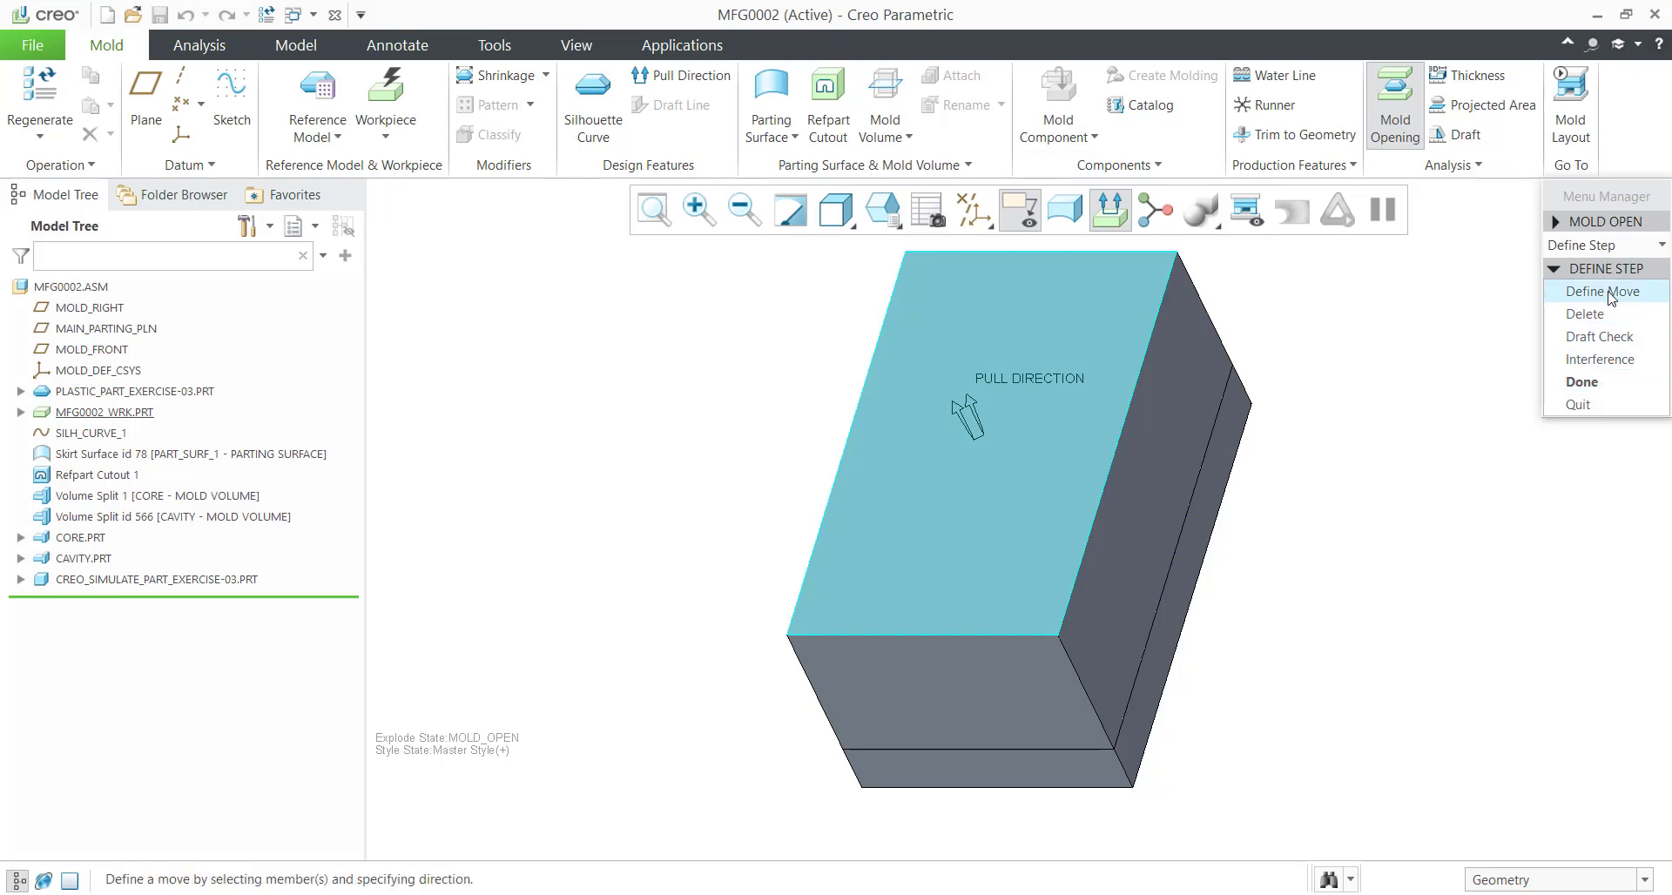
Add a move for the CORE along the block edge, finish the step and return unexploded.
{"action": "left_click", "coordinate": [1604, 291]}
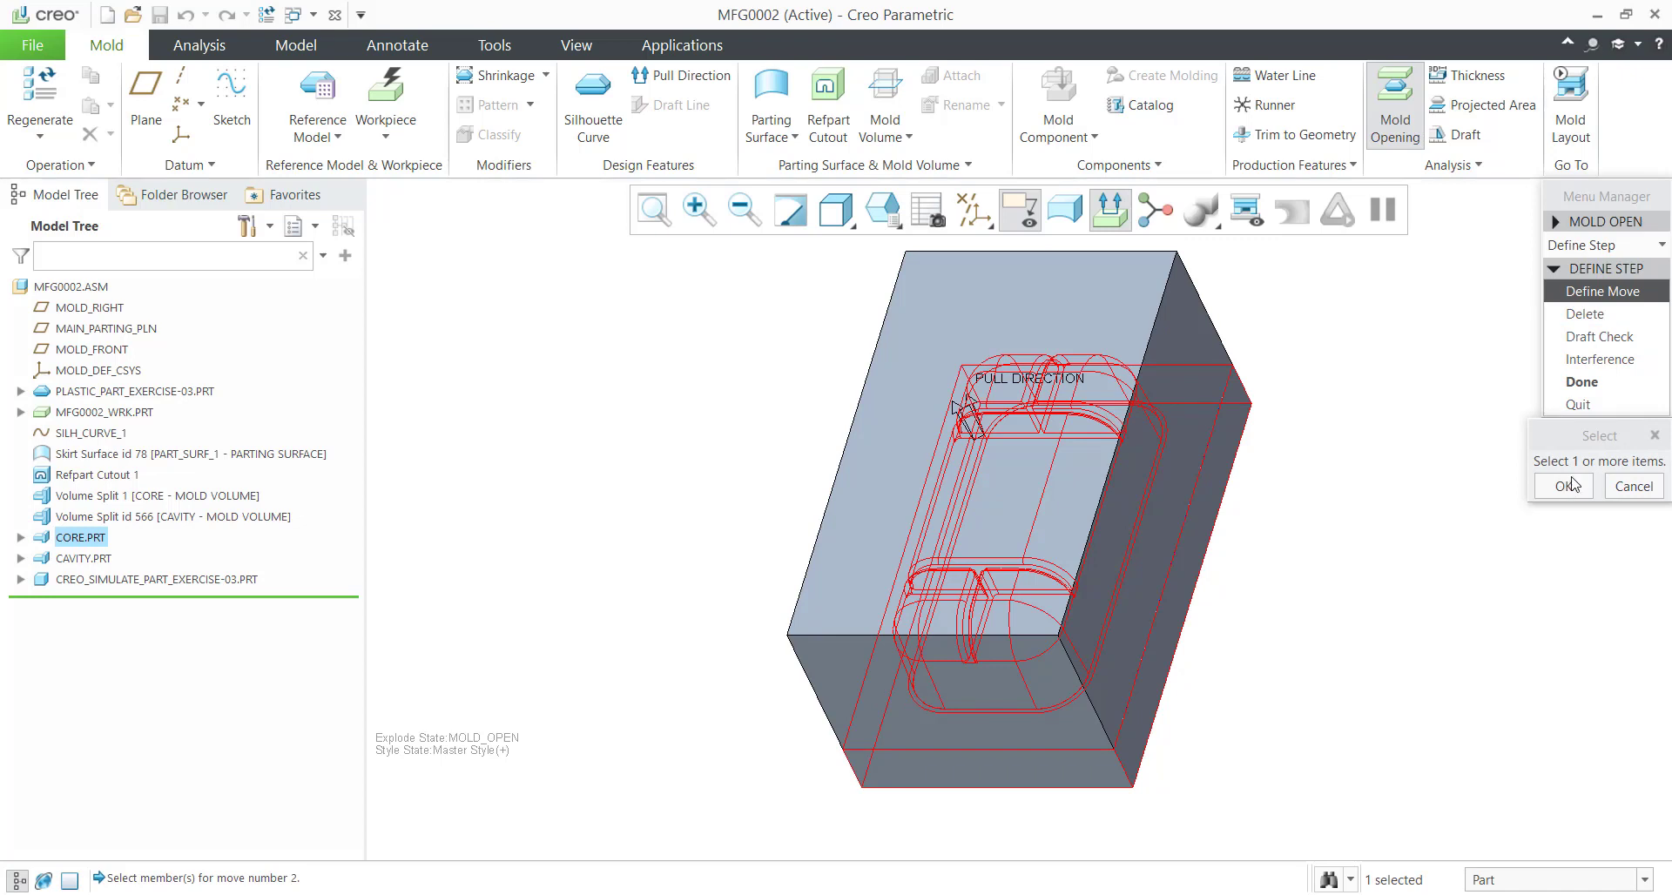
{"action": "left_click", "coordinate": [1561, 486]}
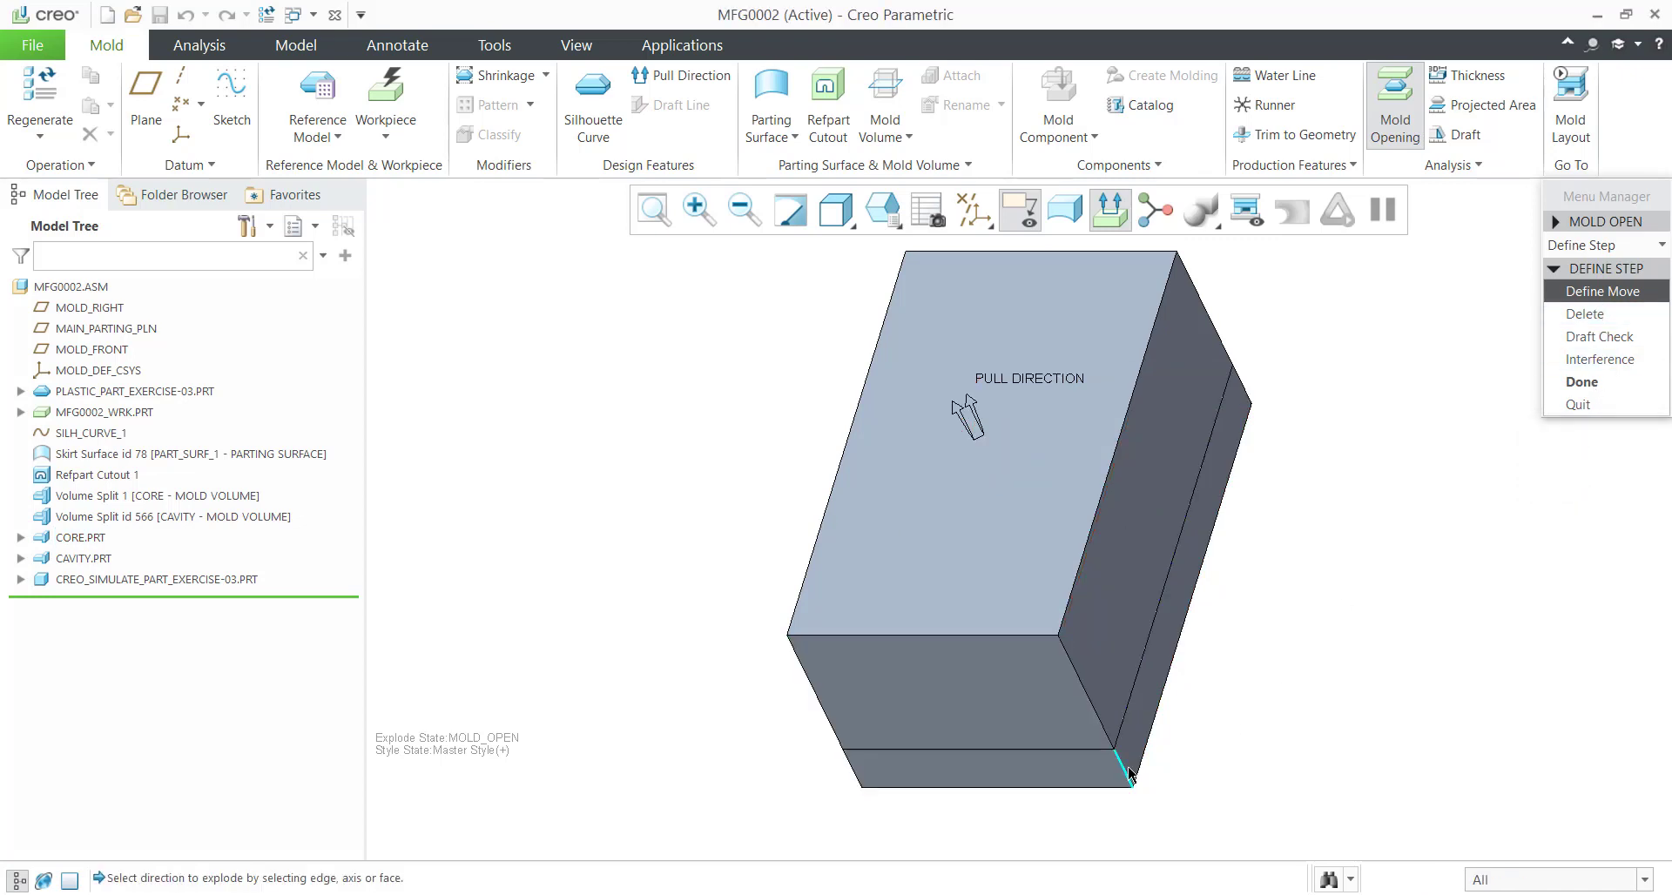
{"action": "left_click", "coordinate": [1118, 745]}
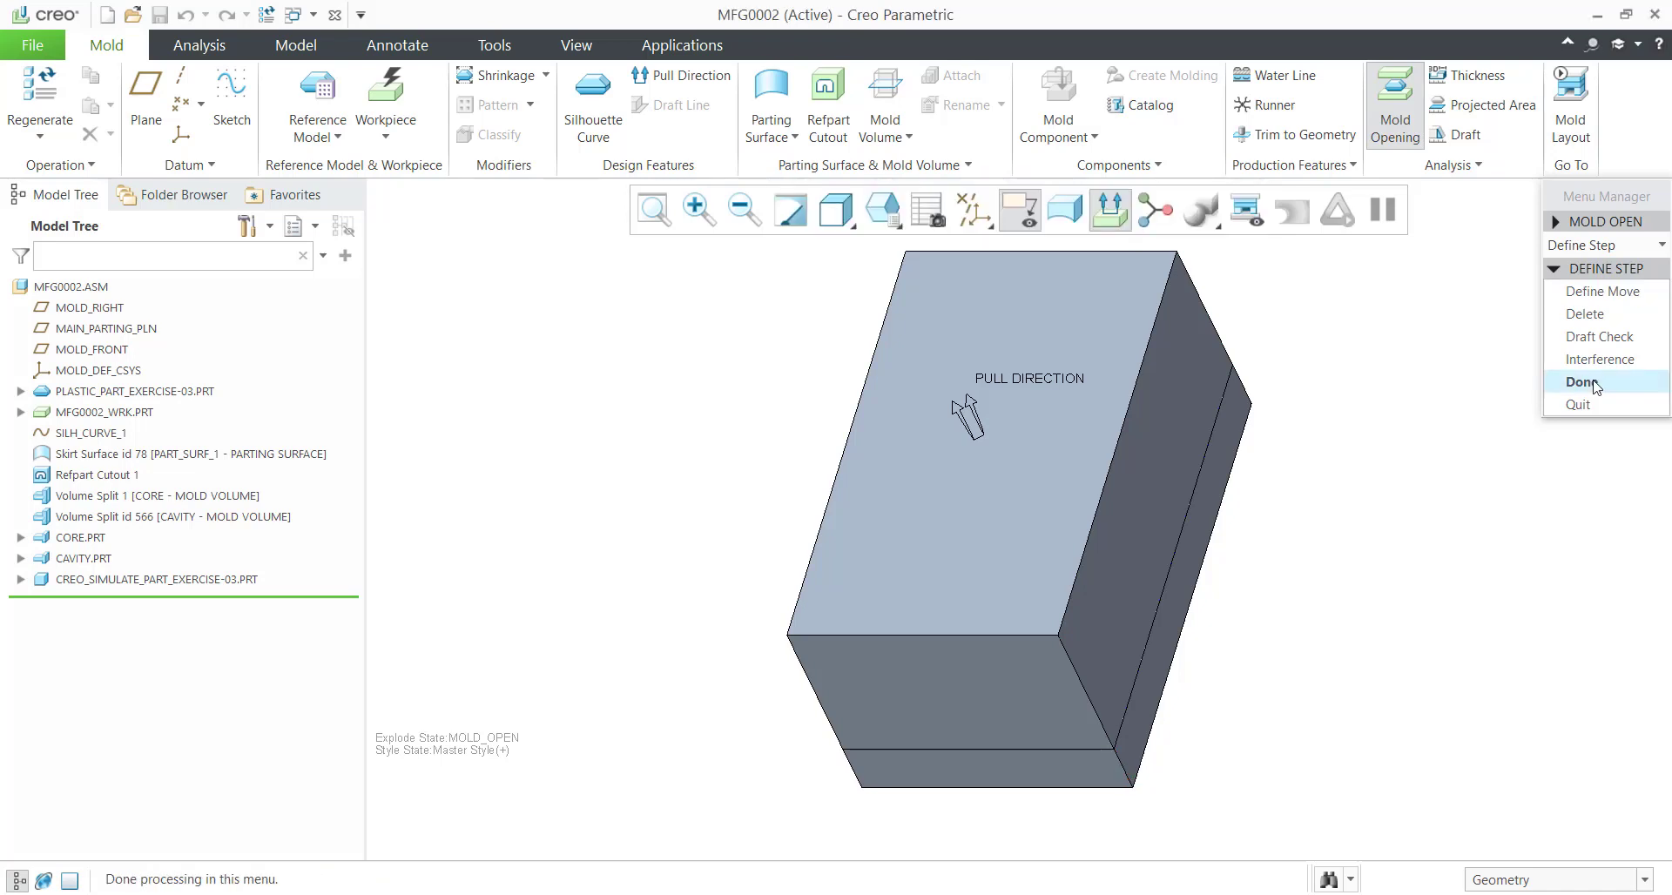
{"action": "left_click", "coordinate": [1584, 381]}
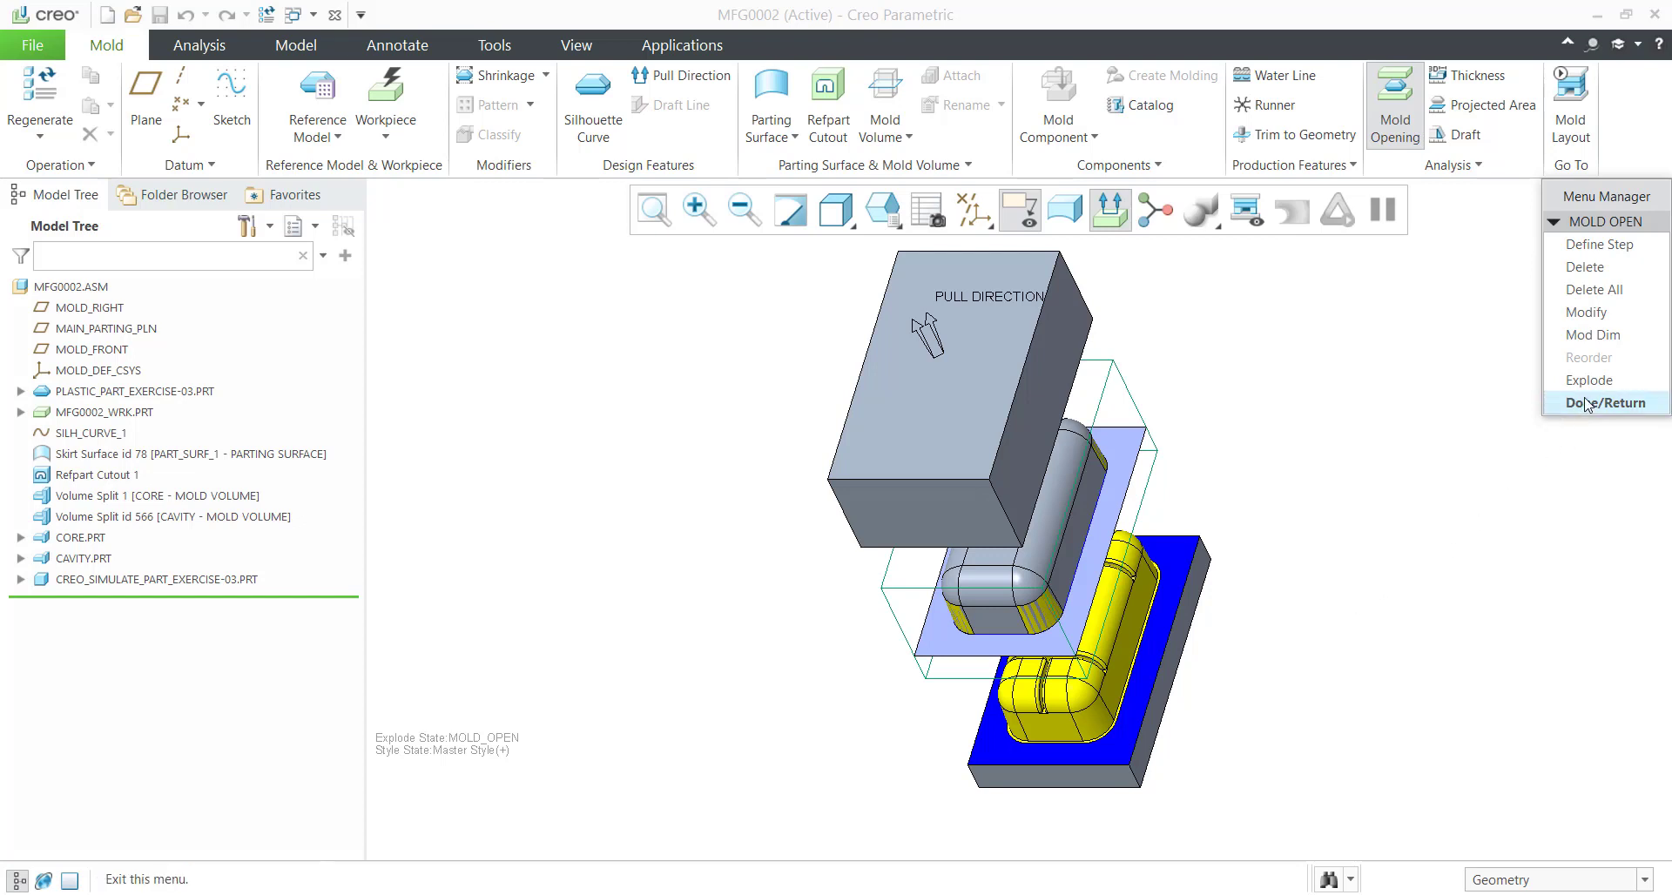
{"action": "left_click", "coordinate": [1603, 403]}
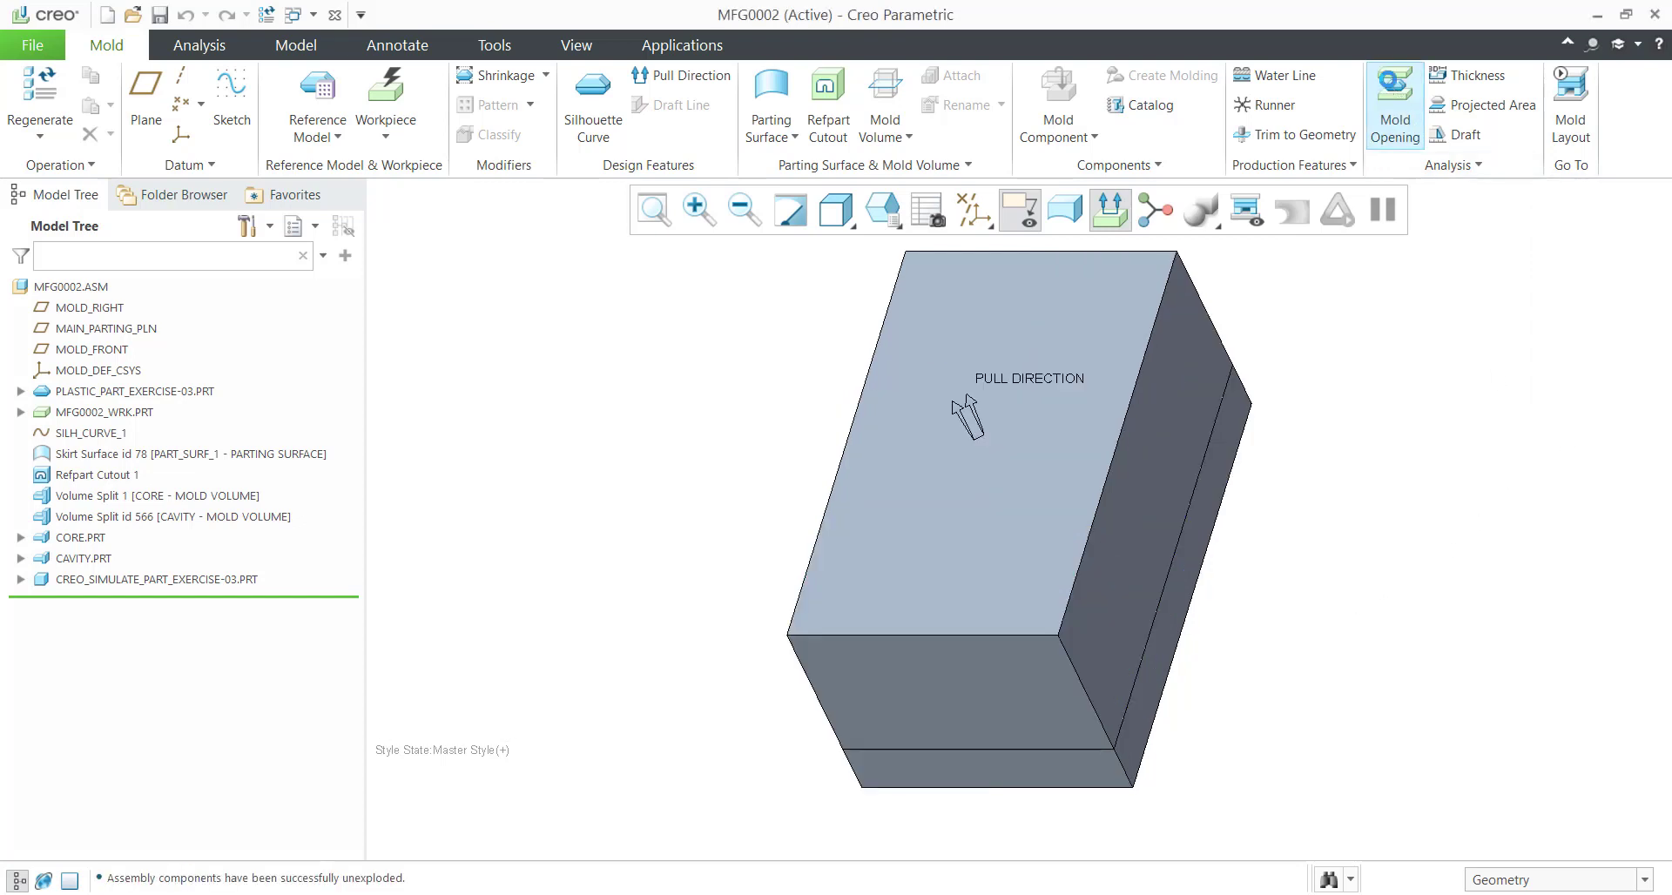
{"action": "left_click", "coordinate": [1394, 104]}
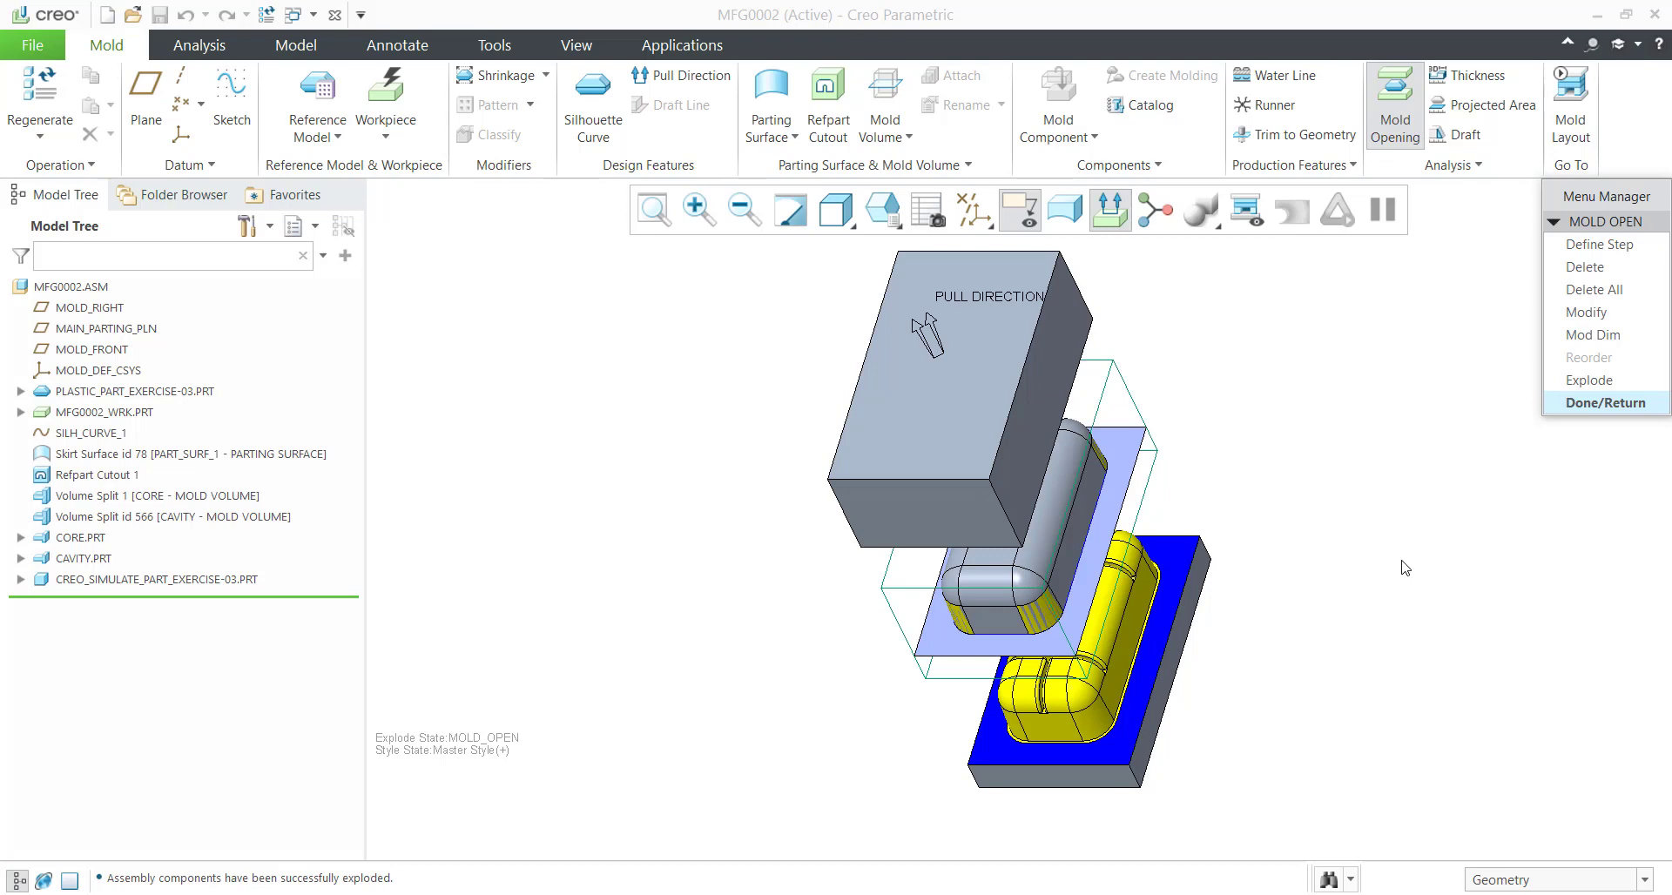
{"action": "mouse_move", "coordinate": [1369, 563]}
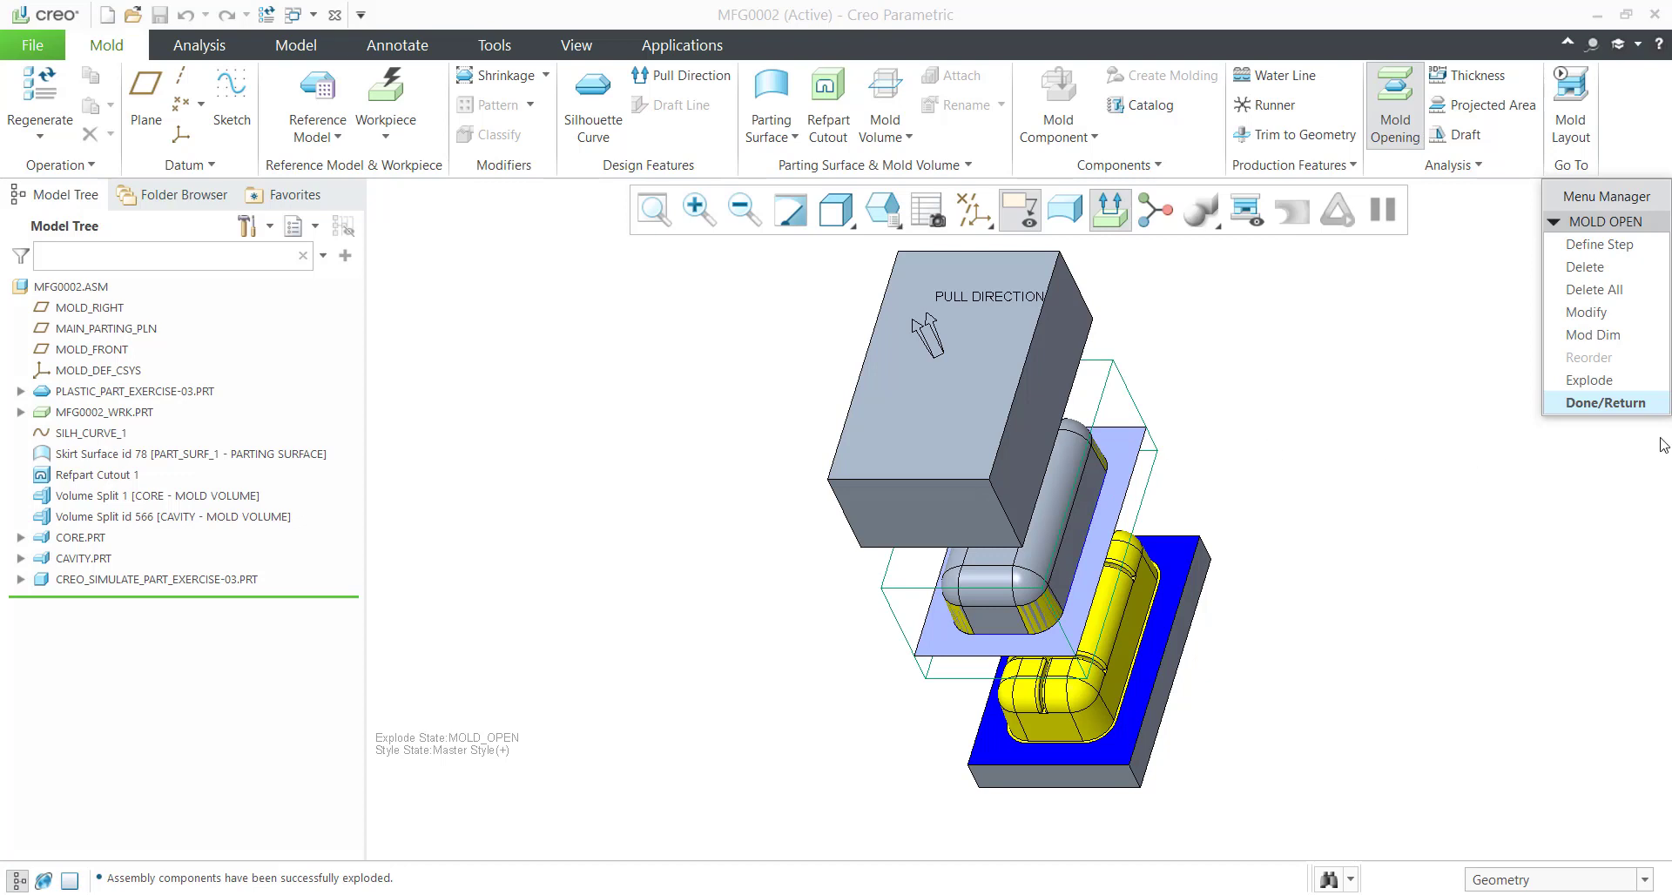
{"action": "left_click", "coordinate": [1604, 403]}
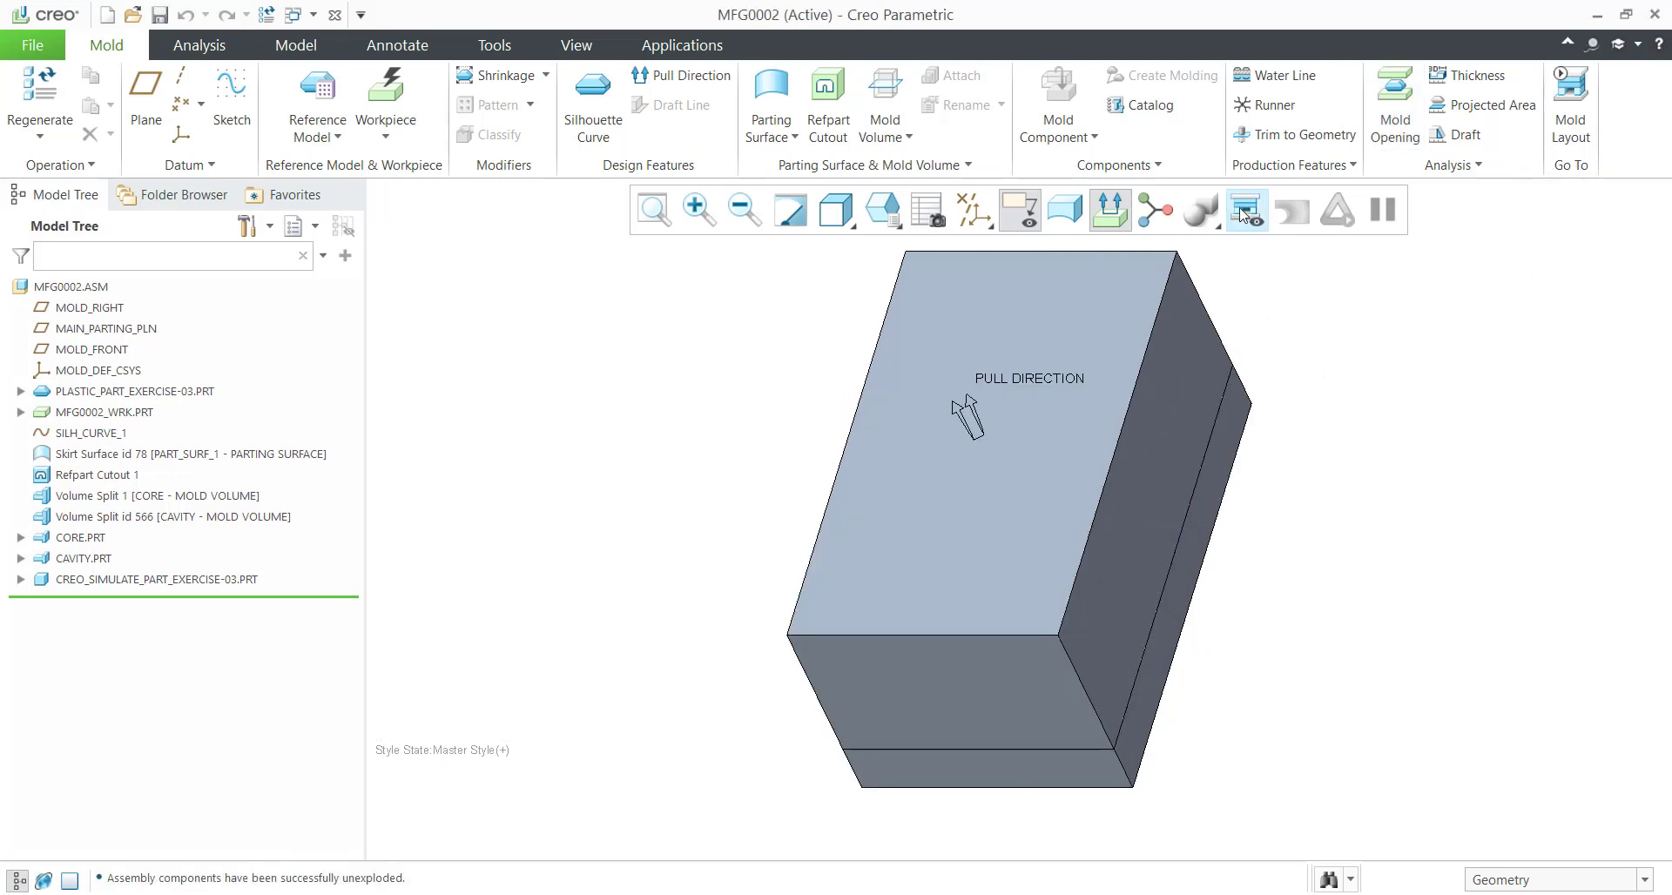
{"action": "mouse_move", "coordinate": [1245, 209]}
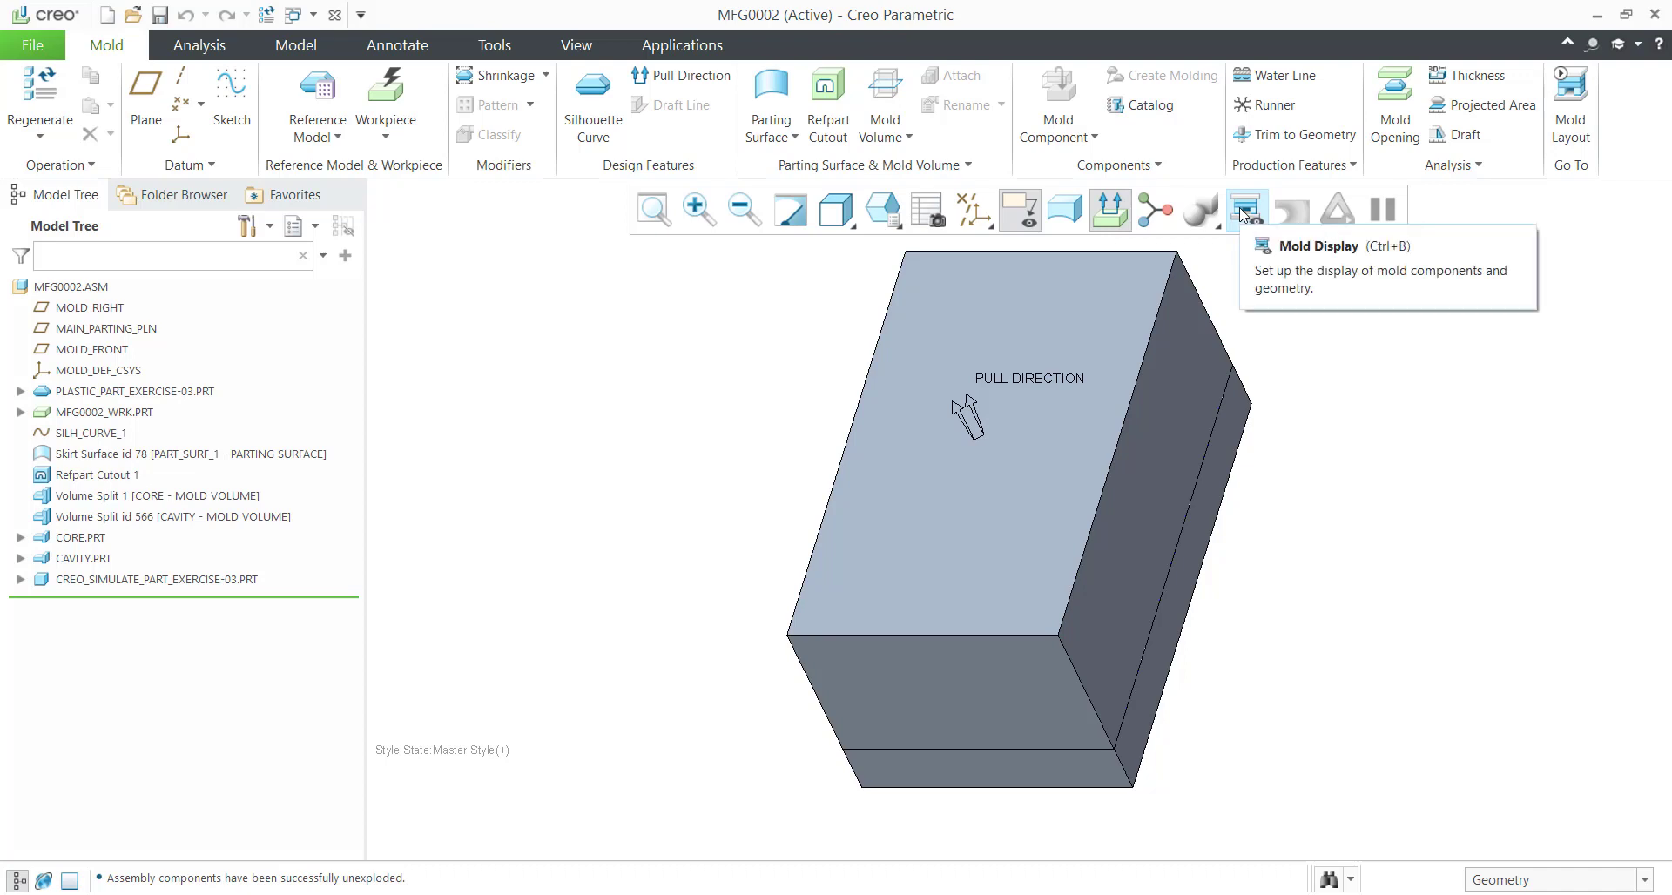
Blank the workpiece MFG0002_WRK and reference part PLASTIC_PART_EXERCISE-03 in Mold Display.
{"action": "left_click", "coordinate": [1246, 209]}
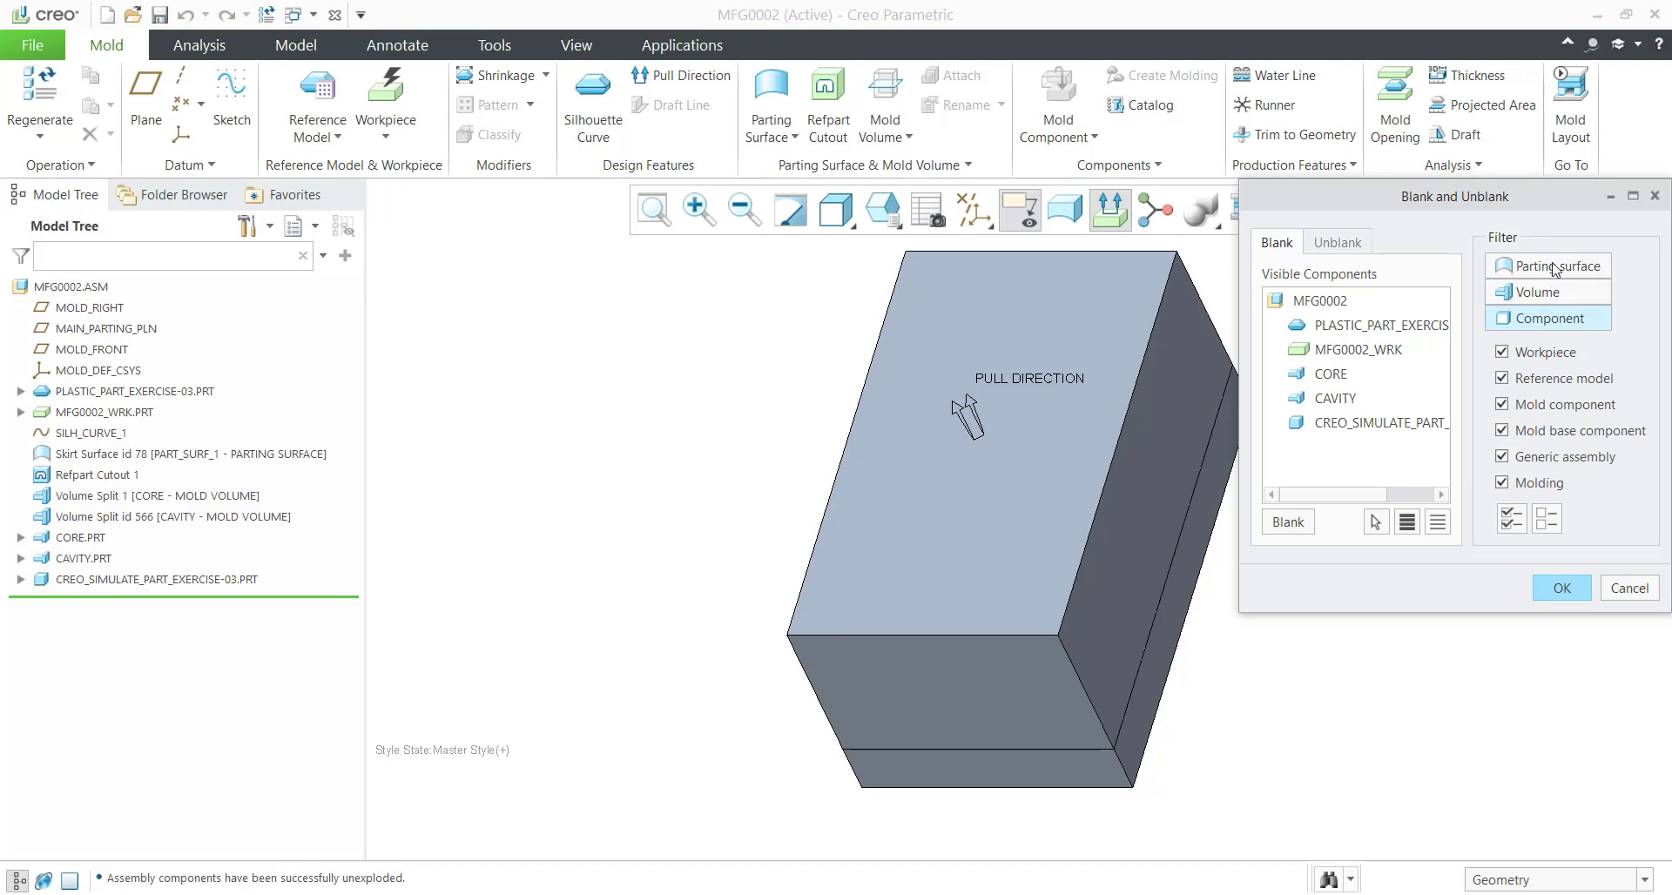
{"action": "left_click", "coordinate": [1557, 264]}
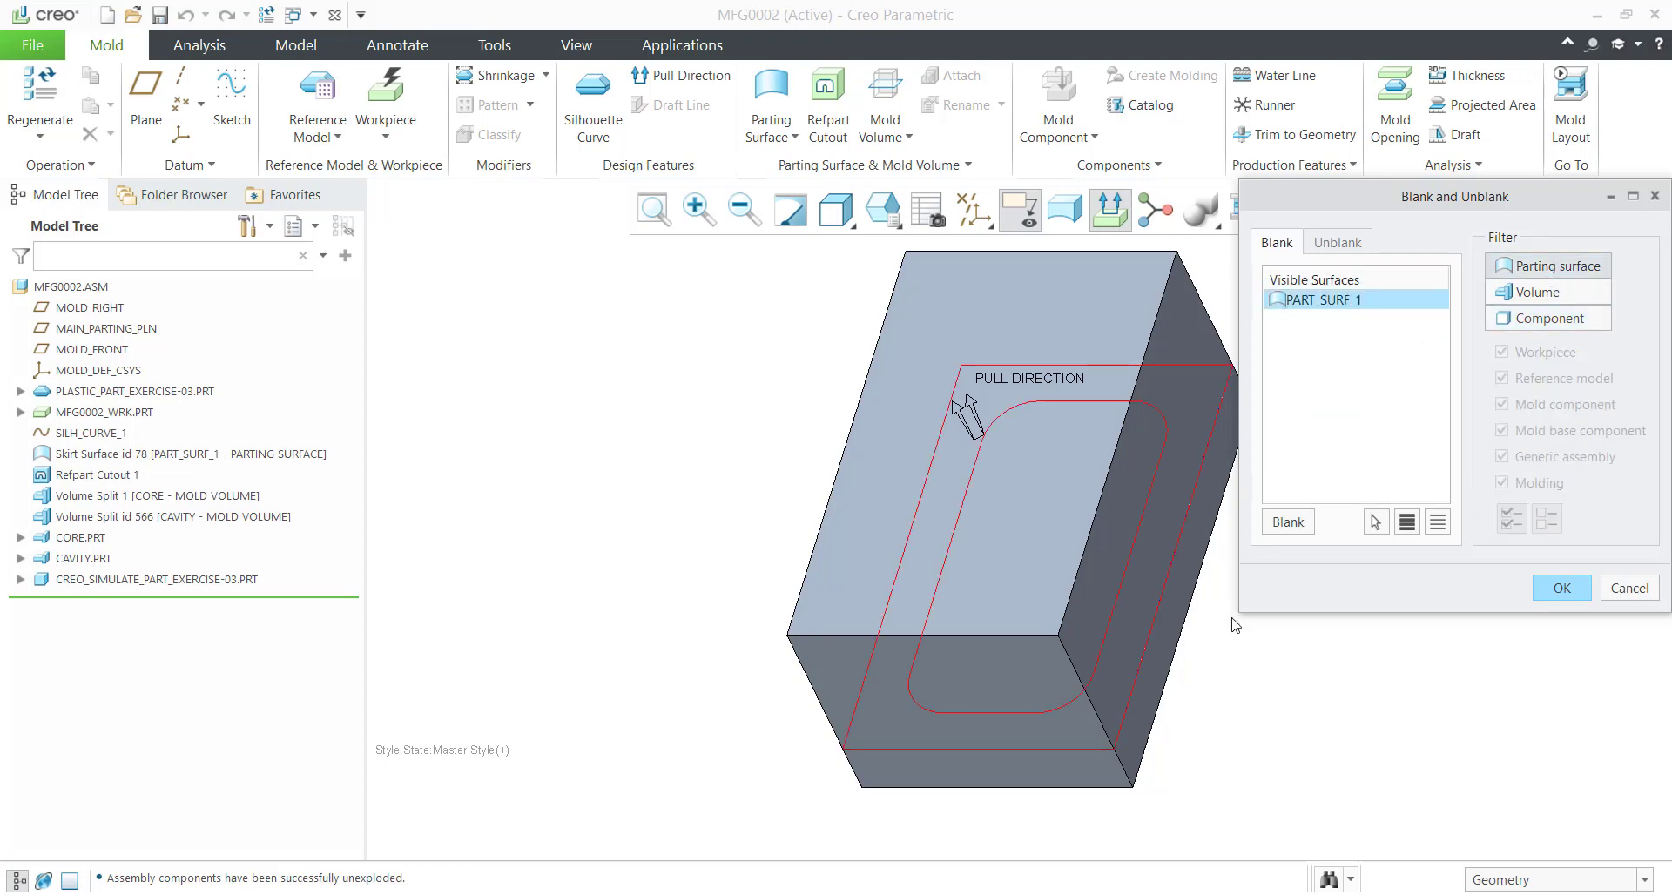
{"action": "left_click", "coordinate": [1536, 292]}
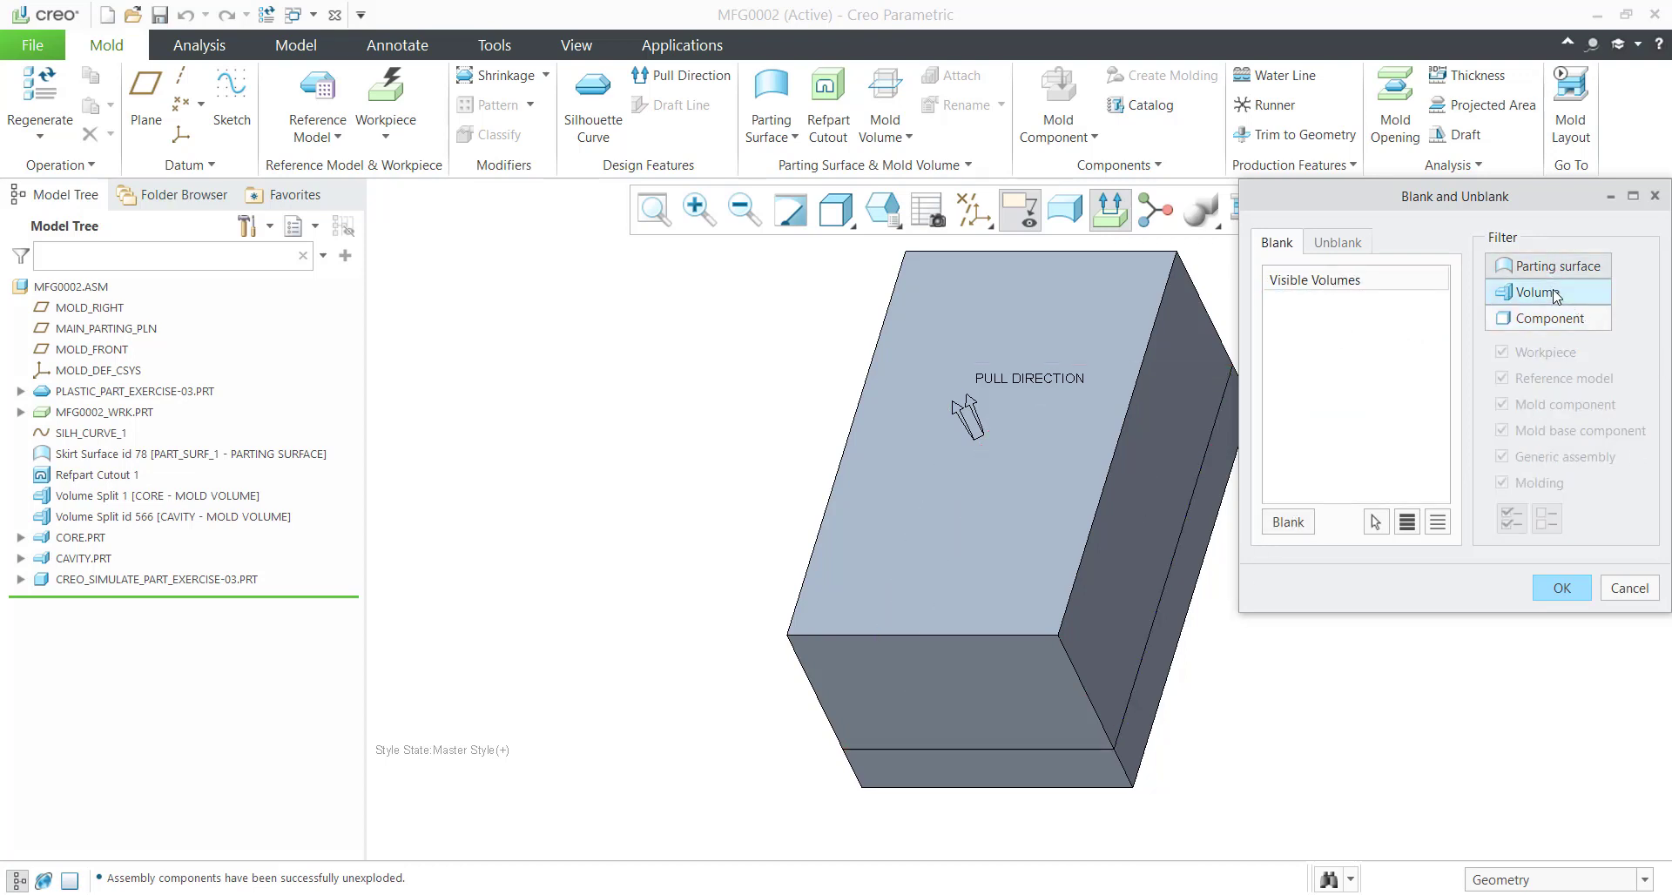
{"action": "left_click", "coordinate": [1546, 317]}
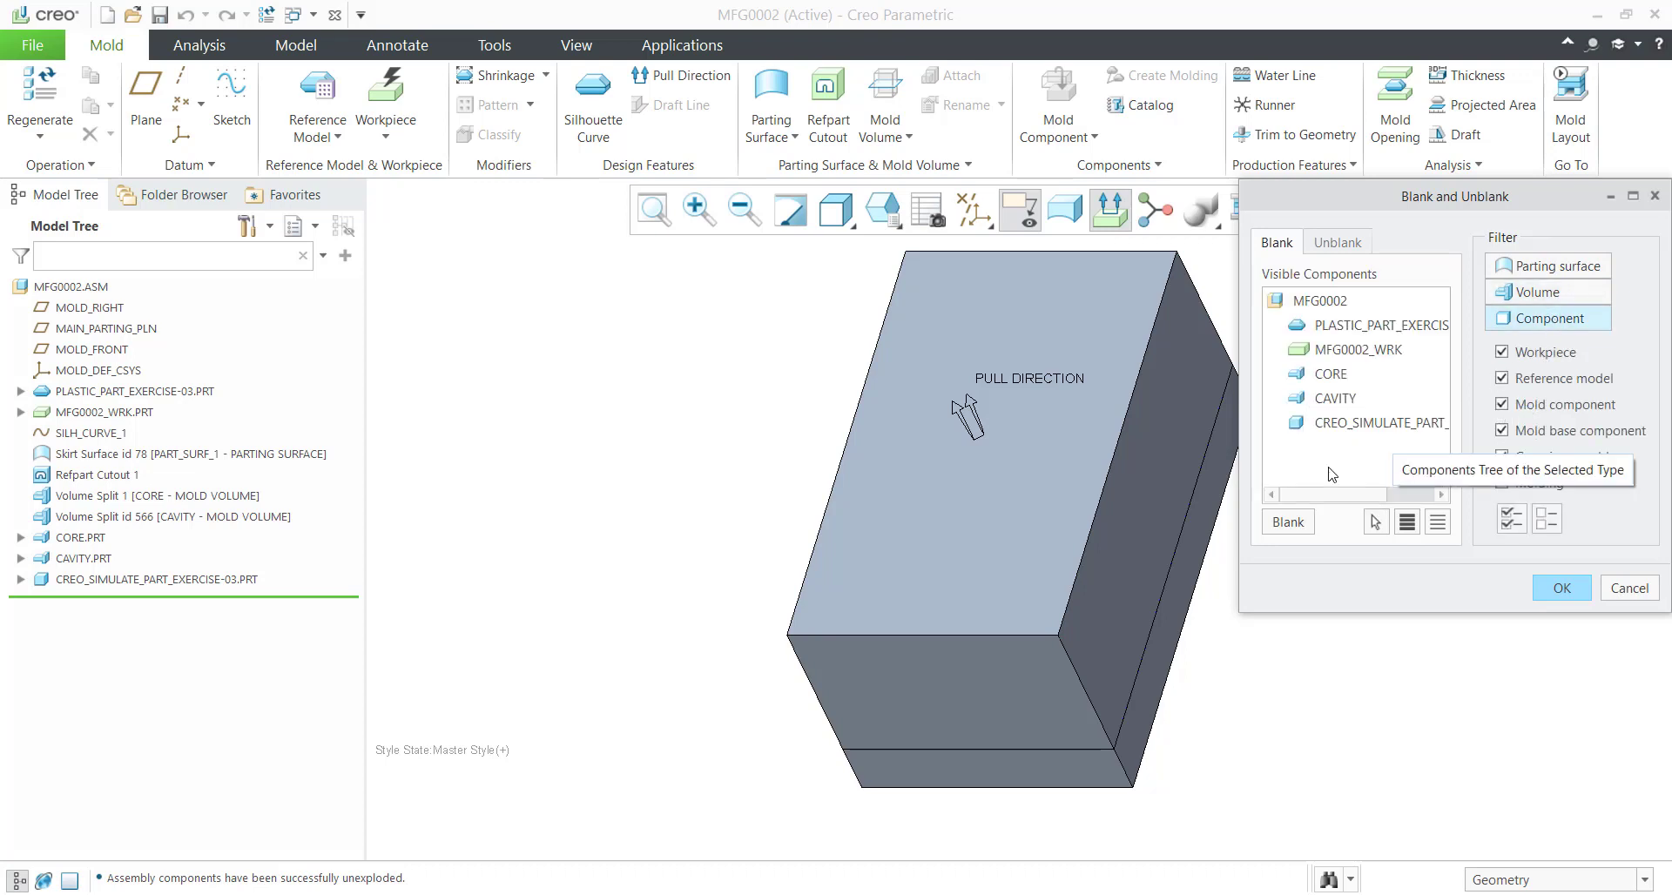
{"action": "left_click", "coordinate": [1357, 350]}
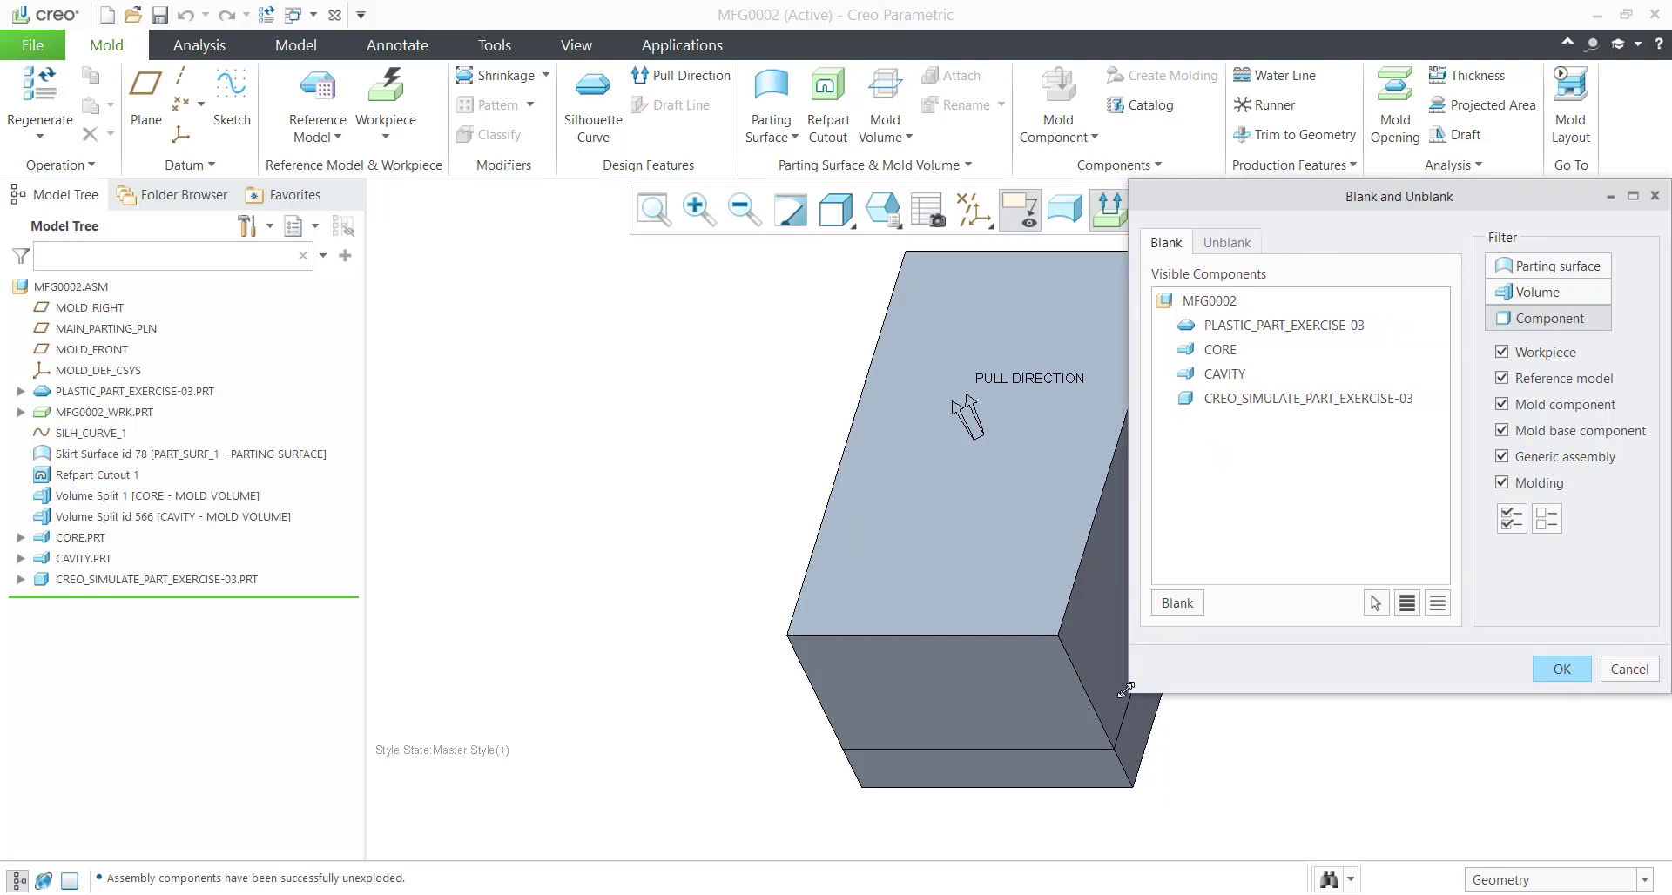
{"action": "left_click", "coordinate": [1280, 326]}
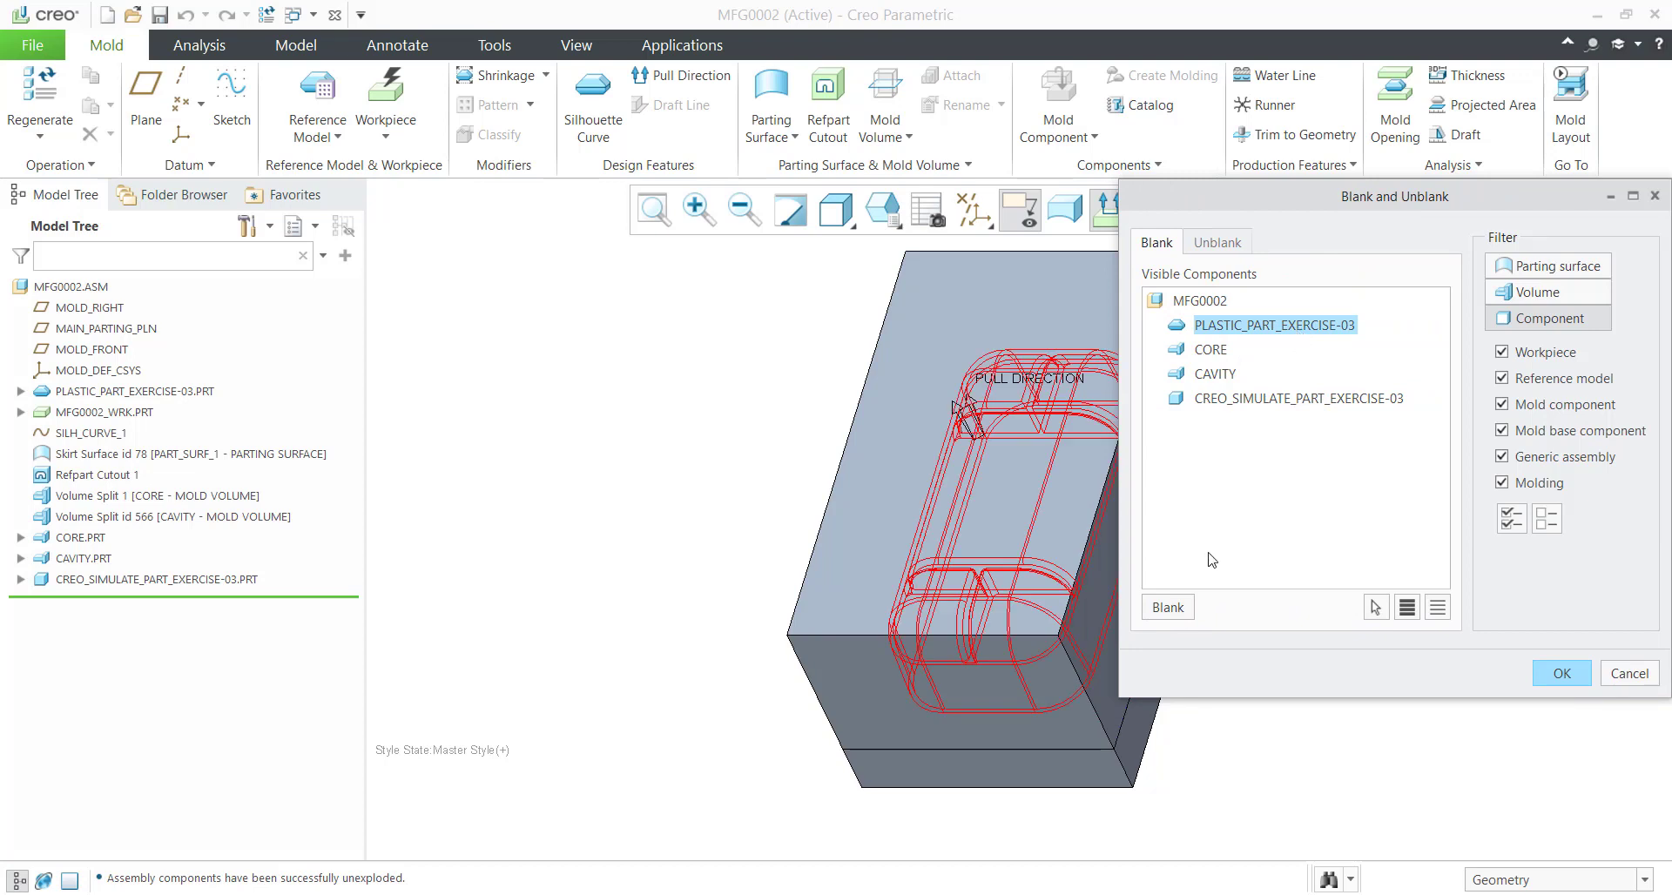
{"action": "left_click", "coordinate": [1167, 606]}
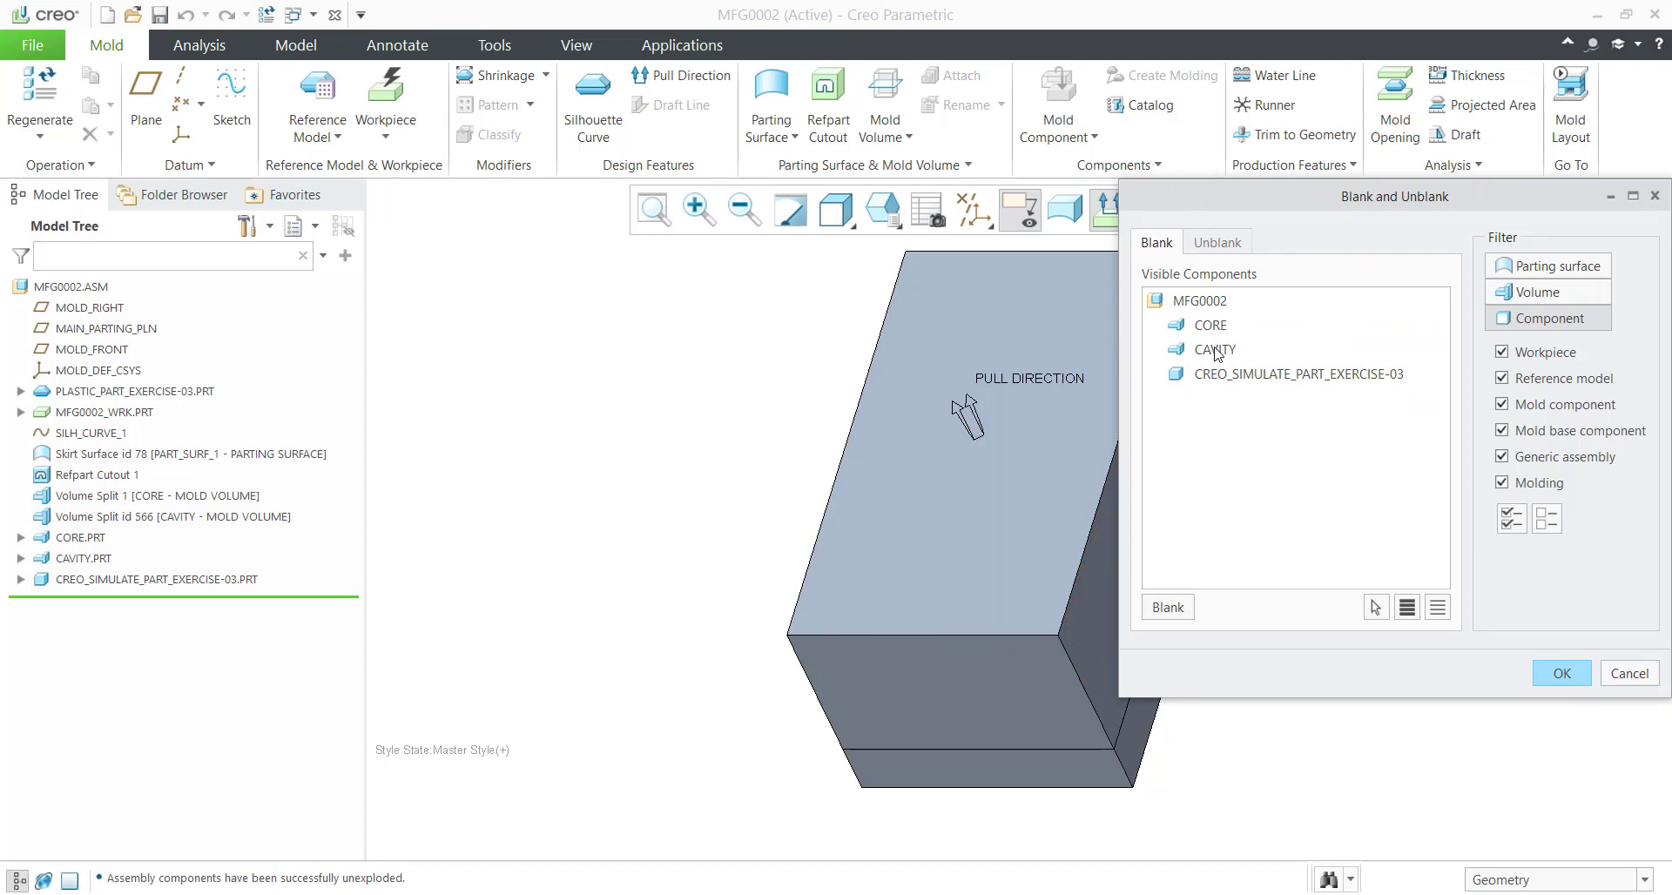
{"action": "mouse_move", "coordinate": [1216, 479]}
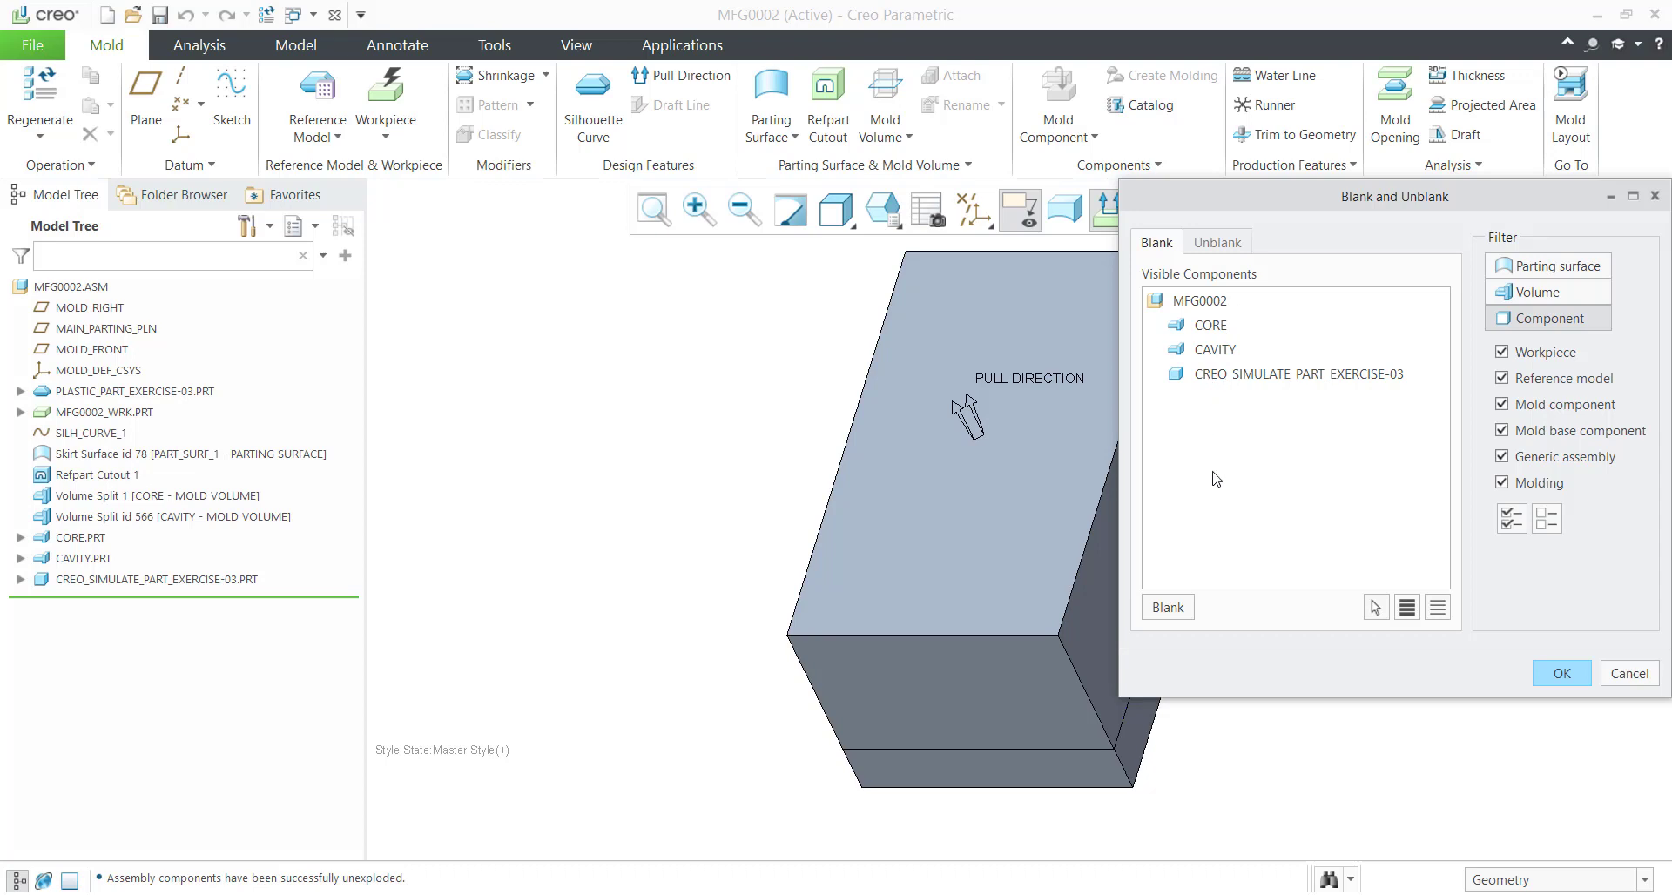
Apply the blanking and show the mold opening with cavity, core and molding exploded apart.
{"action": "left_click", "coordinate": [1218, 242]}
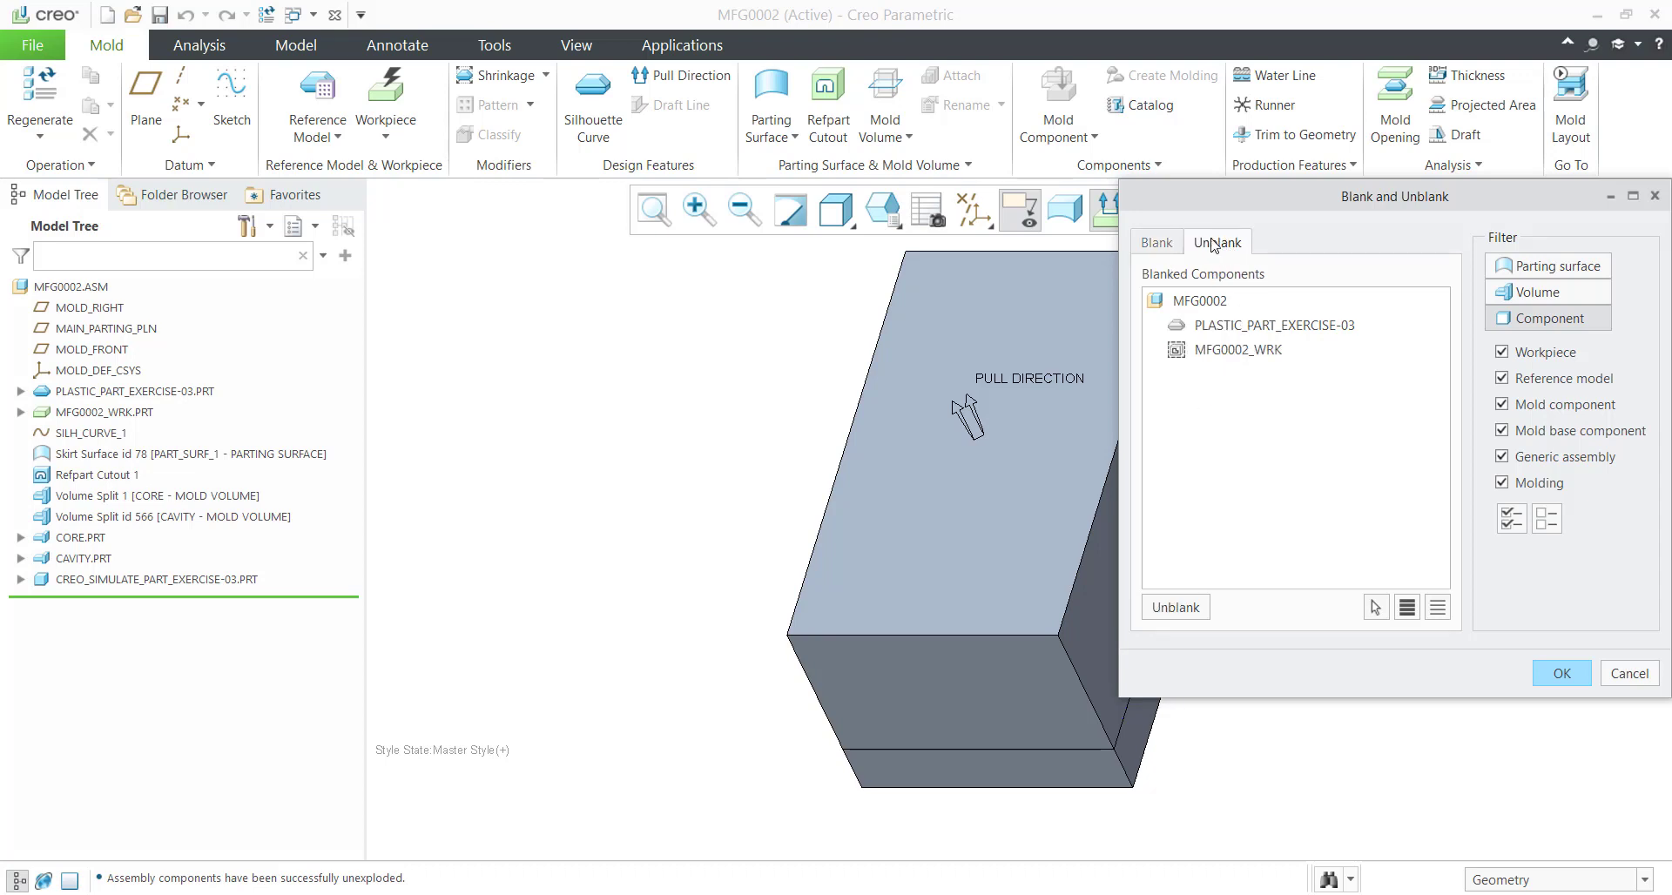
{"action": "left_click", "coordinate": [1156, 242]}
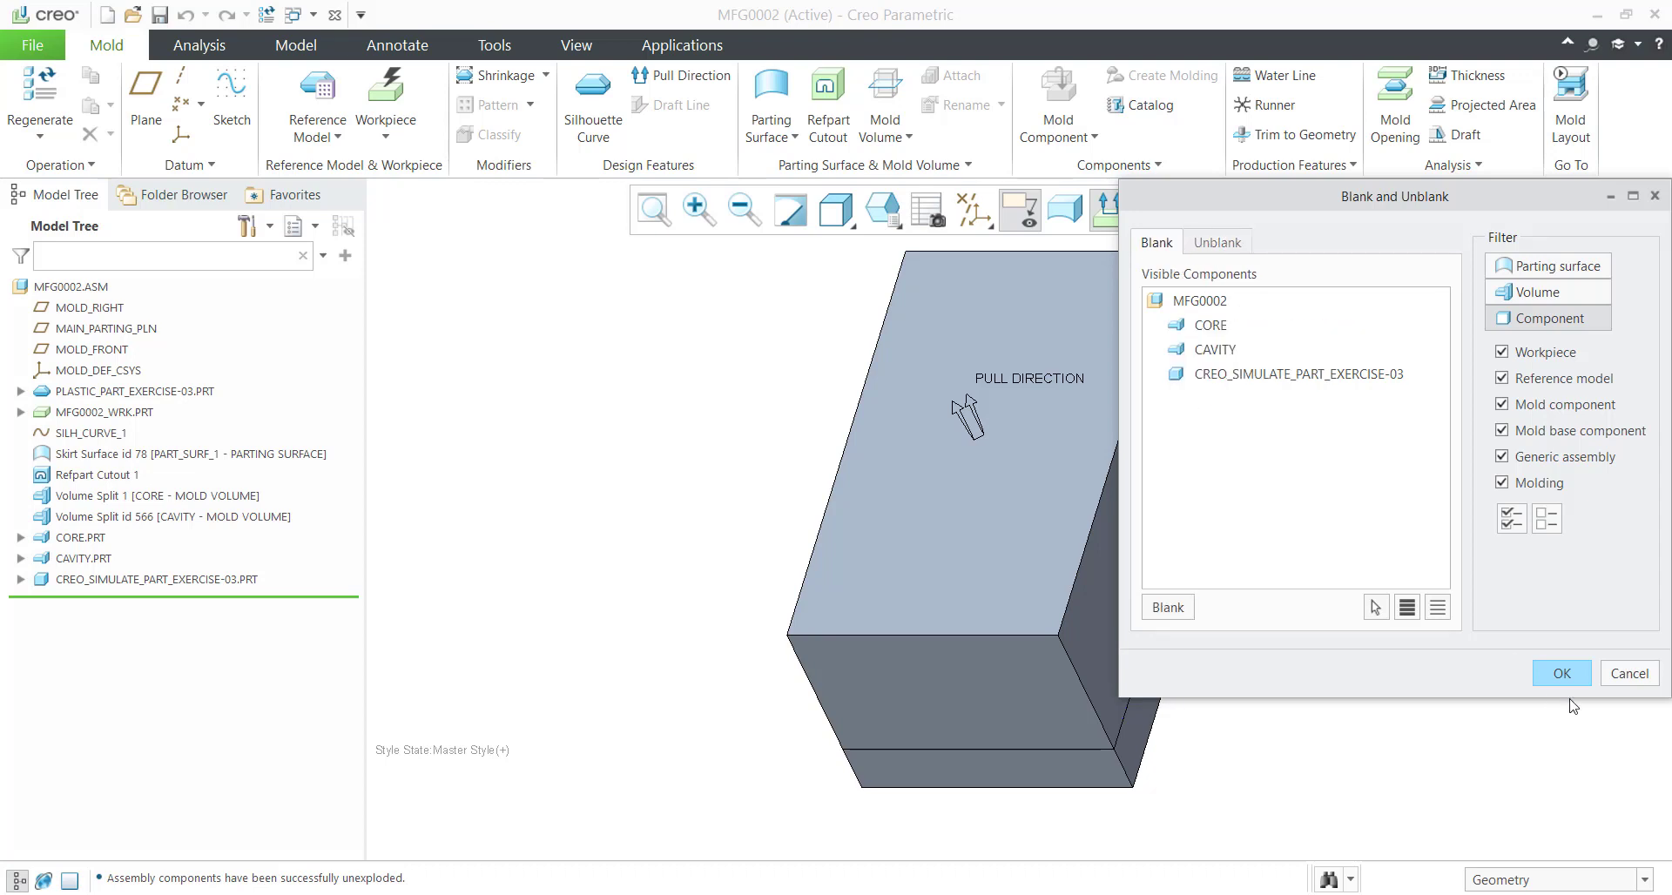
{"action": "mouse_move", "coordinate": [1577, 693]}
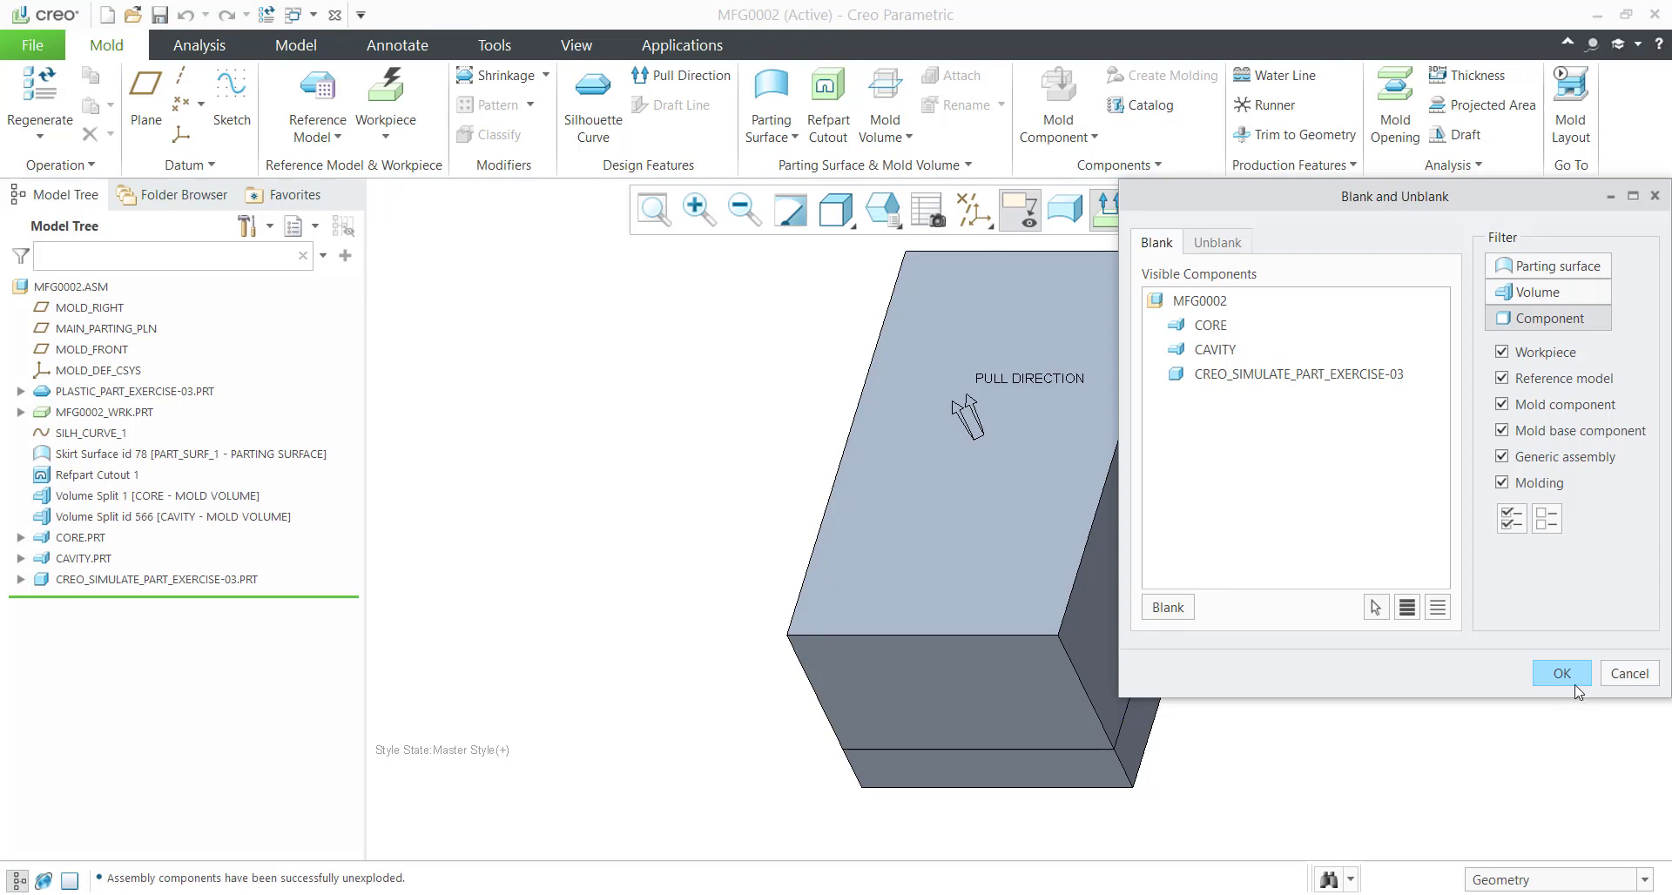
{"action": "left_click", "coordinate": [1561, 672]}
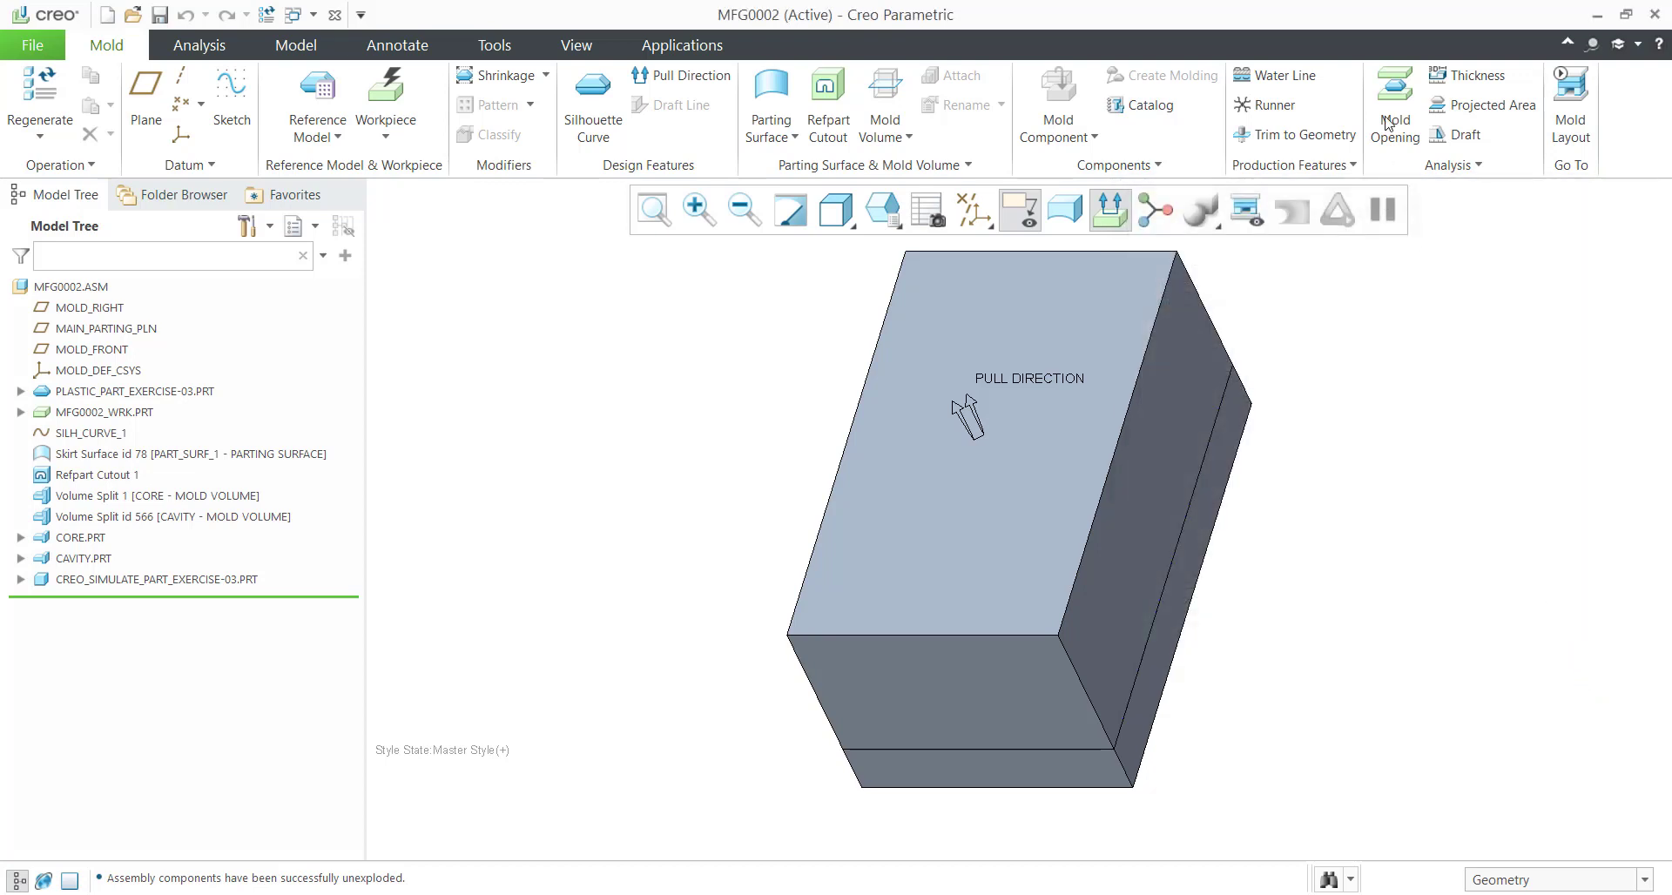
{"action": "left_click", "coordinate": [1393, 91]}
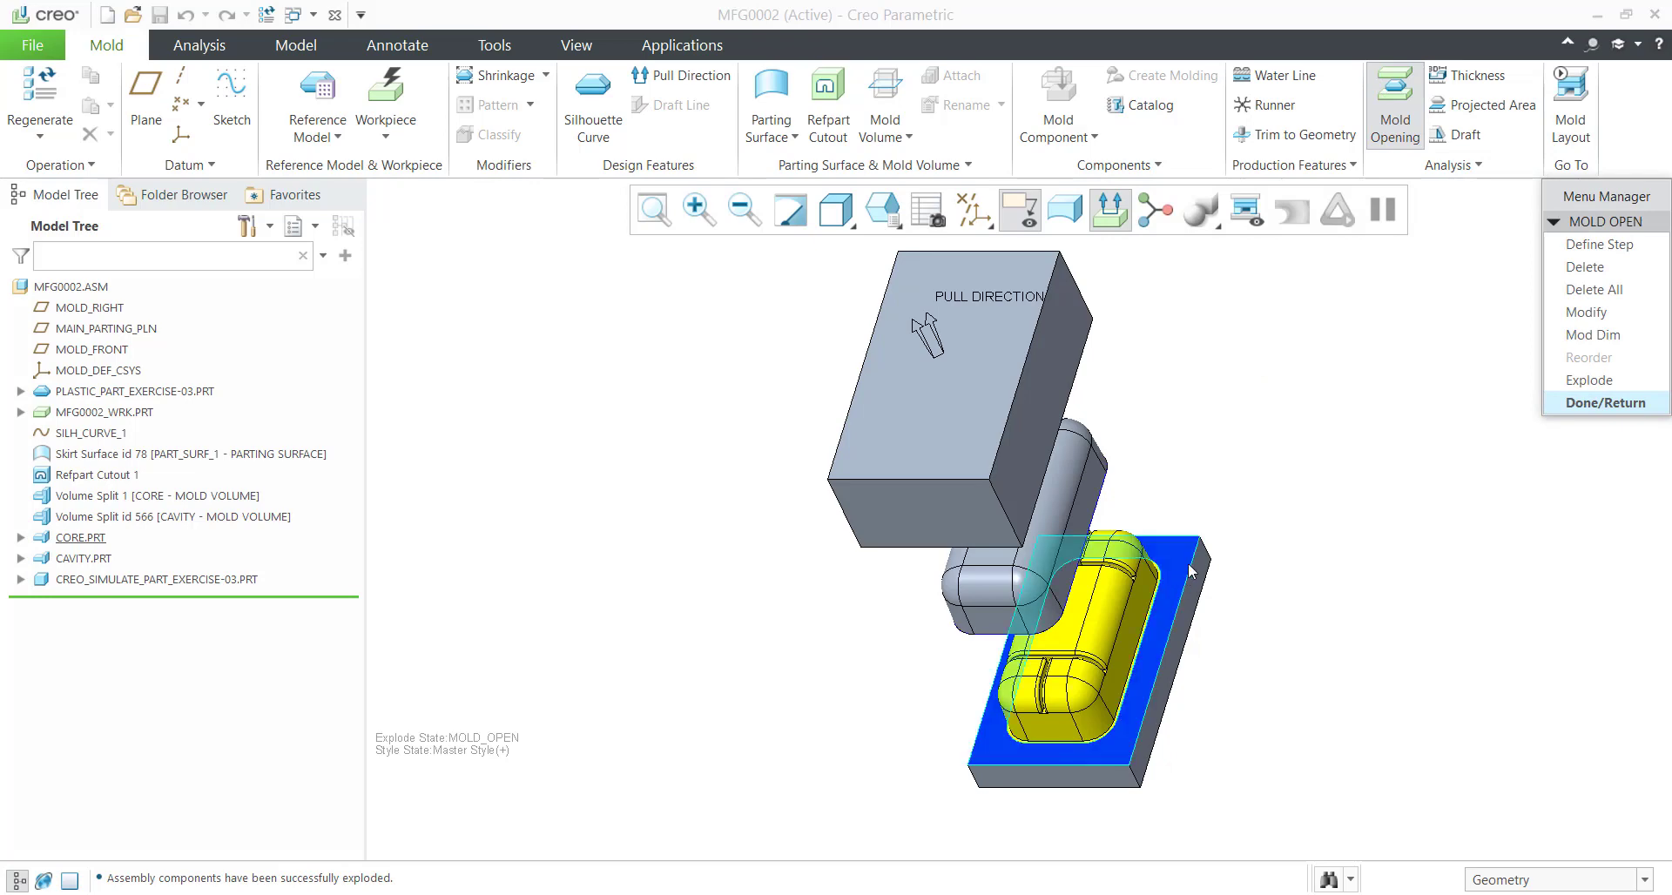